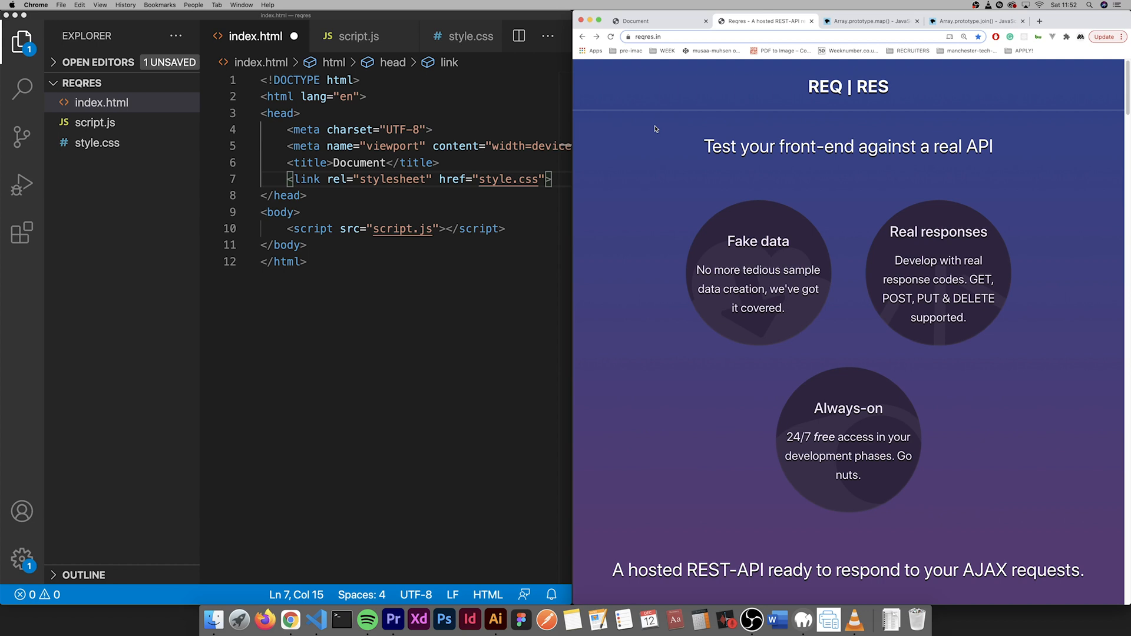
mouse_move(634, 139)
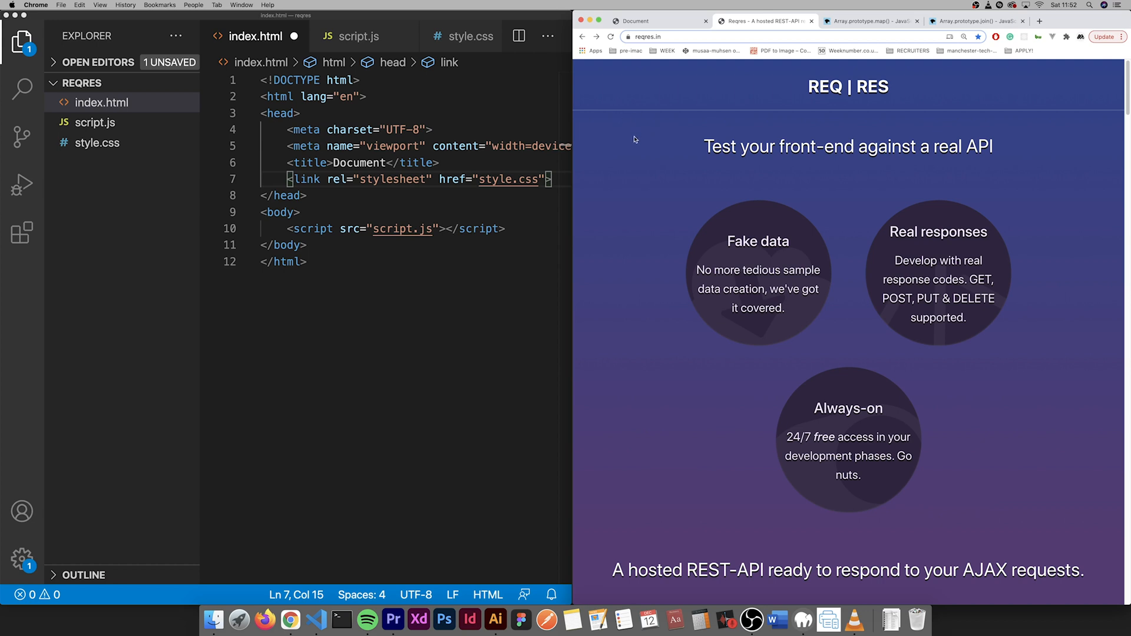
mouse_move(740, 268)
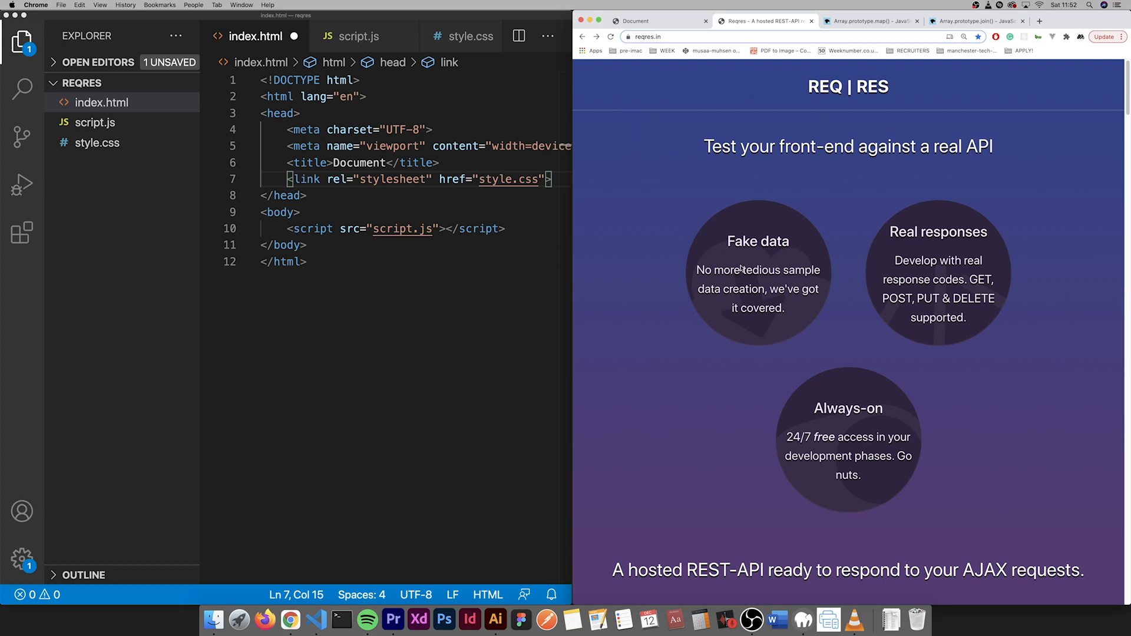
- Scroll through the code and glance at the stylesheet before returning to index.html
scroll(down, 3)
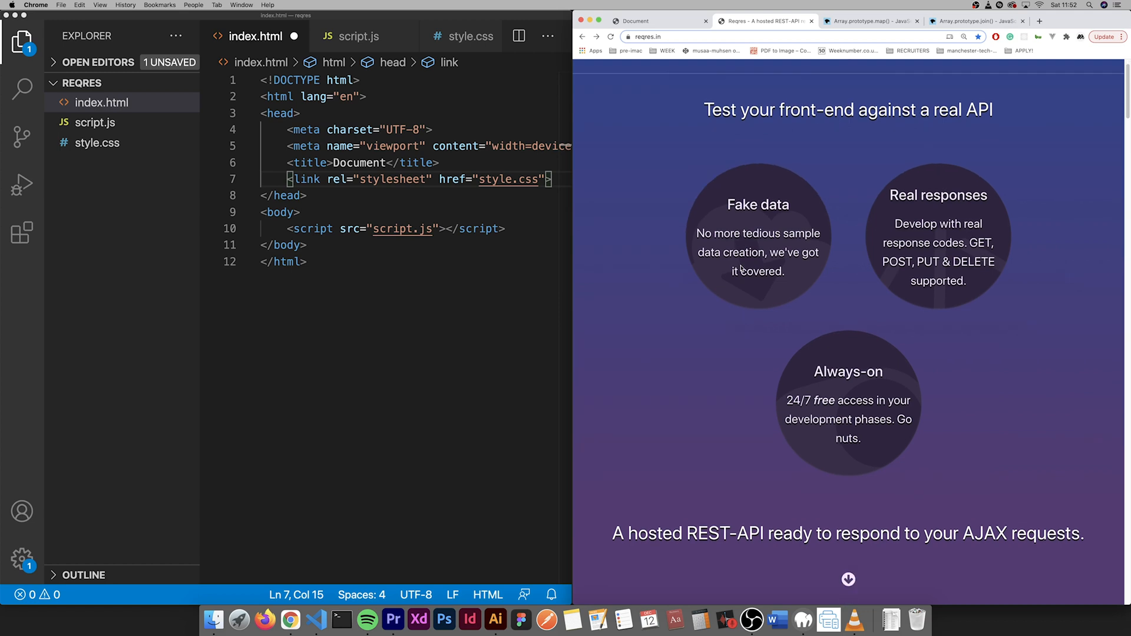
scroll(down, 3)
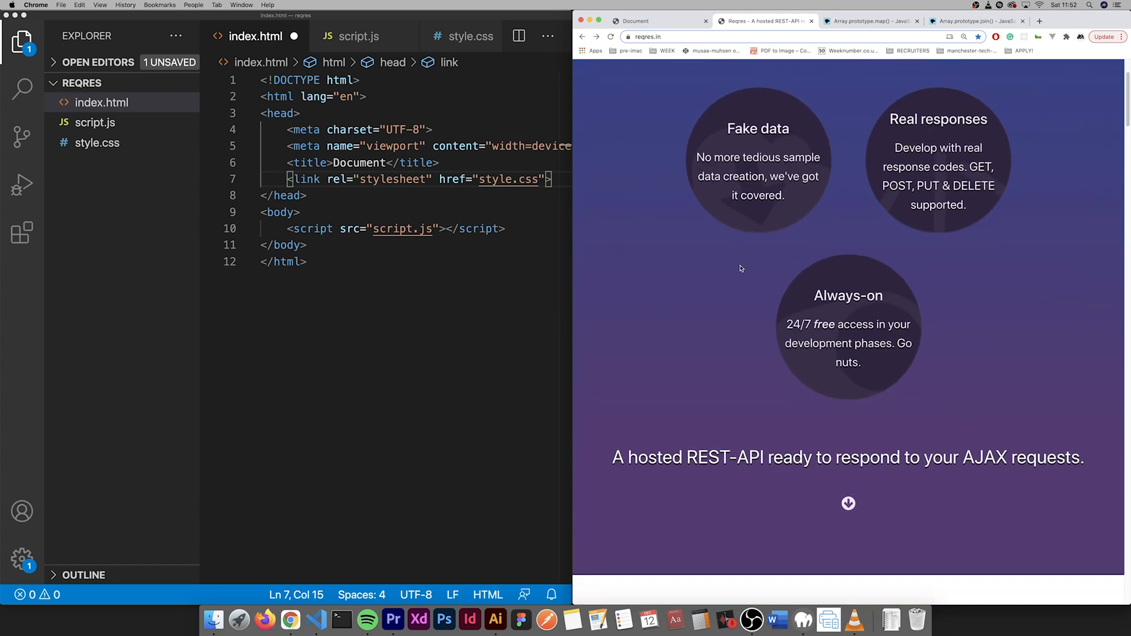
scroll(down, 3)
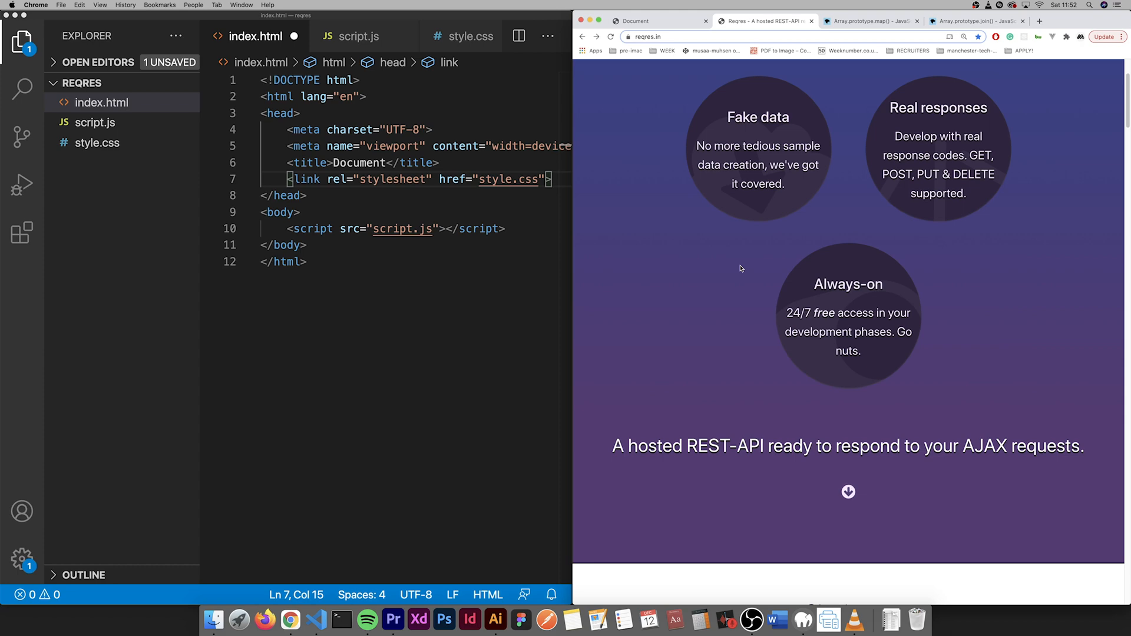
scroll(down, 3)
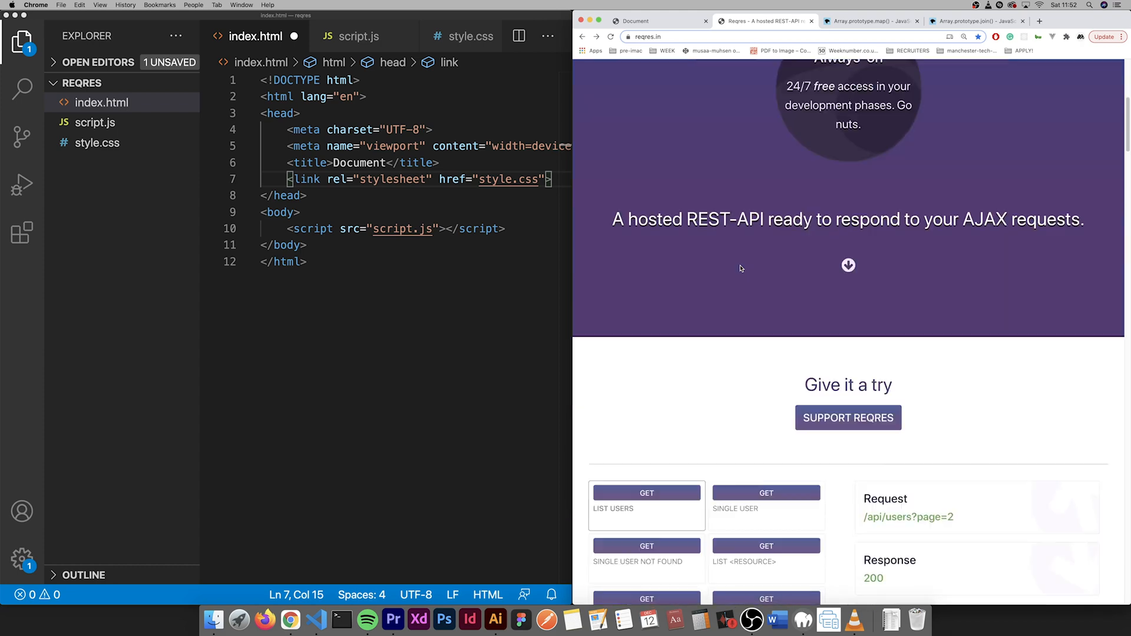
scroll(down, 3)
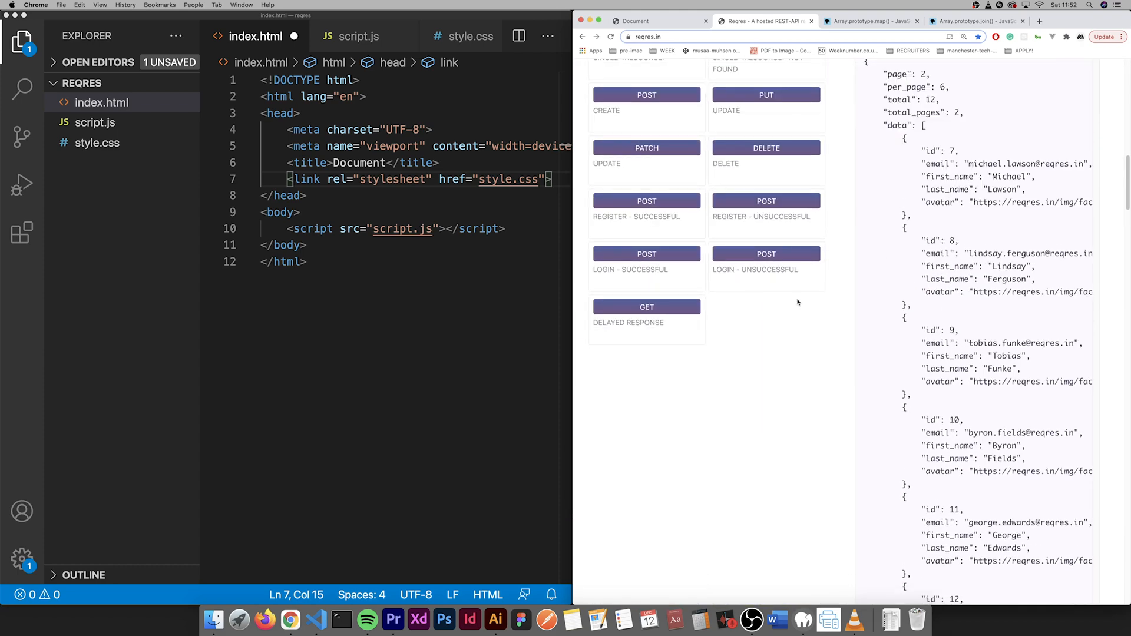
scroll(down, 3)
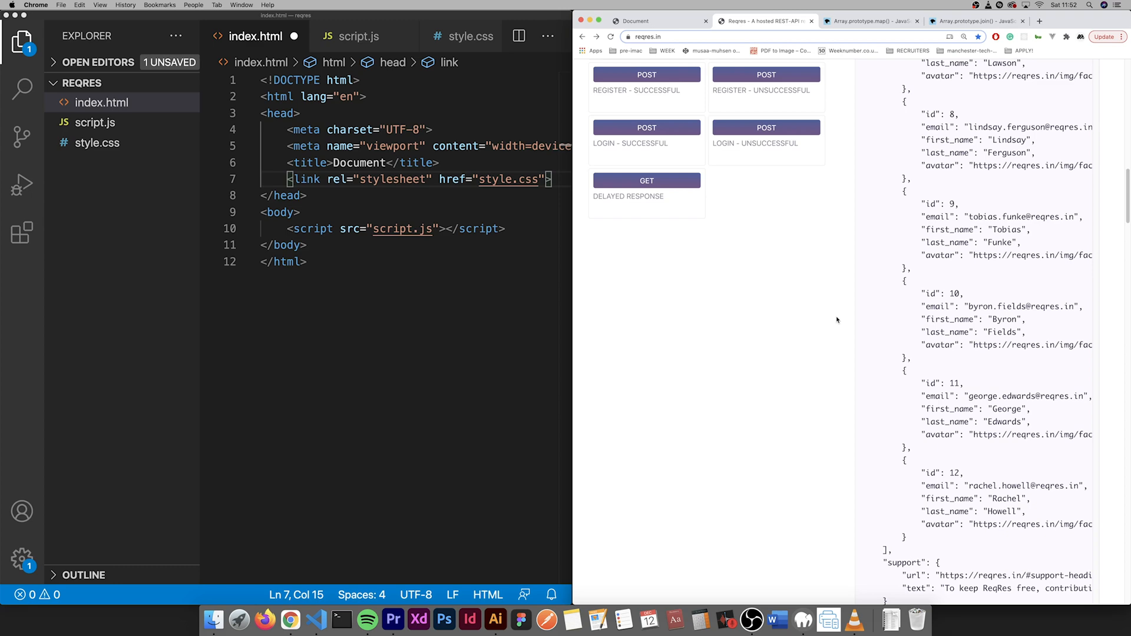
scroll(up, 3)
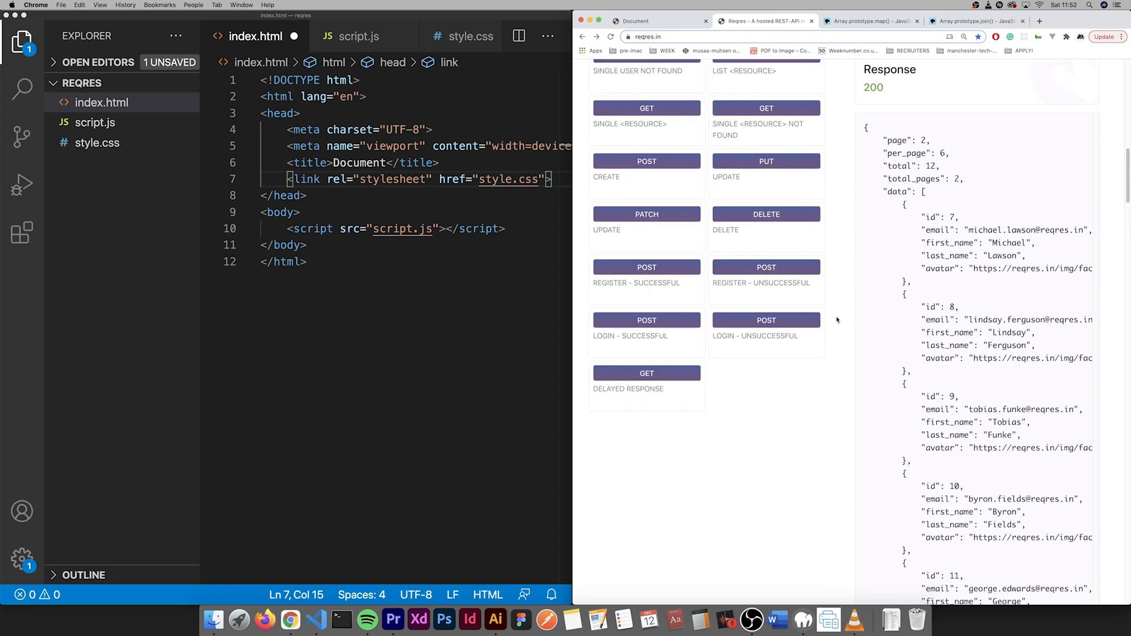
scroll(up, 3)
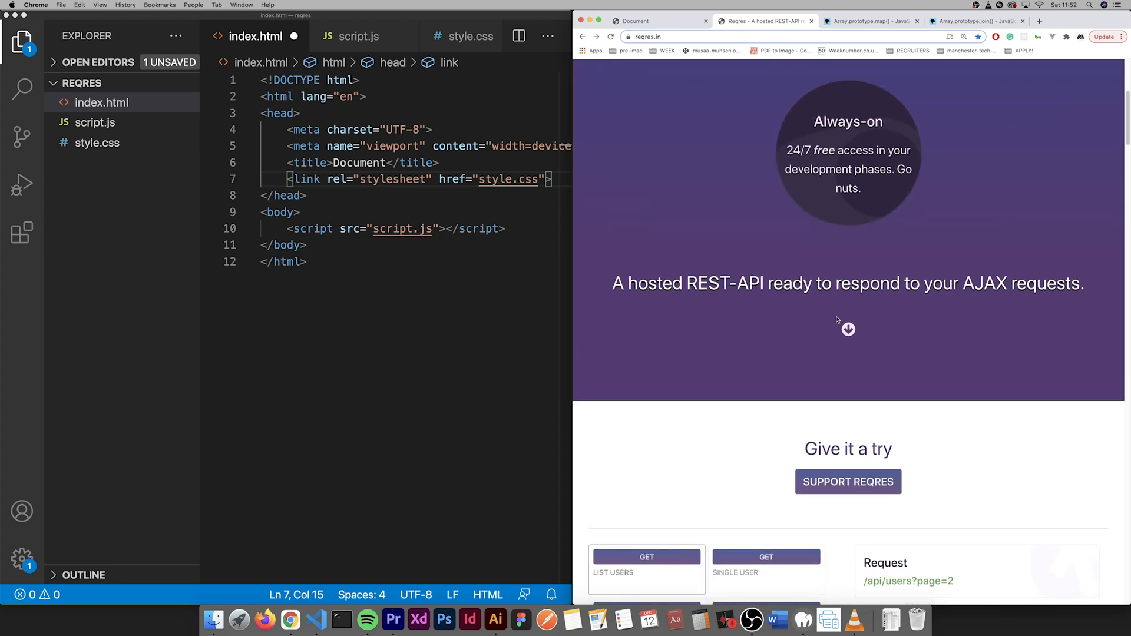
scroll(up, 3)
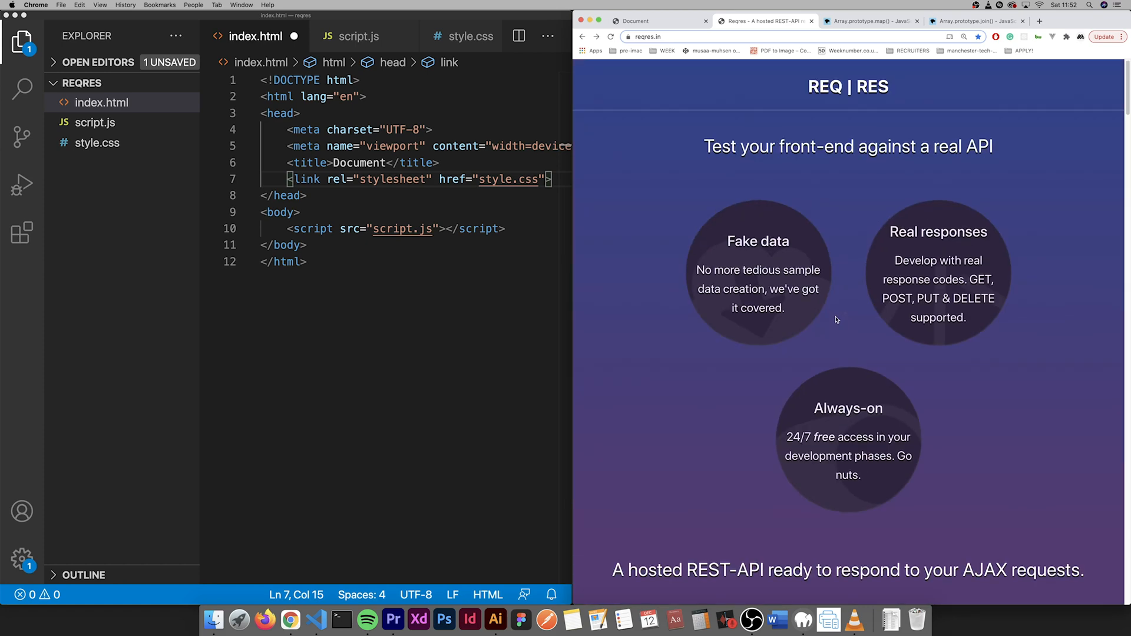
scroll(down, 3)
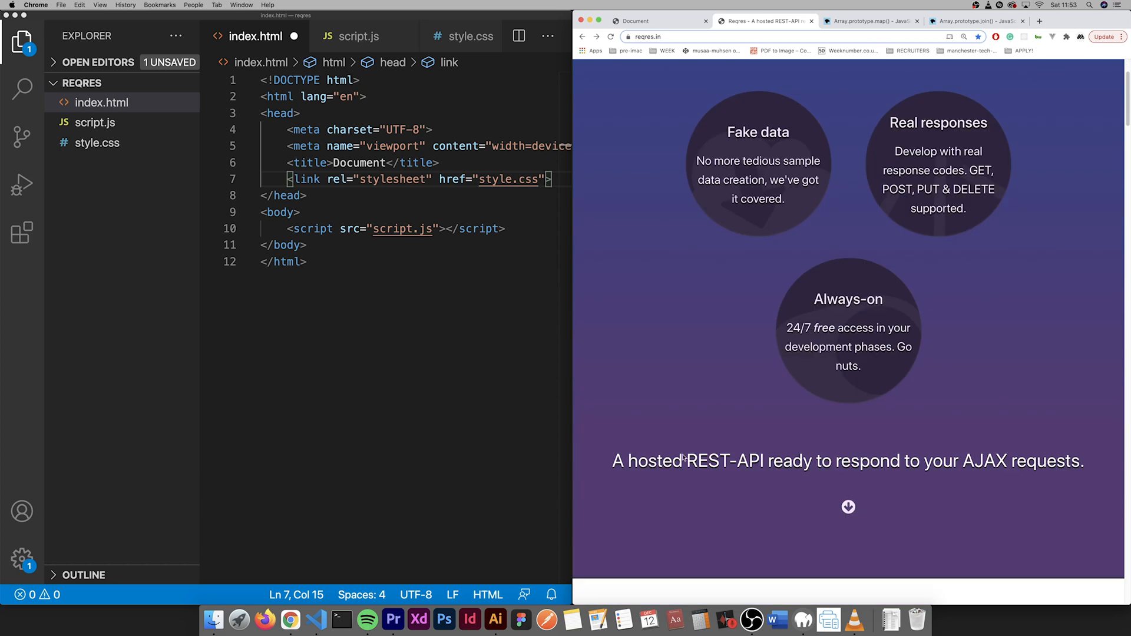
mouse_move(883, 454)
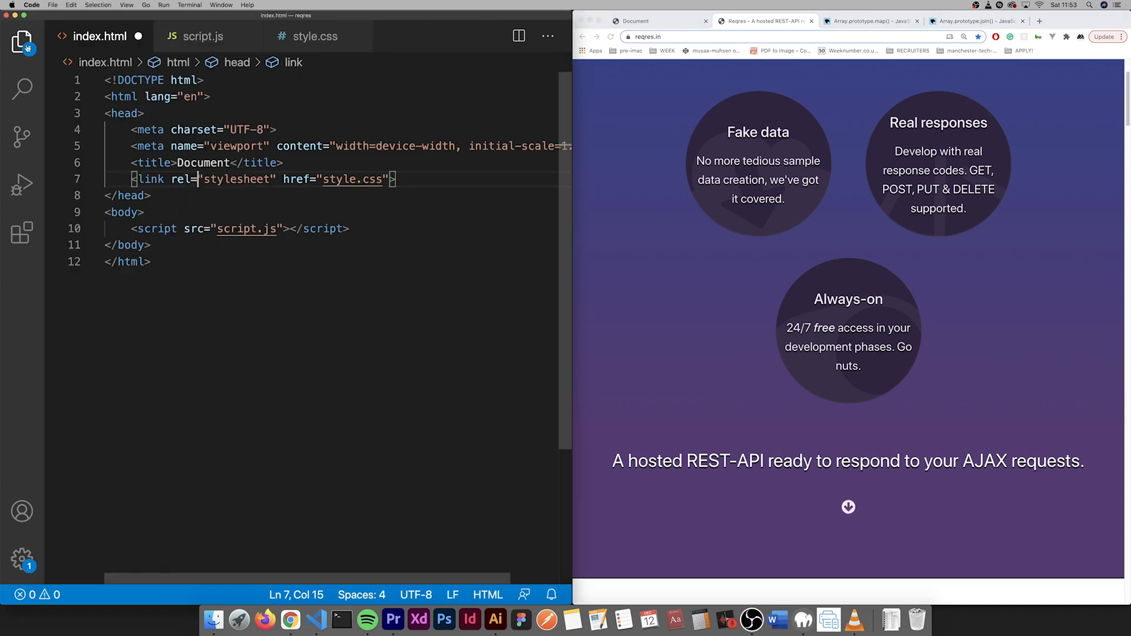
mouse_move(195, 36)
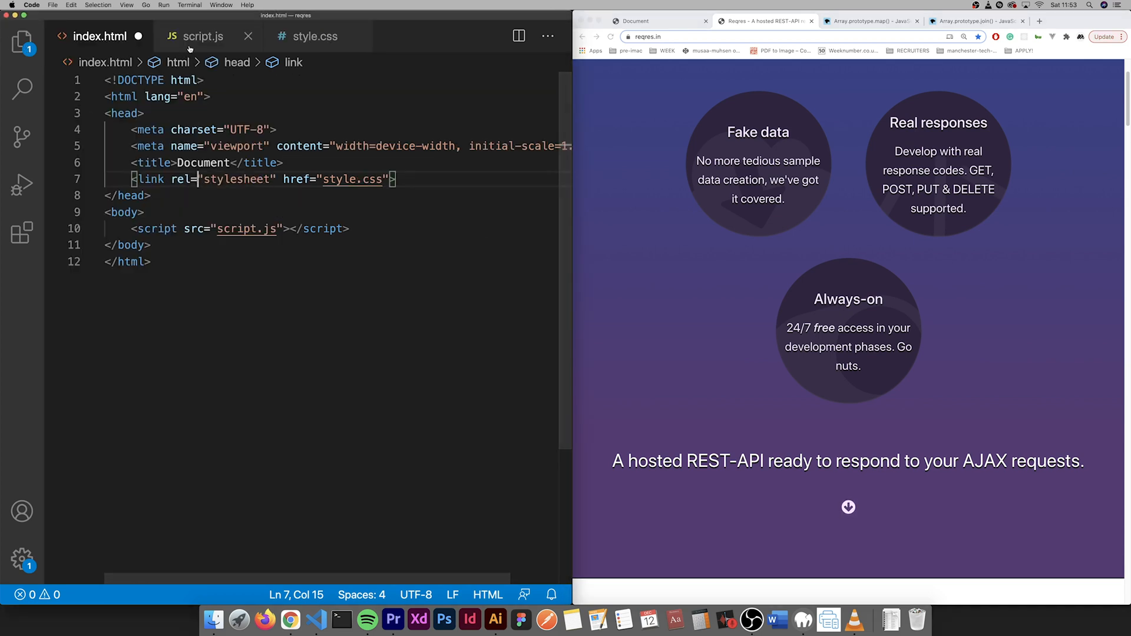
mouse_move(195, 36)
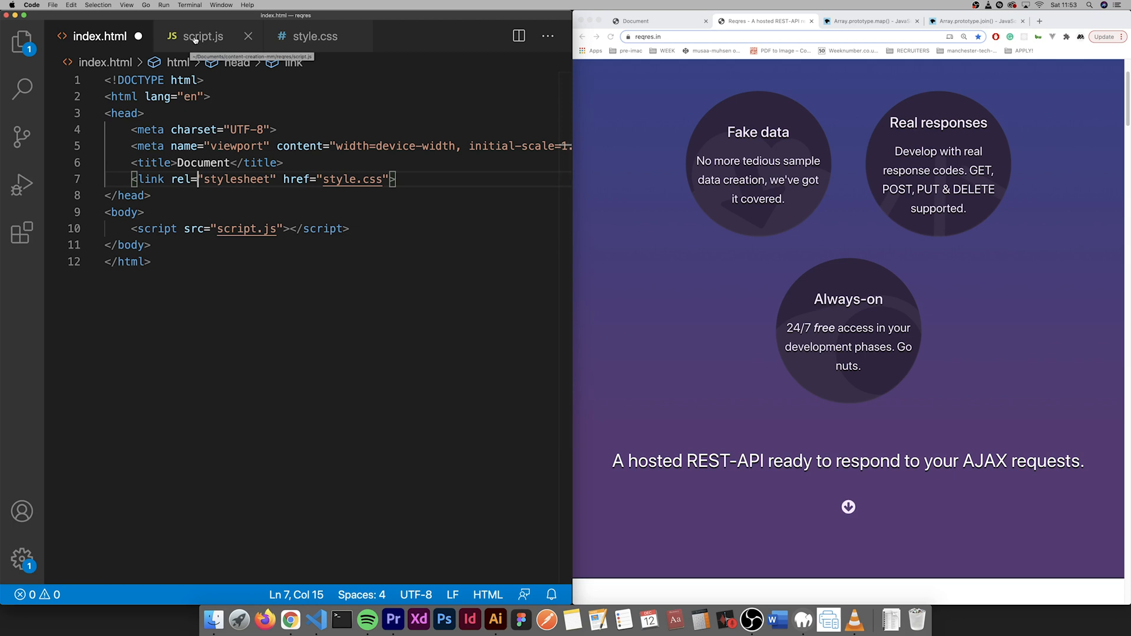
click(315, 36)
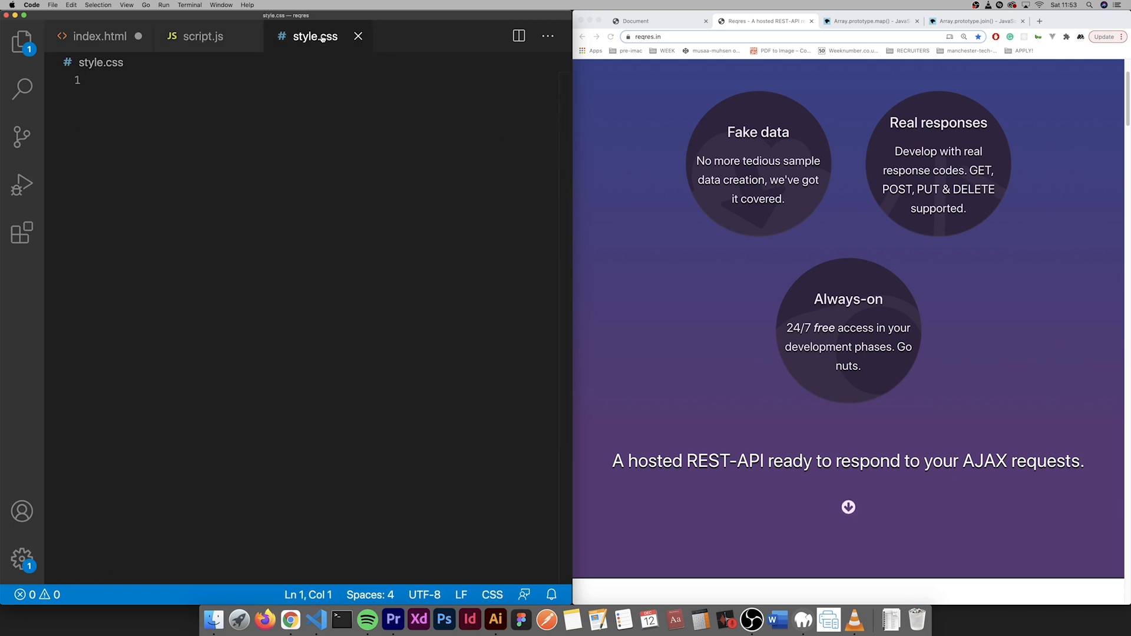
mouse_move(210, 36)
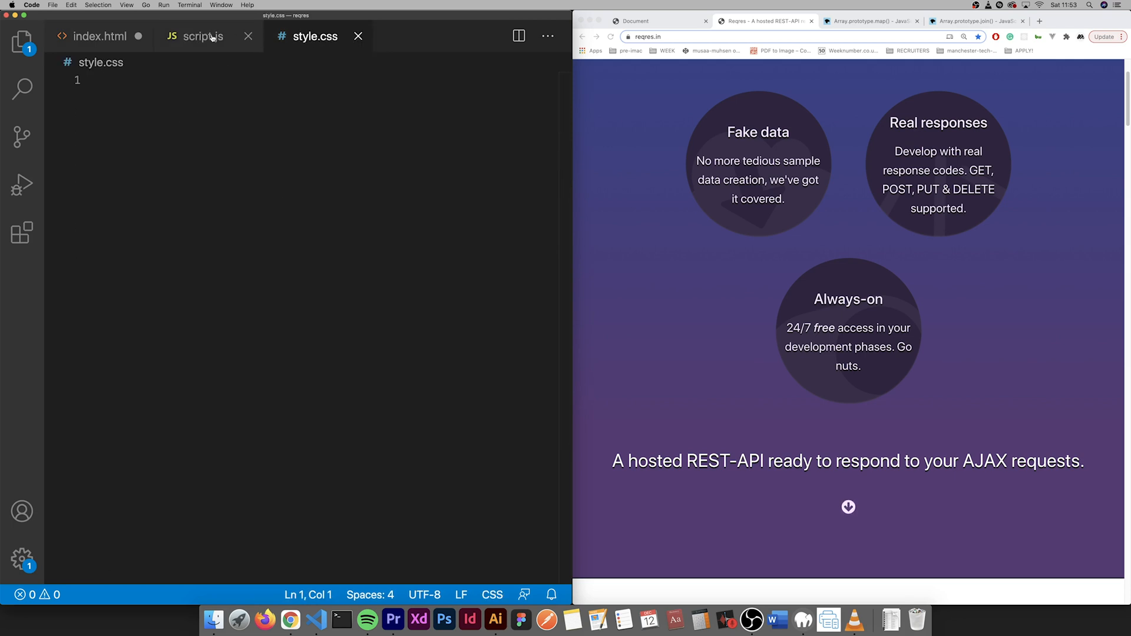
click(100, 36)
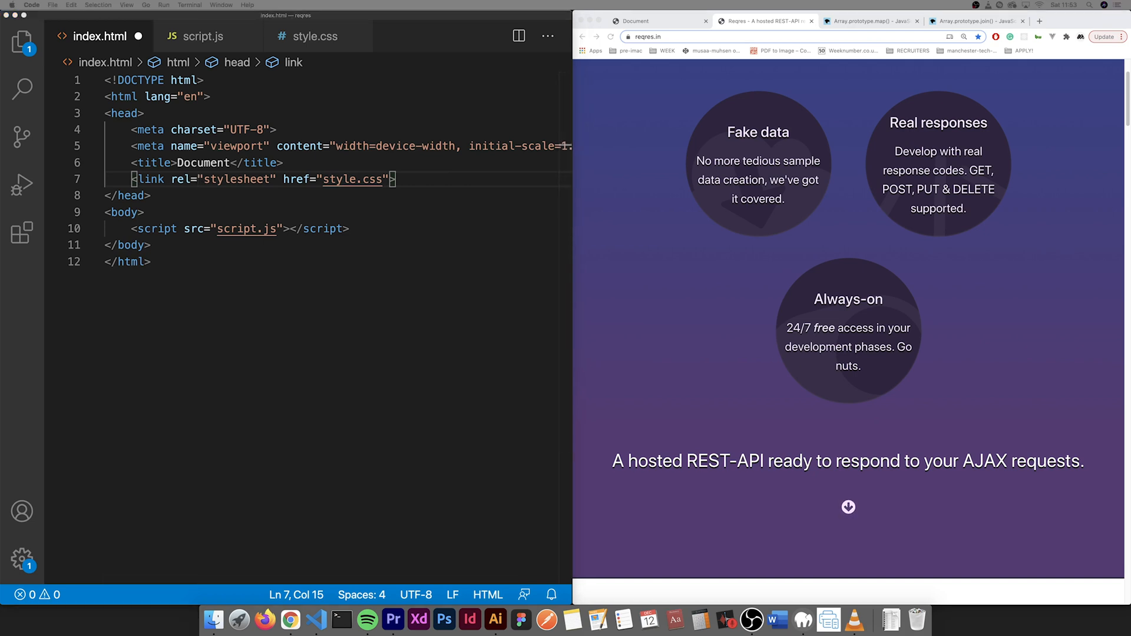
- Add a ul element with class 'list-container' inside the body
key(enter)
text(<ul class=>)
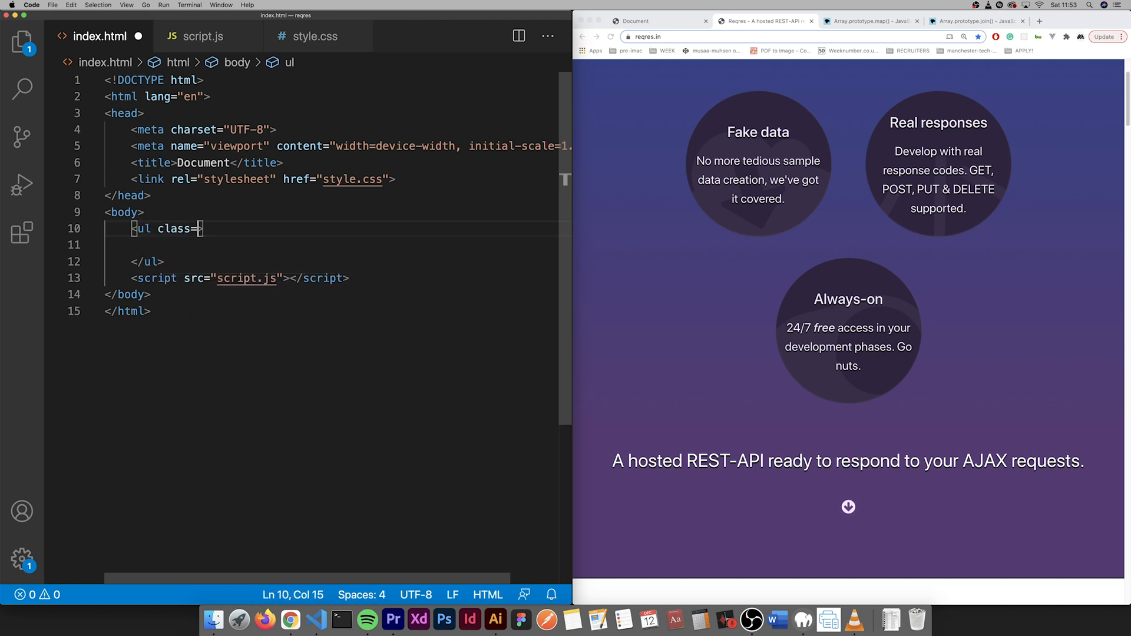
text(")
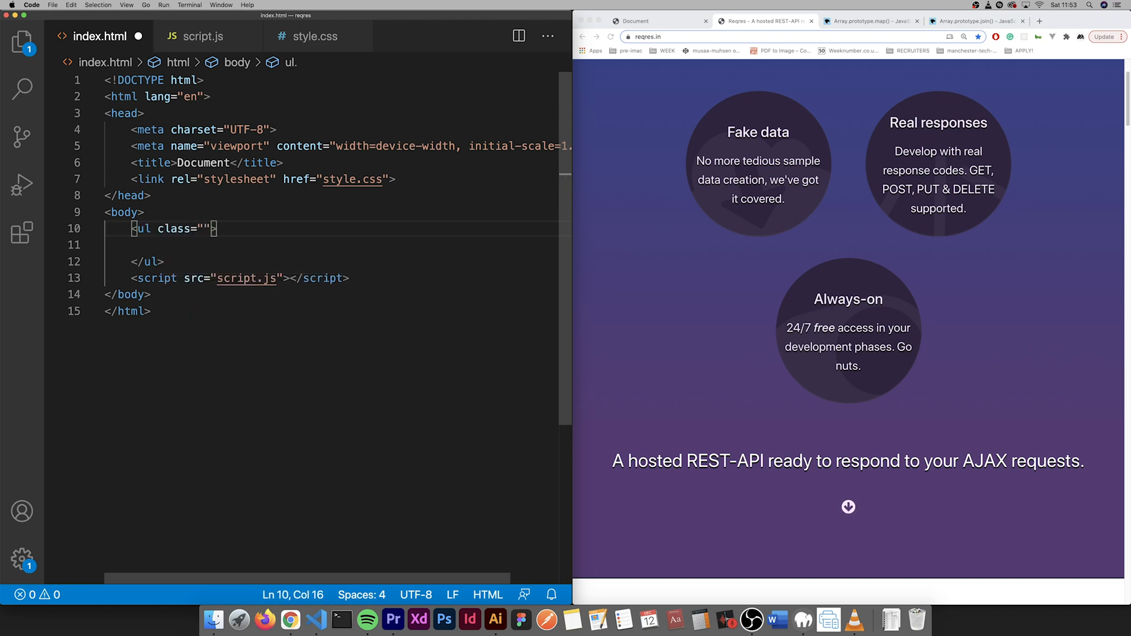
text(list-container)
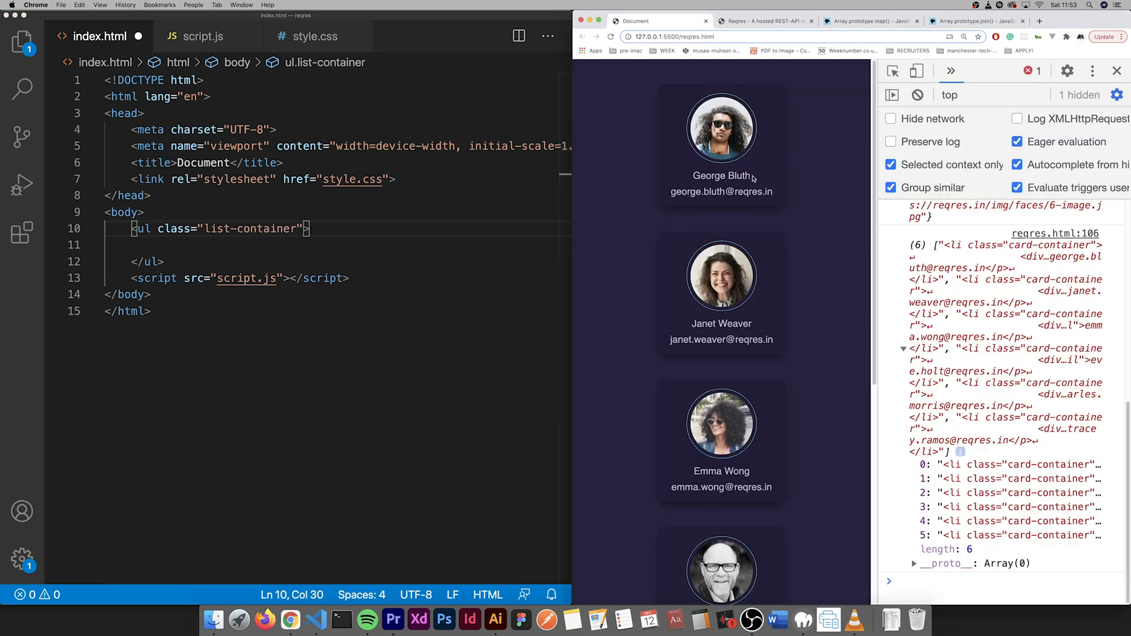
scroll(down, 3)
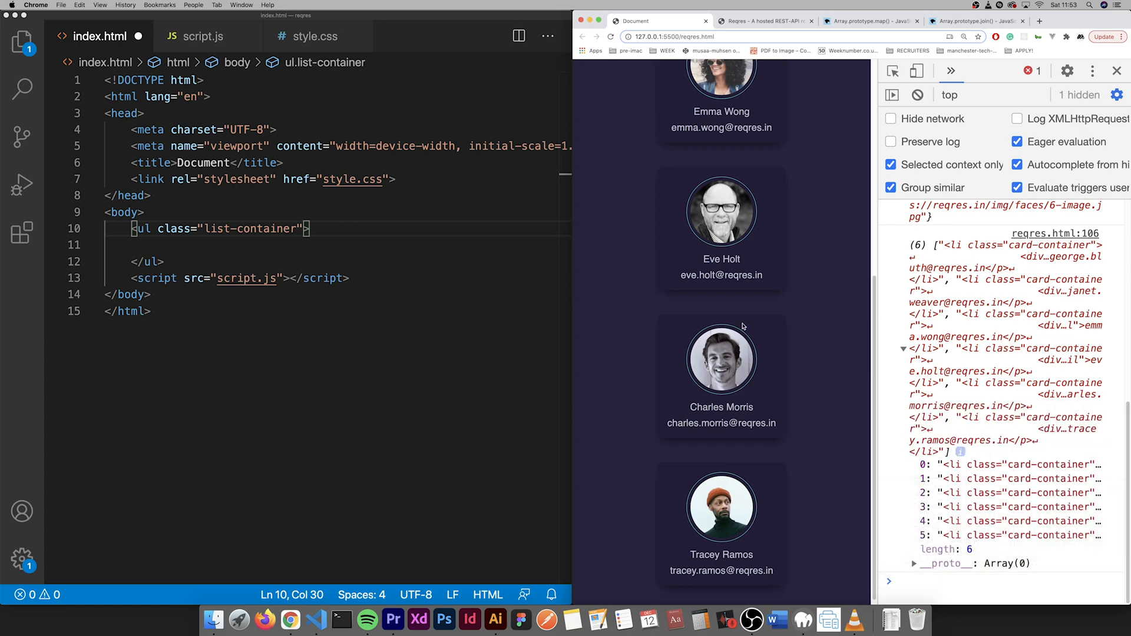
scroll(up, 3)
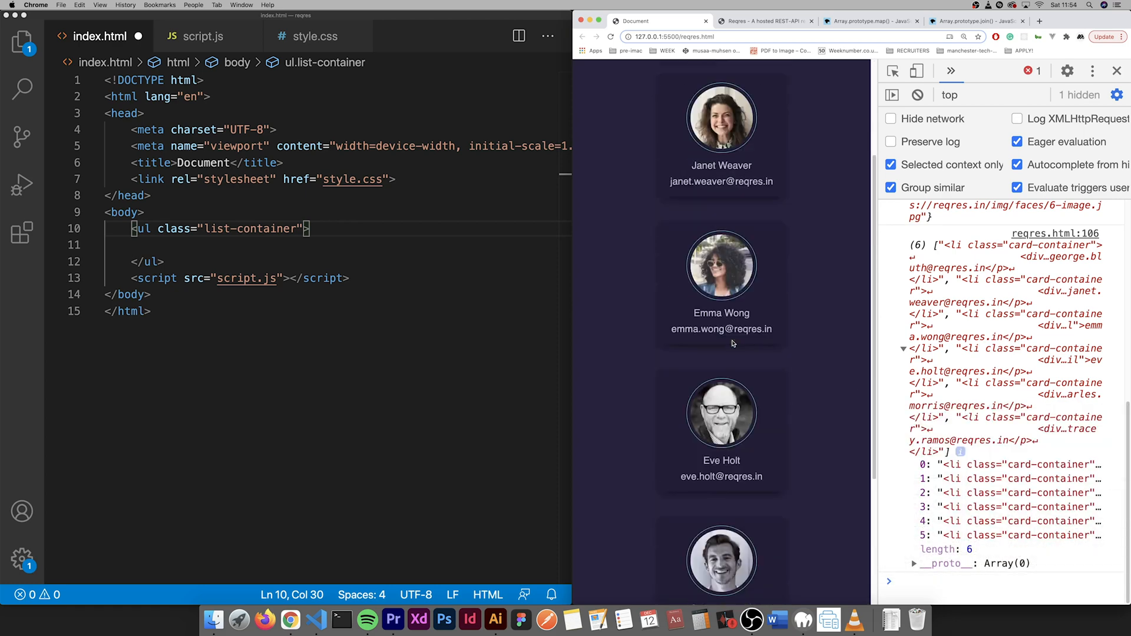
scroll(down, 3)
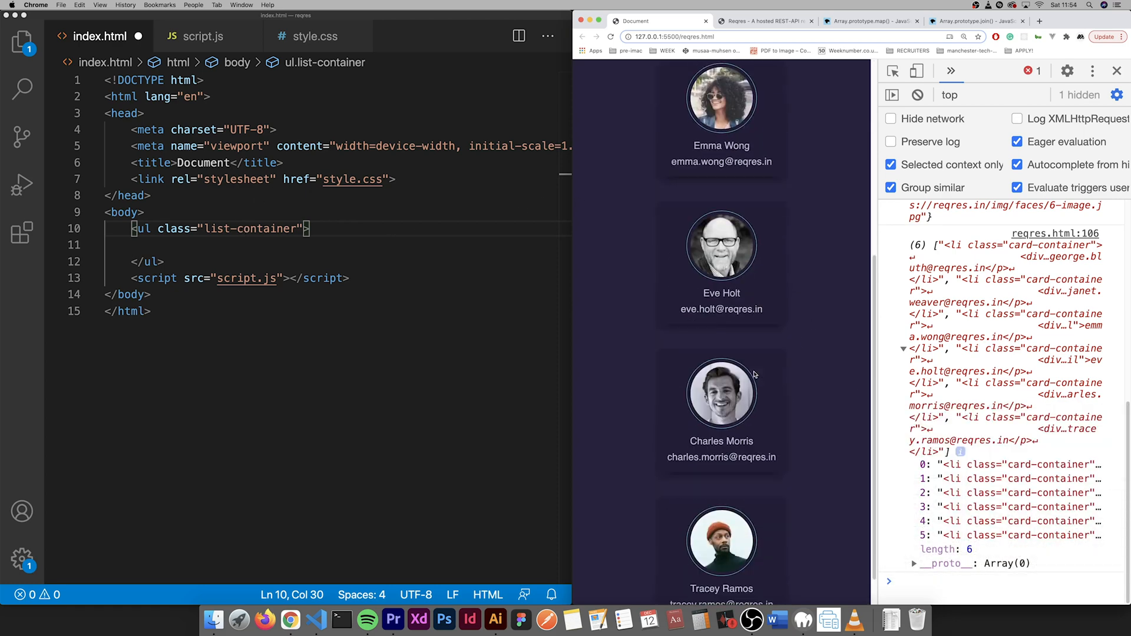
scroll(down, 3)
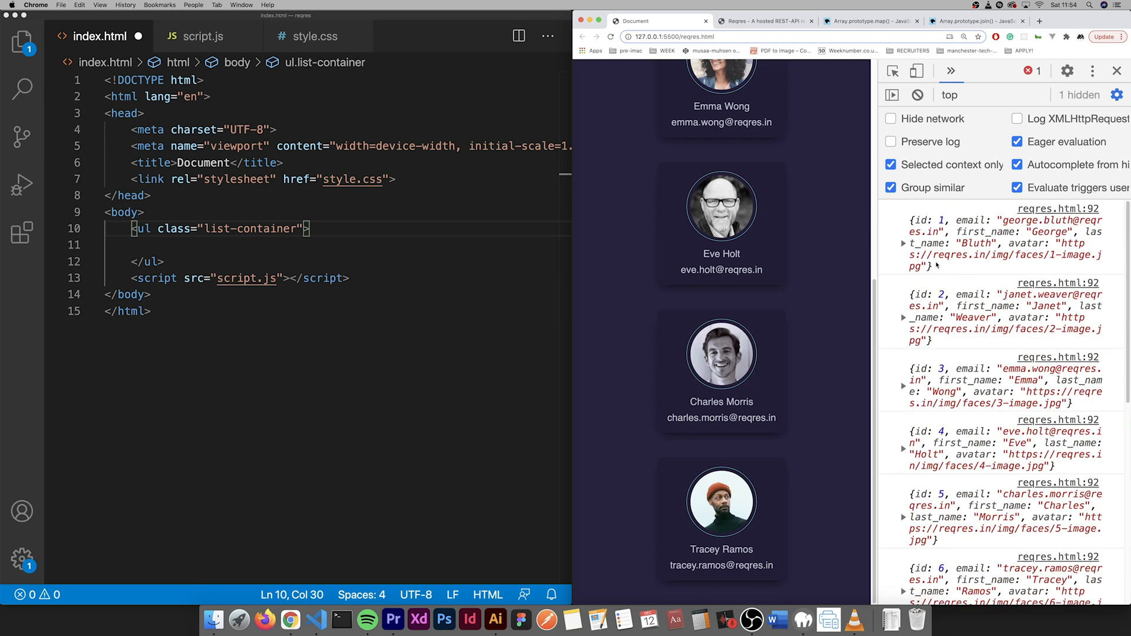
scroll(down, 3)
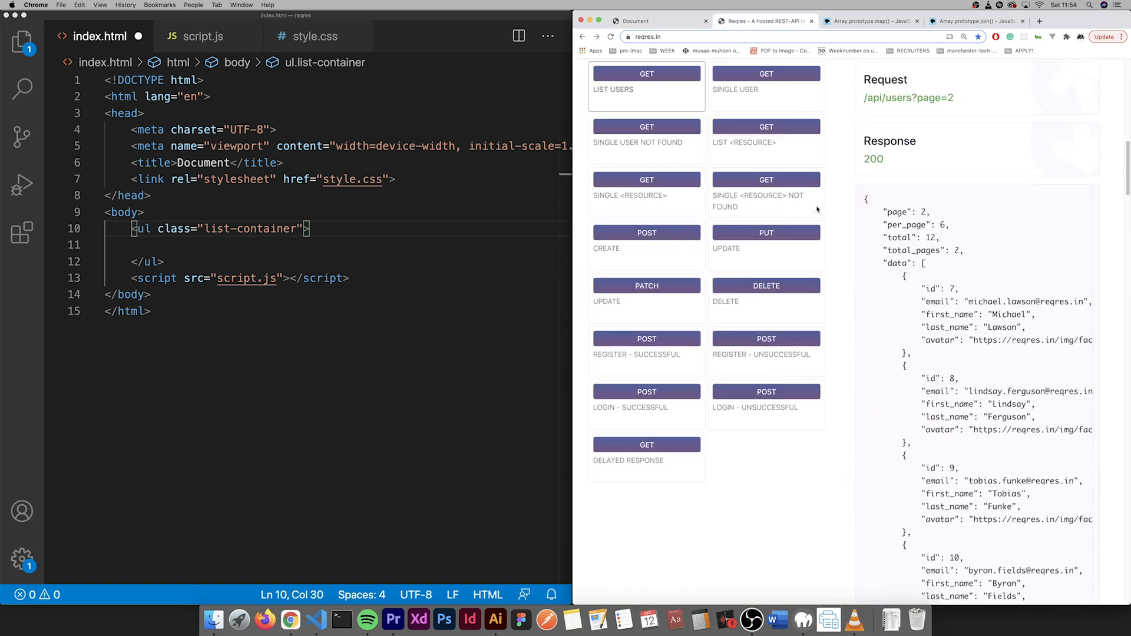
scroll(down, 3)
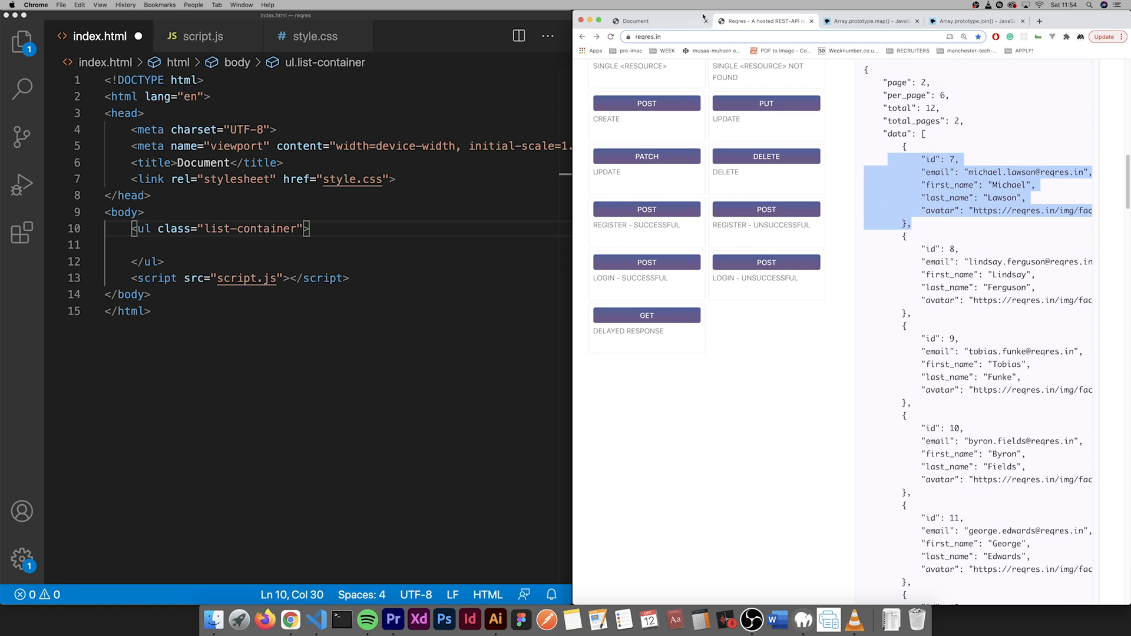
click(655, 20)
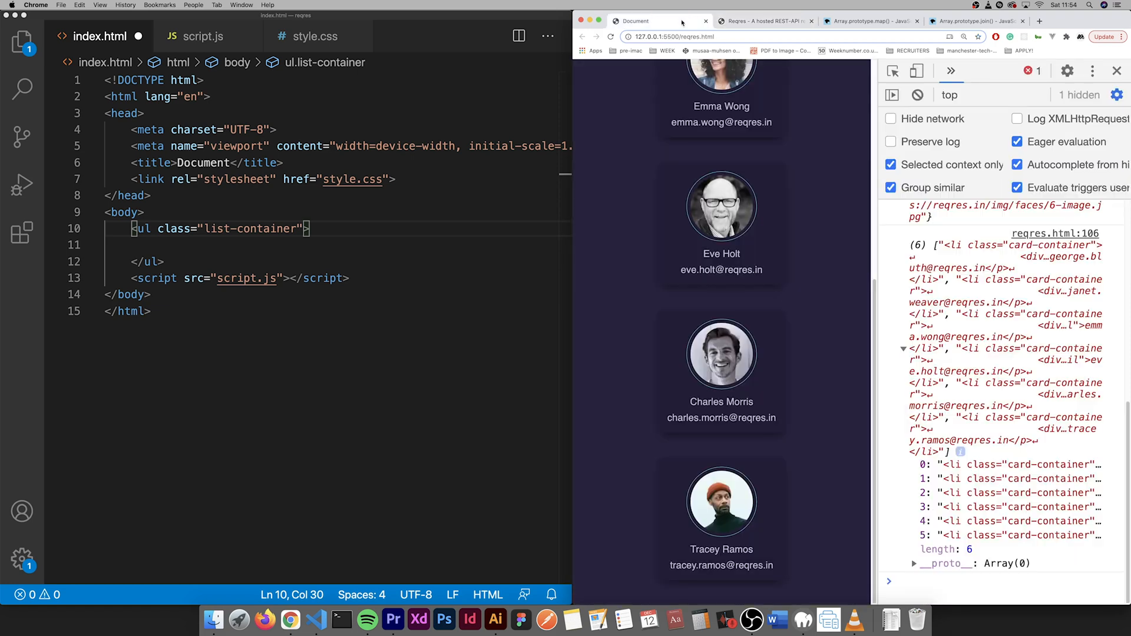
mouse_move(680, 22)
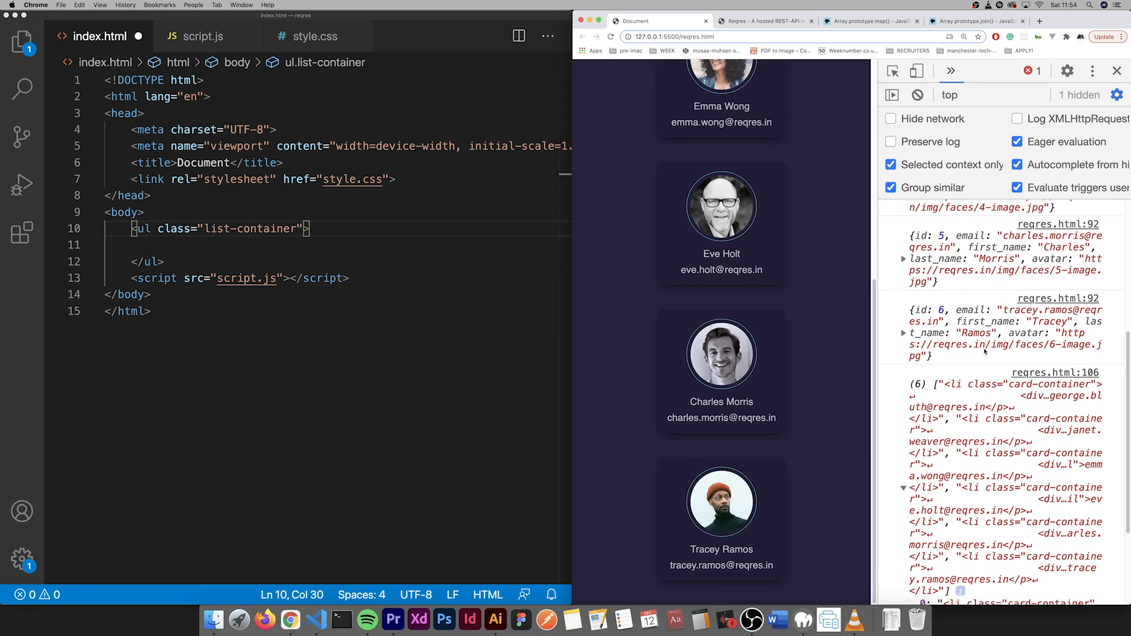
scroll(down, 3)
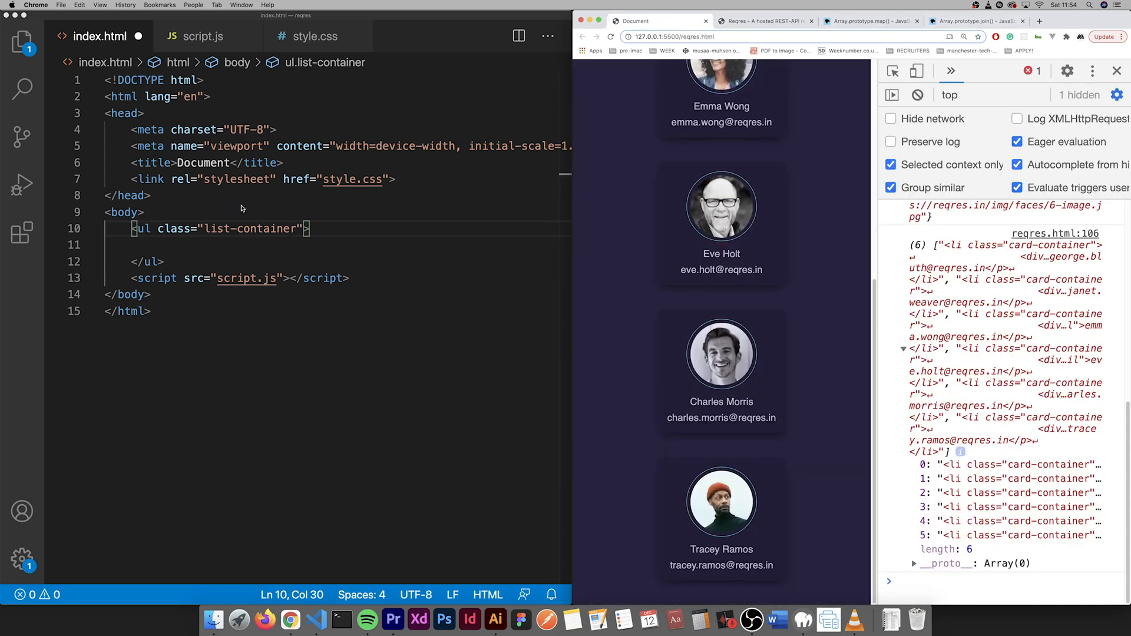
- Serve index.html with Live Server and dock Chrome DevTools to the right
right_click(101, 102)
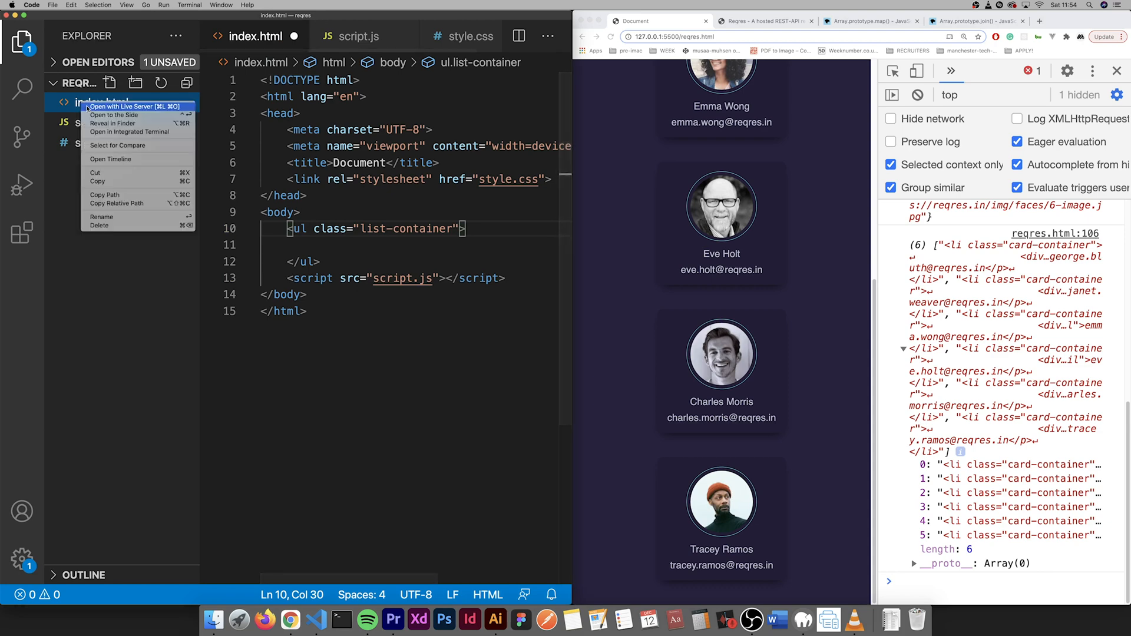
click(119, 106)
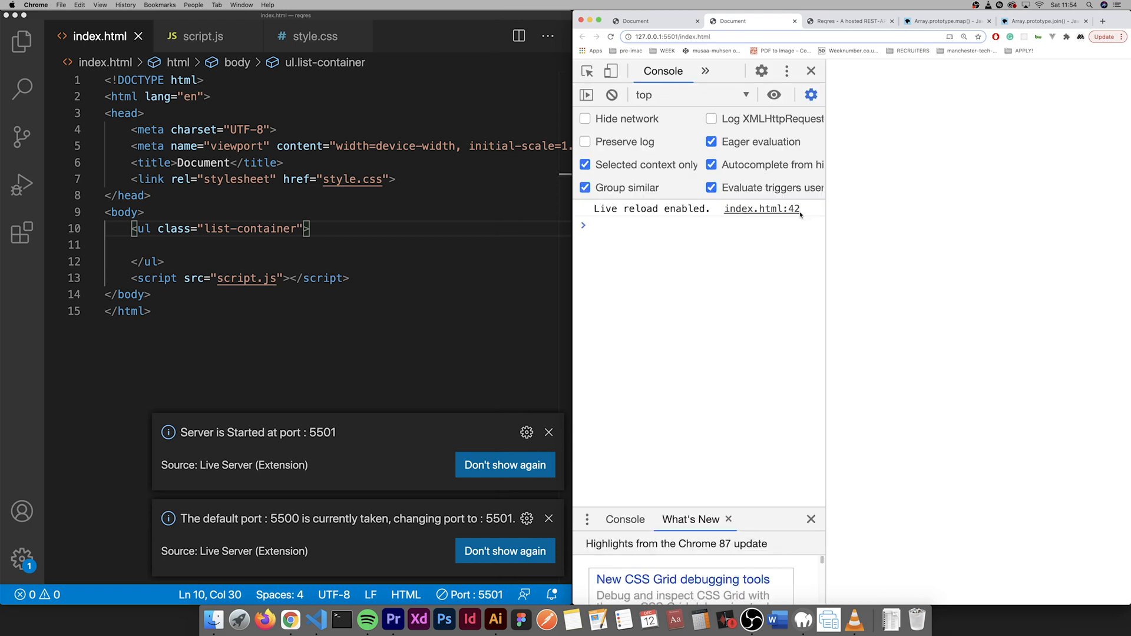
mouse_move(770, 85)
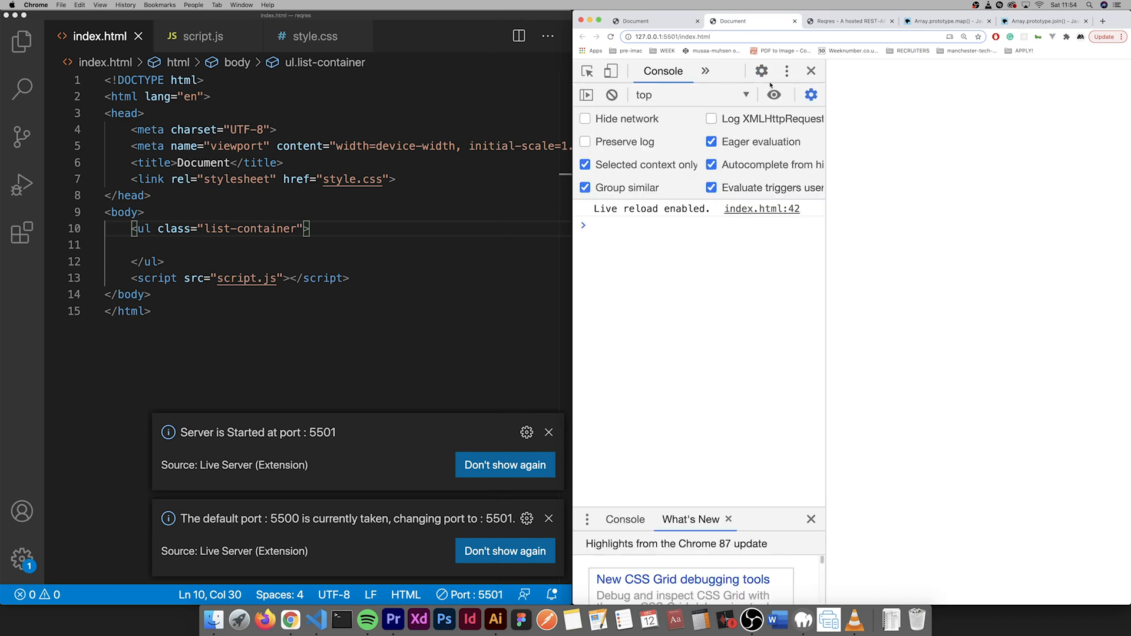
click(786, 71)
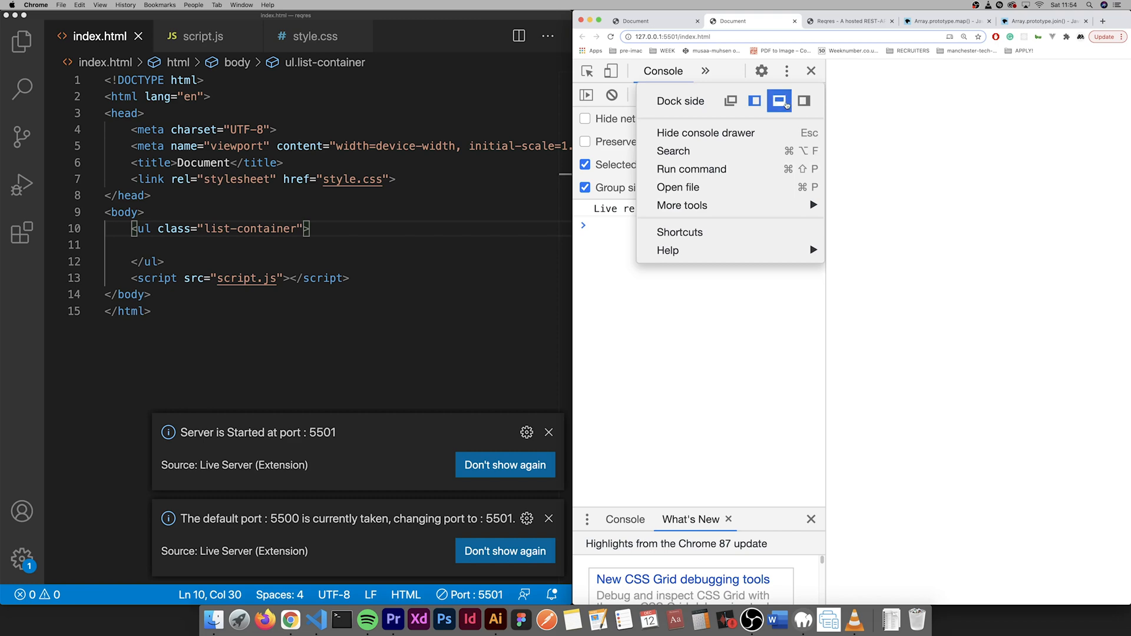
click(779, 101)
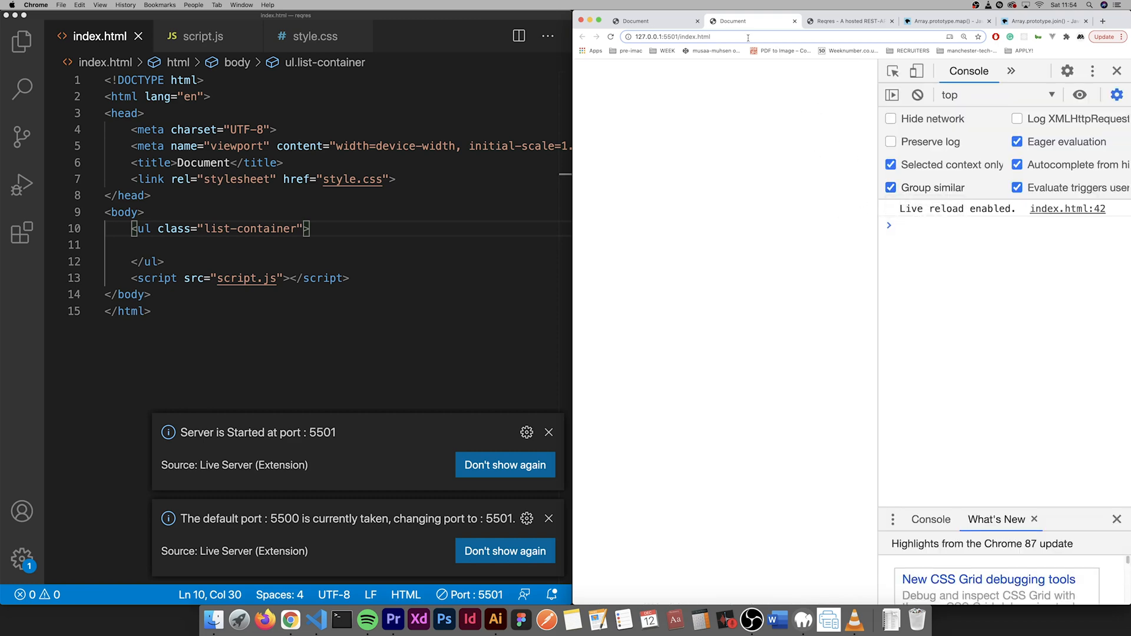
- Back in VS Code, dismiss the Live Server notifications and switch to script.js
click(850, 20)
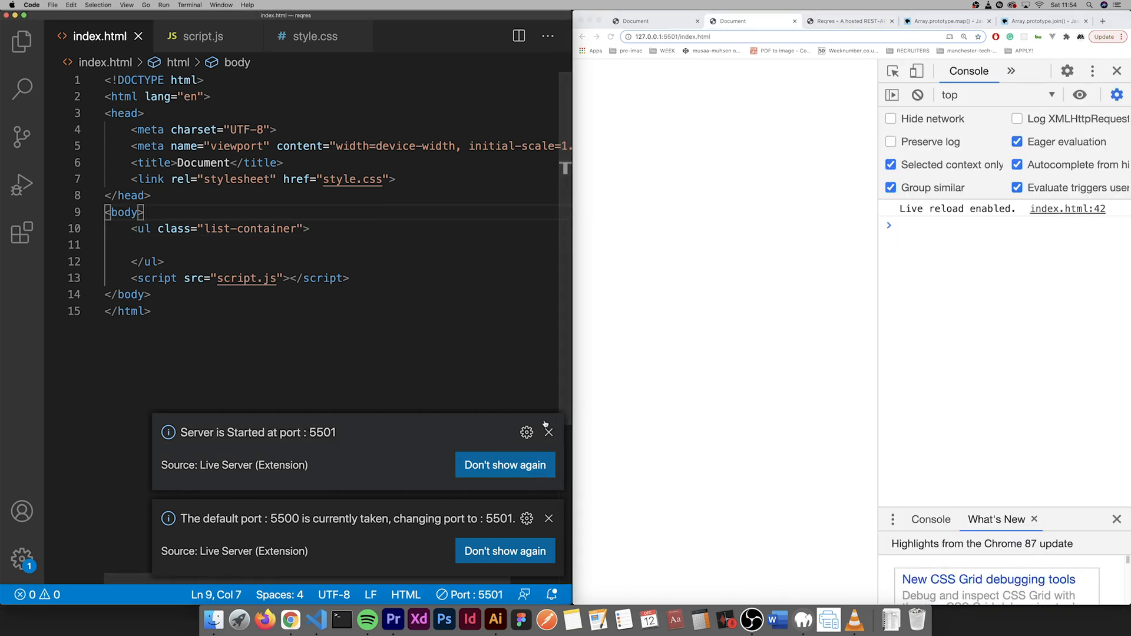
click(549, 432)
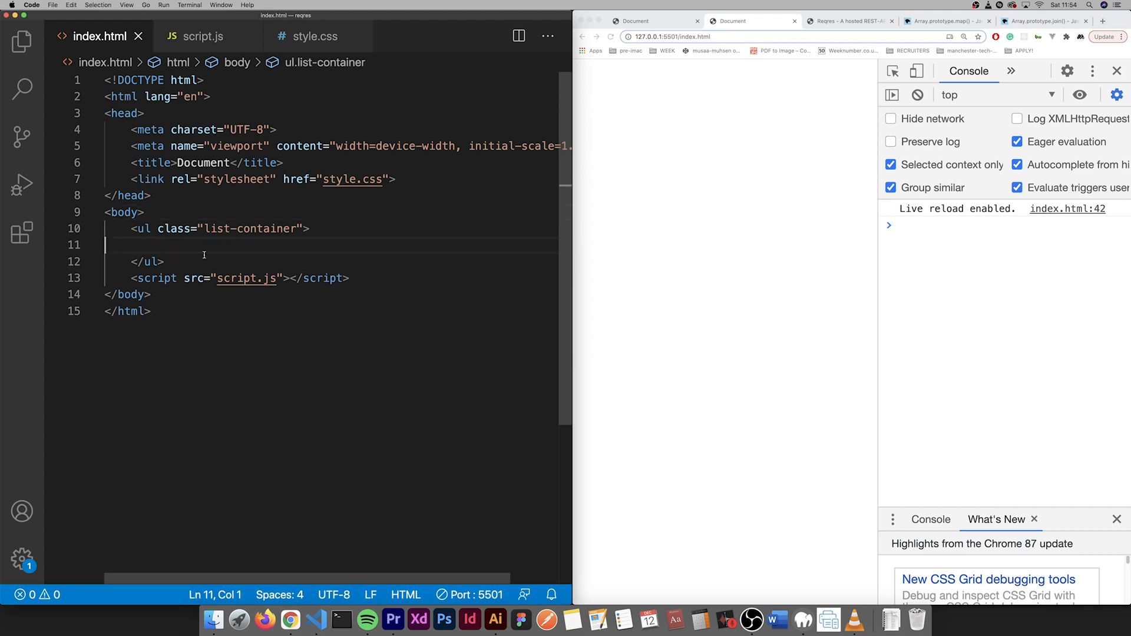
mouse_move(225, 48)
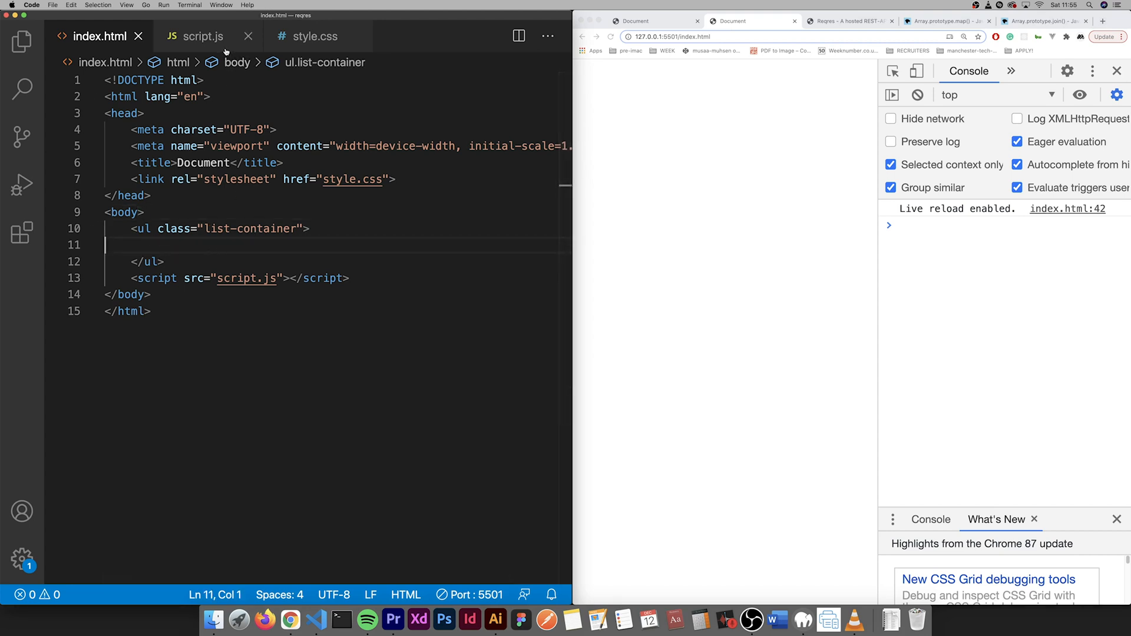
click(205, 36)
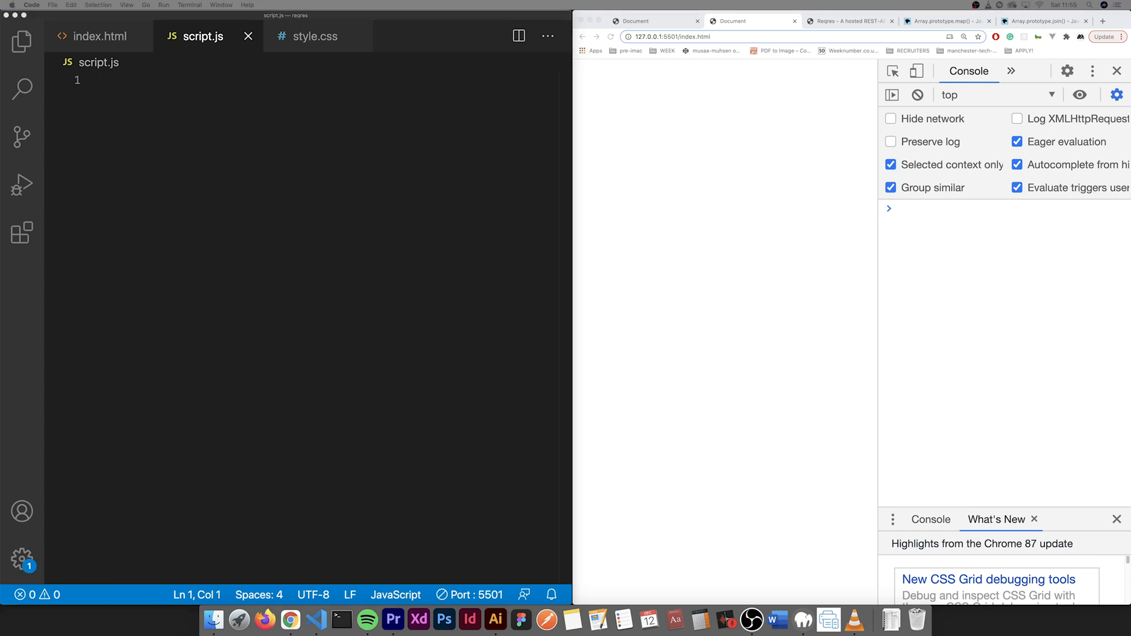
text(f)
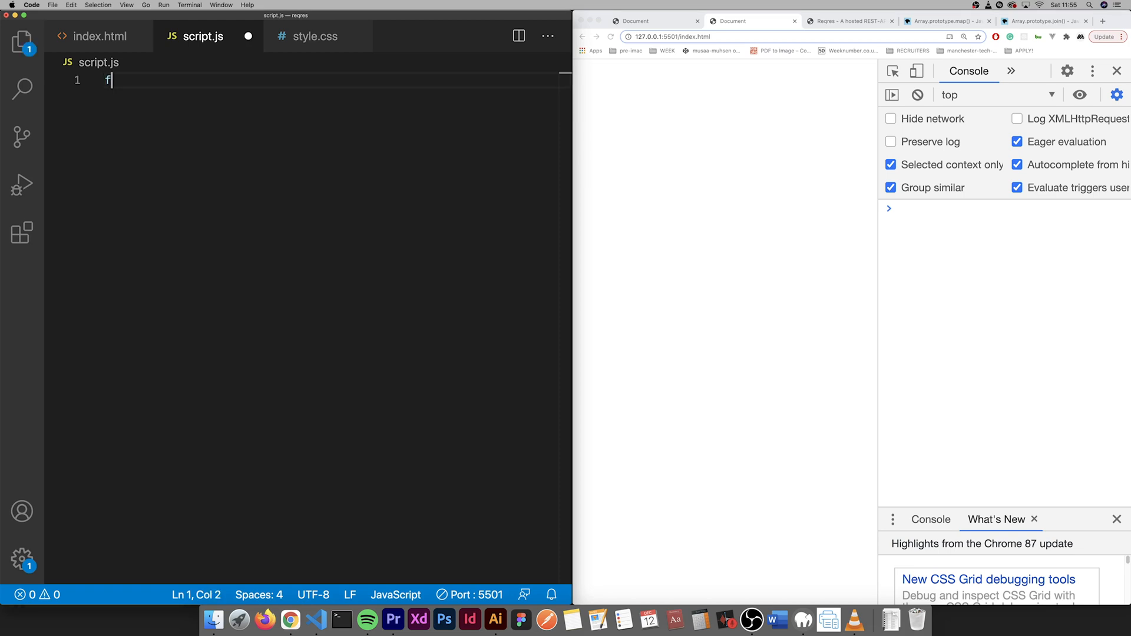
text(etch(')
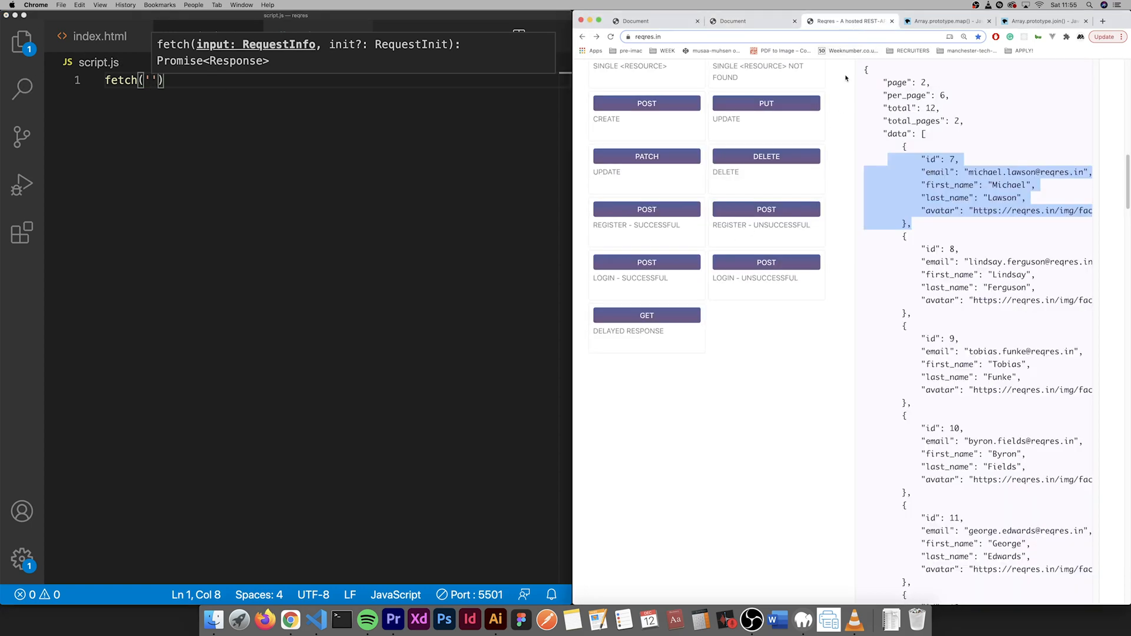
scroll(up, 3)
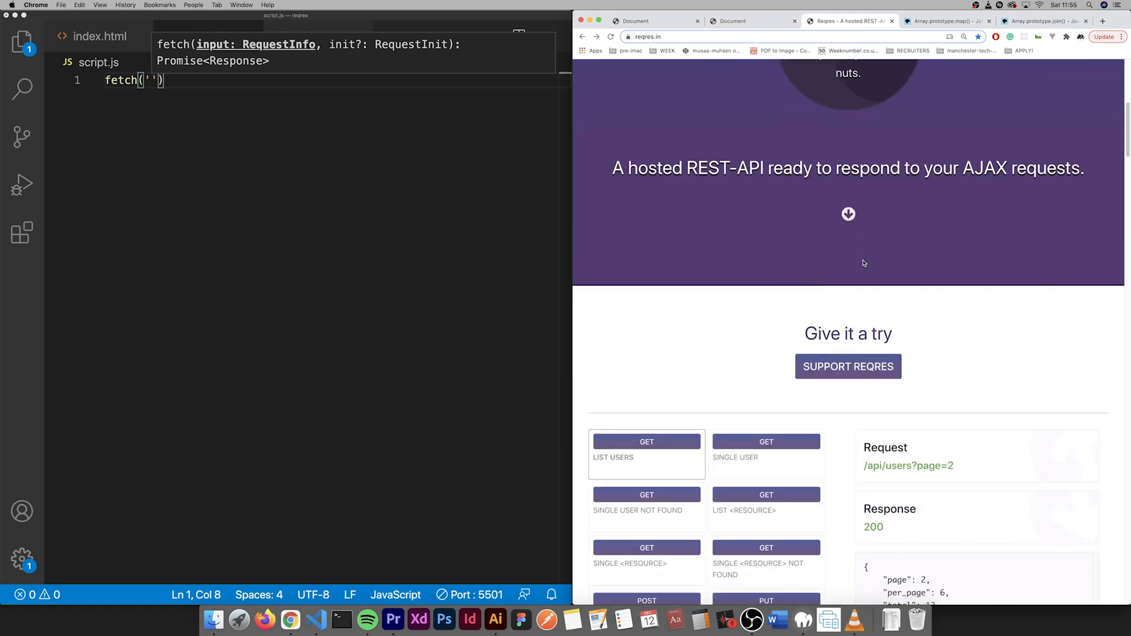
click(674, 37)
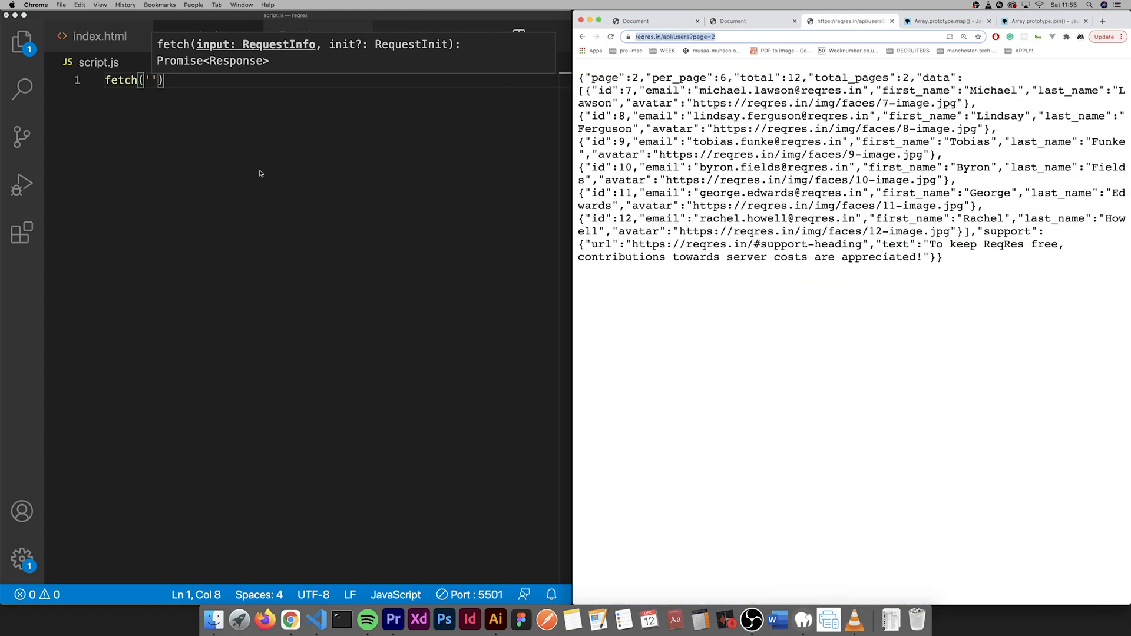
text(https://reqres.in/api/users?page=2)
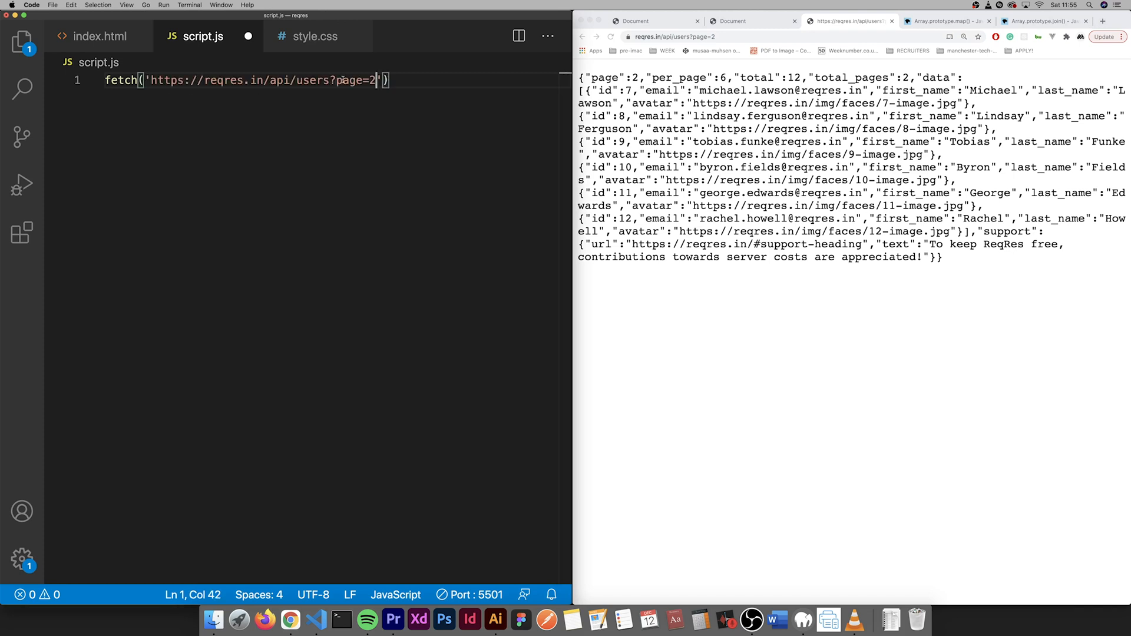
drag(376, 80, 330, 81)
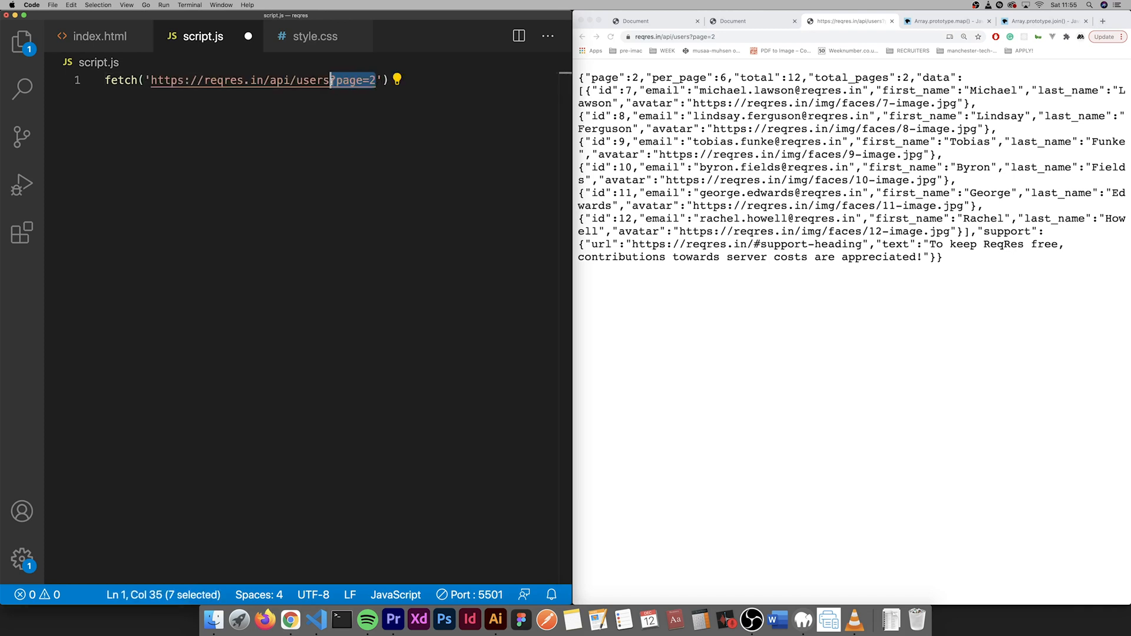
key(Backspace)
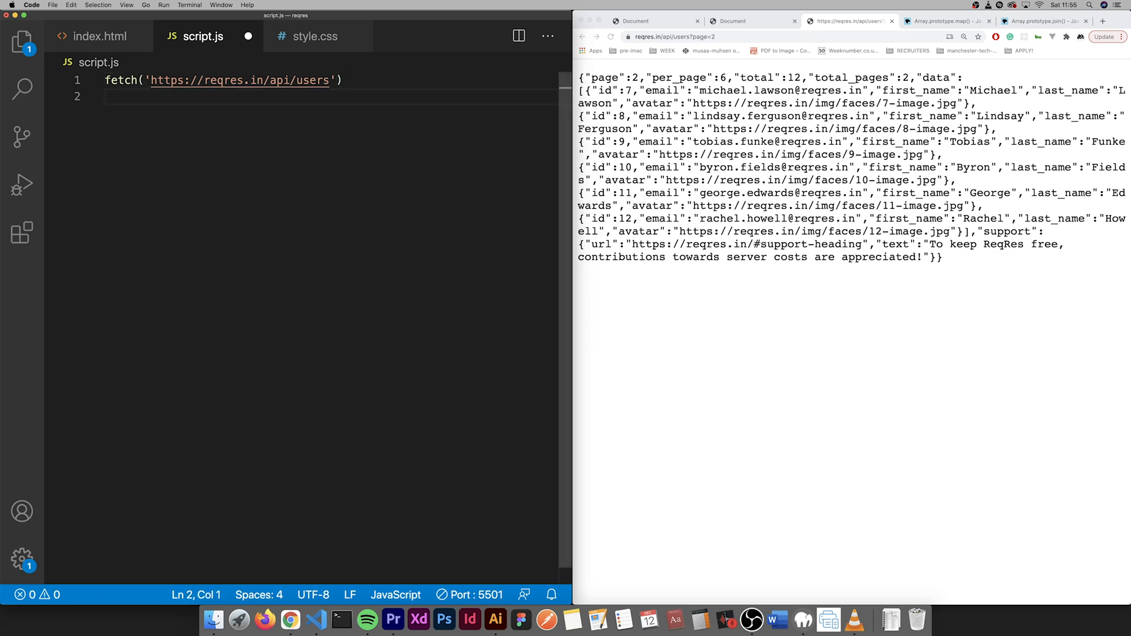
click(730, 20)
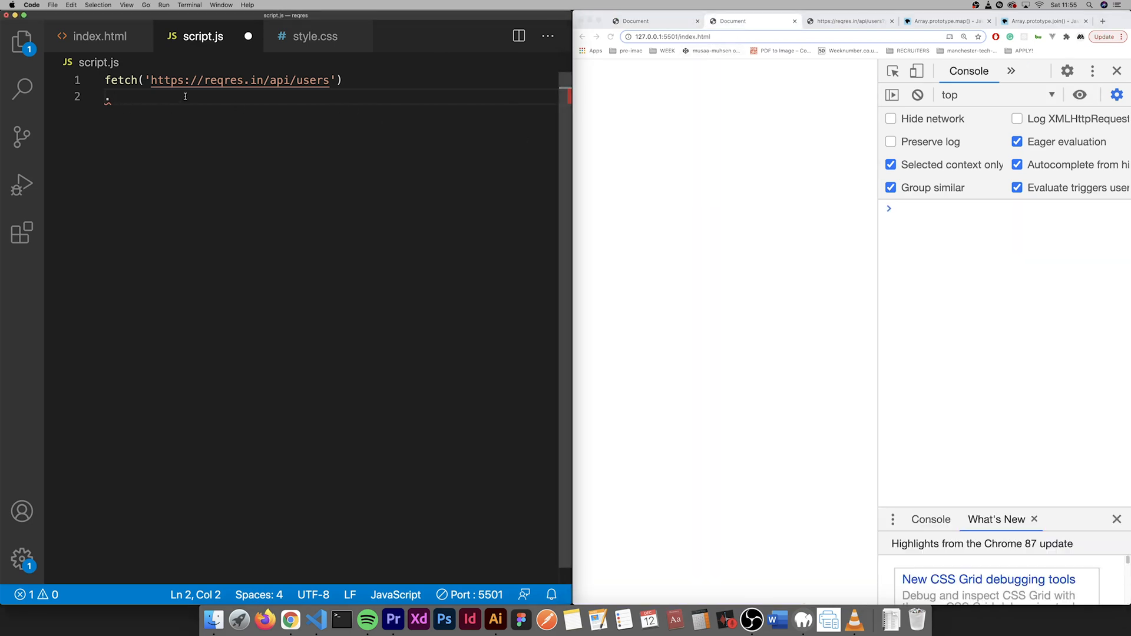
- Chain .then(response => response.json()) and a .then(json => { callback beginning console.log
text(.then)
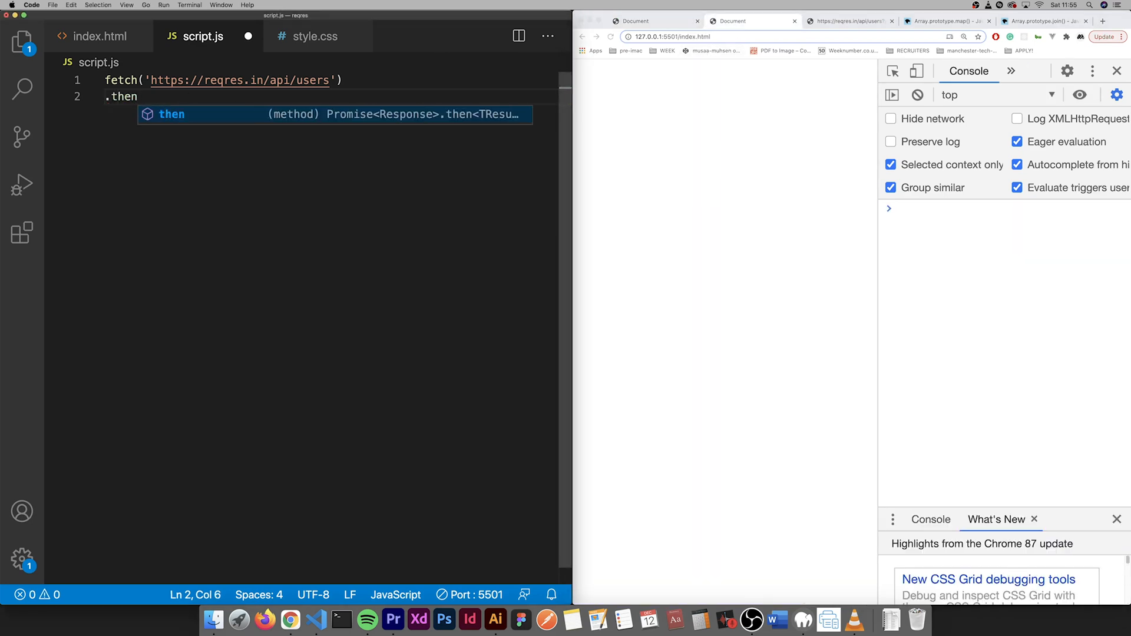
text((respons)
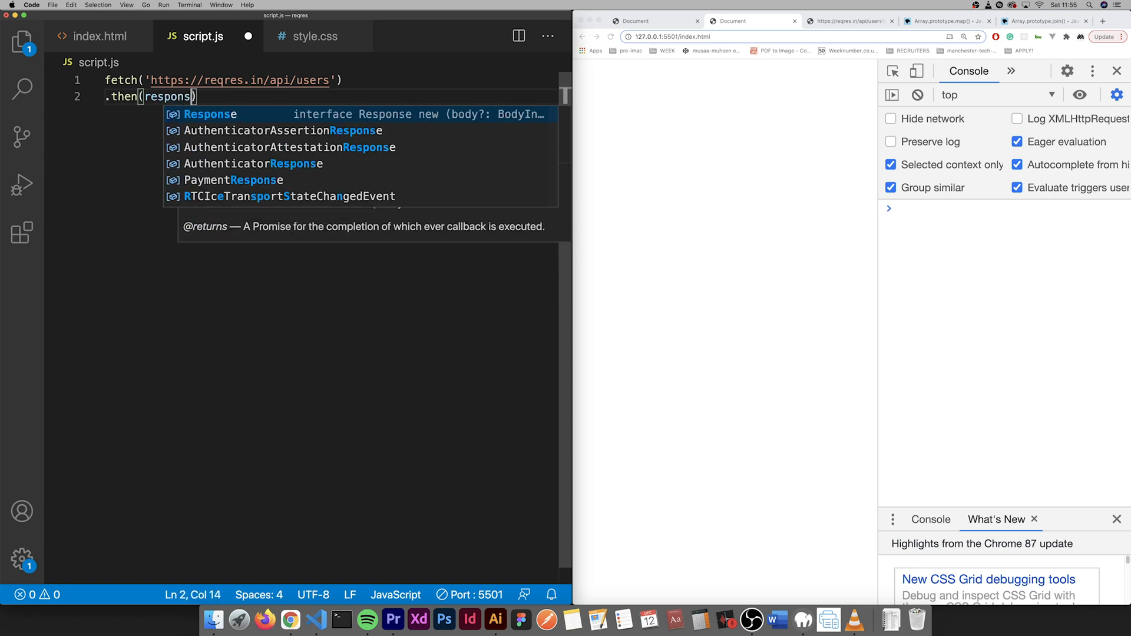
text(e)
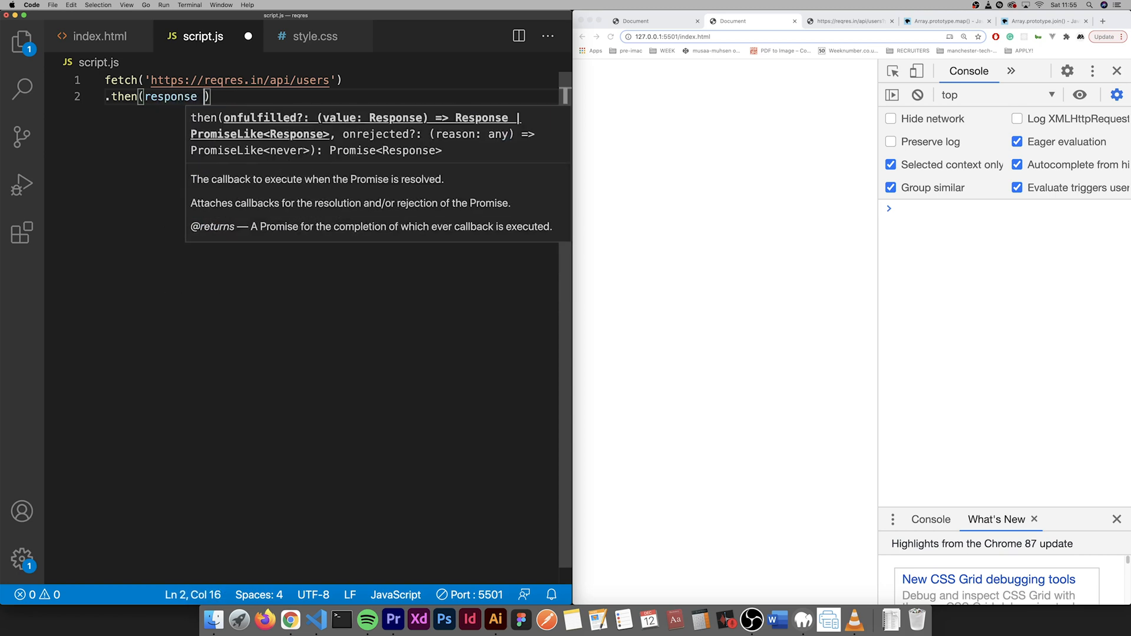
text(=>)
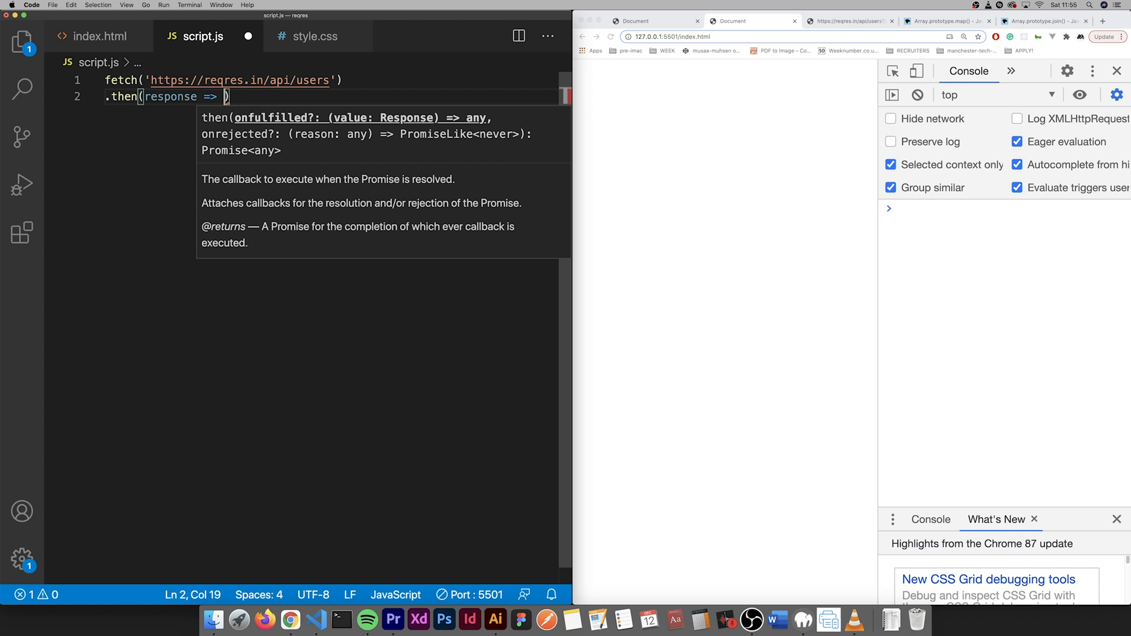
text(response)
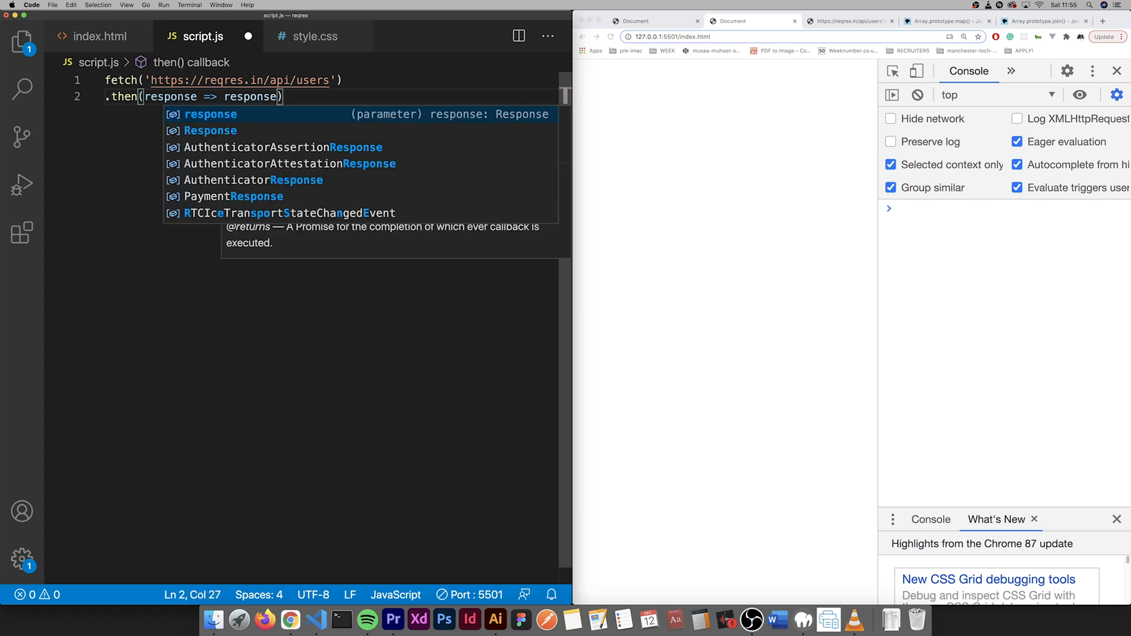
text(.json()
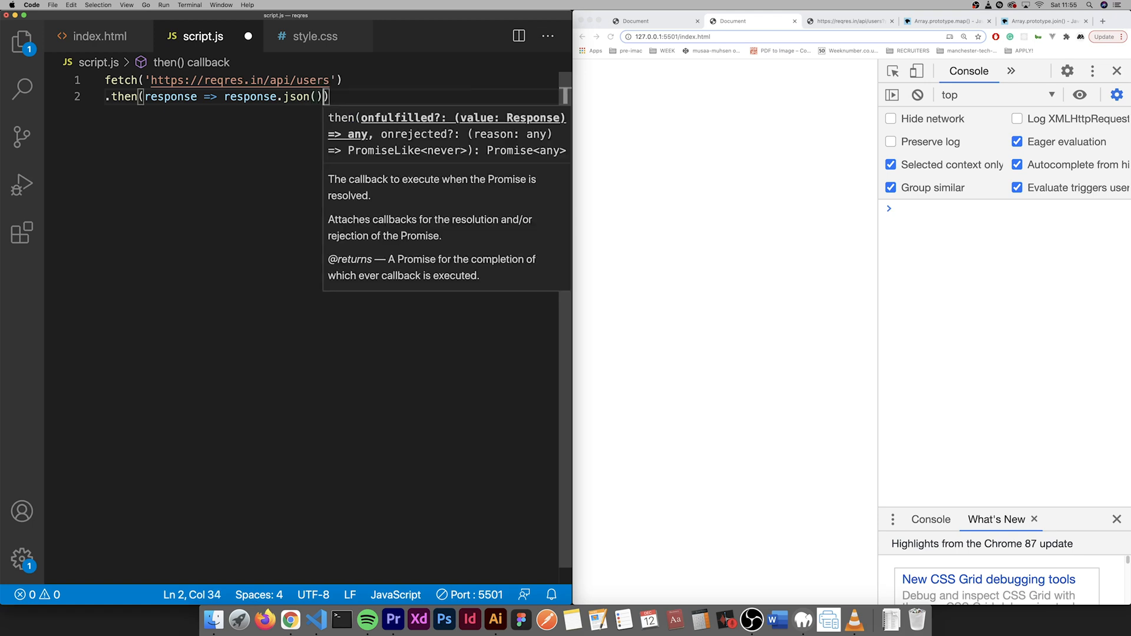
key(enter)
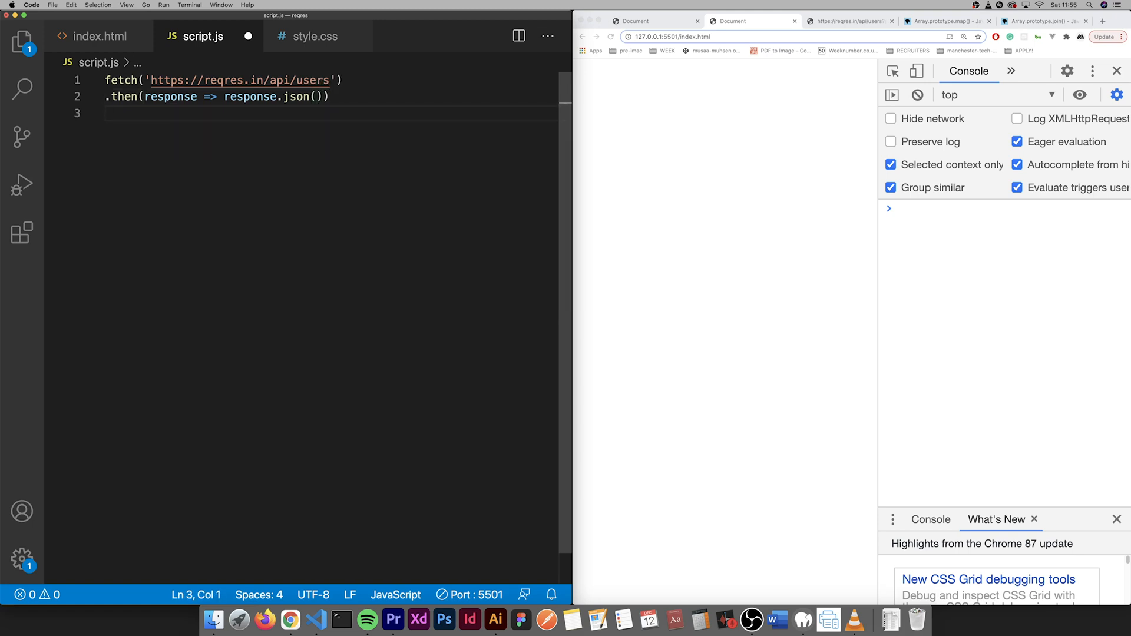
text(.)
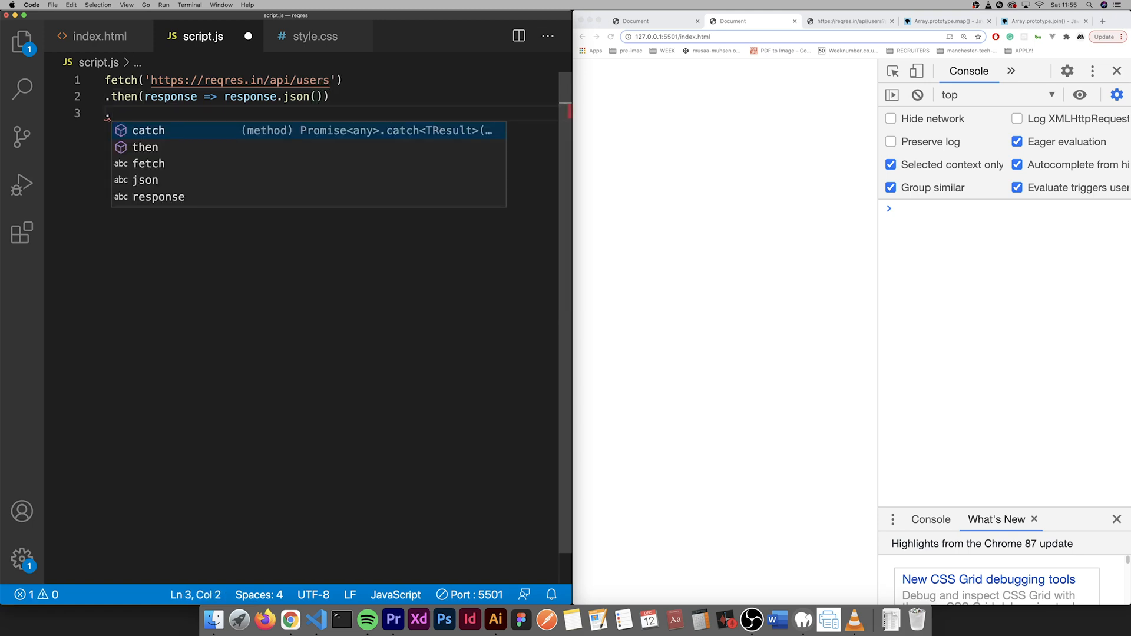
text(.then(json =>)
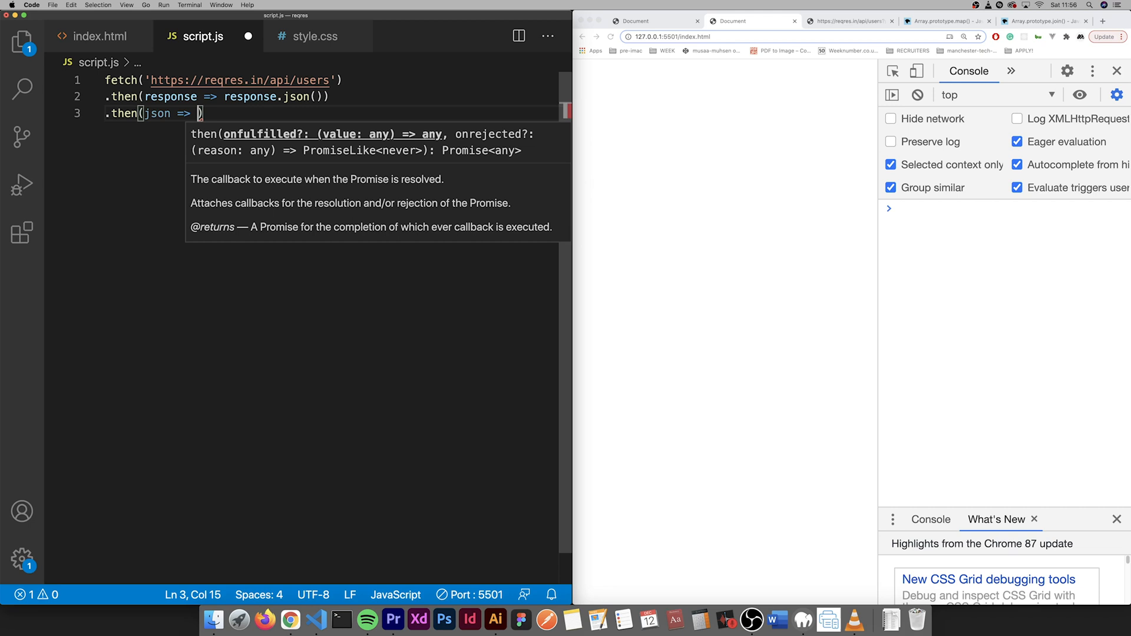
text({)
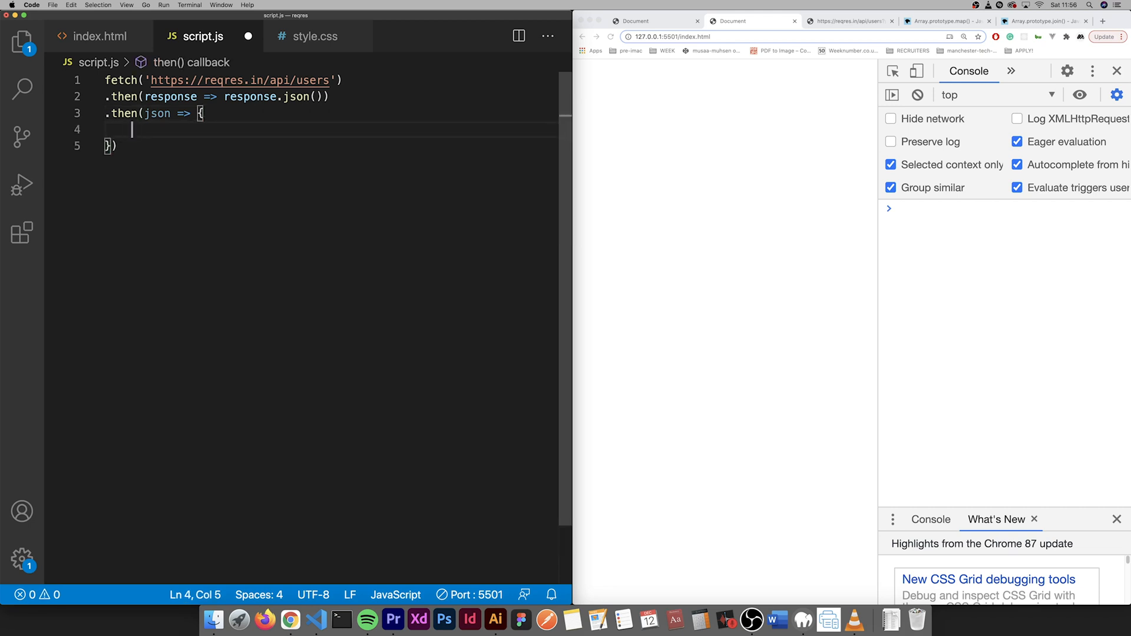
text(console.log(json);)
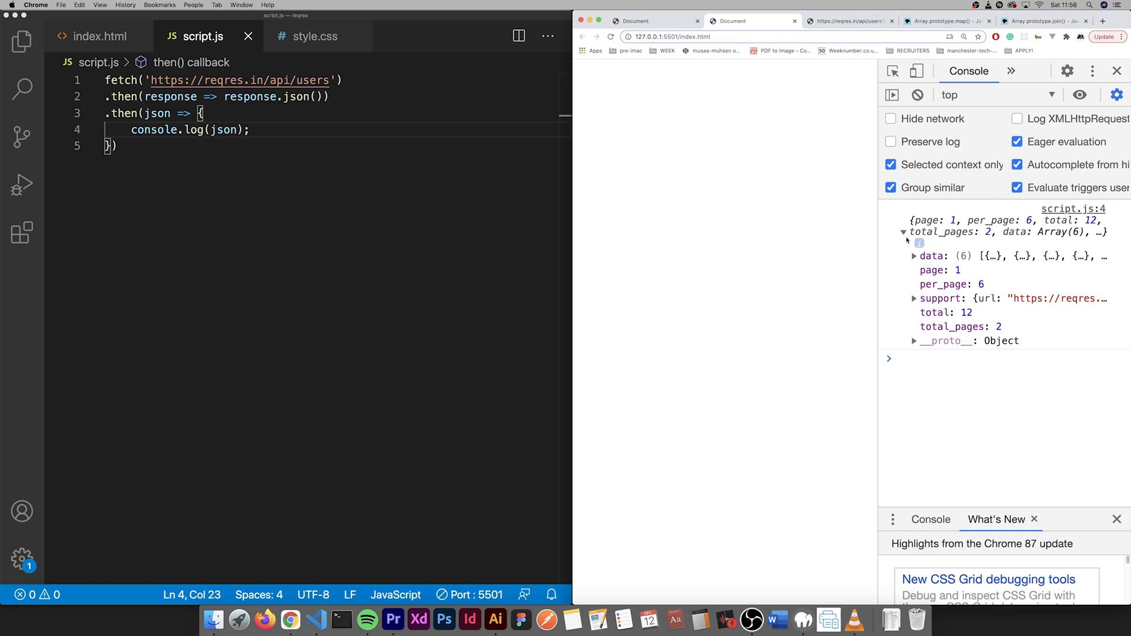
- Expand the logged response's six-user data array in Chrome's console, then return to the code
click(913, 255)
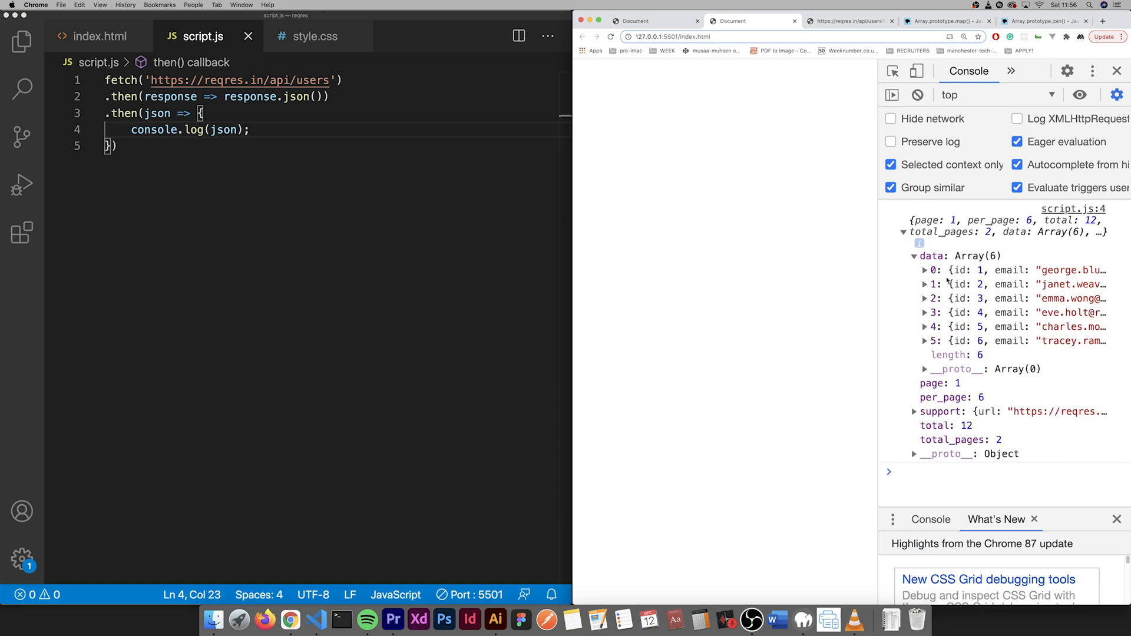
mouse_move(951, 355)
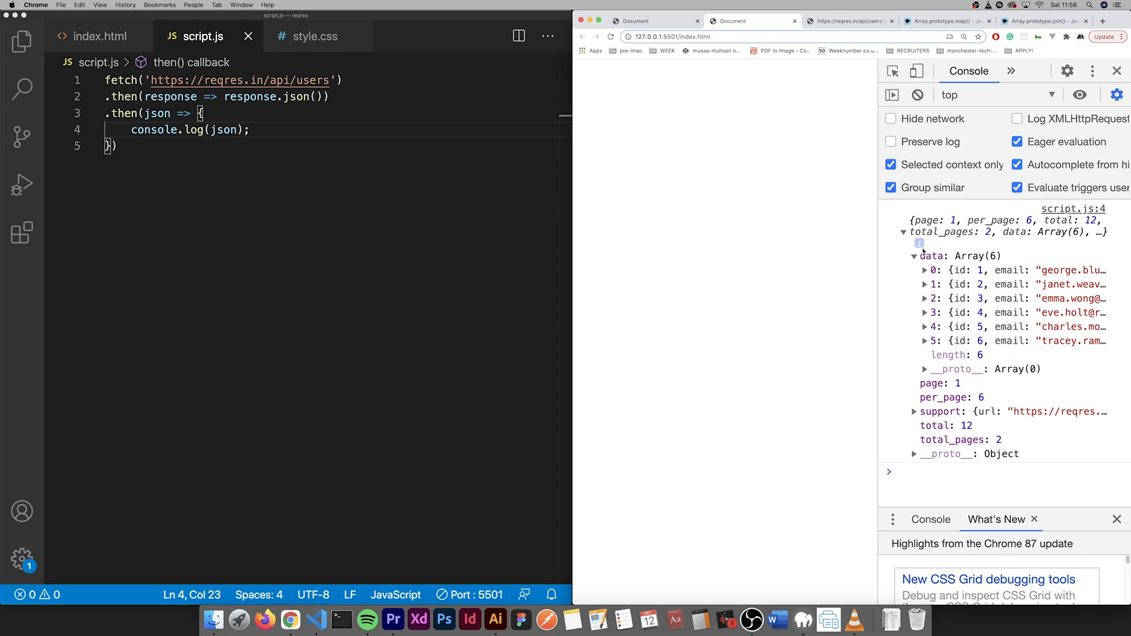
click(904, 232)
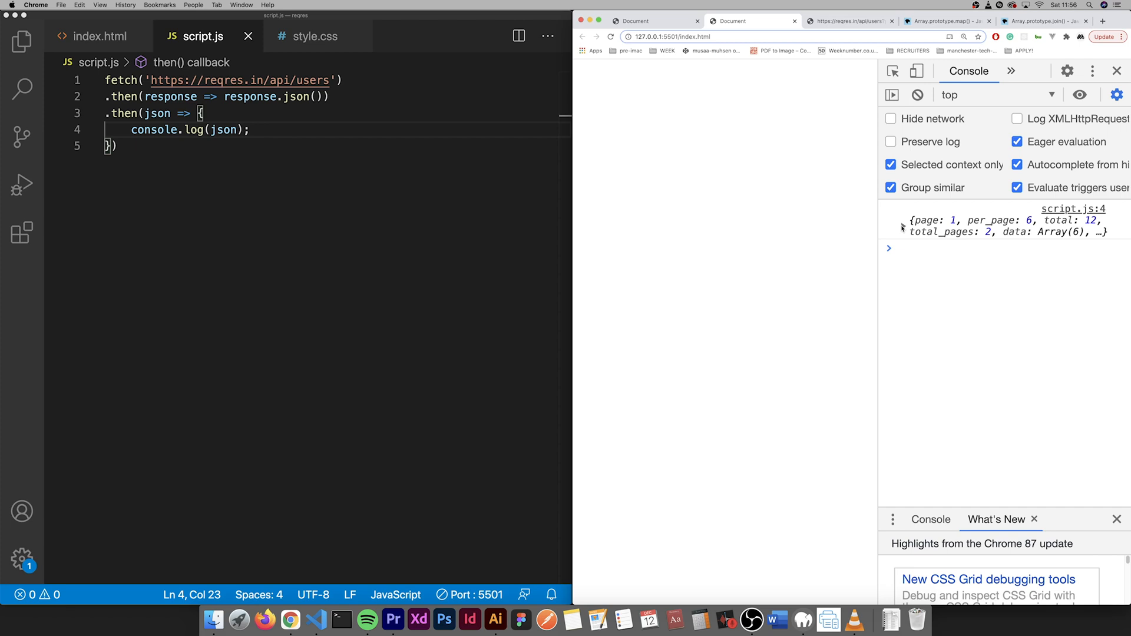
click(904, 220)
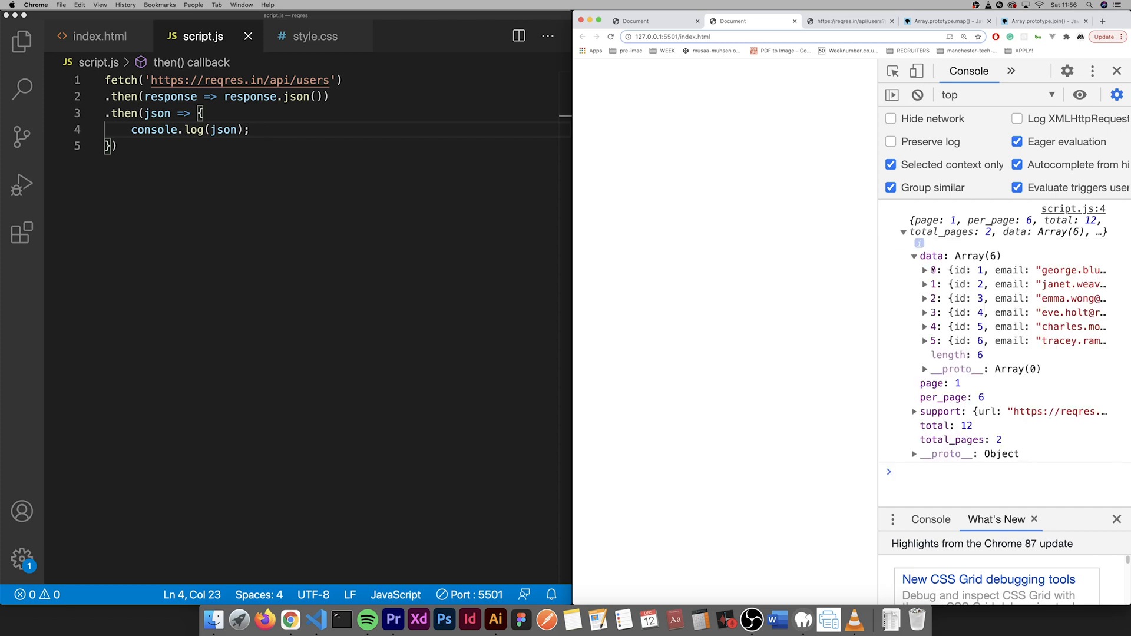
click(903, 231)
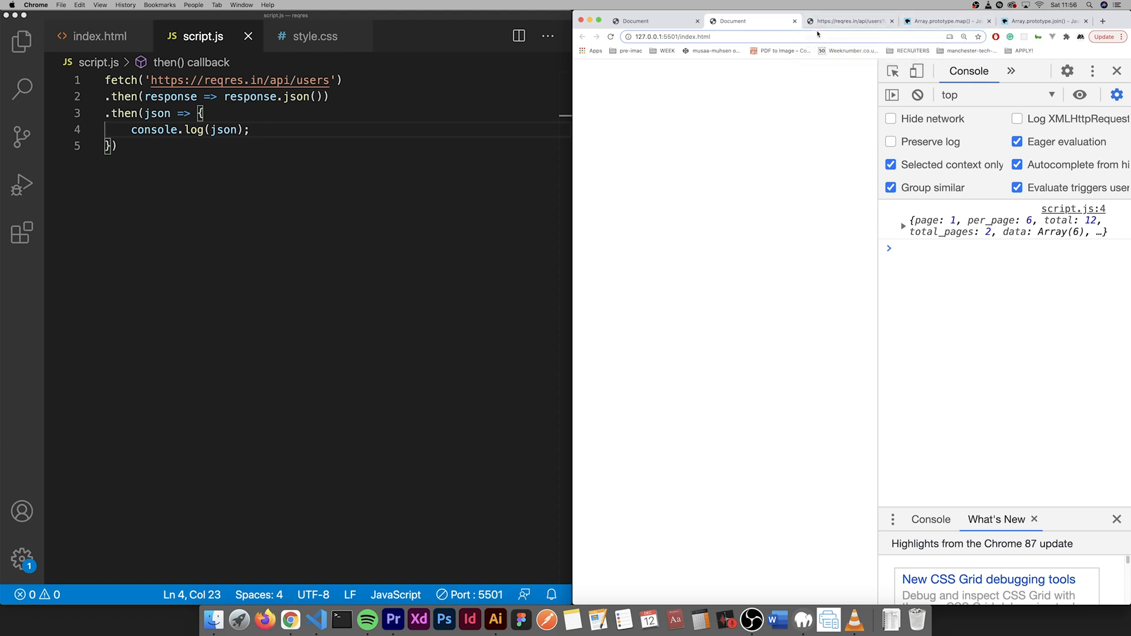
click(253, 146)
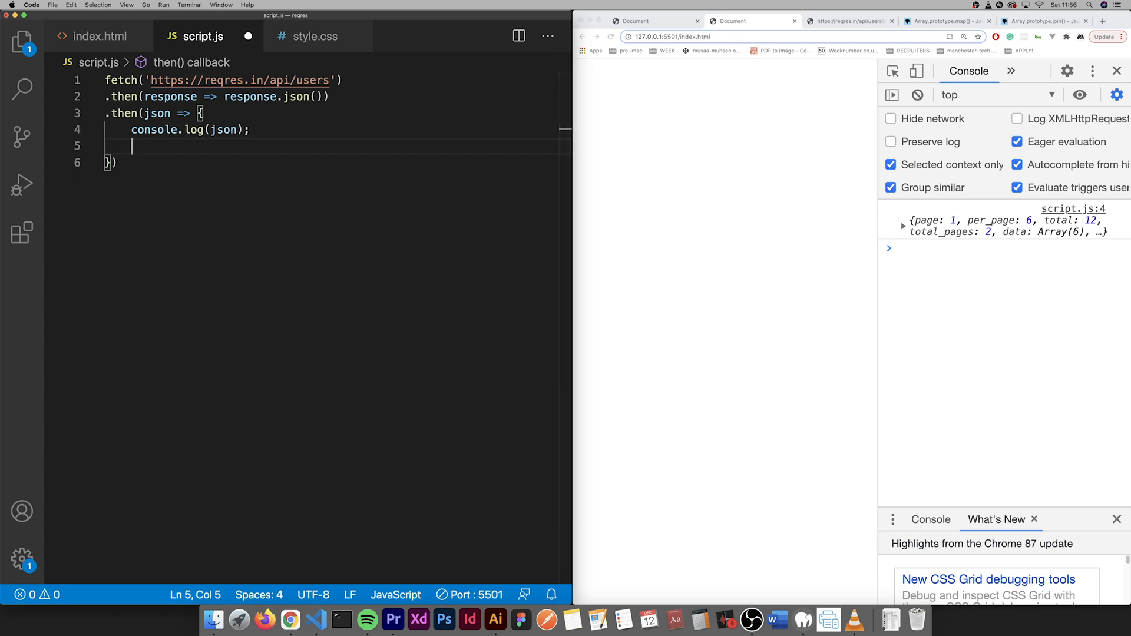
- Make the json callback return a template string starting with <li class="card-container">
text(return)
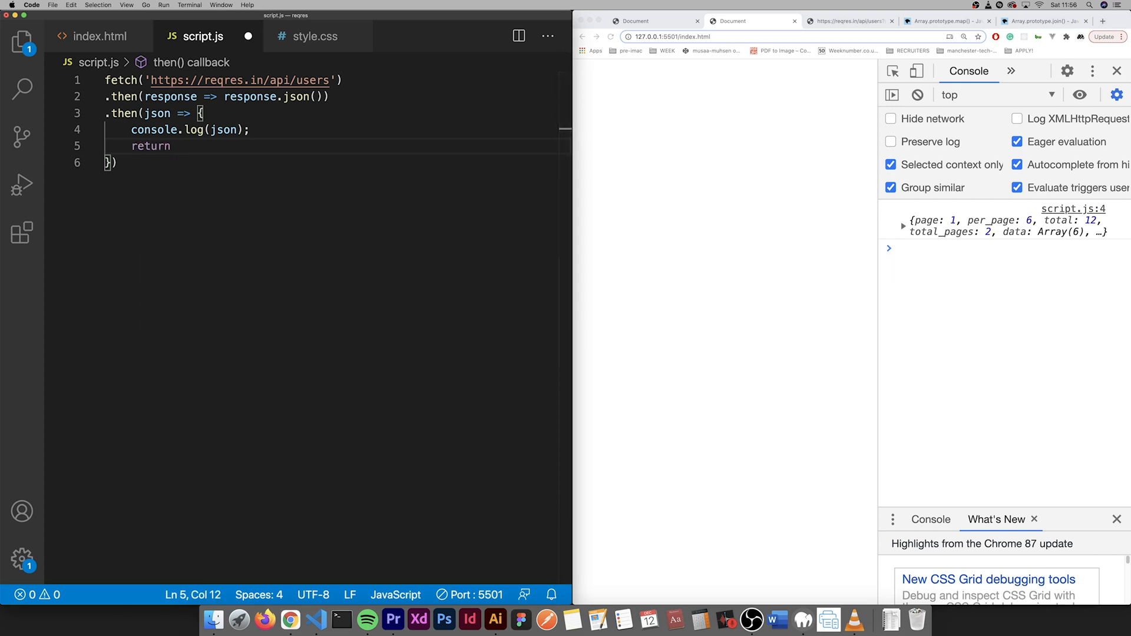
text(`)
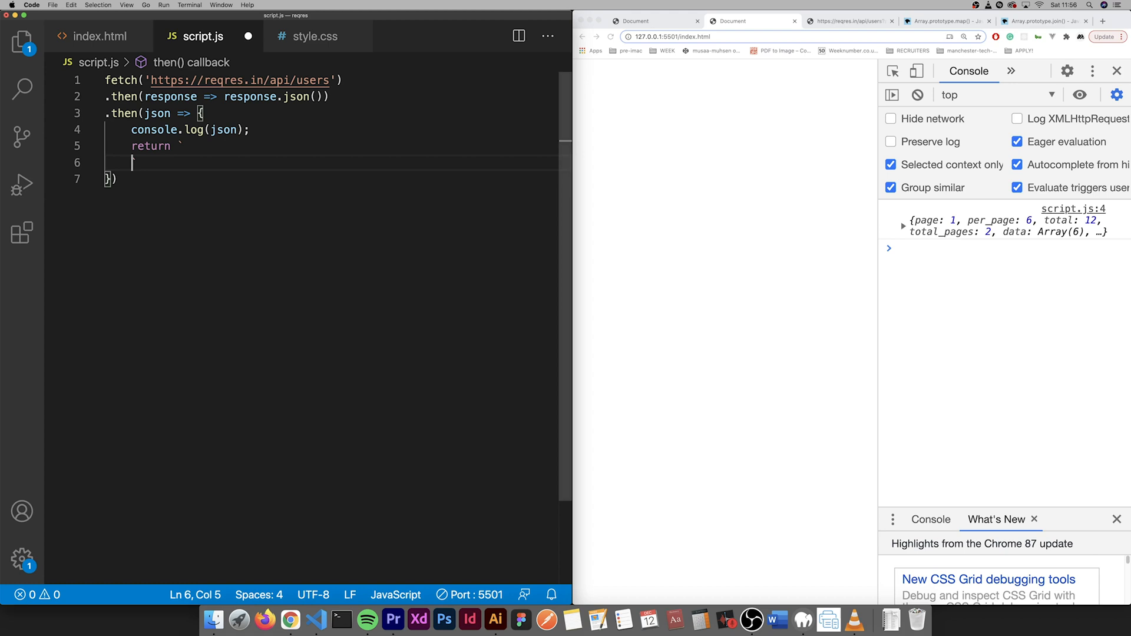
mouse_move(278, 184)
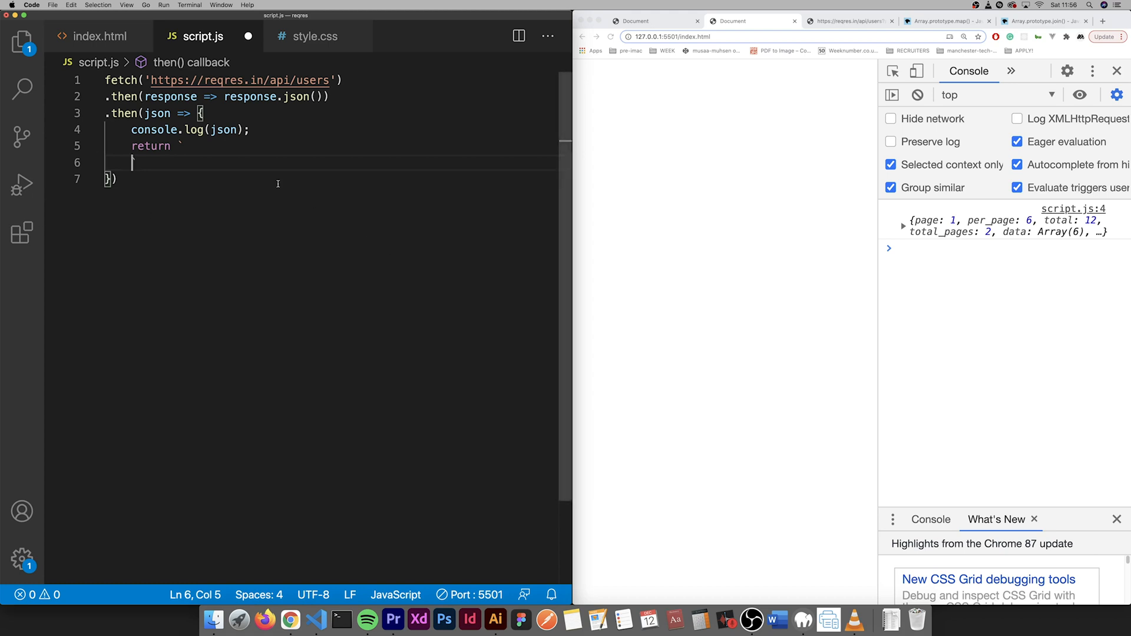
key(enter)
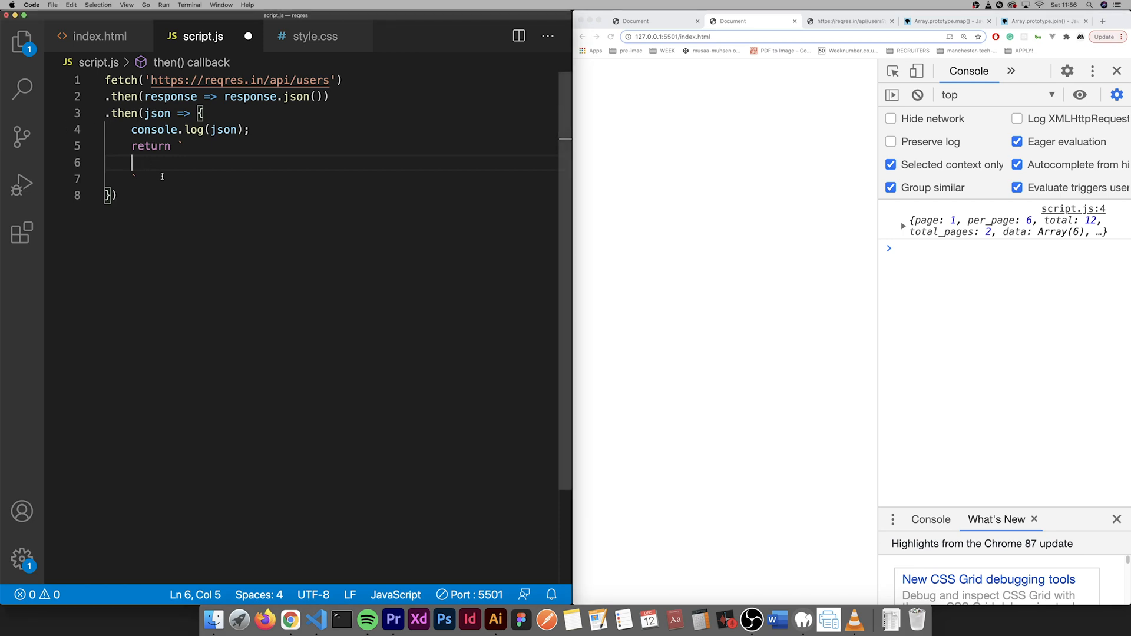
text(<li class="card-container">)
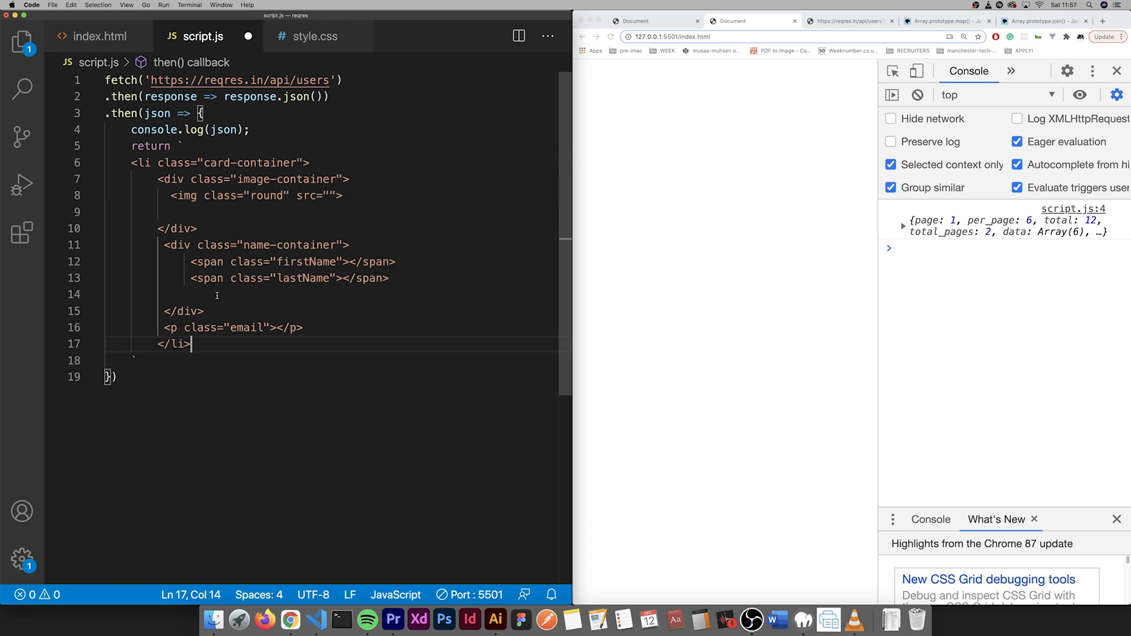
mouse_move(204, 348)
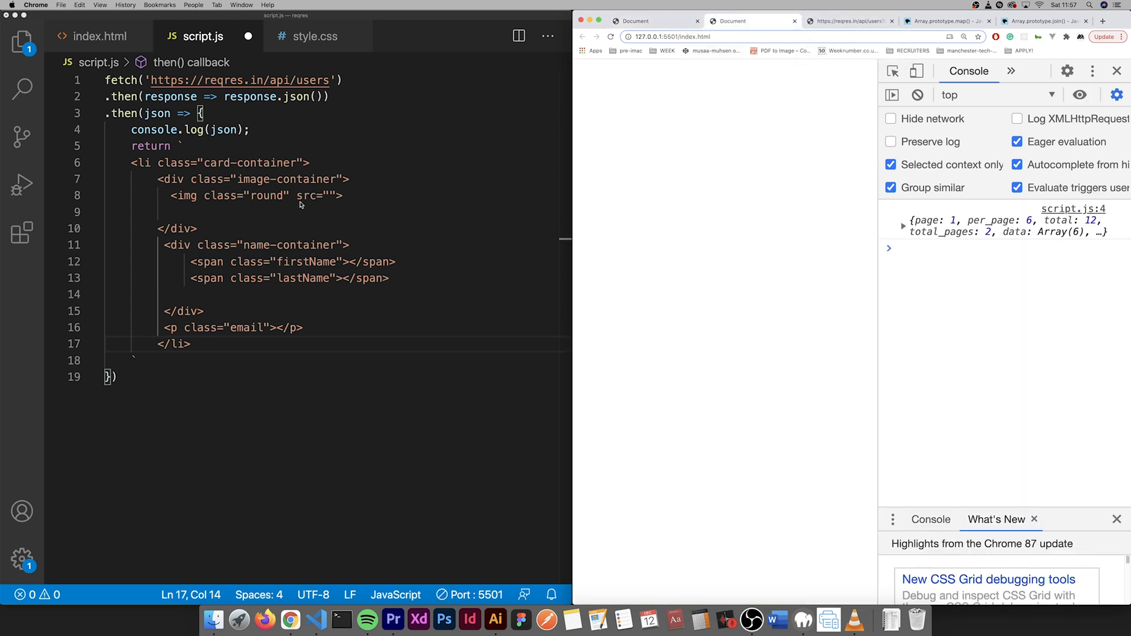
- Expand the logged response and the first user's details in Chrome's console
click(343, 195)
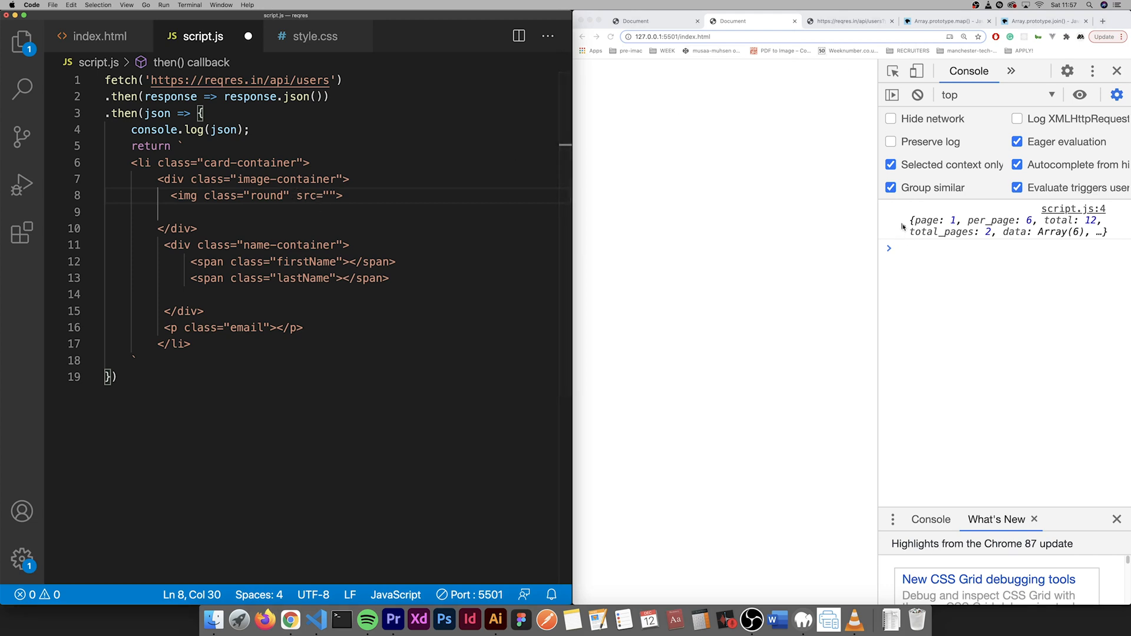
click(903, 232)
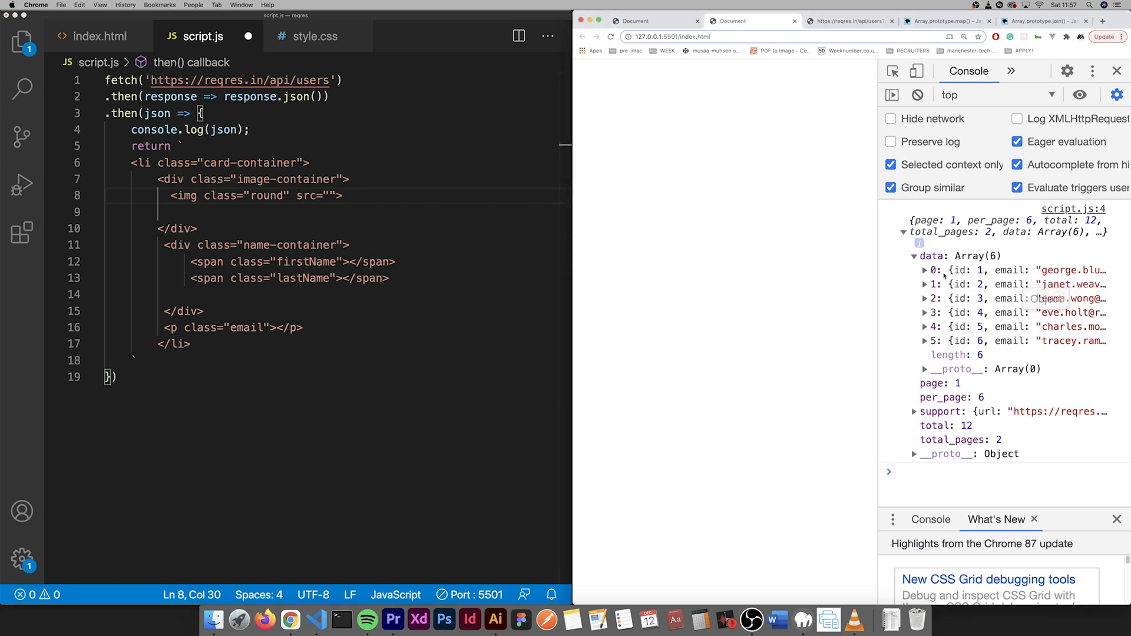
click(925, 270)
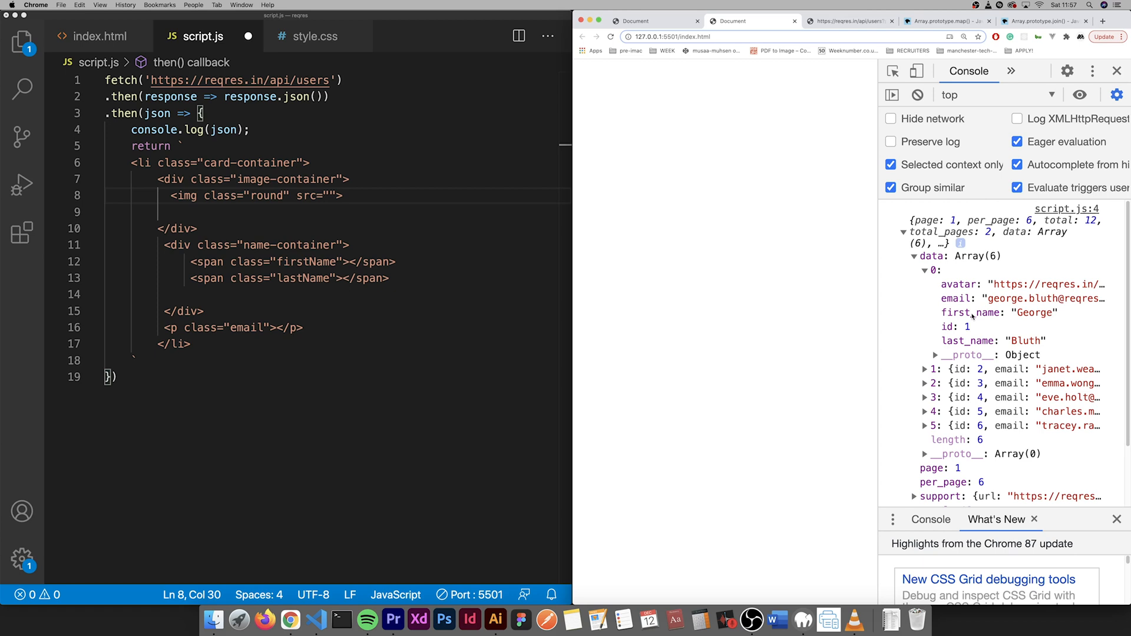
mouse_move(398, 465)
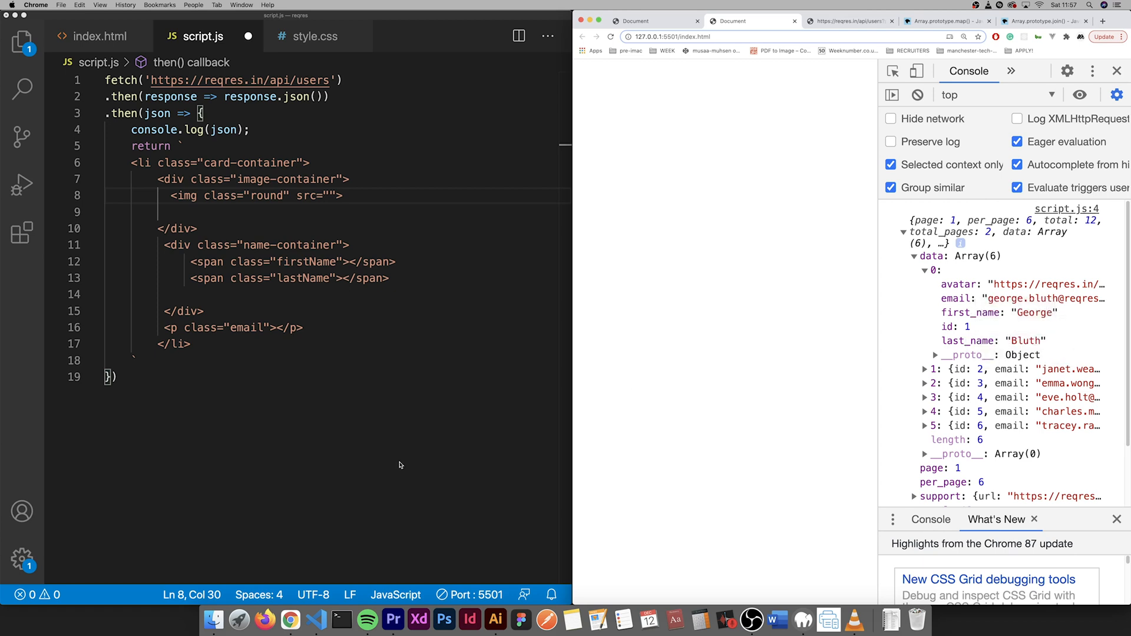
click(132, 359)
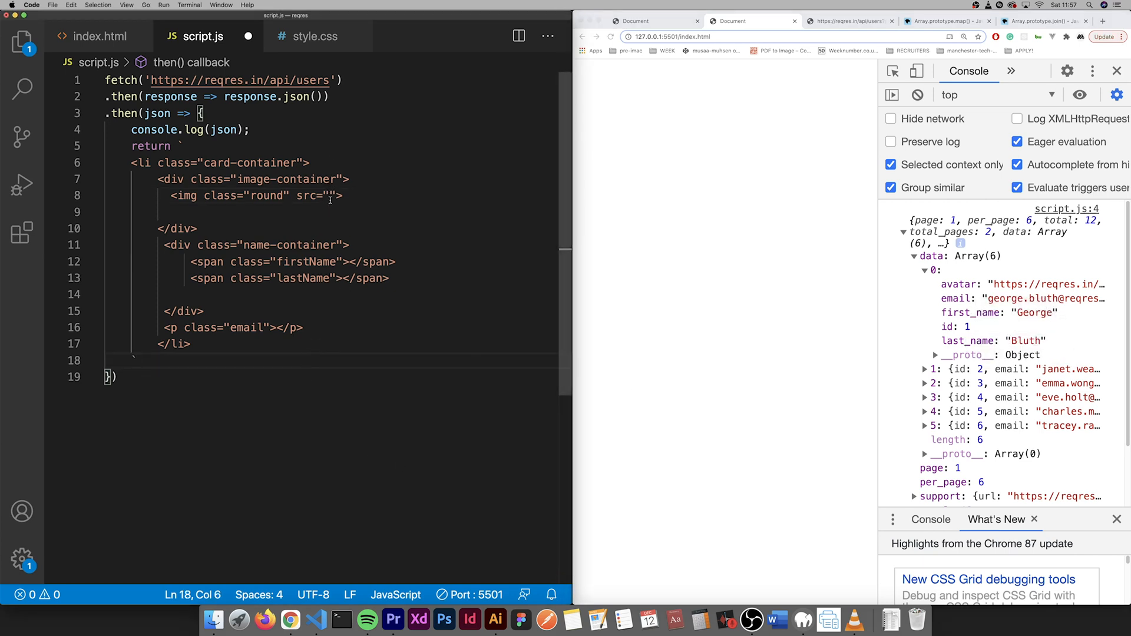
- Put an ${el} placeholder inside the image src quotes
click(328, 195)
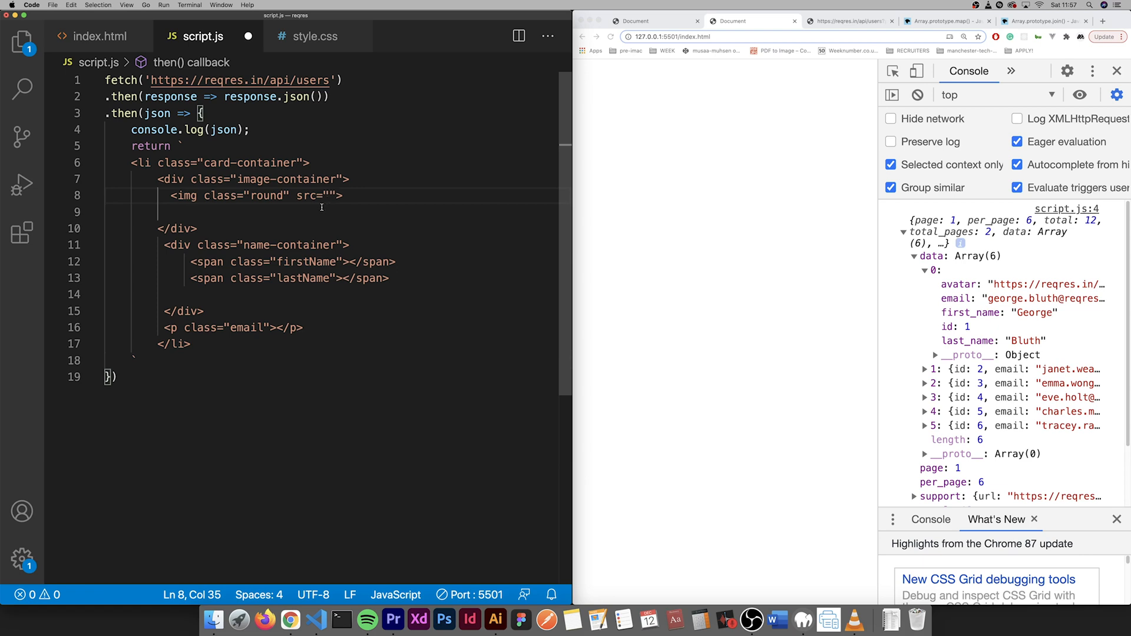
text(${)
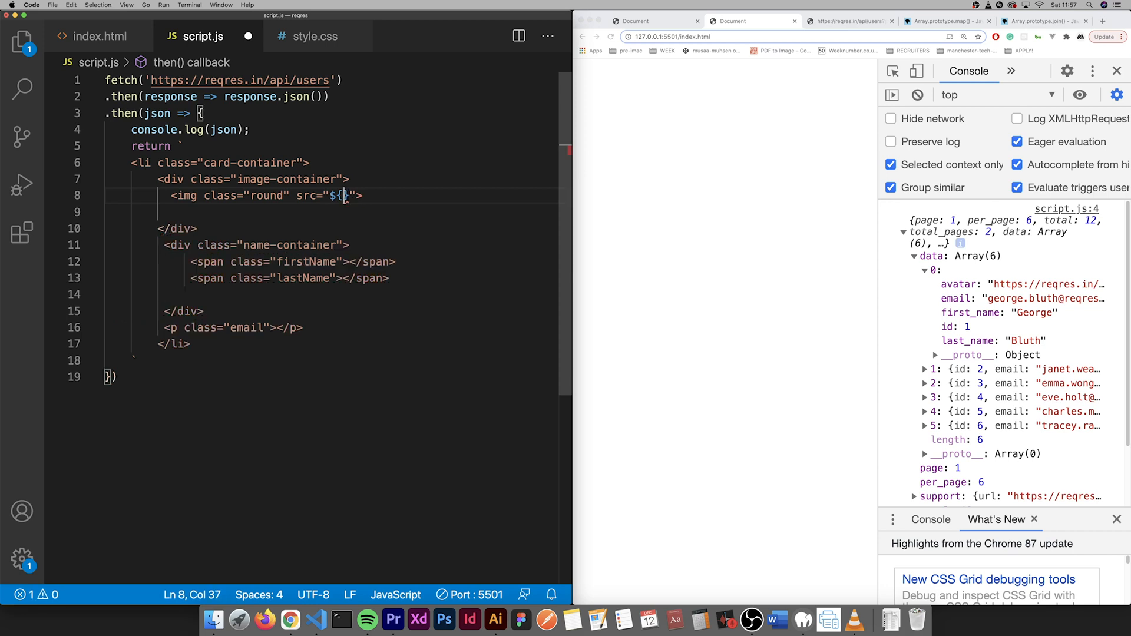
text(el)
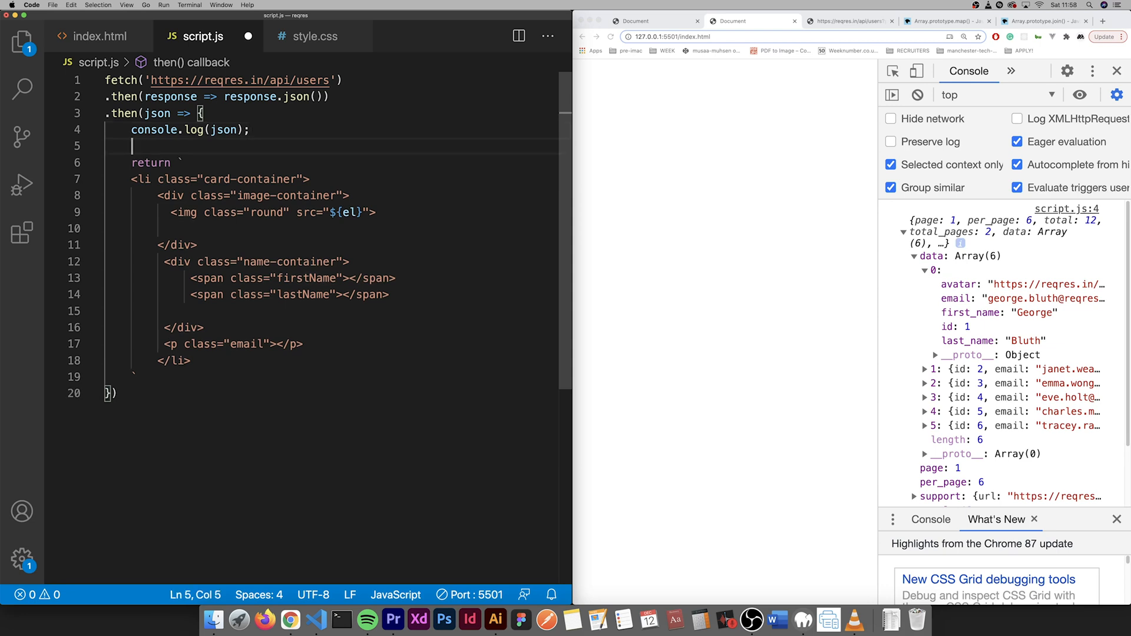
- Type 'const markup = json.map' above the return and pull up MDN's map() docs
text(const mark)
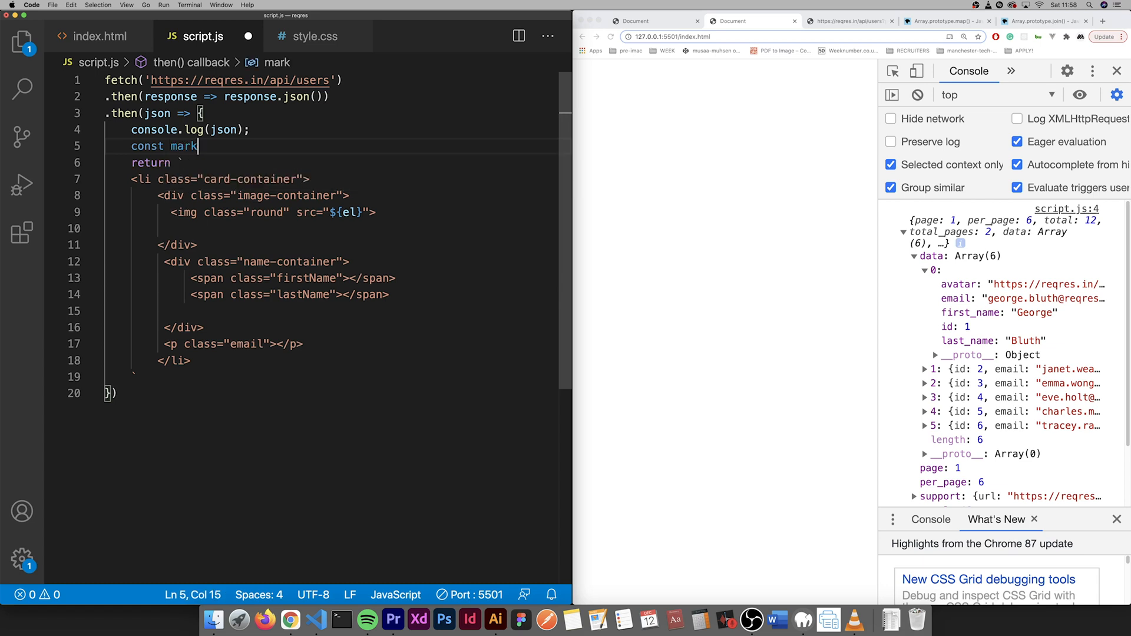
text(up)
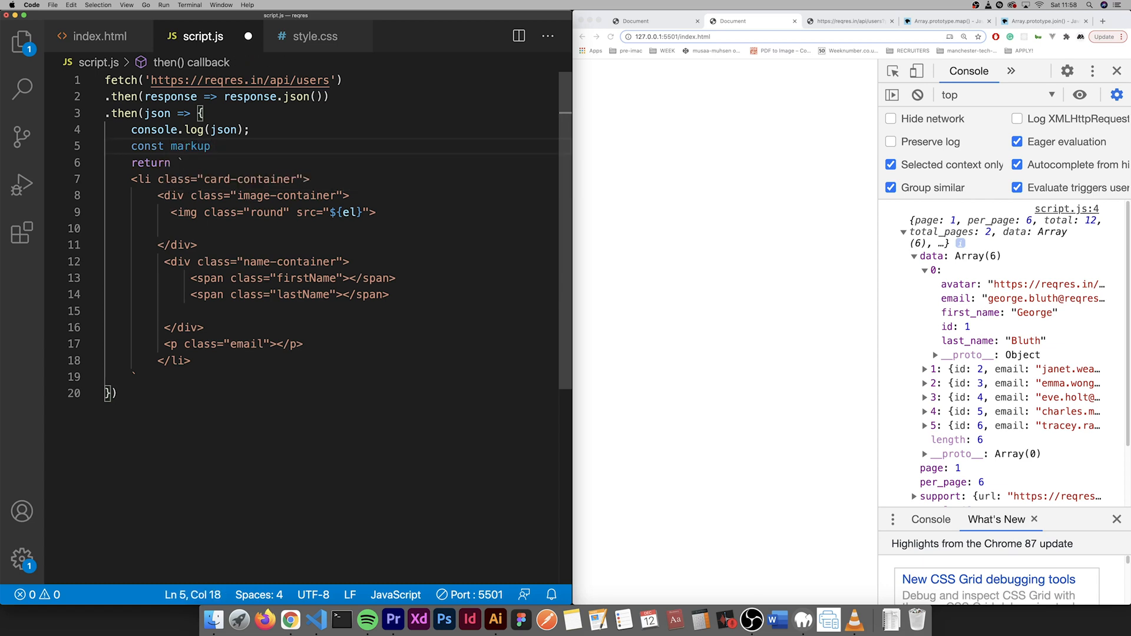
text(= js)
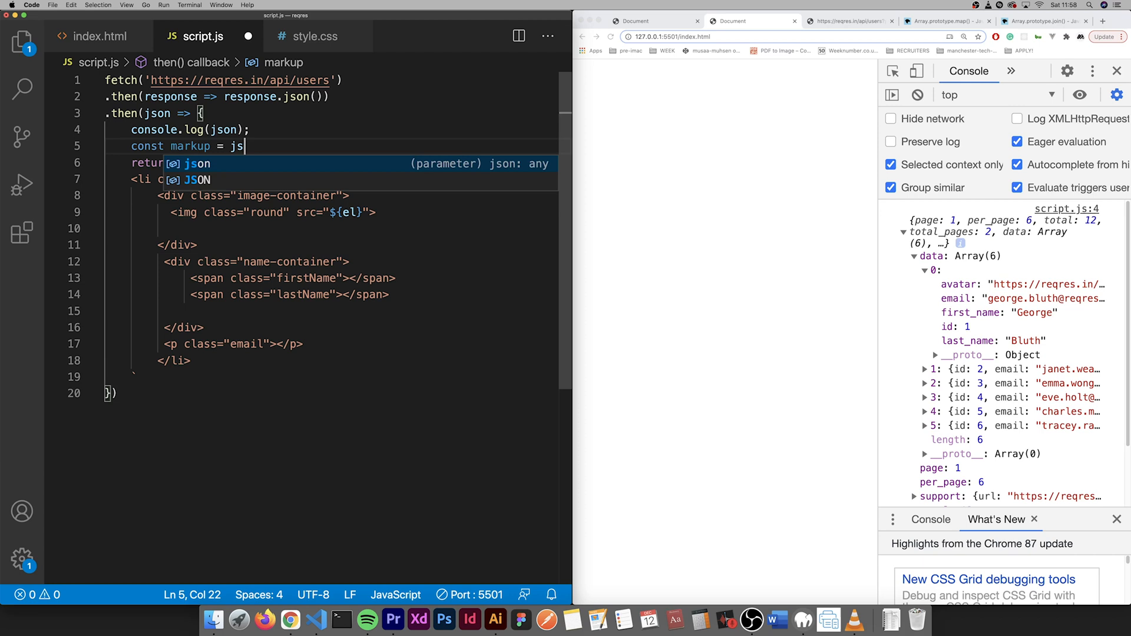
text(on)
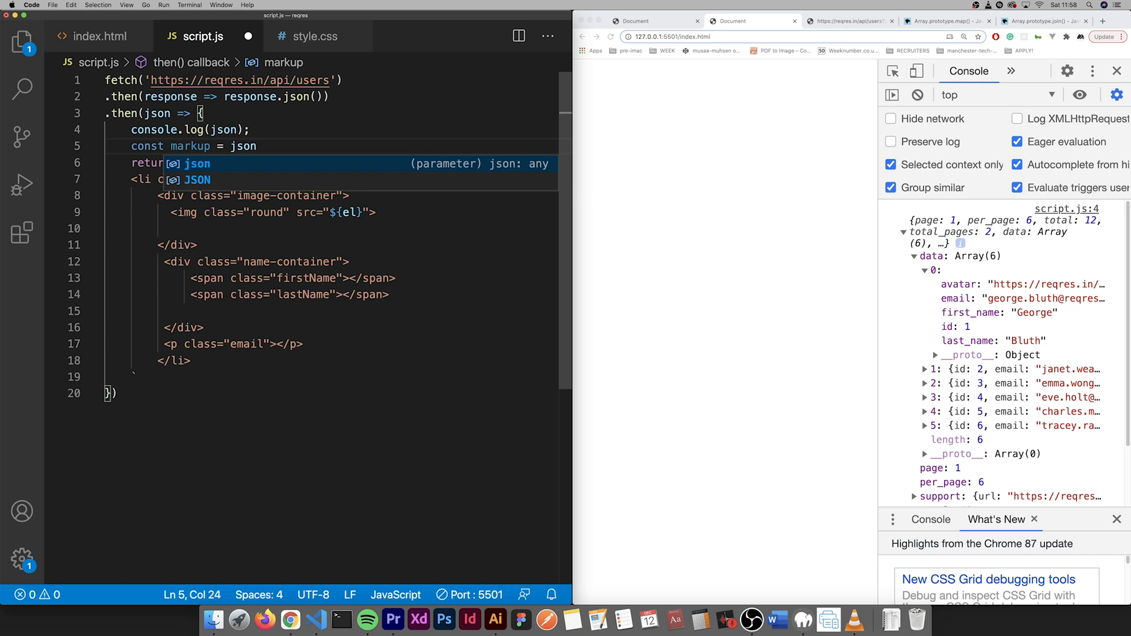
text(.ma)
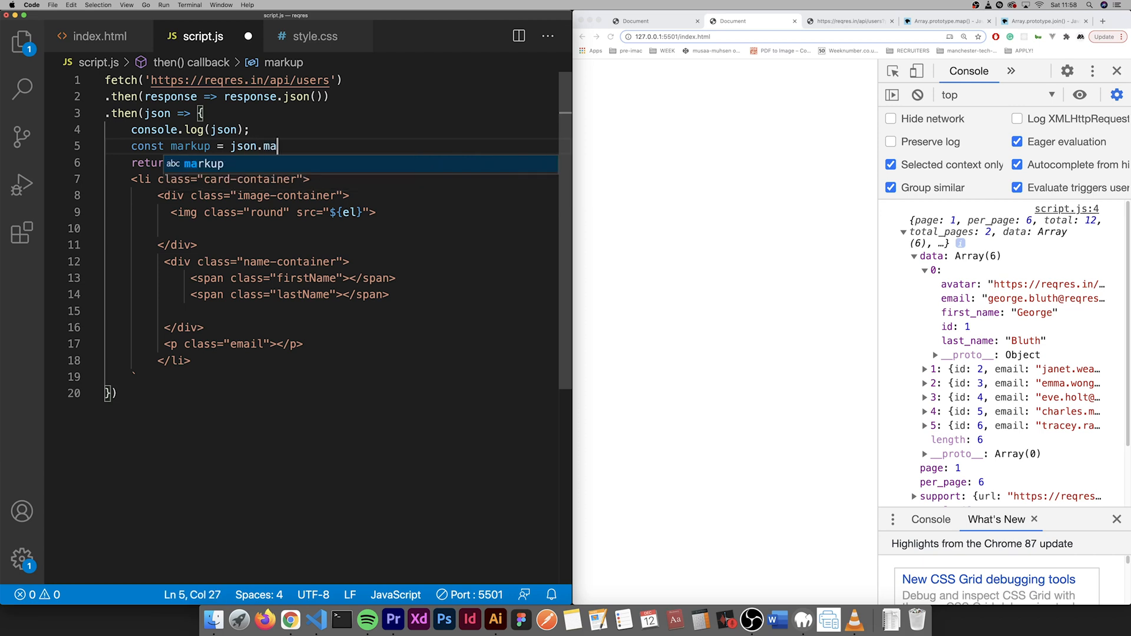
click(948, 20)
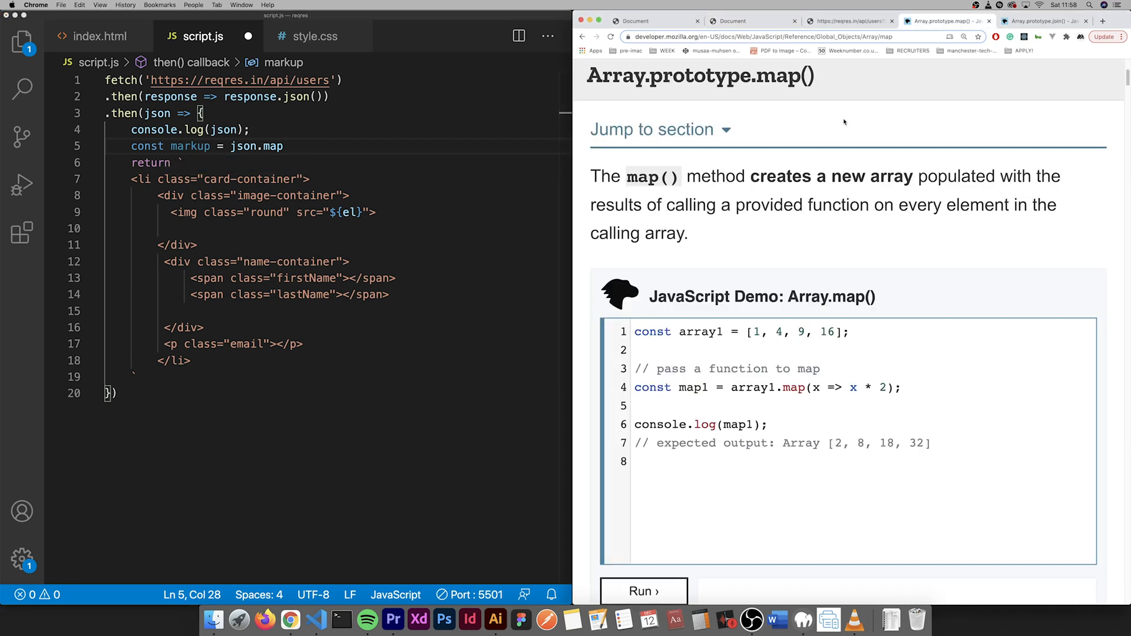
mouse_move(621, 183)
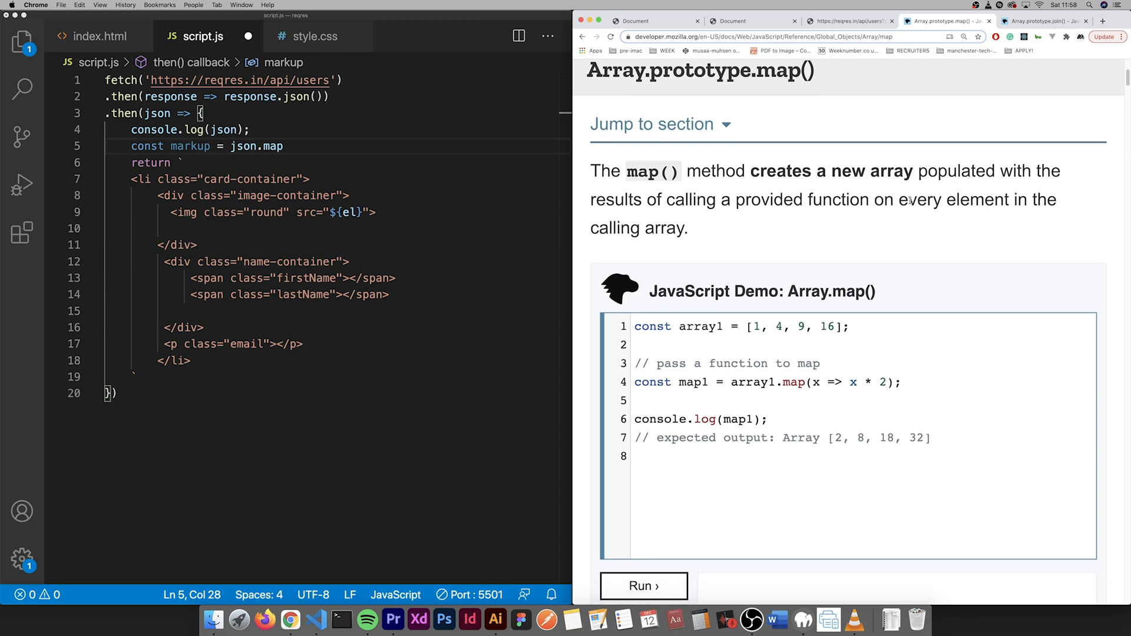
mouse_move(816, 255)
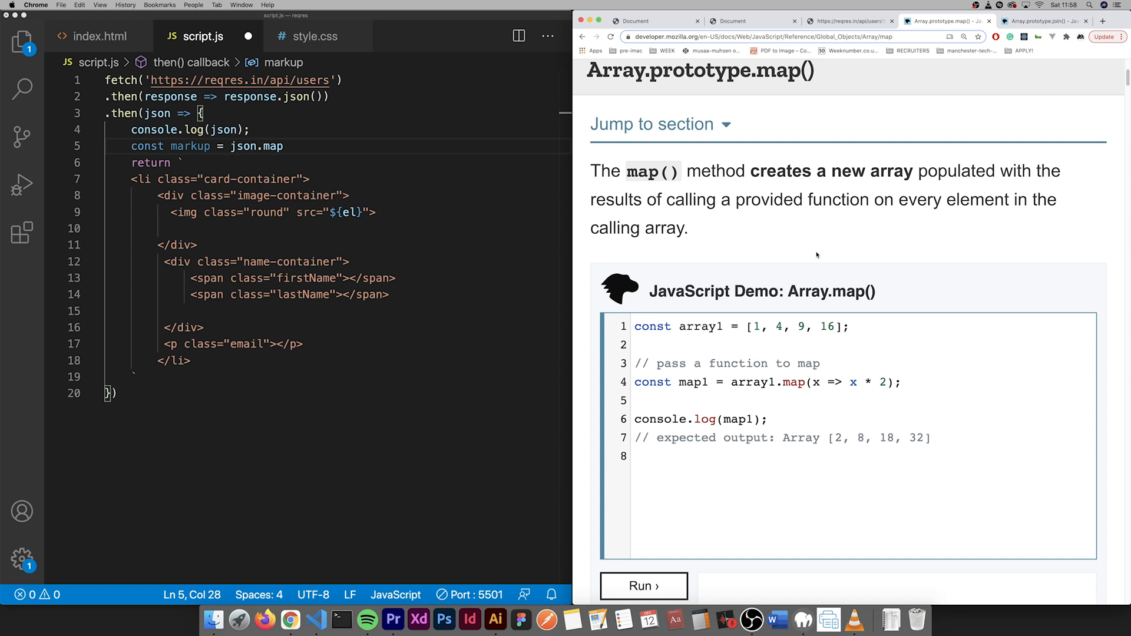
- Scroll through the MDN Array.prototype.map() page and its demo
scroll(down, 3)
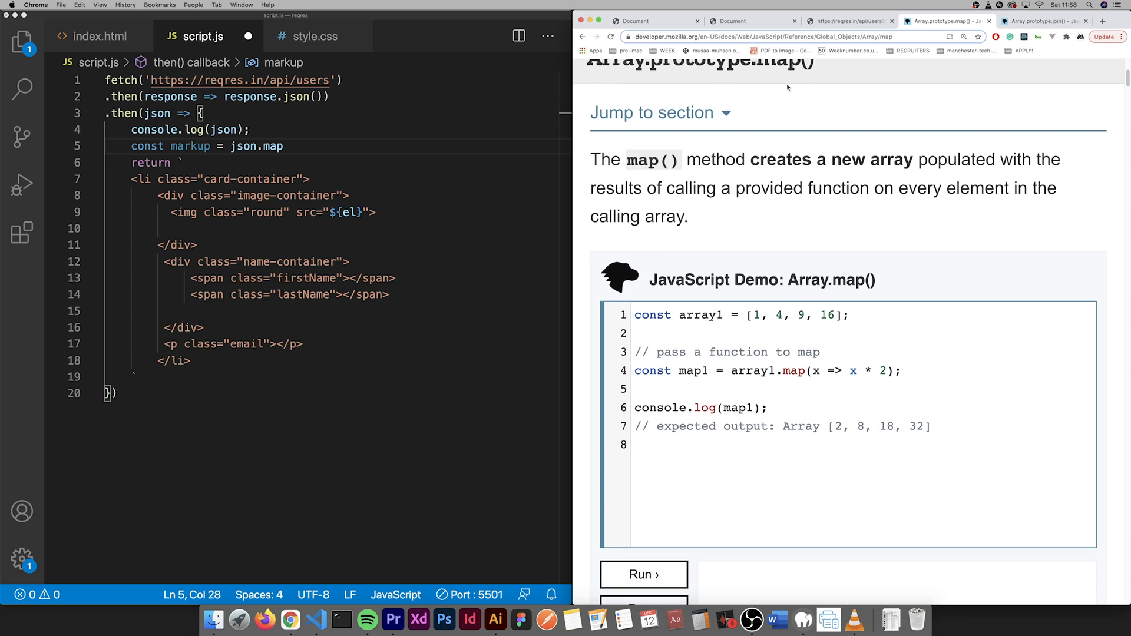
scroll(up, 3)
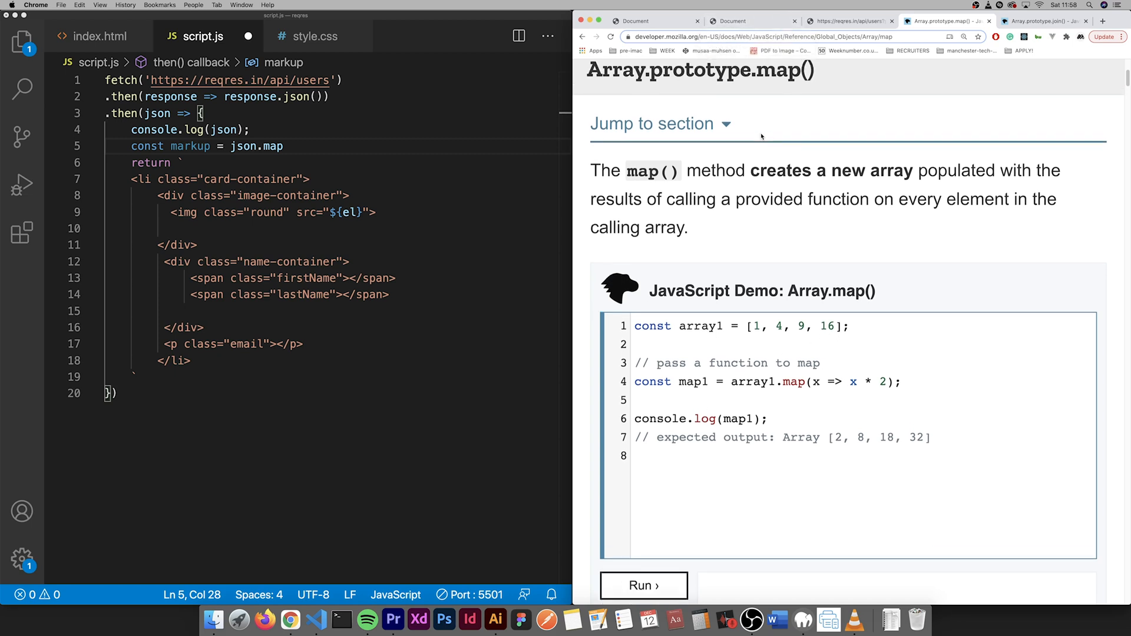
- Back on the localhost tab, change the markup line to map over json.data
scroll(down, 3)
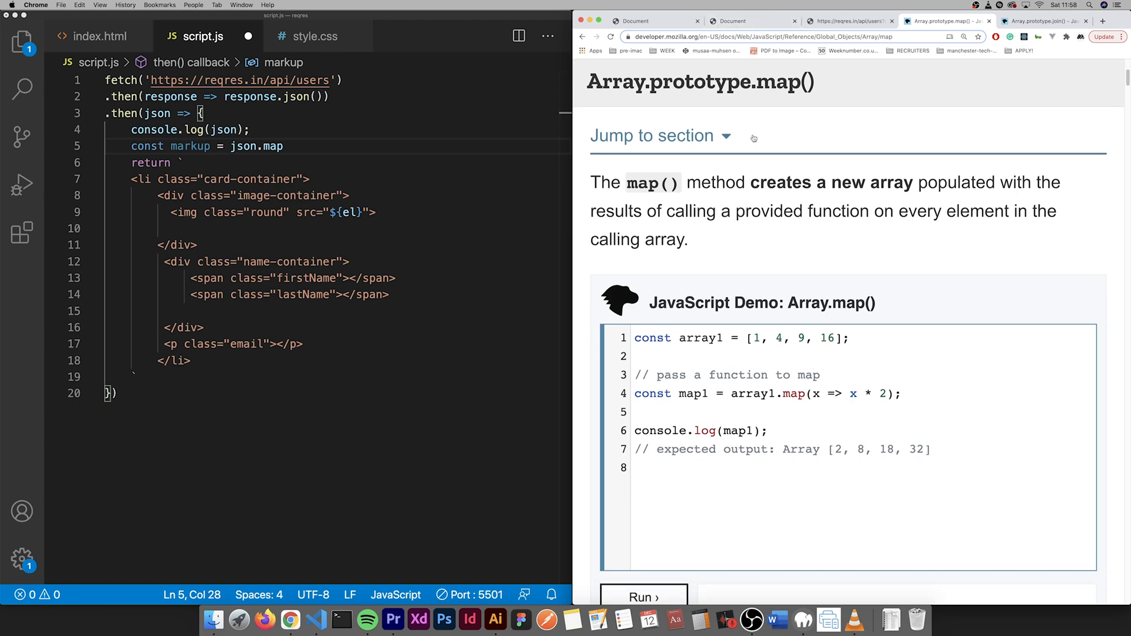
click(731, 20)
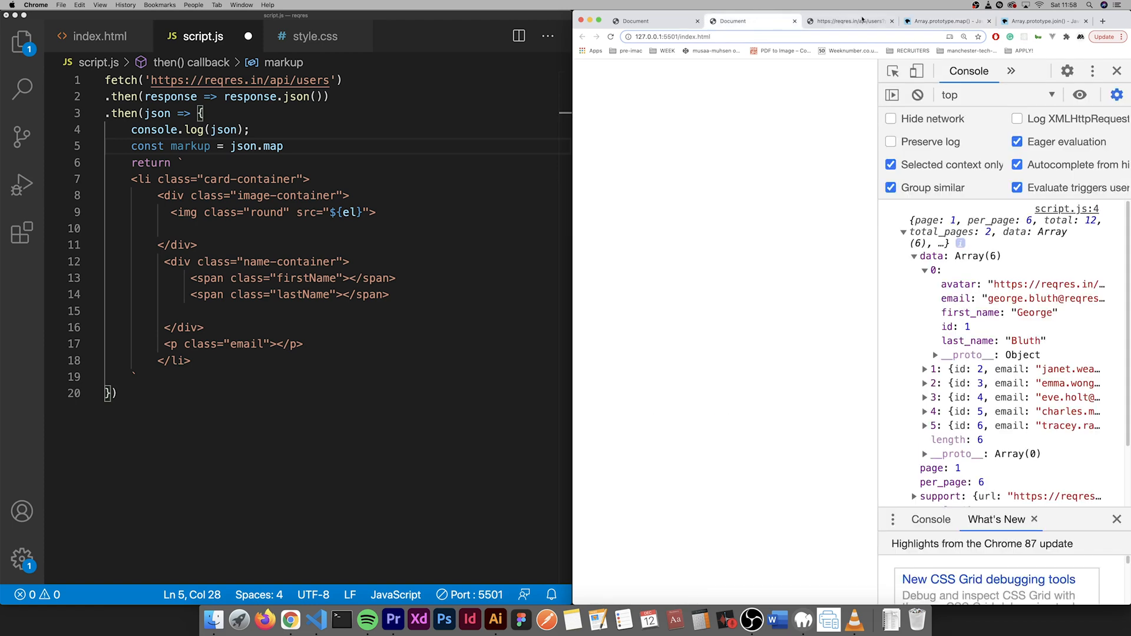
click(753, 20)
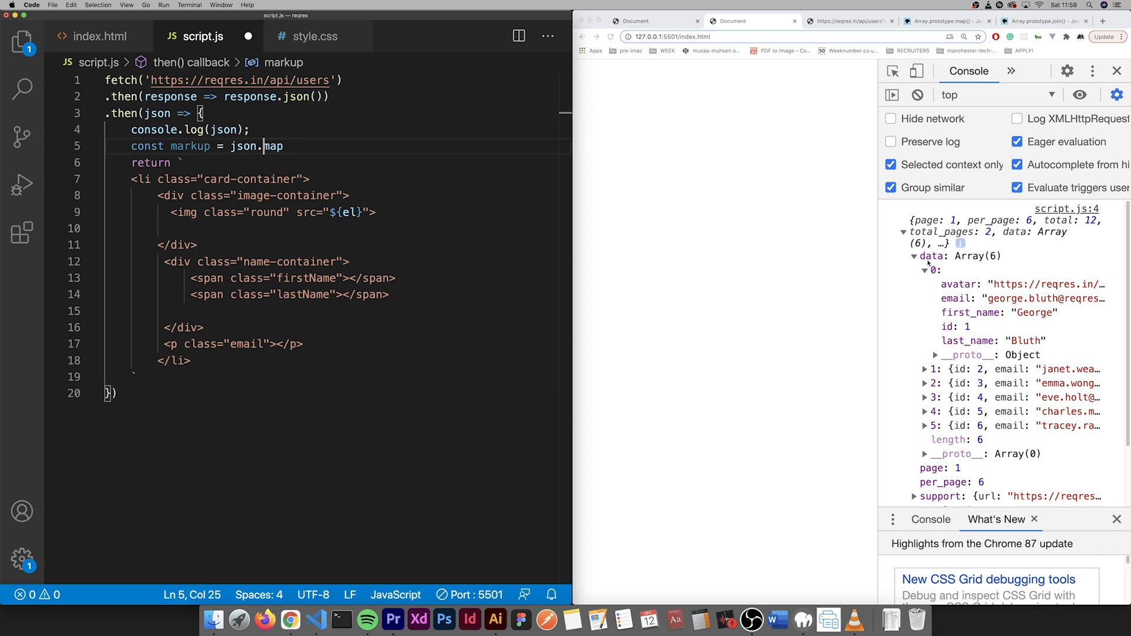
text(data)
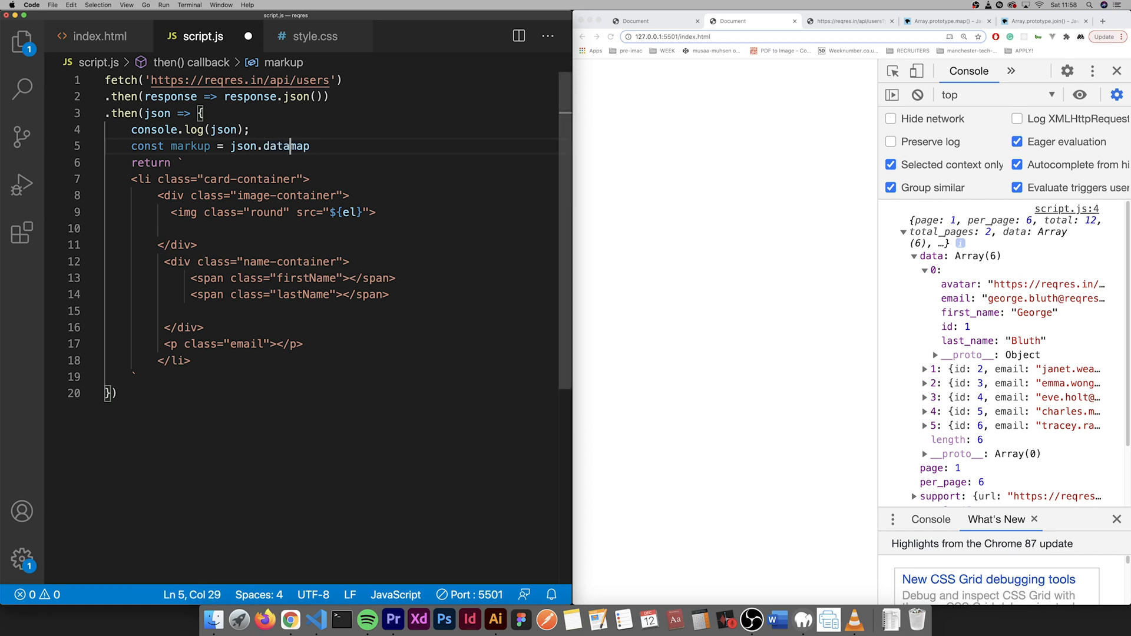
text(.map)
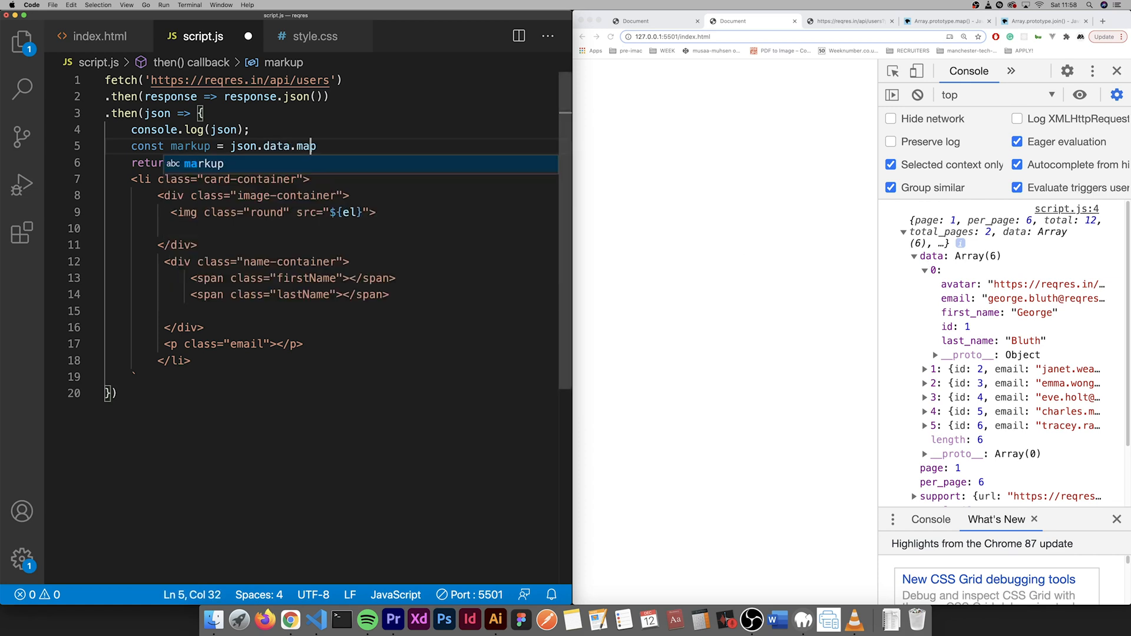
text(p)
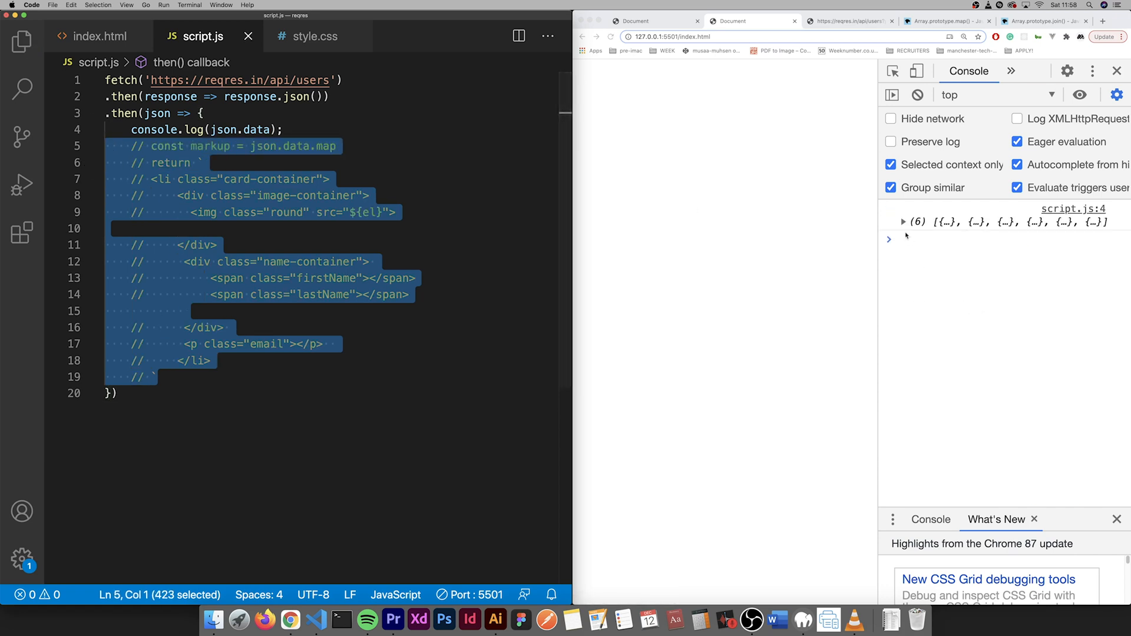
- Expand the logged six-user array, then begin the map callback taking el
click(903, 221)
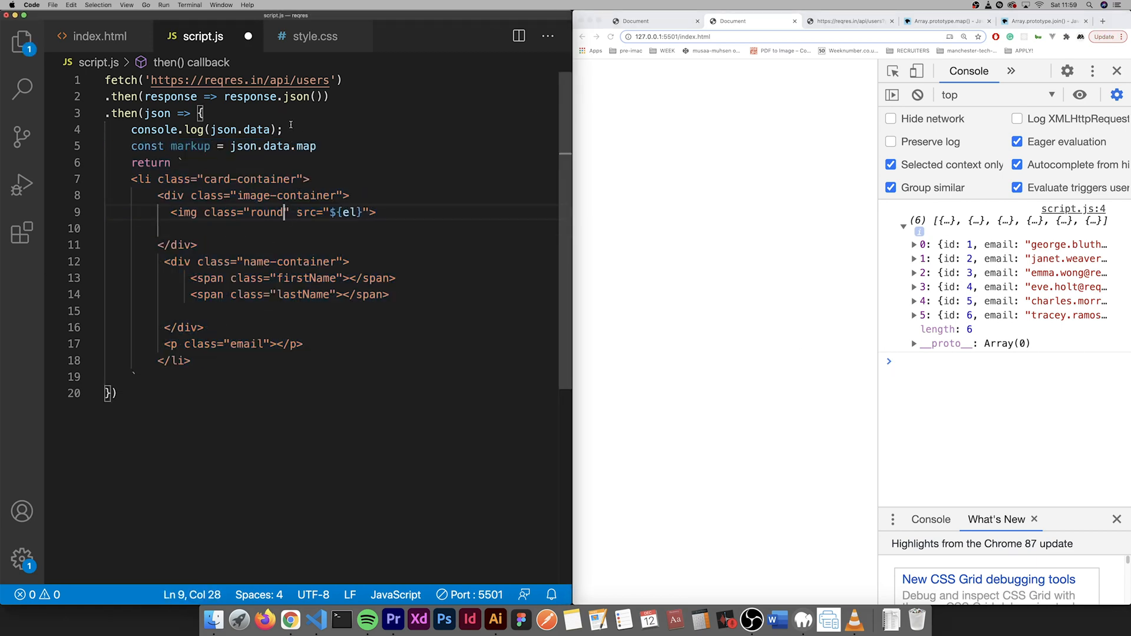
click(321, 146)
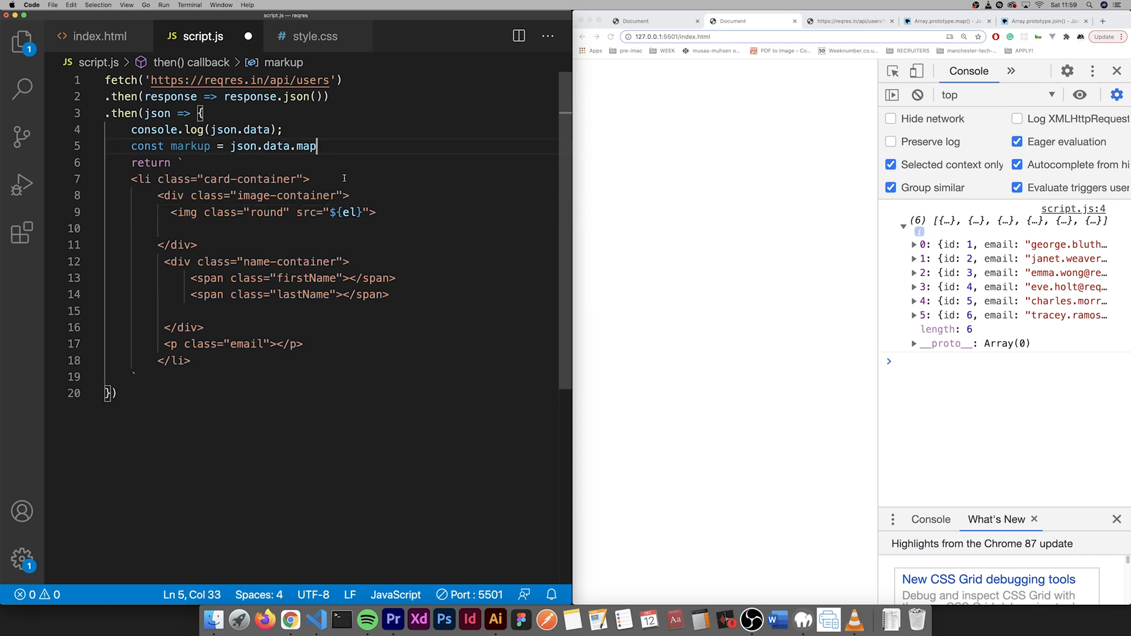
text((''))
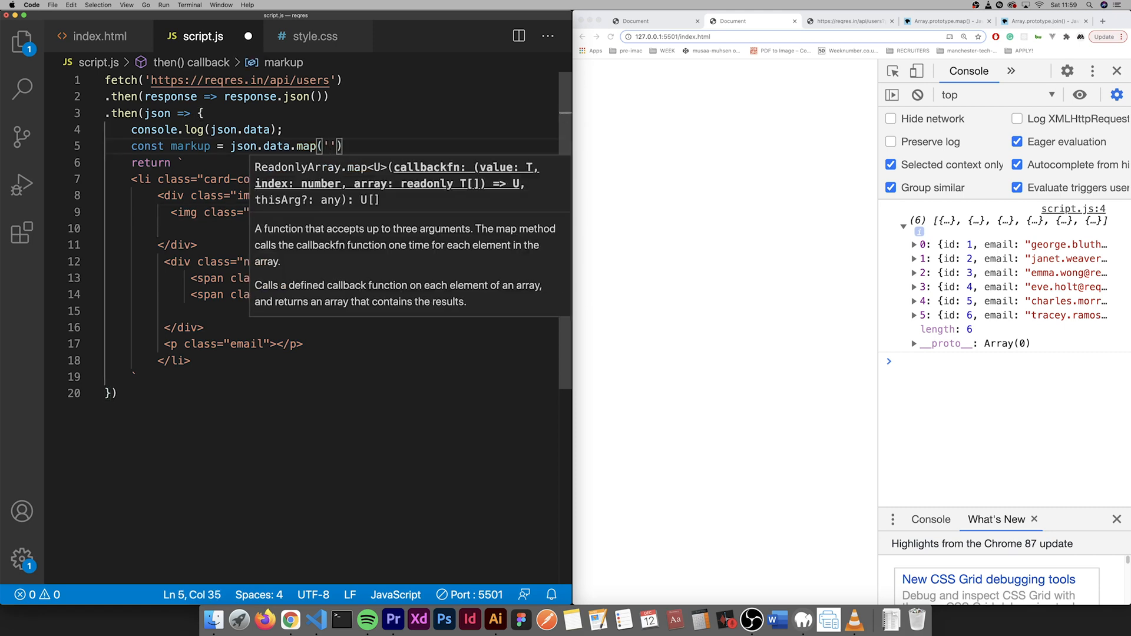
text(el)
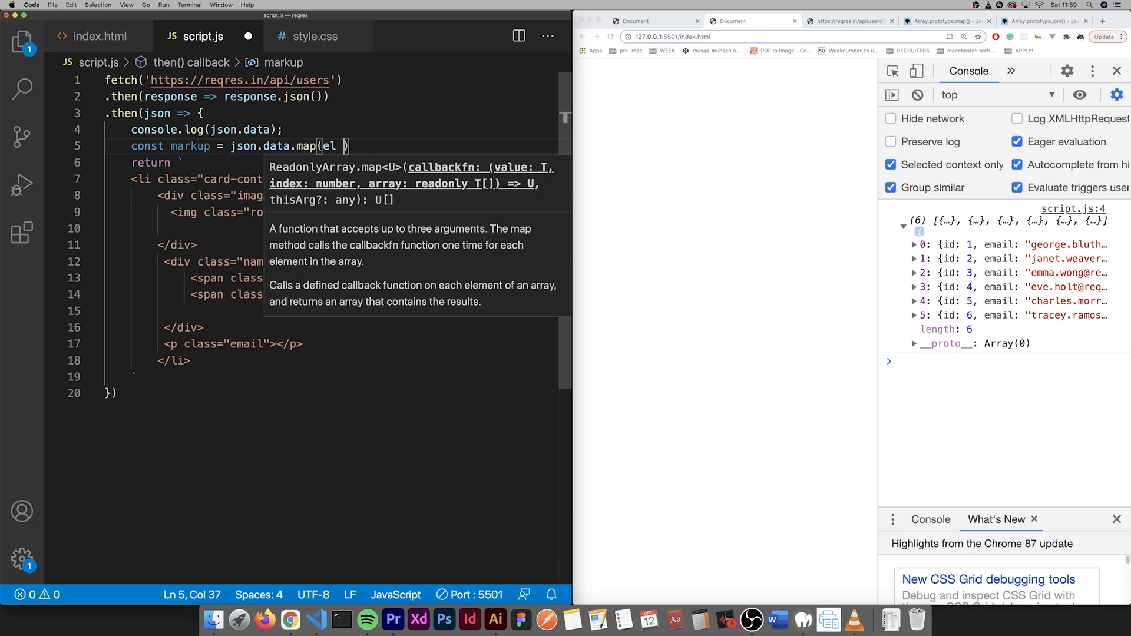
text(=> {)
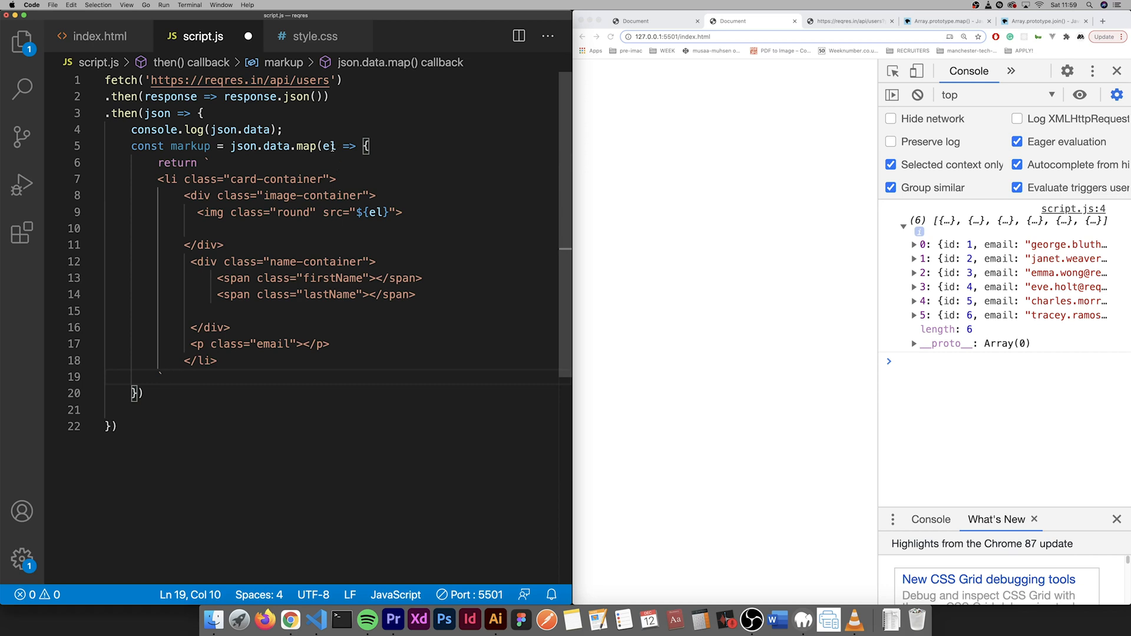
mouse_move(338, 202)
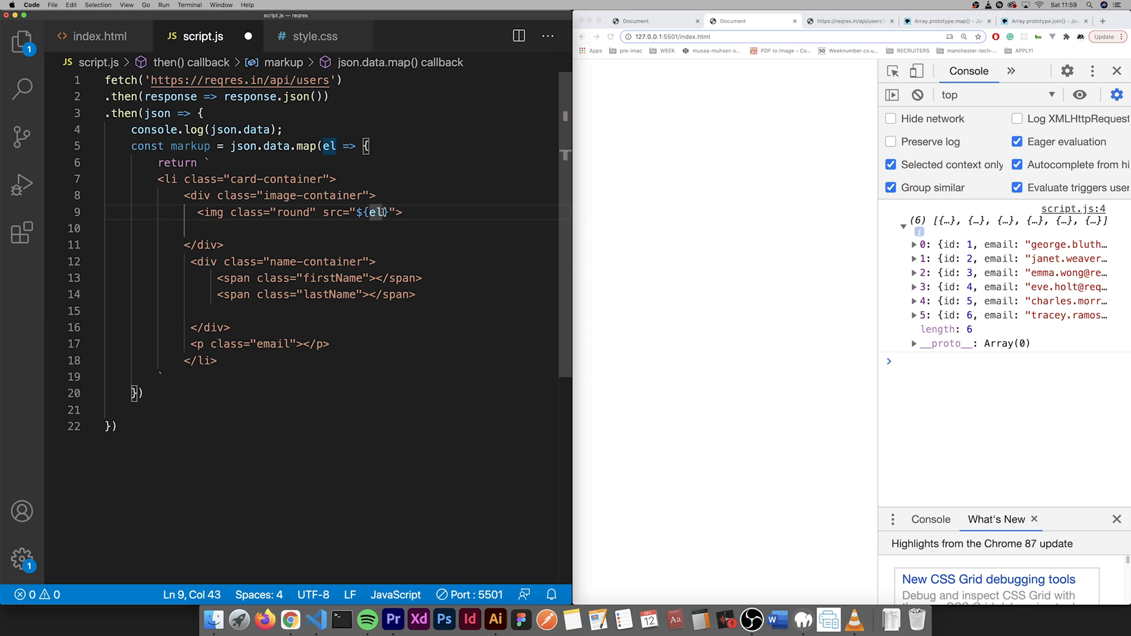
mouse_move(368, 212)
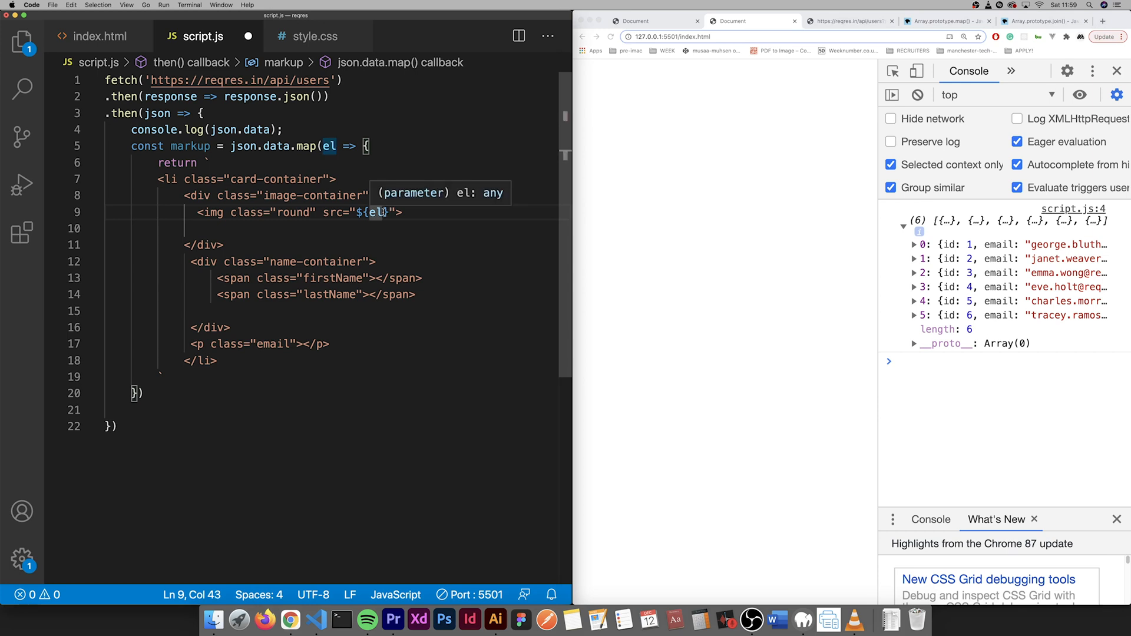
- Insert ${el.avatar} into the img src and ${el.first_name} into the first-name span
text(.)
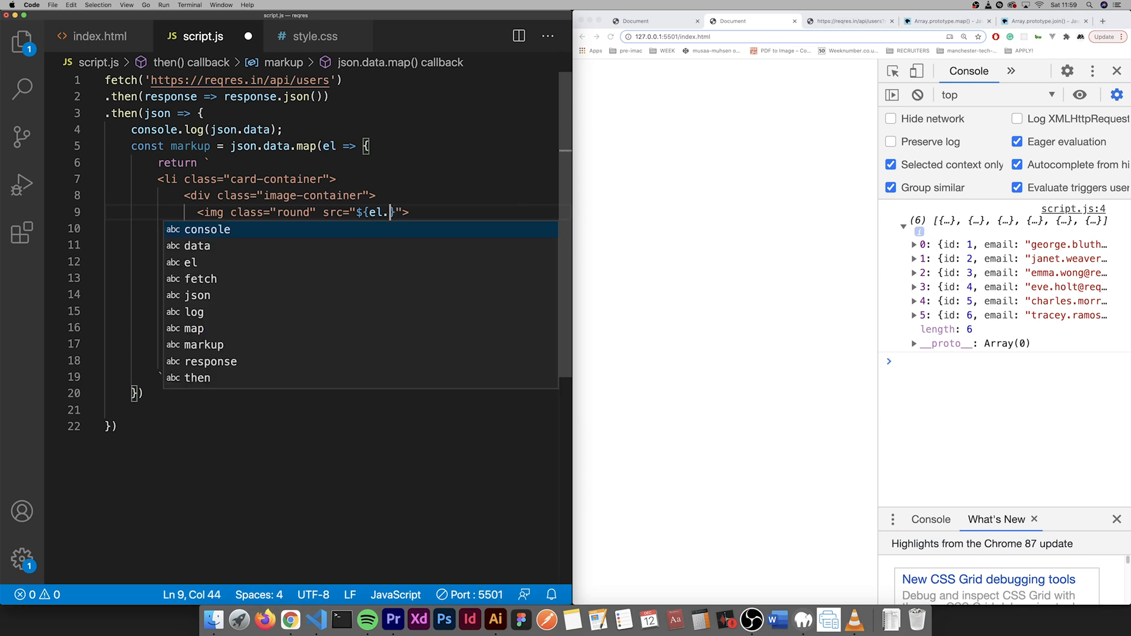
text(avatar)
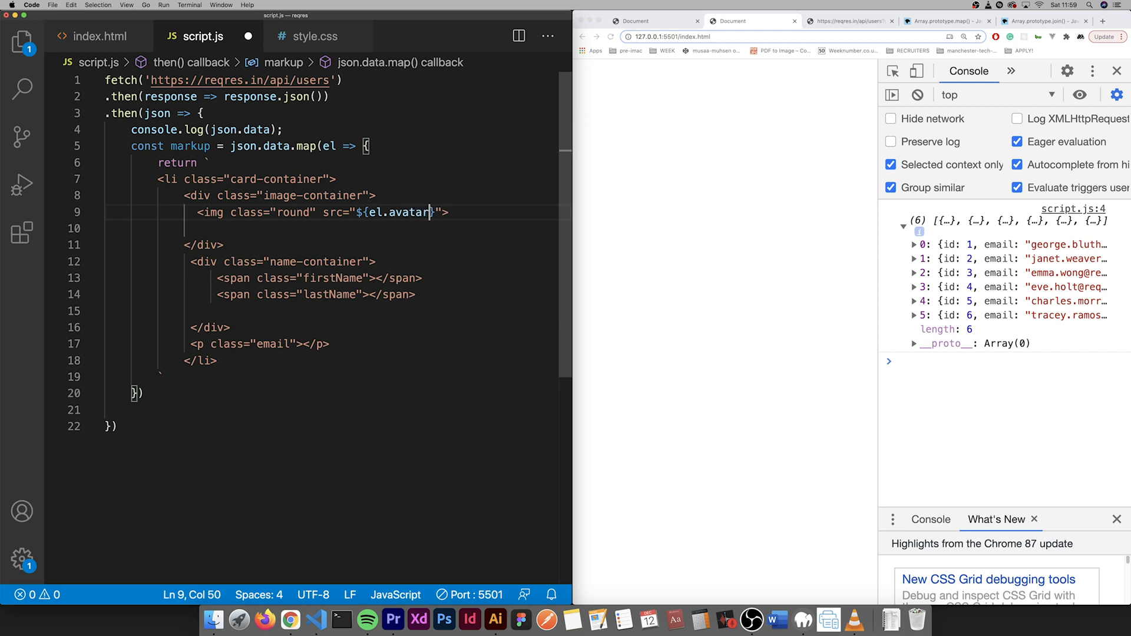
click(375, 278)
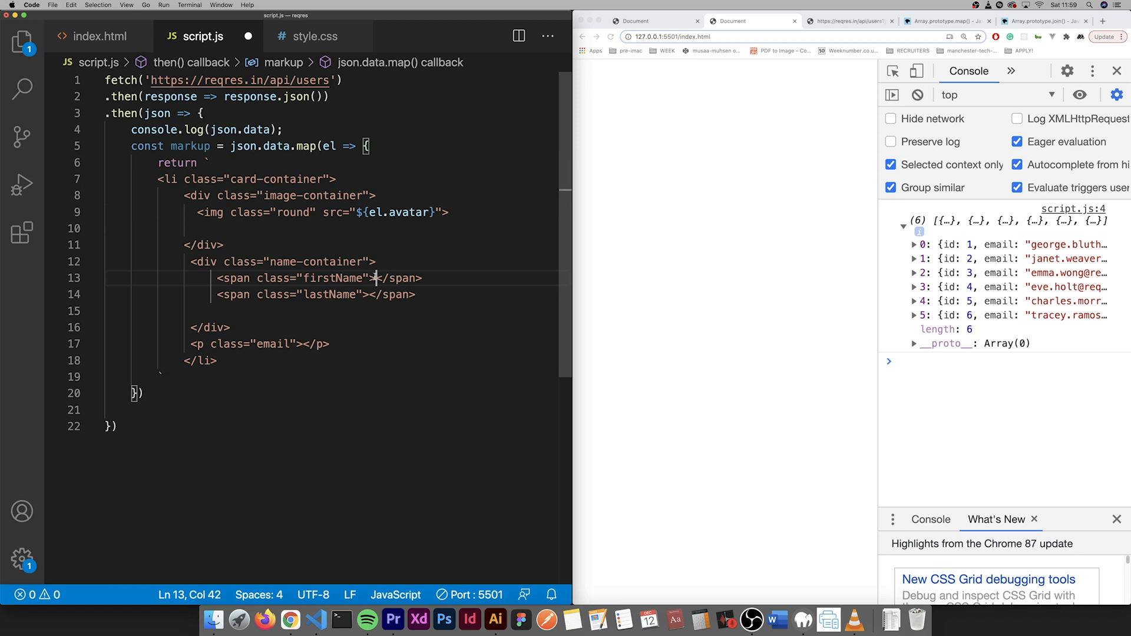
text($)
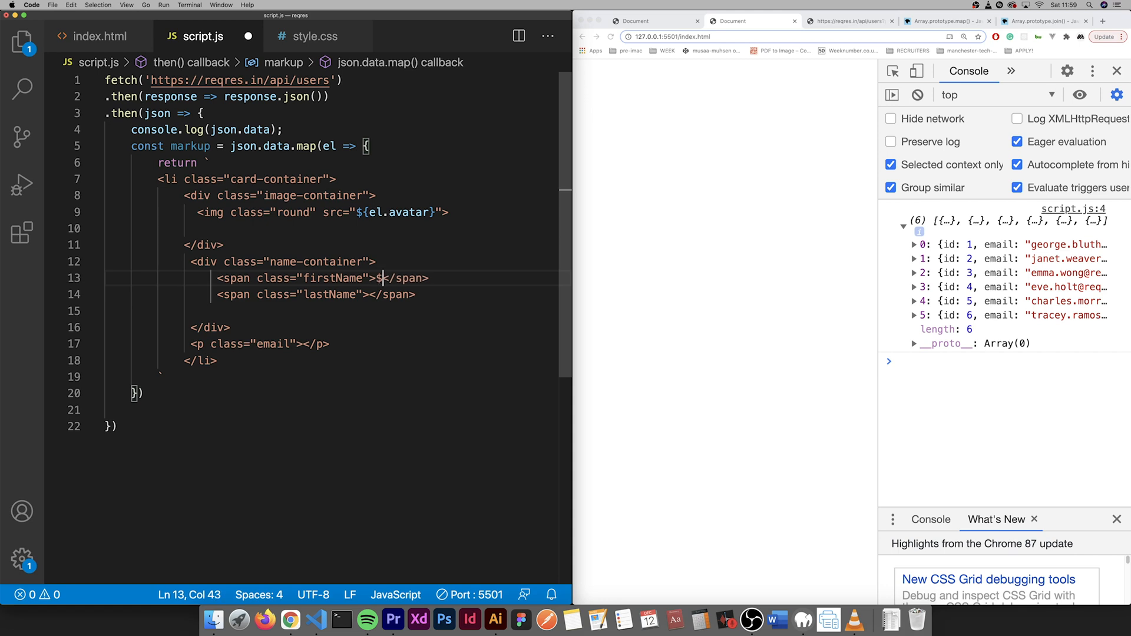
text({})
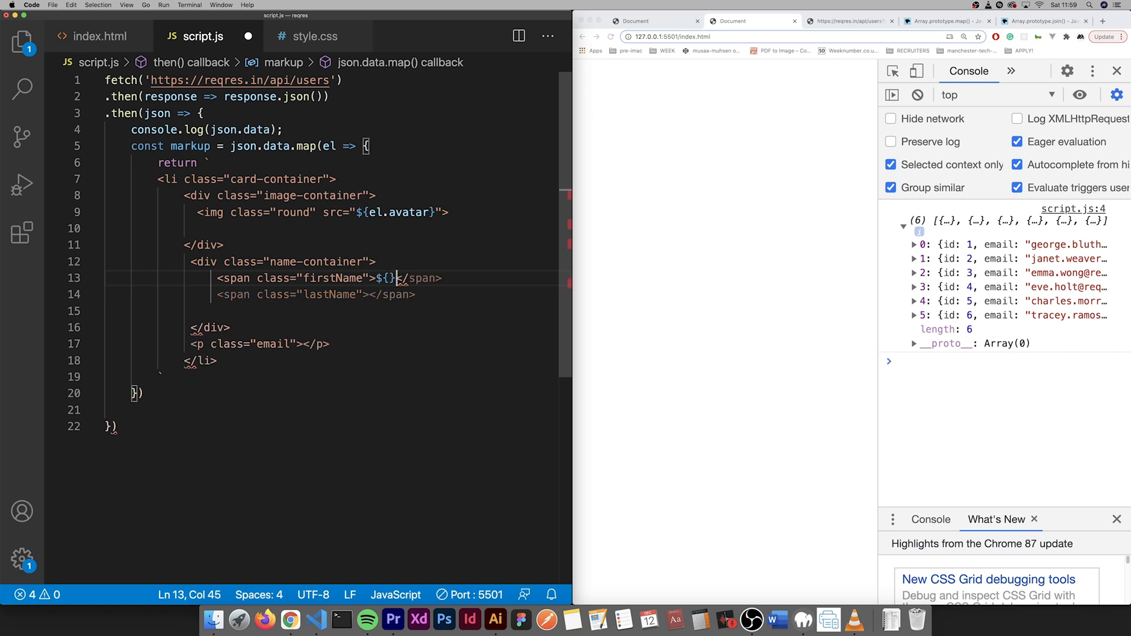
text(el.fi)
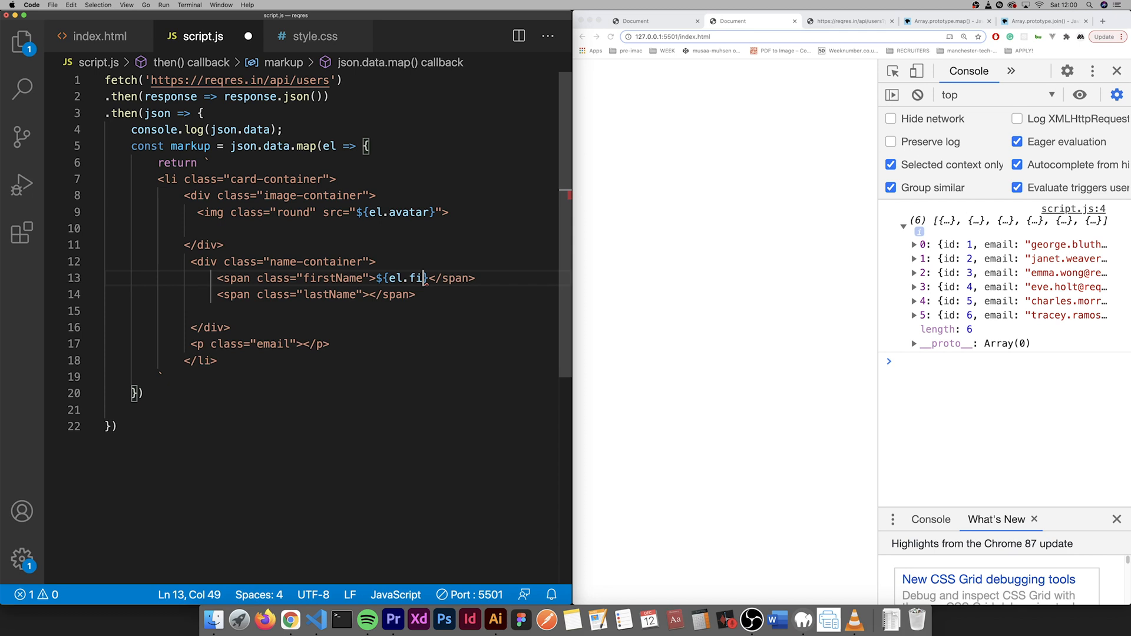
text(rst_name})
click(316, 294)
text(${el.last_name})
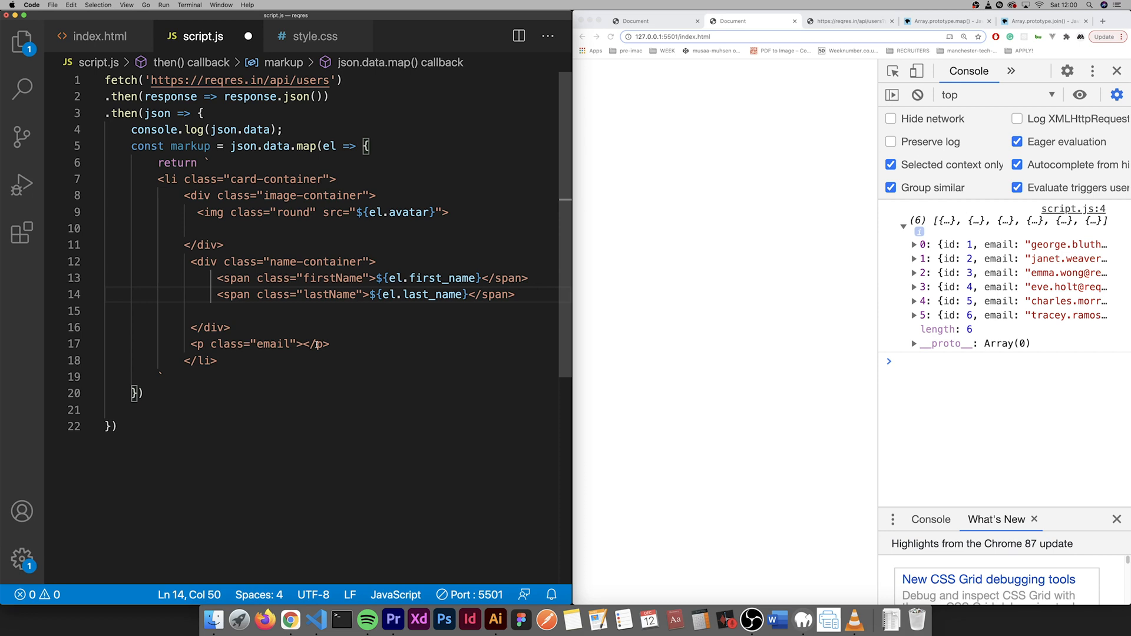
- Insert ${el.email} into the email paragraph and check the reloaded page
click(304, 344)
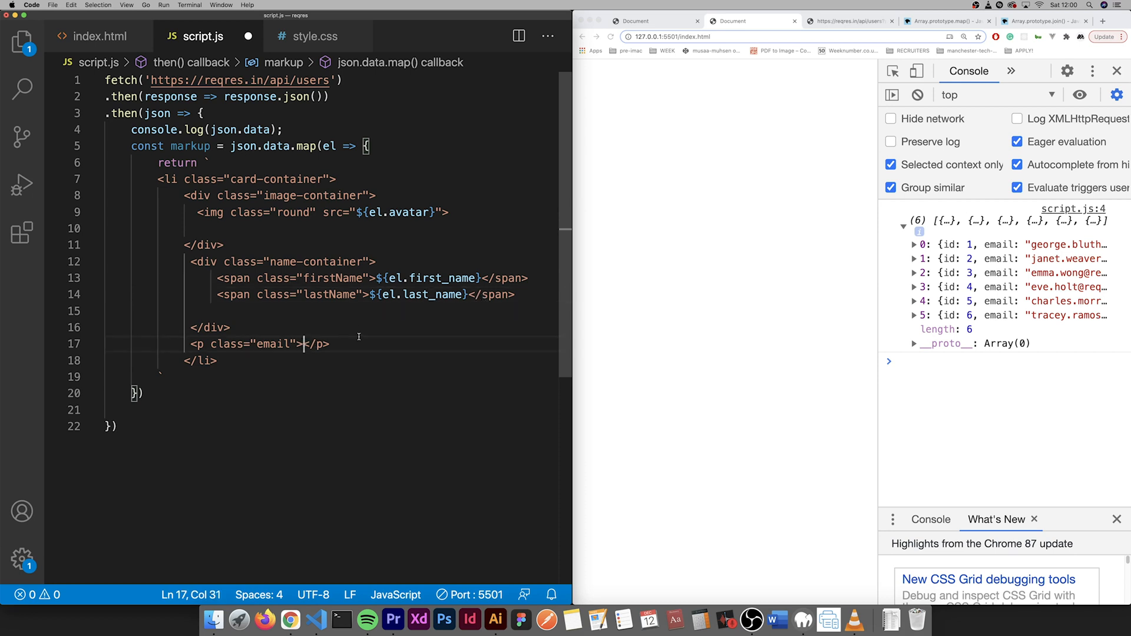
text(${)
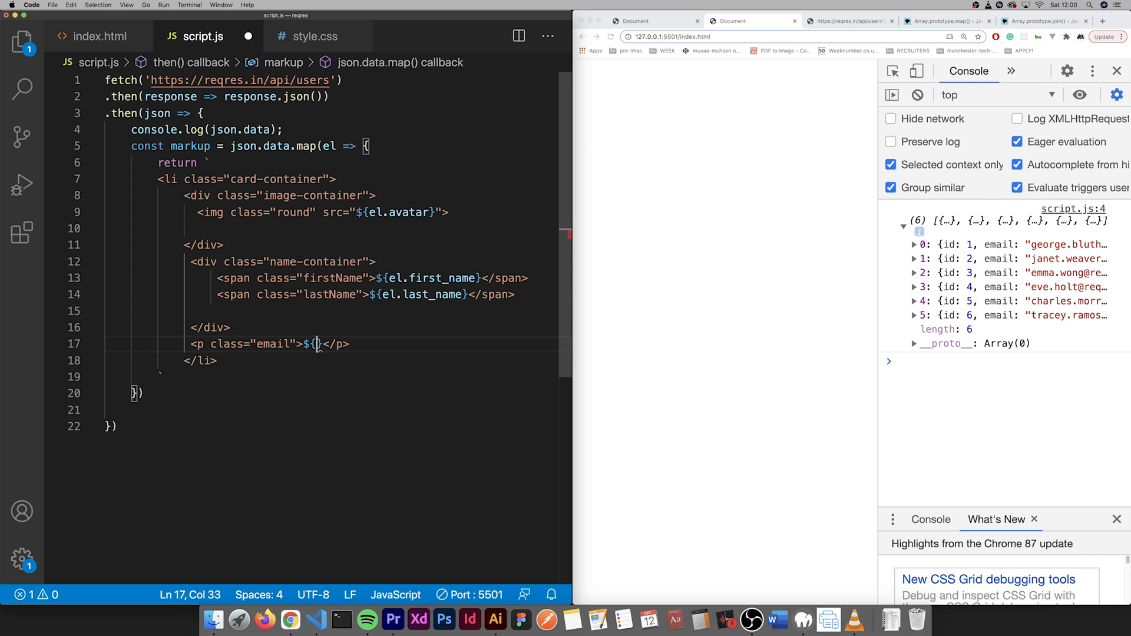
text(el.email)
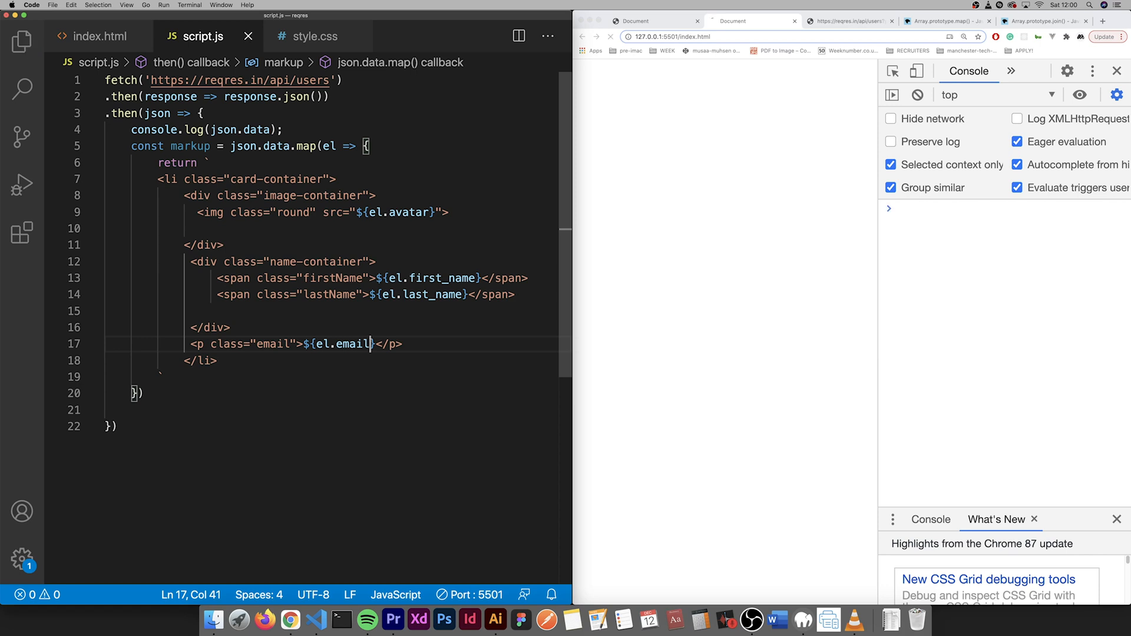
click(611, 37)
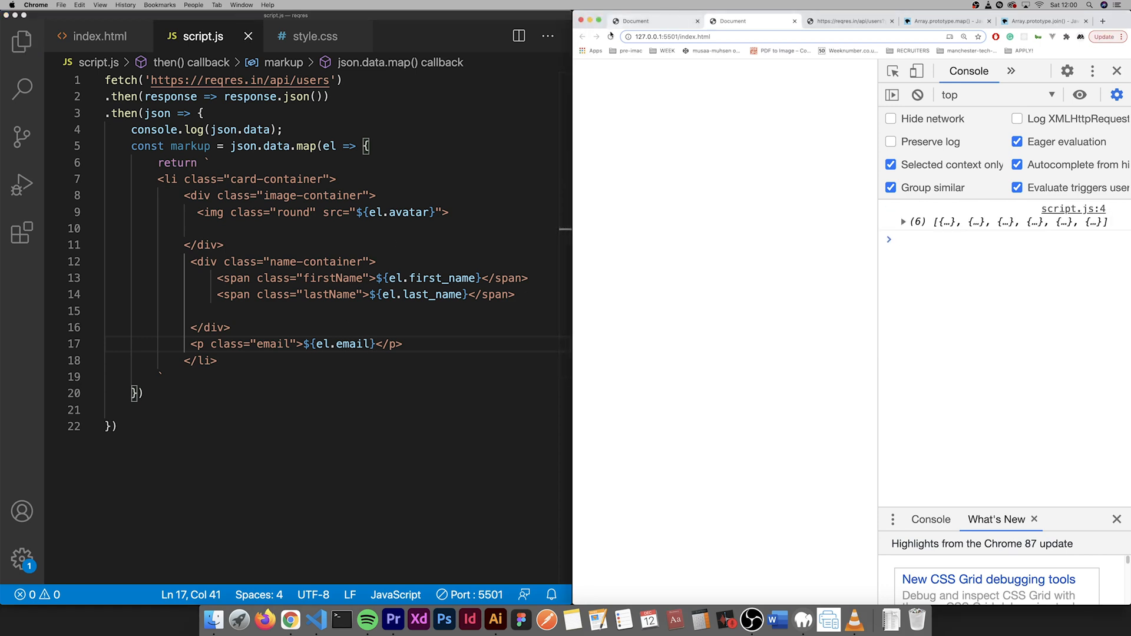
click(143, 395)
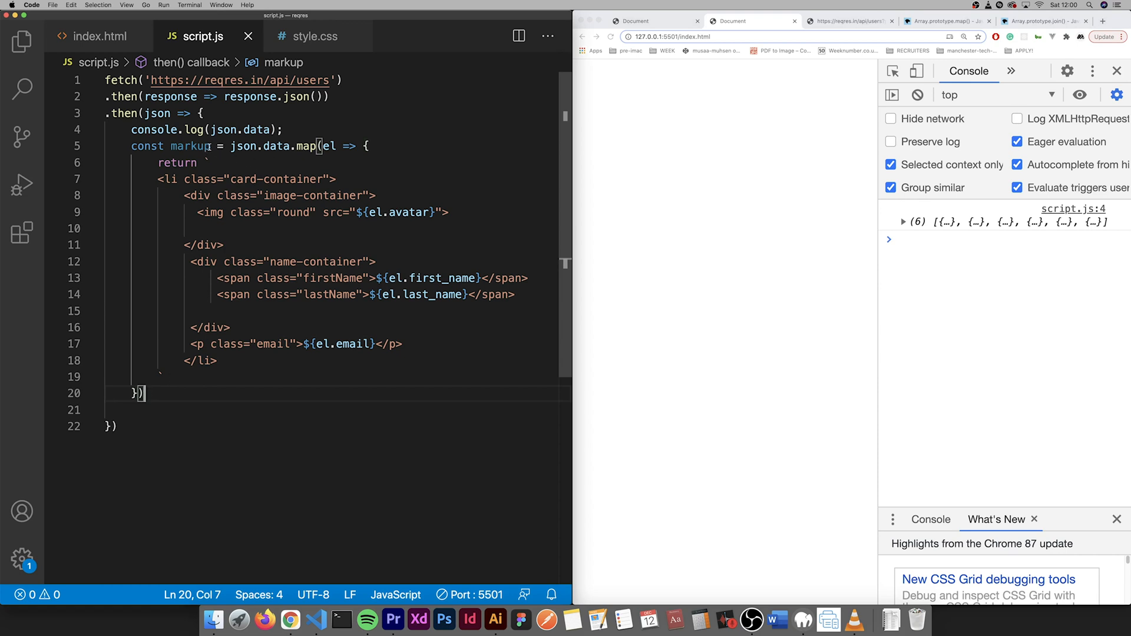
- Add blank lines below the map block and check the list container's class in index.html
click(196, 147)
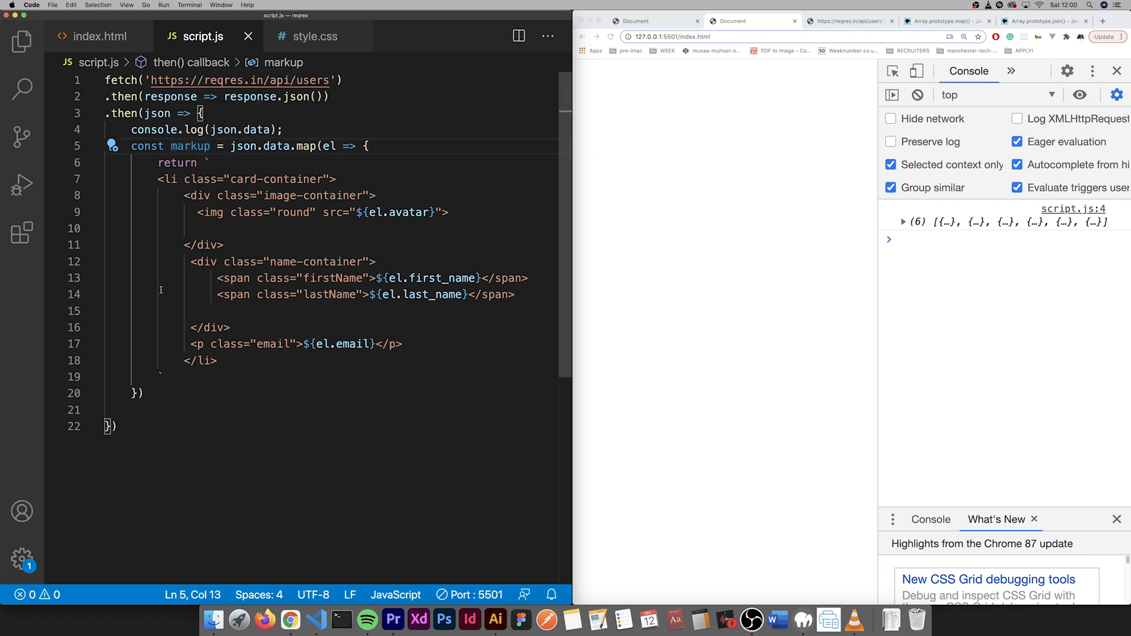
key(enter)
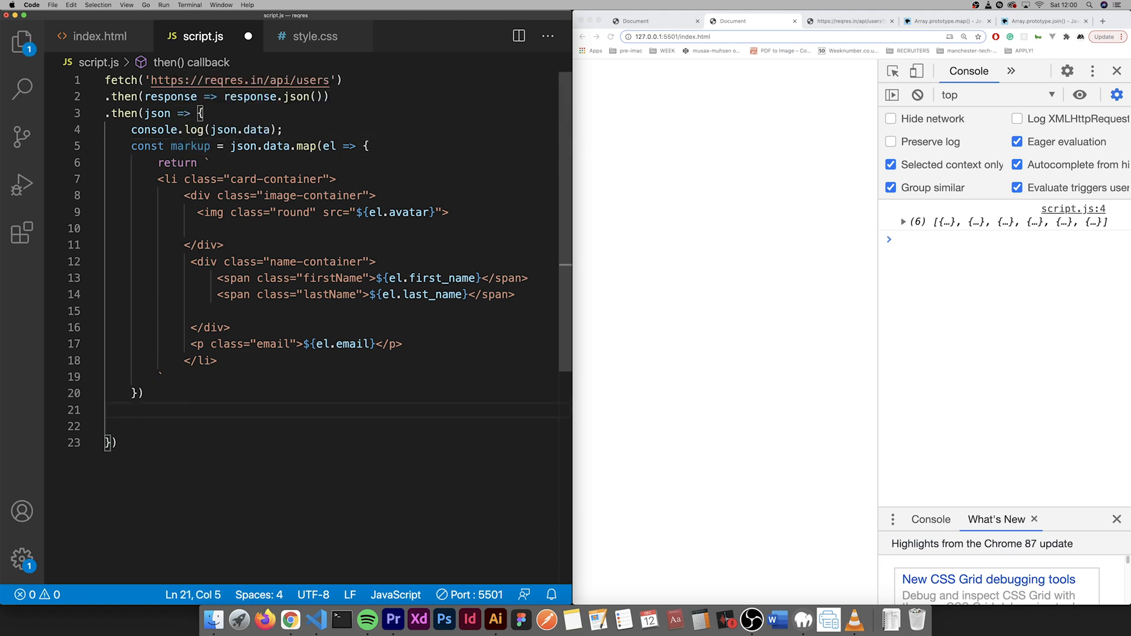
click(100, 36)
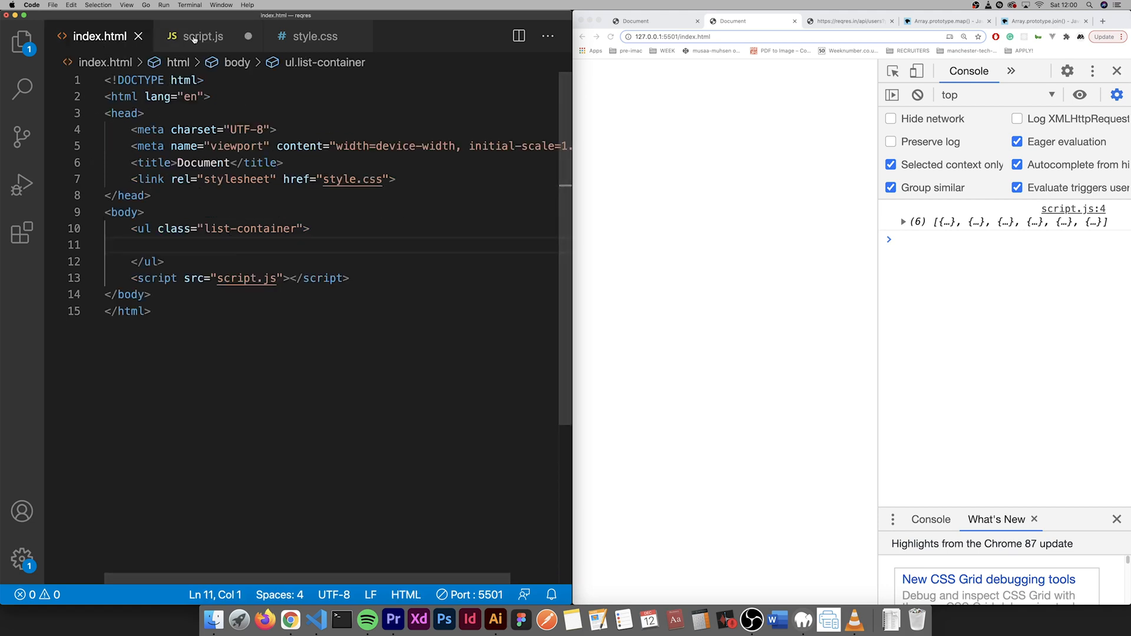
- In script.js, add document.querySelector('.list-container').innerHTML = markup; on line 22
click(203, 36)
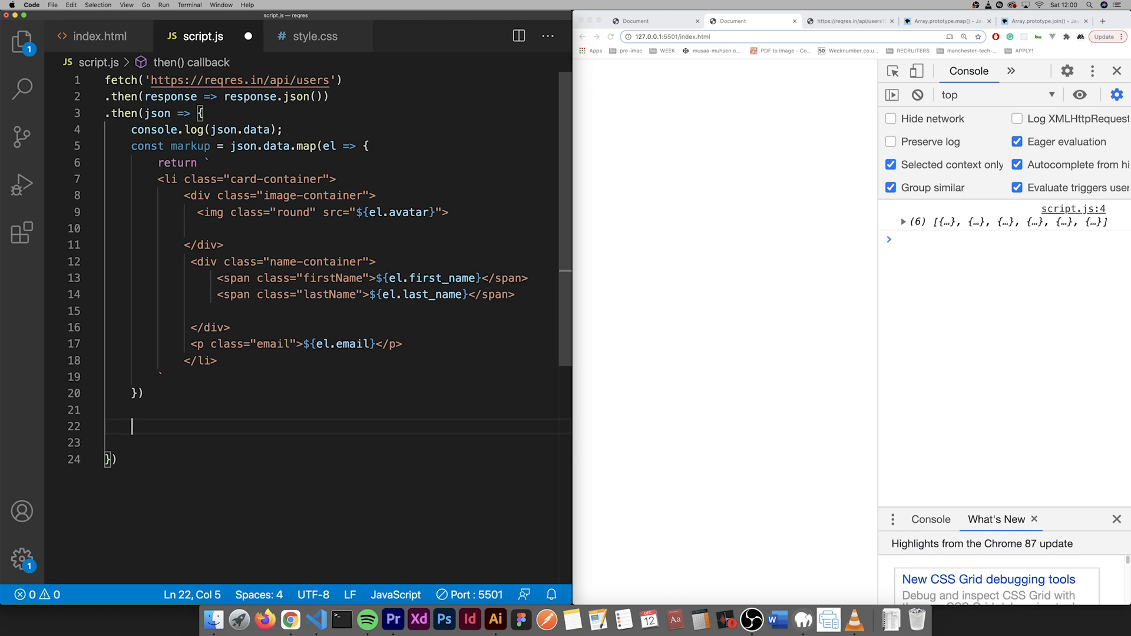
text(document)
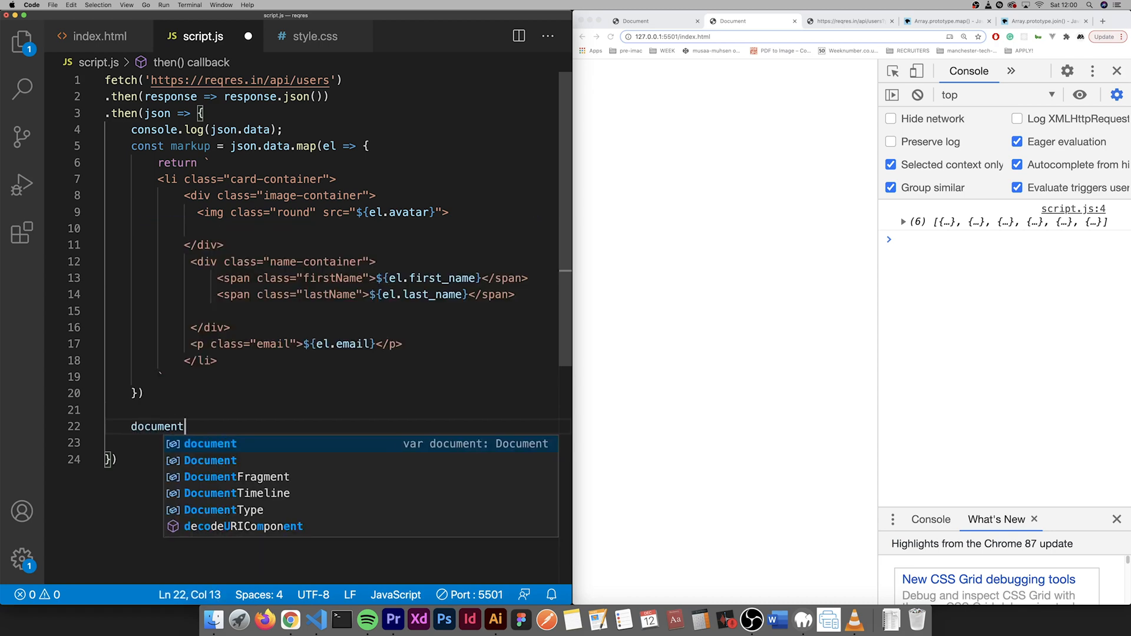
text(/)
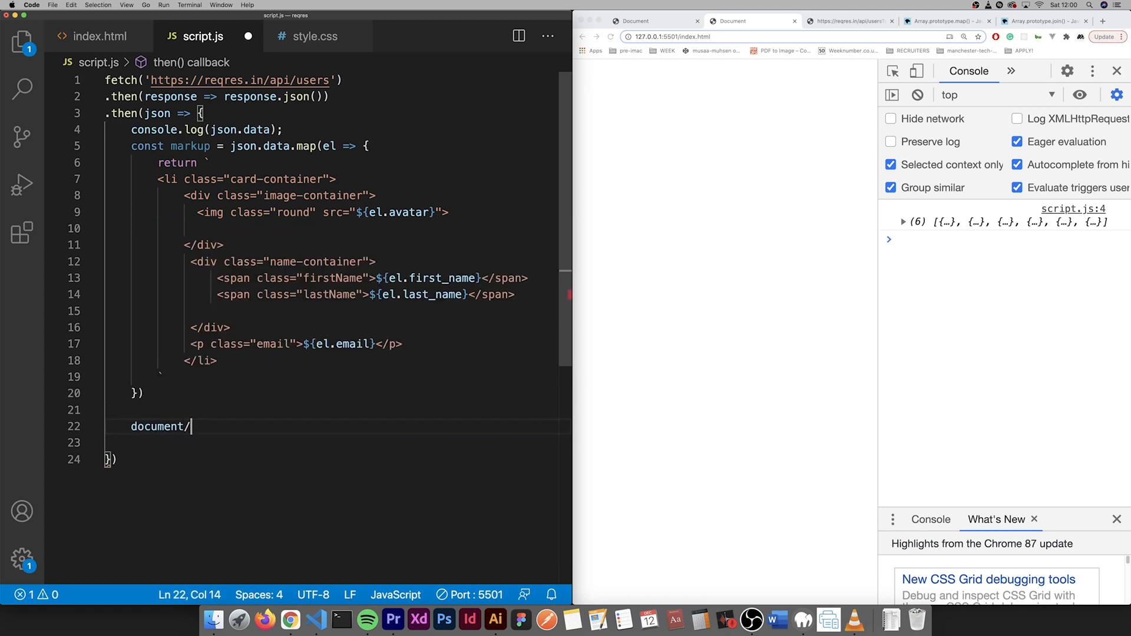
text(query)
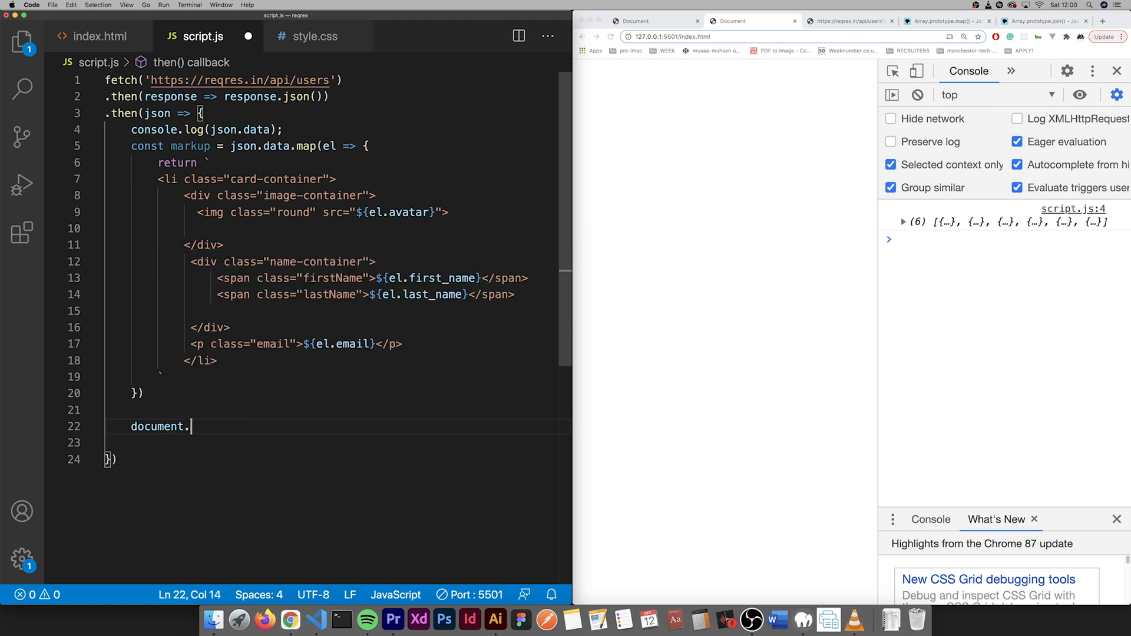
text(querySelector()
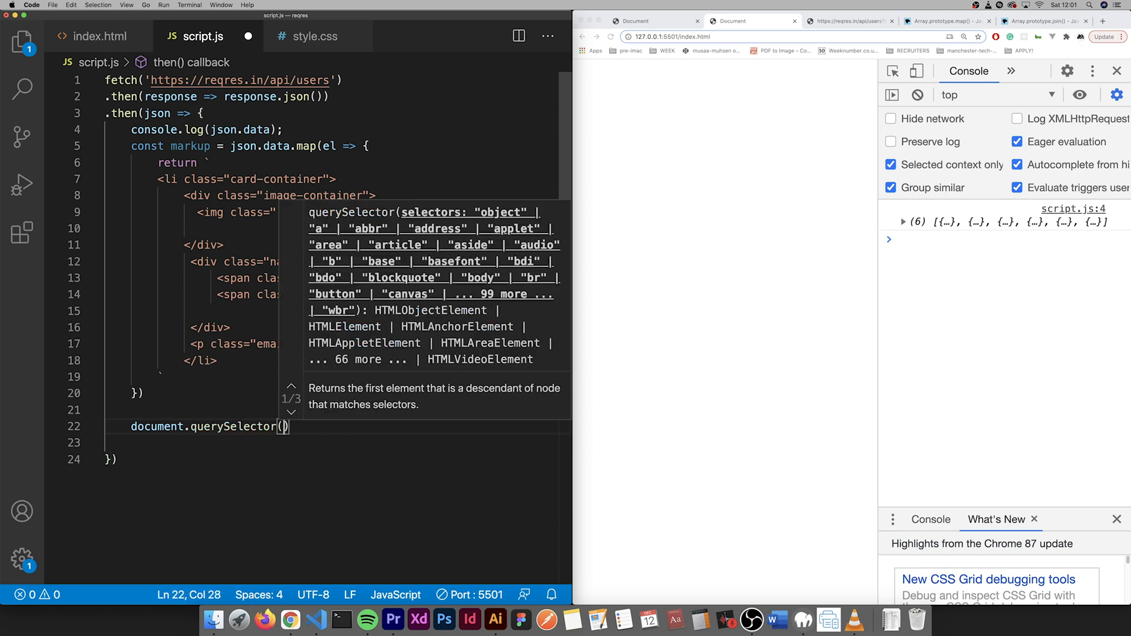
text('.lis')
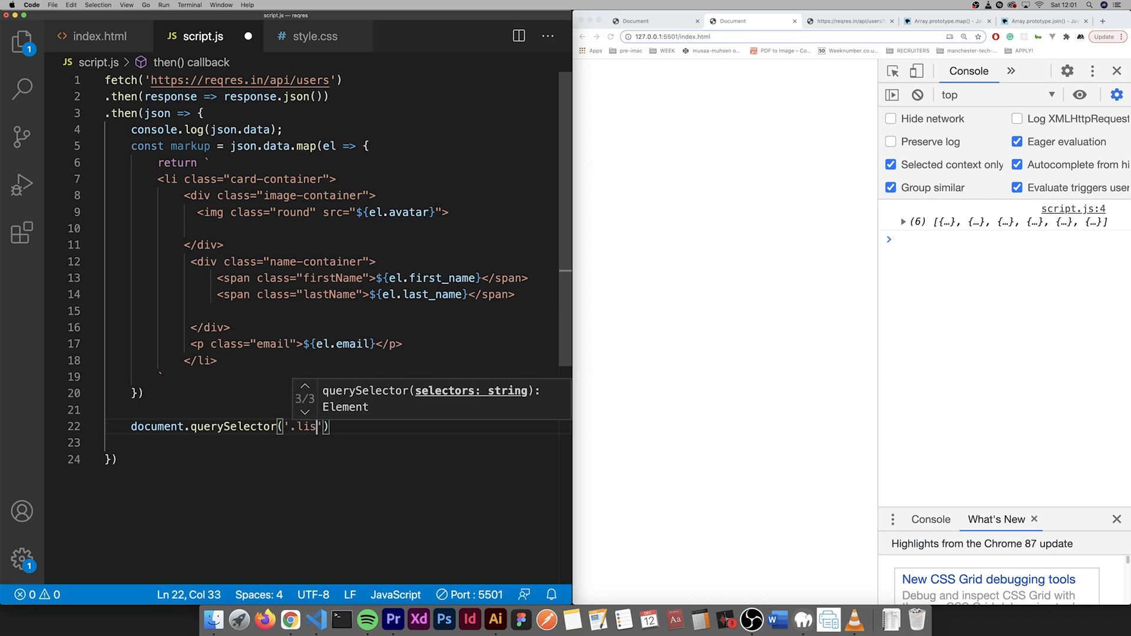
text(t-container)
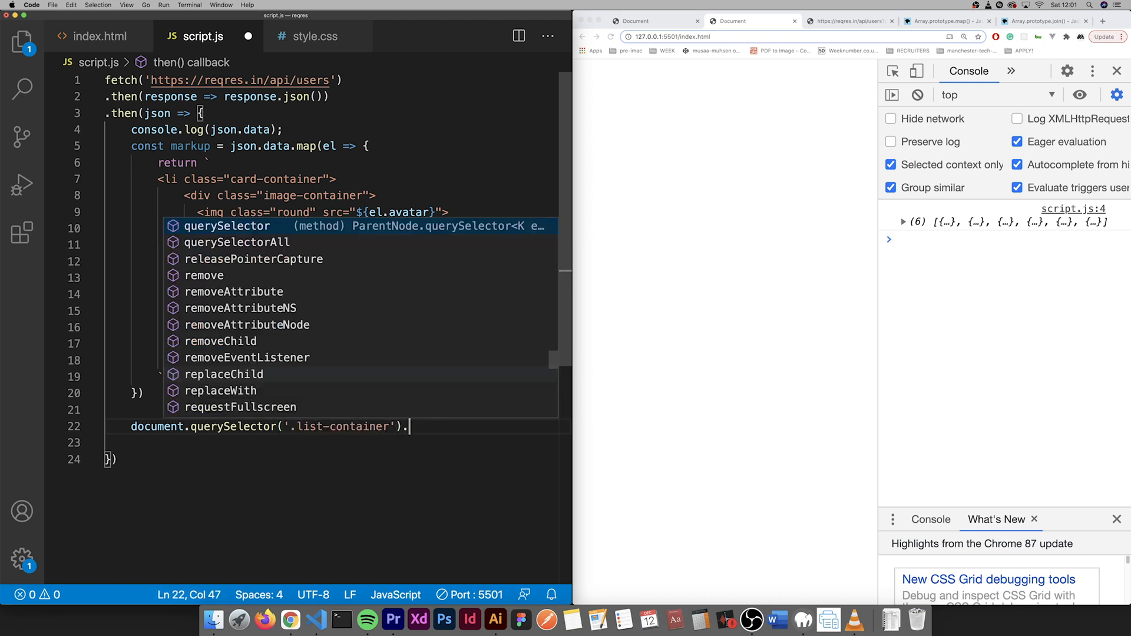
text(innerHTML)
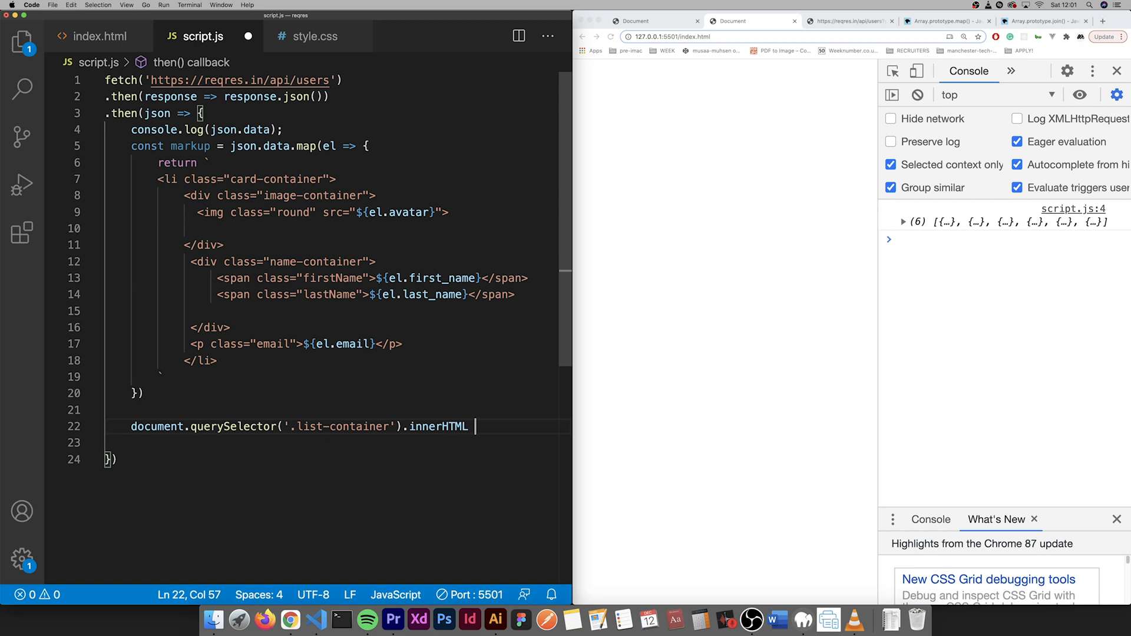
text(= mak)
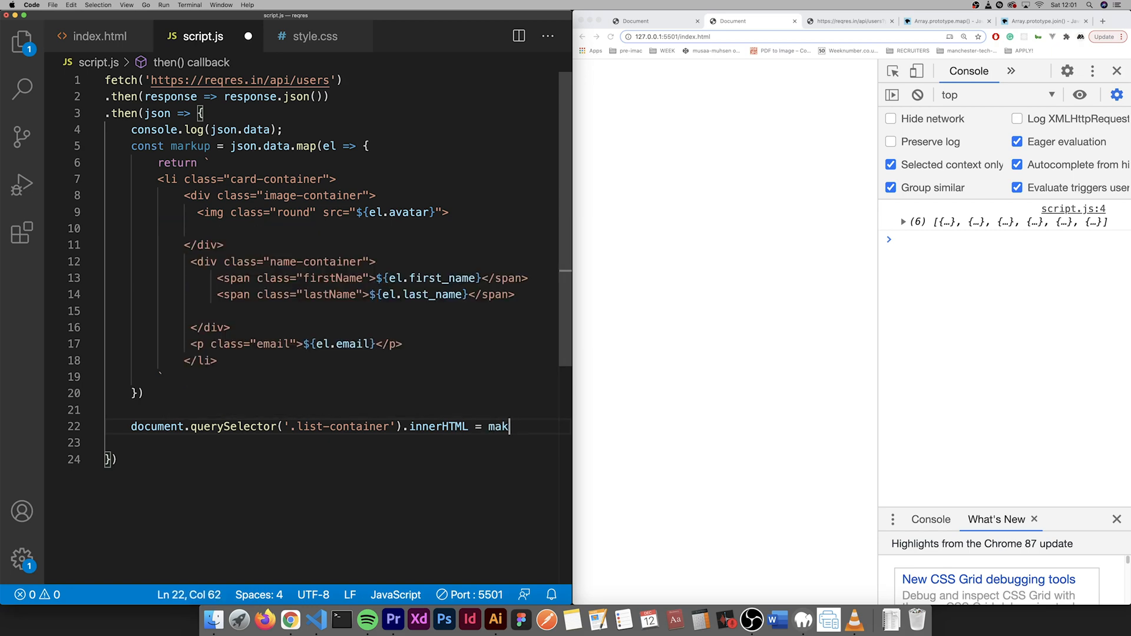
text(up)
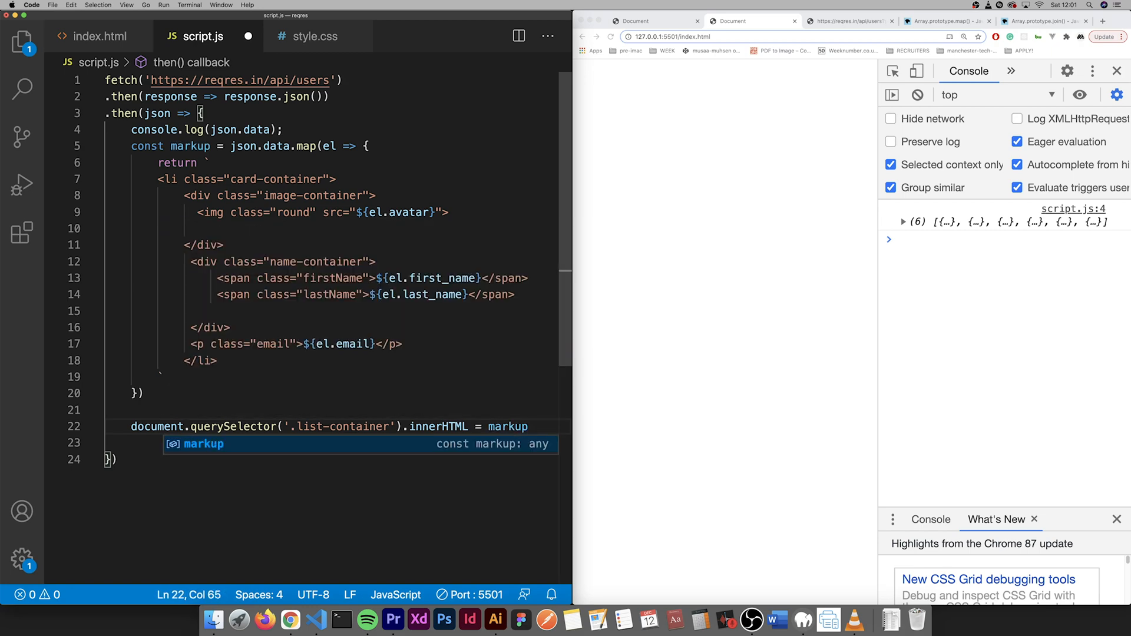
text(;)
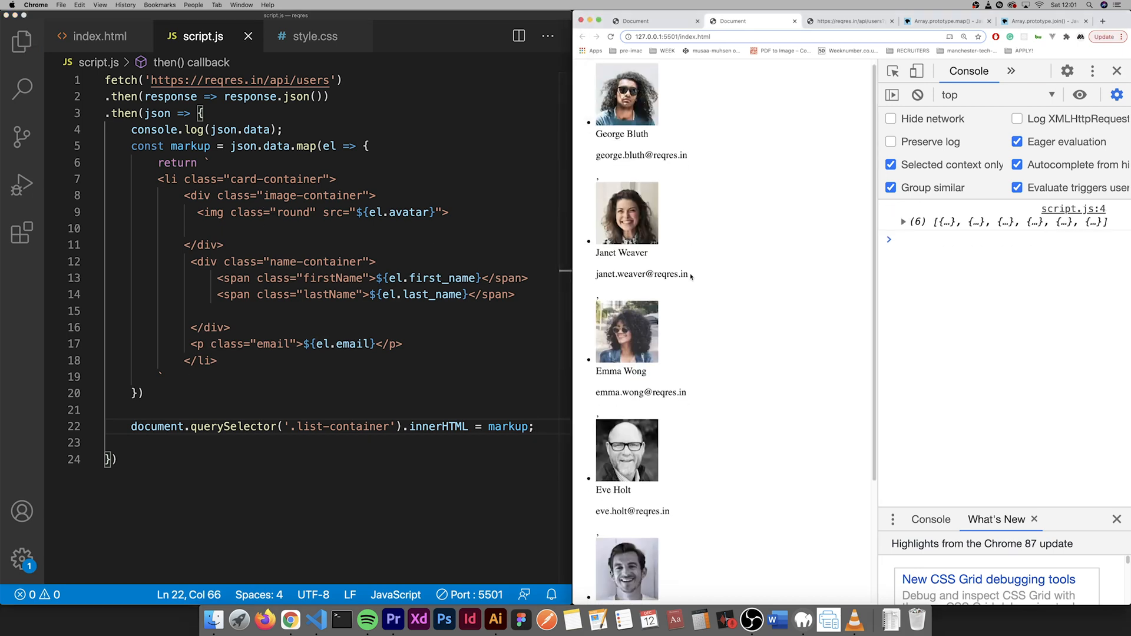
- Add console.log(markup); above the querySelector line and expand the logged array in DevTools
scroll(down, 3)
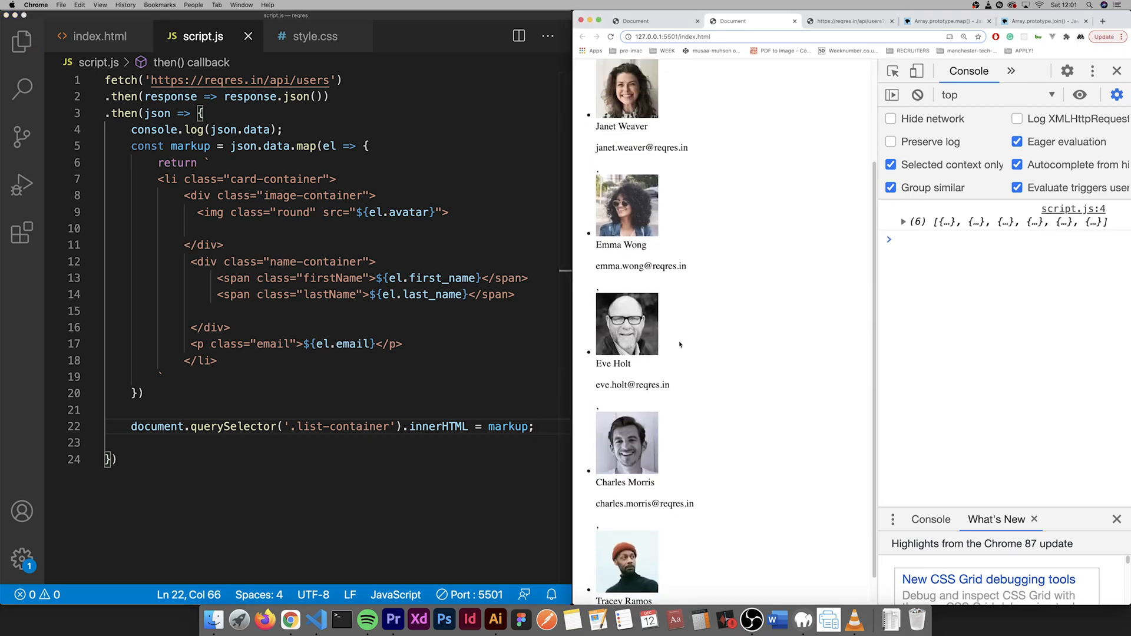
scroll(down, 3)
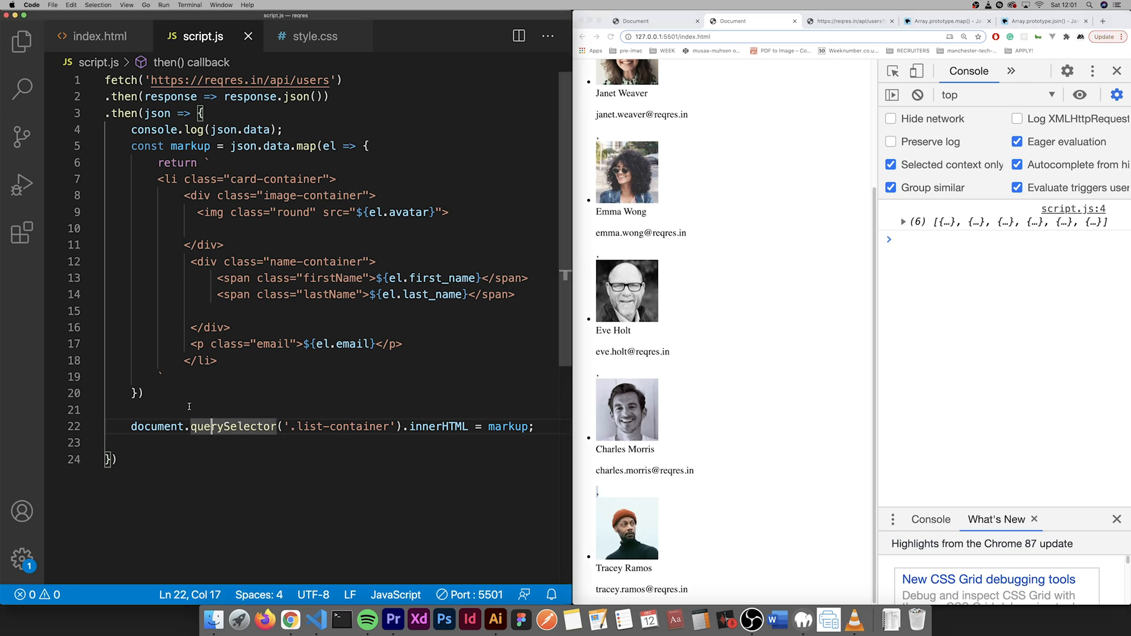
text(console.log(markup);)
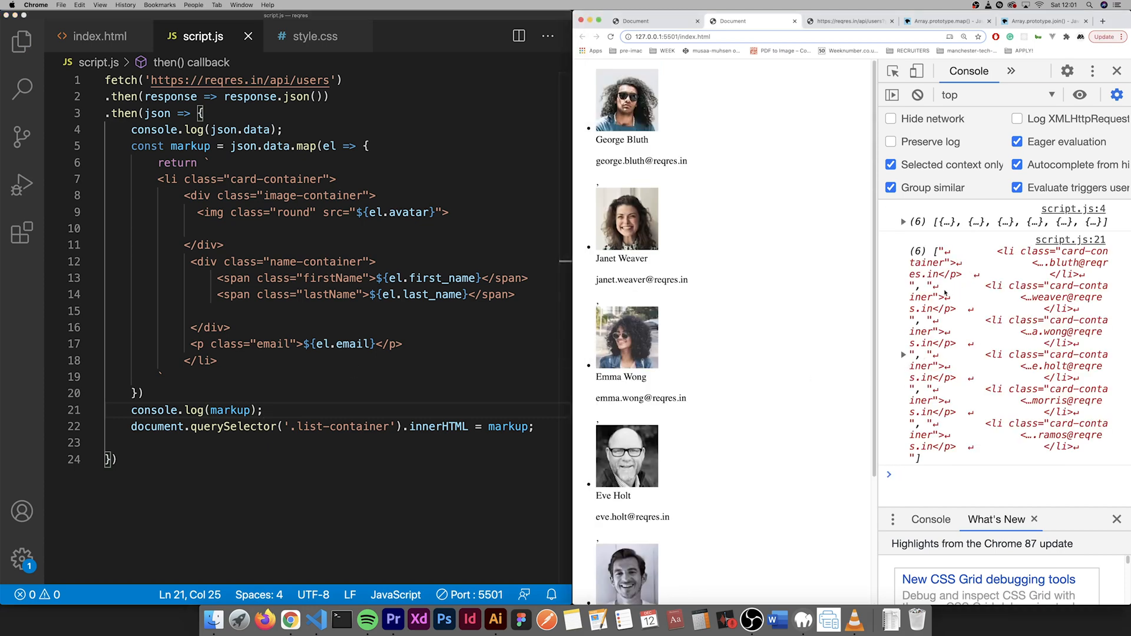
click(904, 354)
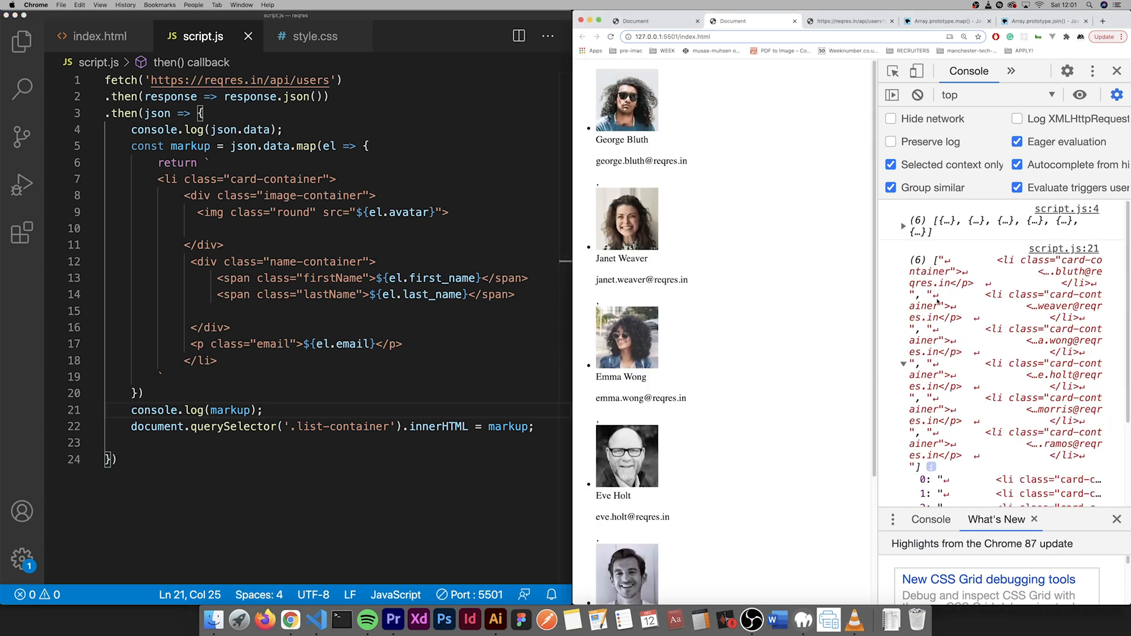
scroll(down, 3)
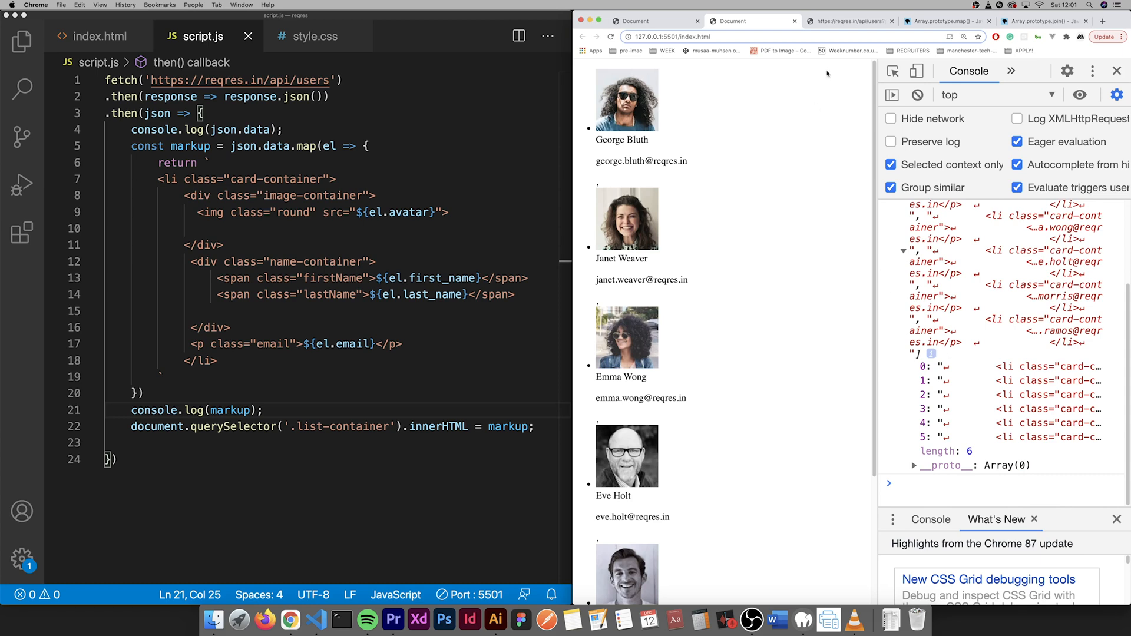
- Read MDN's Array.prototype.join() page, then view the finished styled page
click(1043, 21)
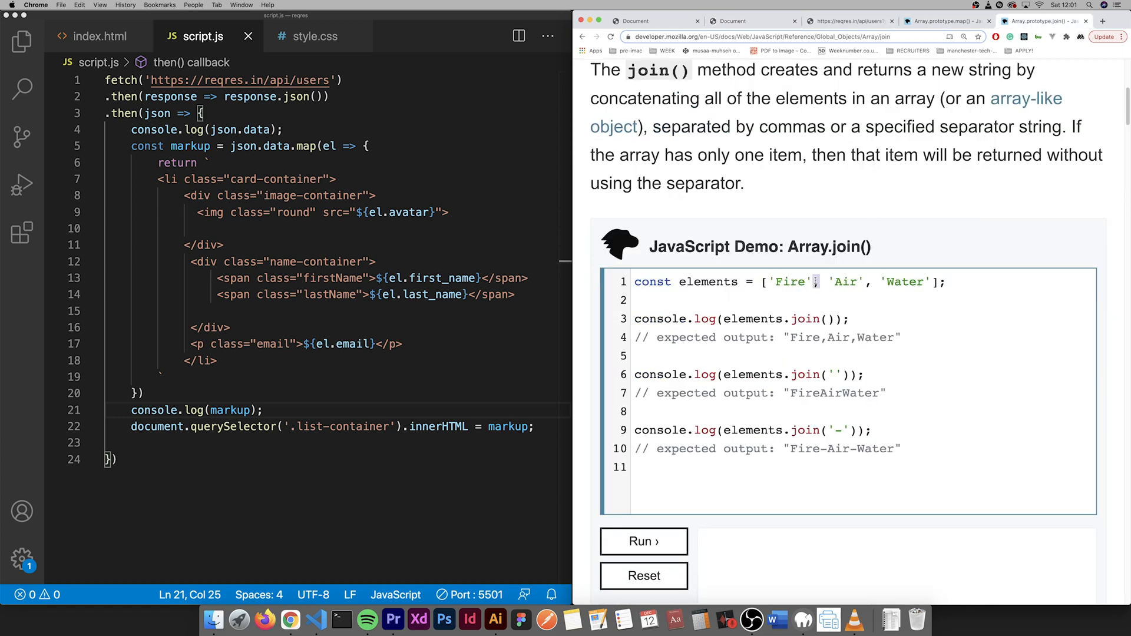
scroll(up, 3)
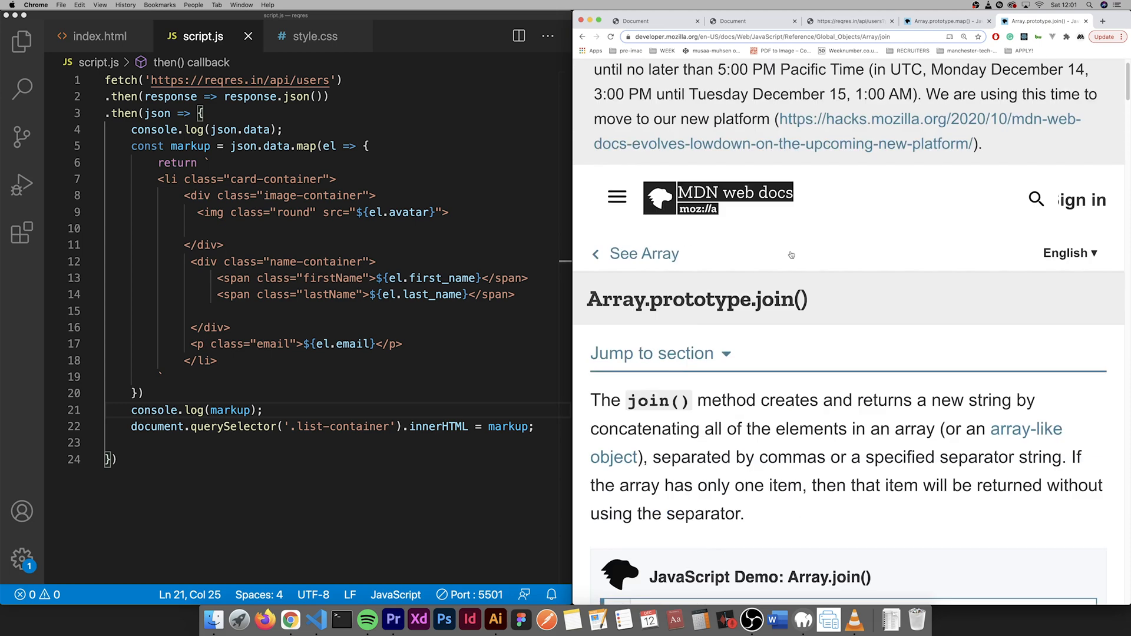
scroll(down, 3)
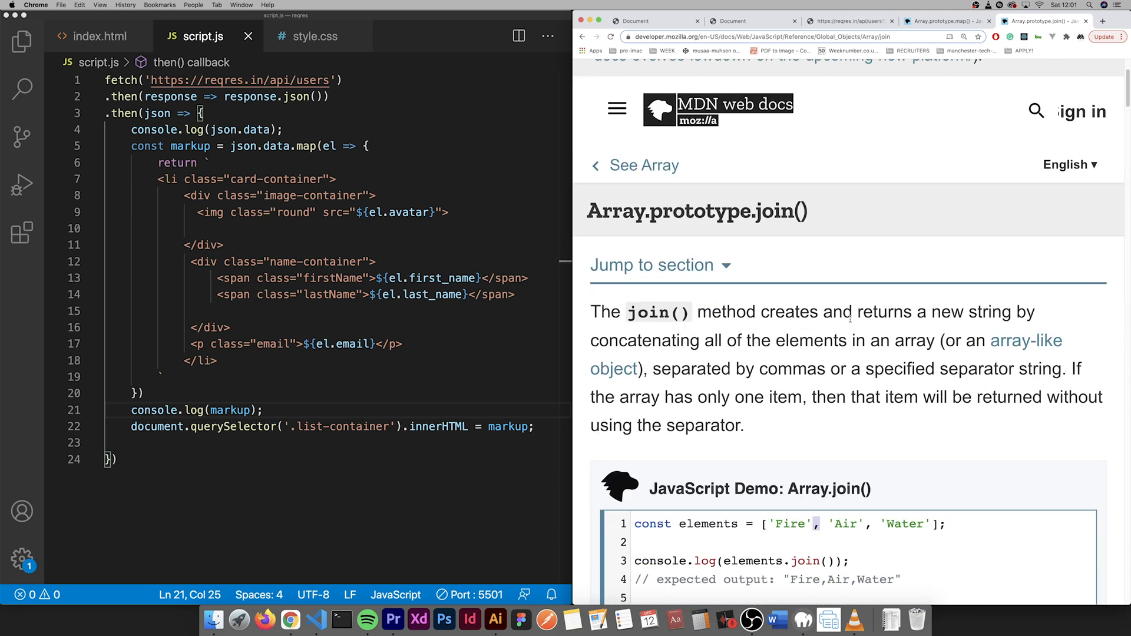
mouse_move(1009, 324)
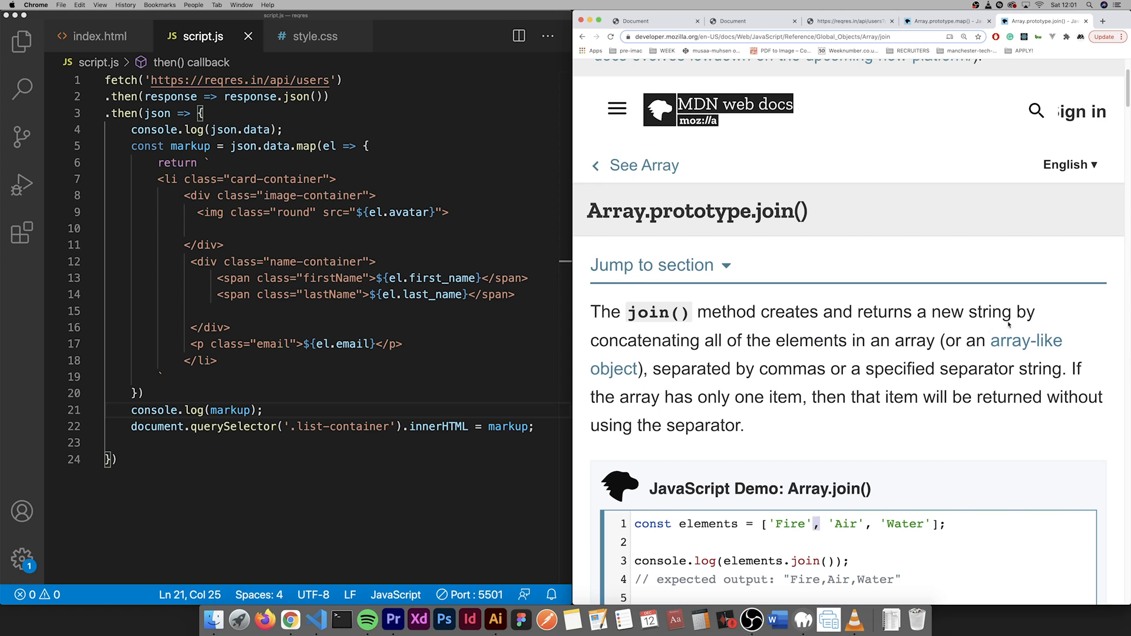
scroll(down, 3)
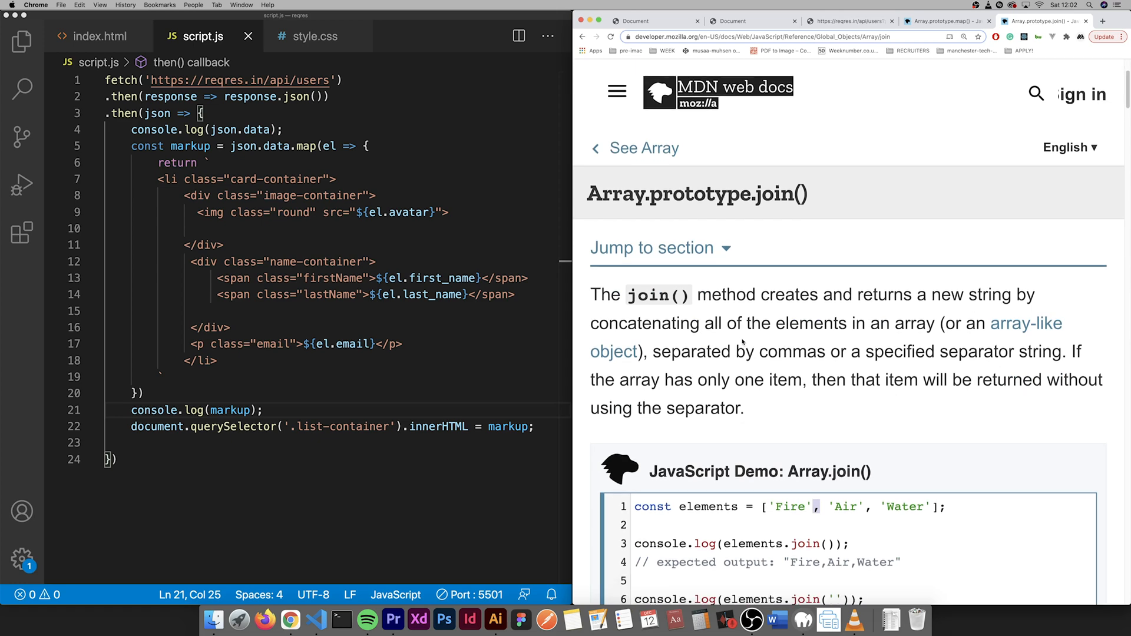
scroll(down, 3)
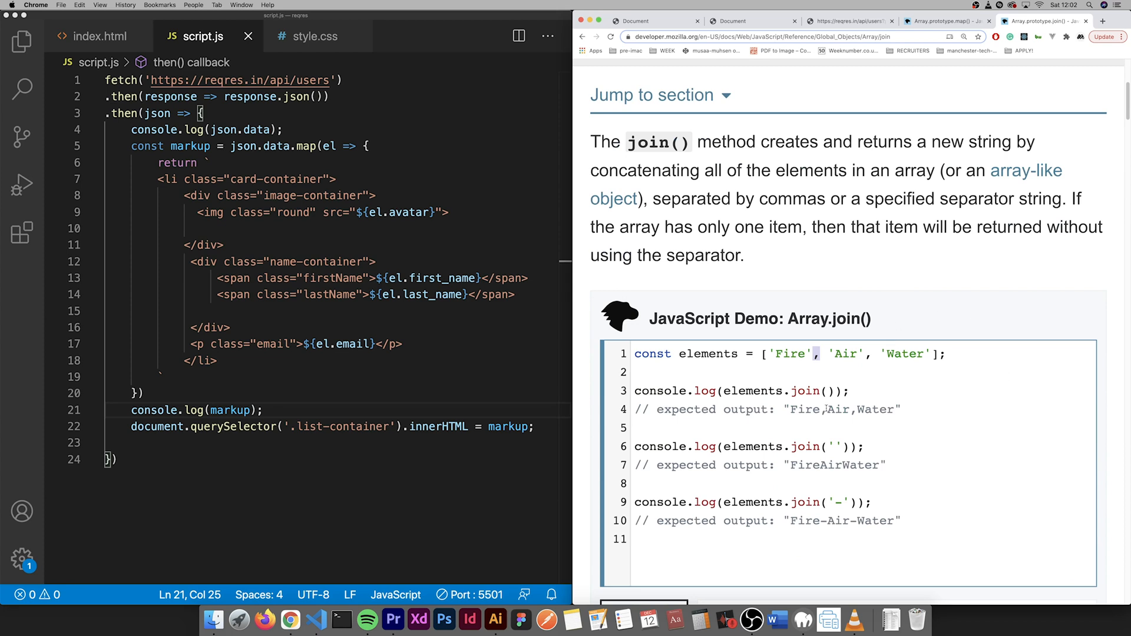
scroll(down, 3)
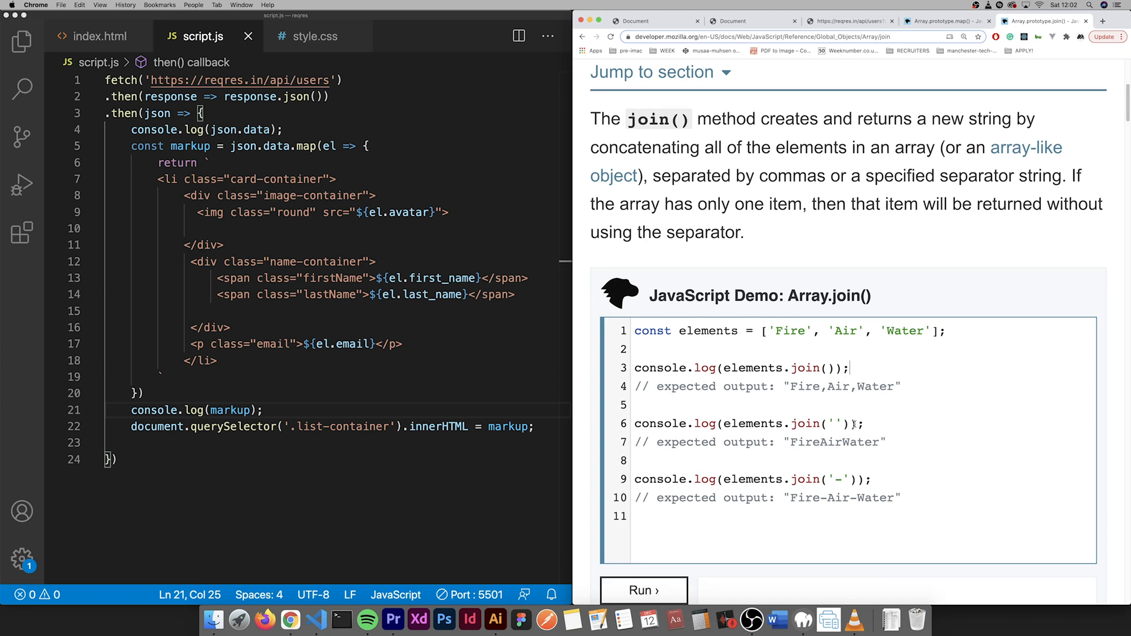
click(729, 21)
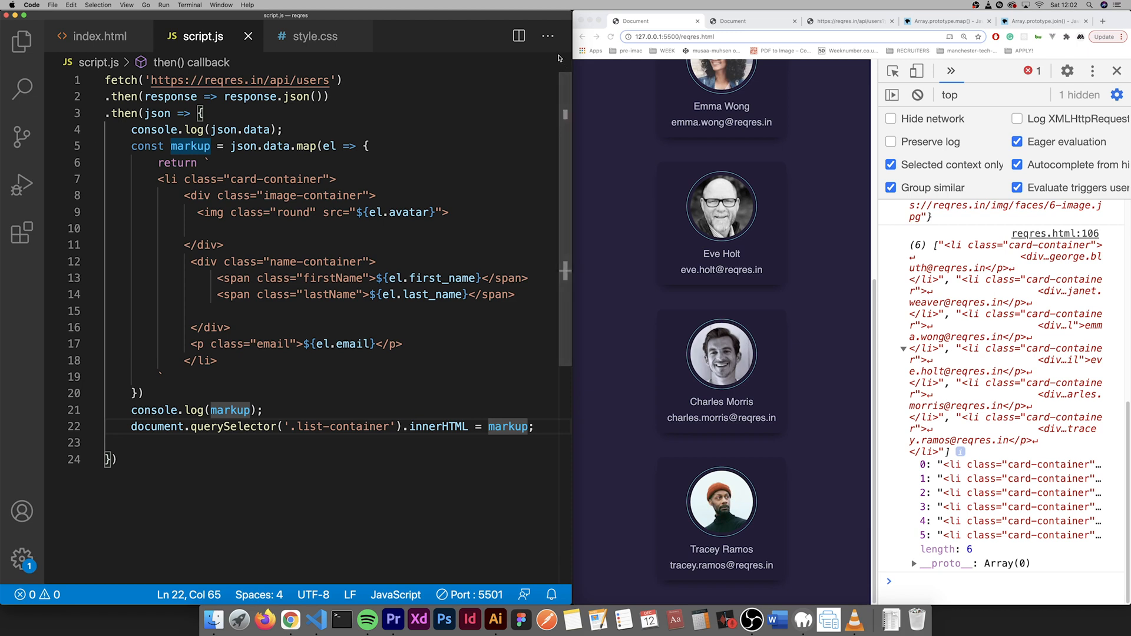
mouse_move(517, 438)
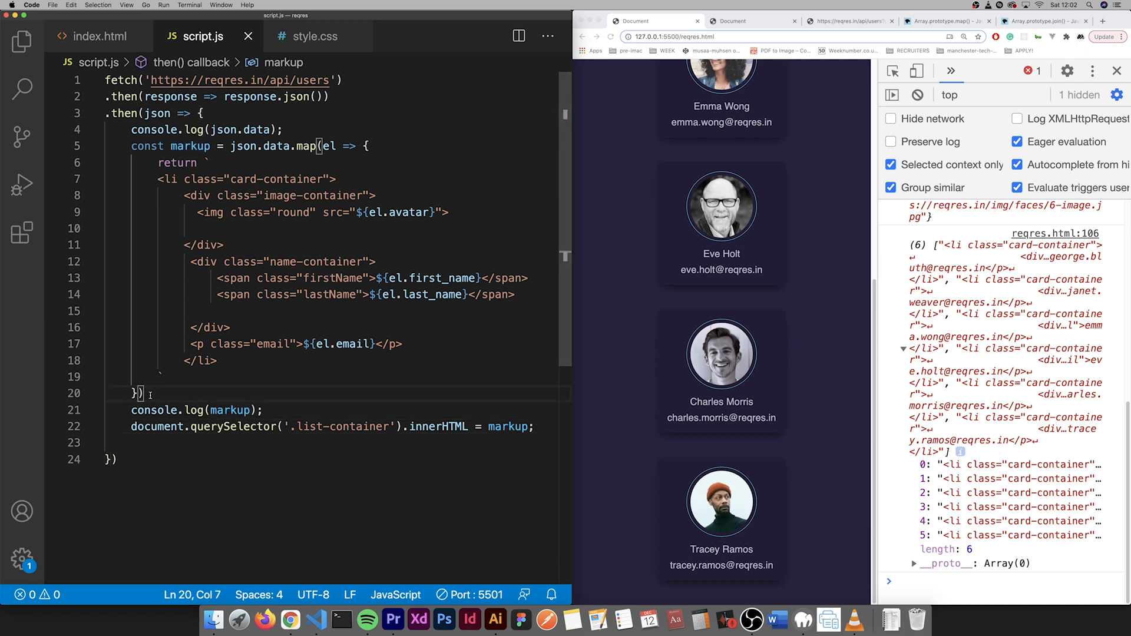
- Add a semicolon after map, insert markup.join('') instead of markup, and check Chrome
text(;)
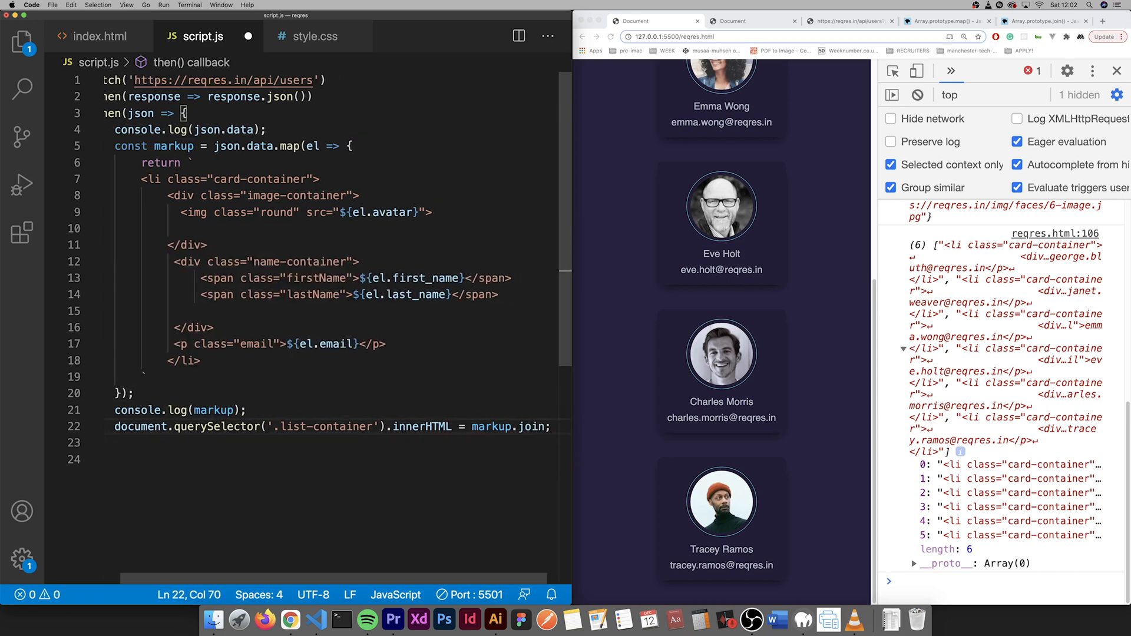
text(()
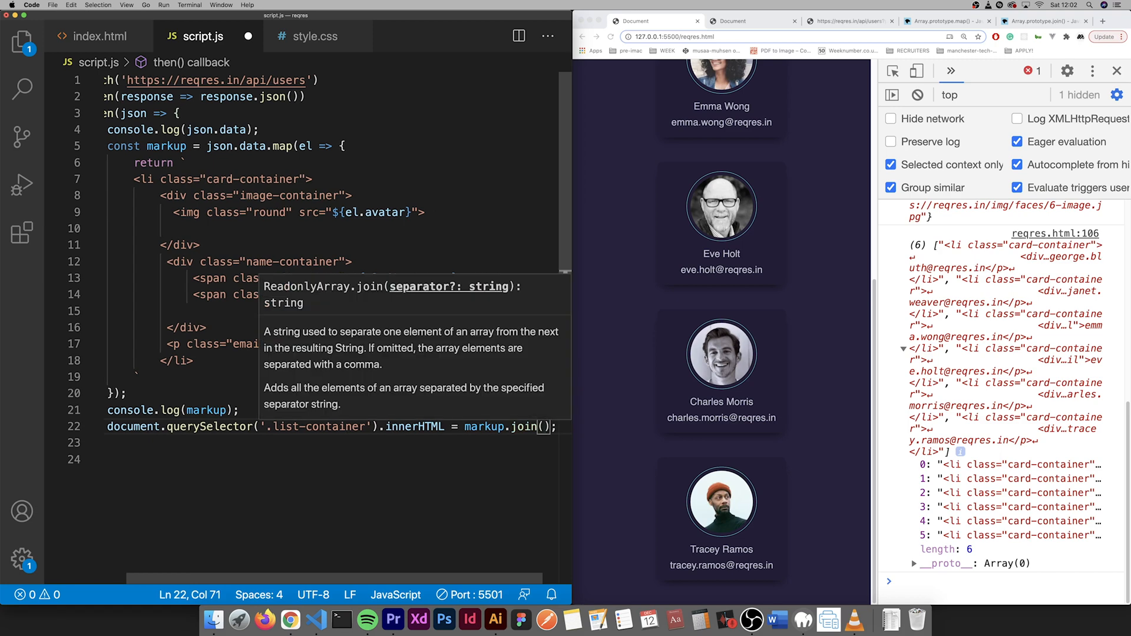
text('')
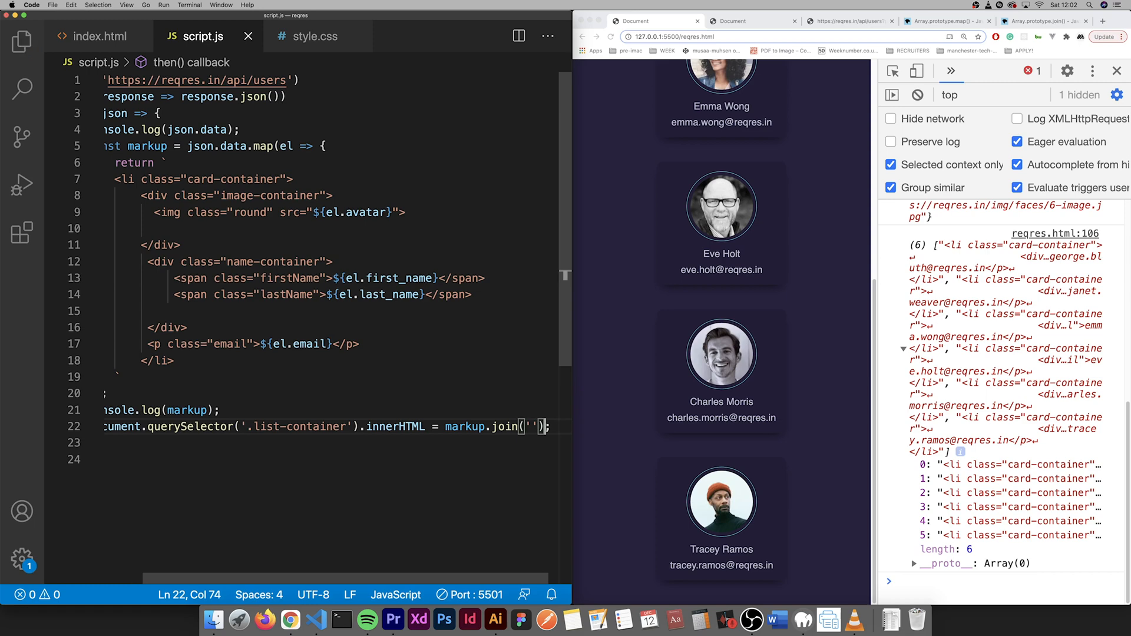
click(751, 20)
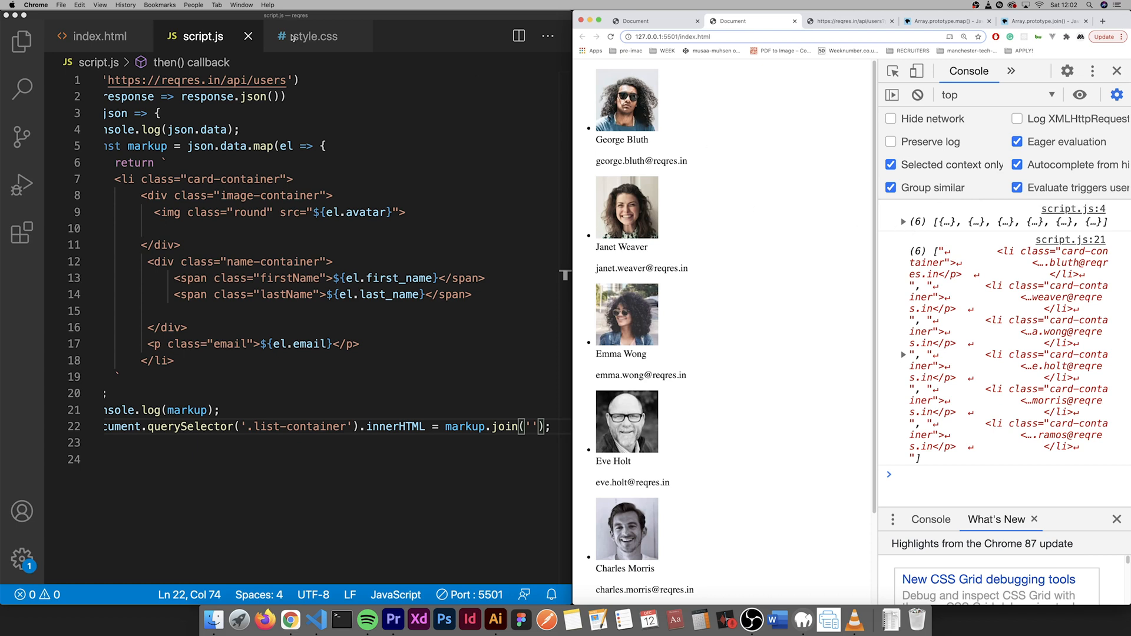
- Open style.css and add an li rule with list-style: none
click(313, 36)
text(list-style: none;)
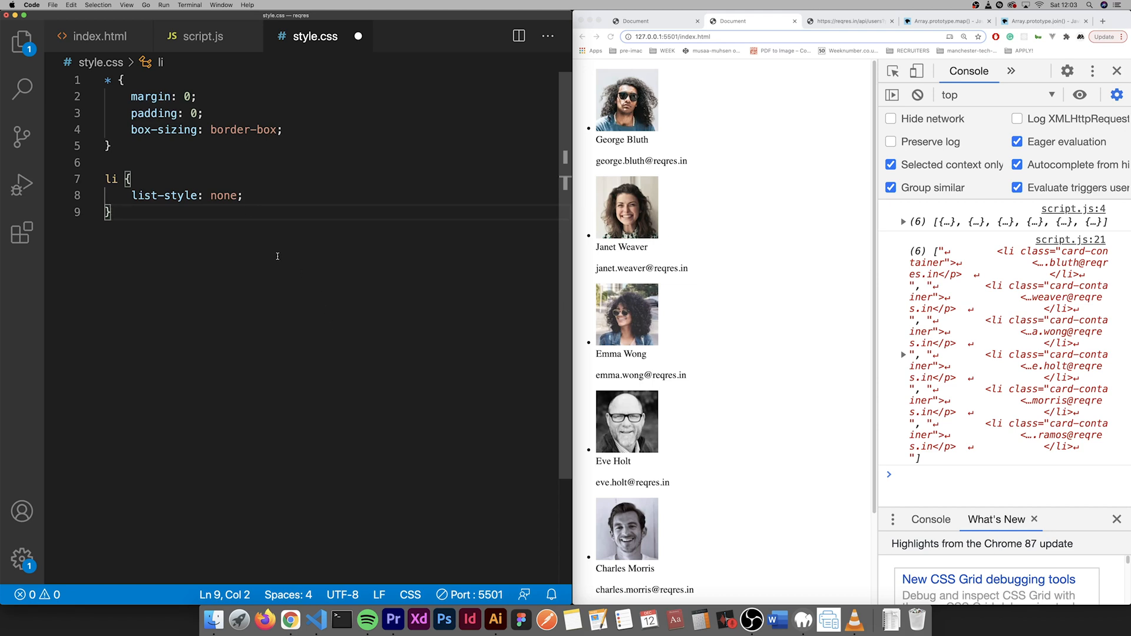
mouse_move(238, 241)
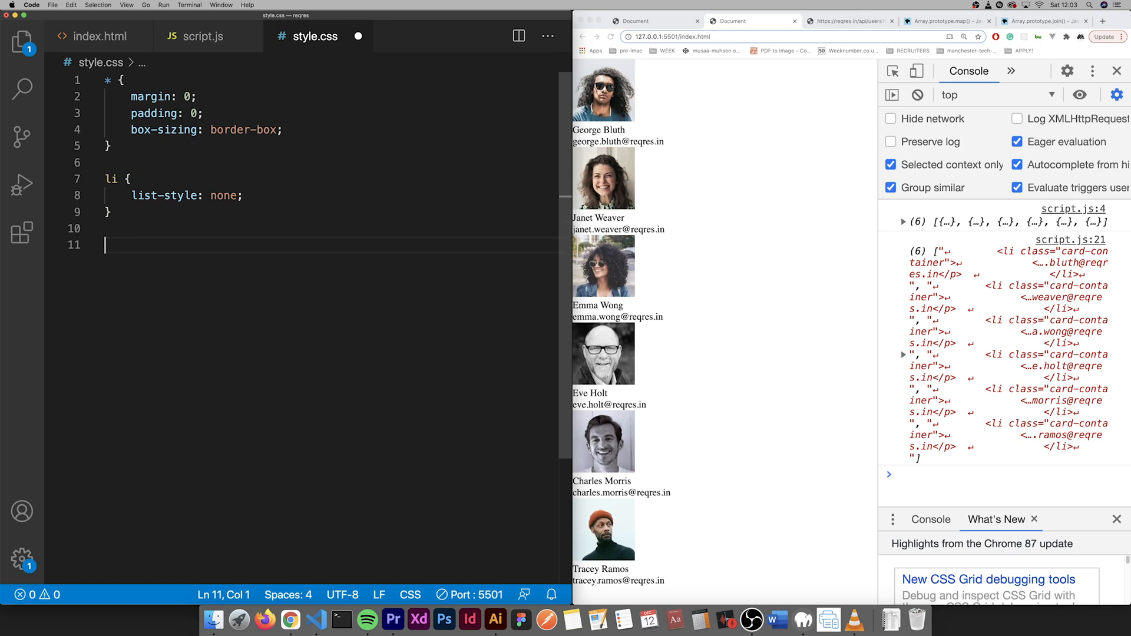
- Add a body rule with sans-serif font, centred flex layout and #28223f background
text(bods)
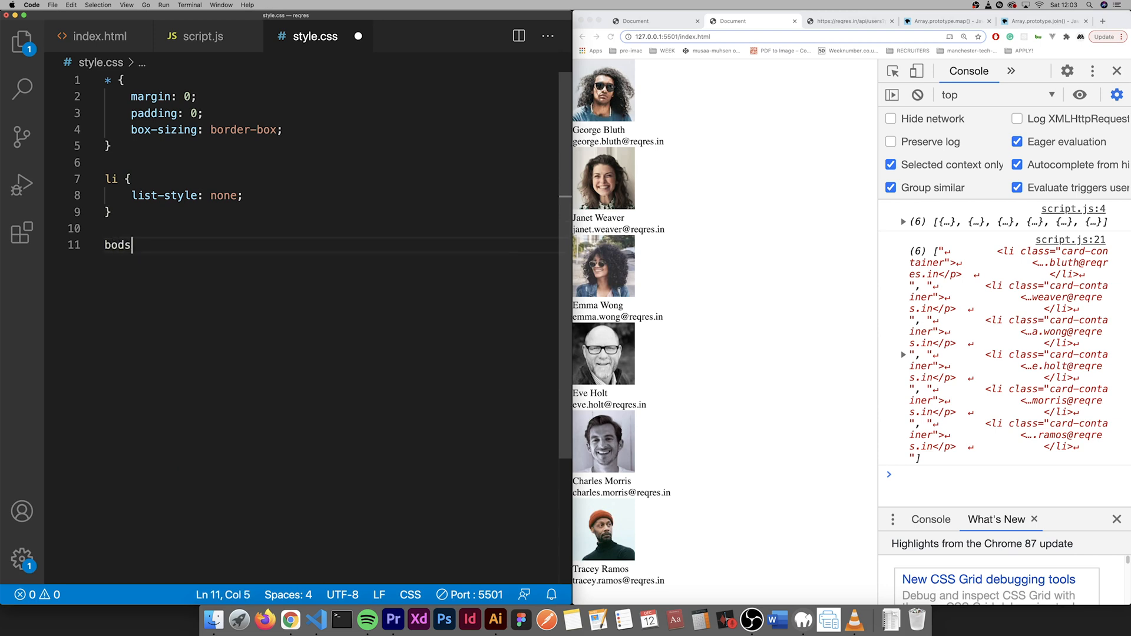
text(y)
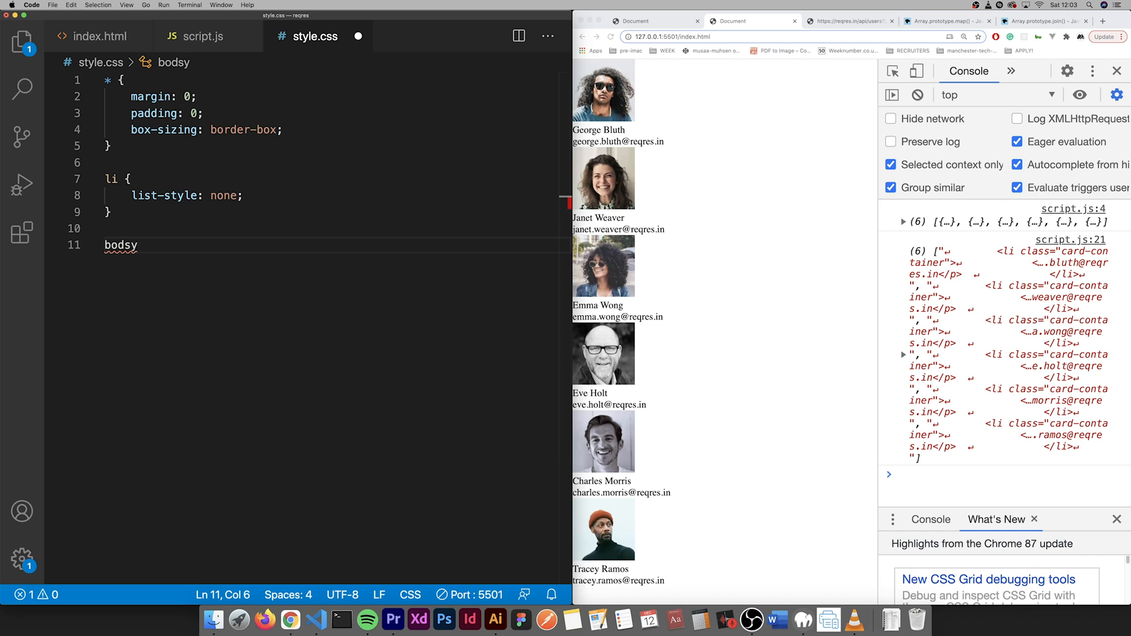
mouse_move(179, 250)
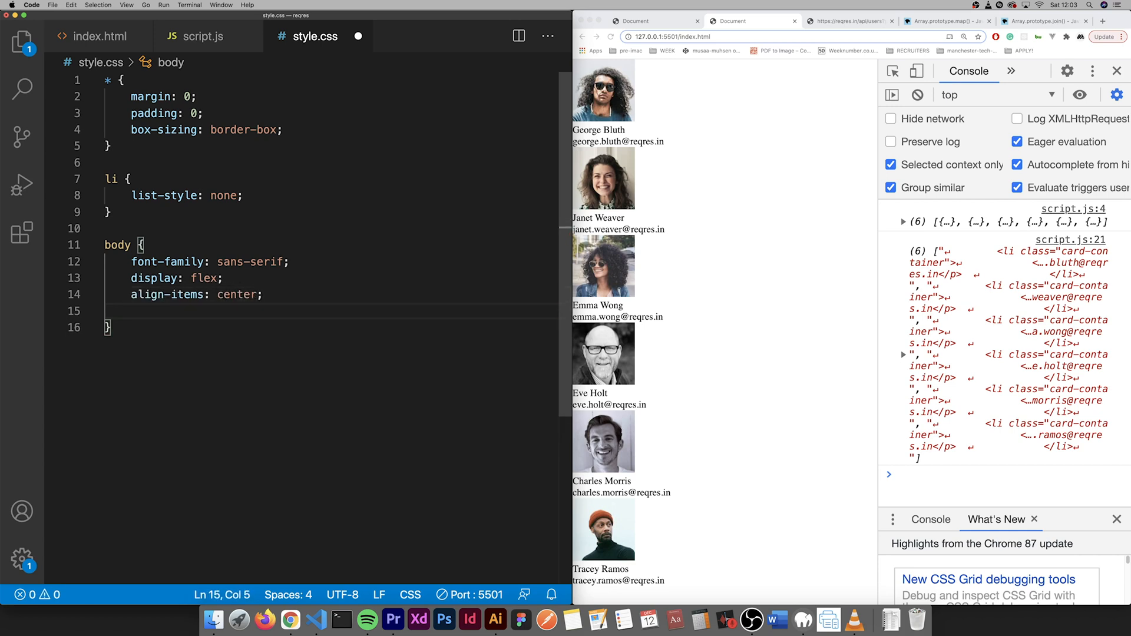
text(justify-content: center;)
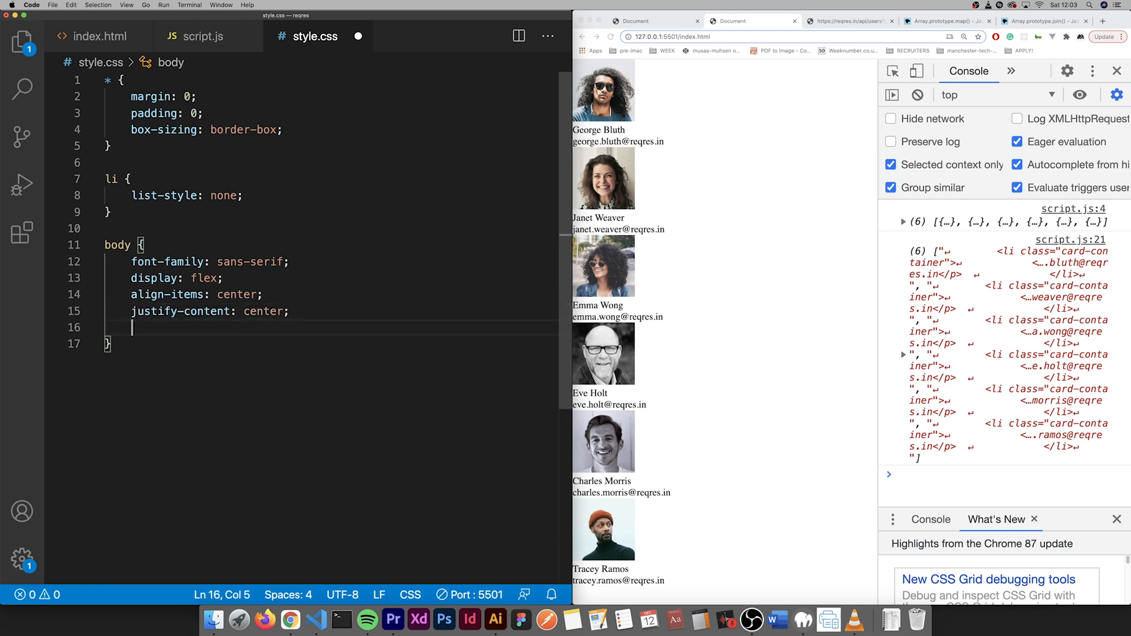
text(background:)
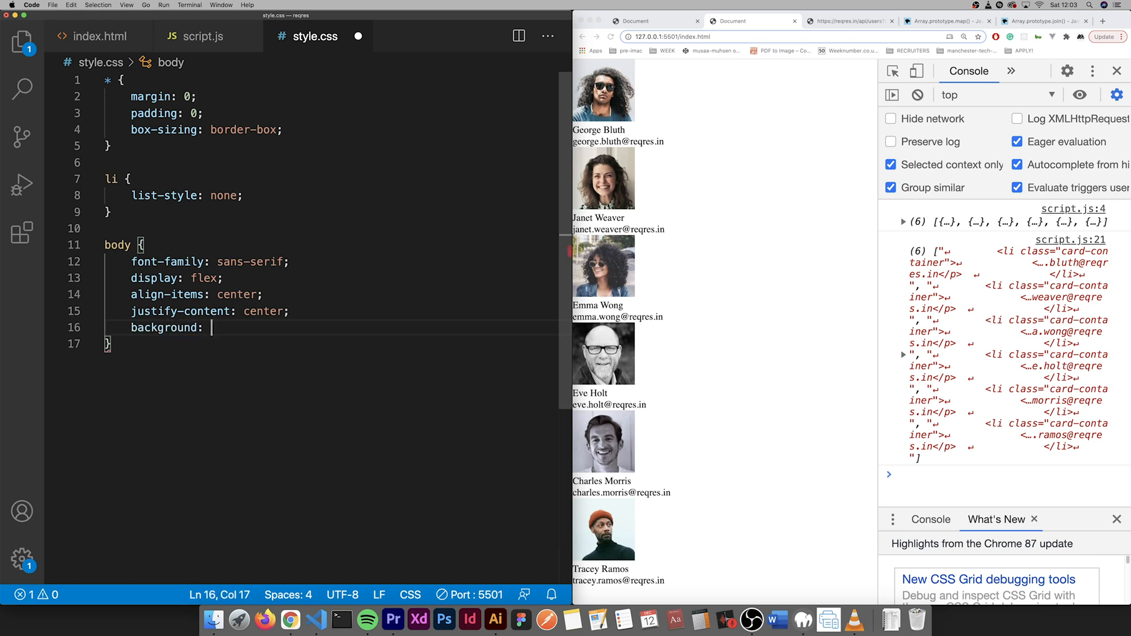
text(#2)
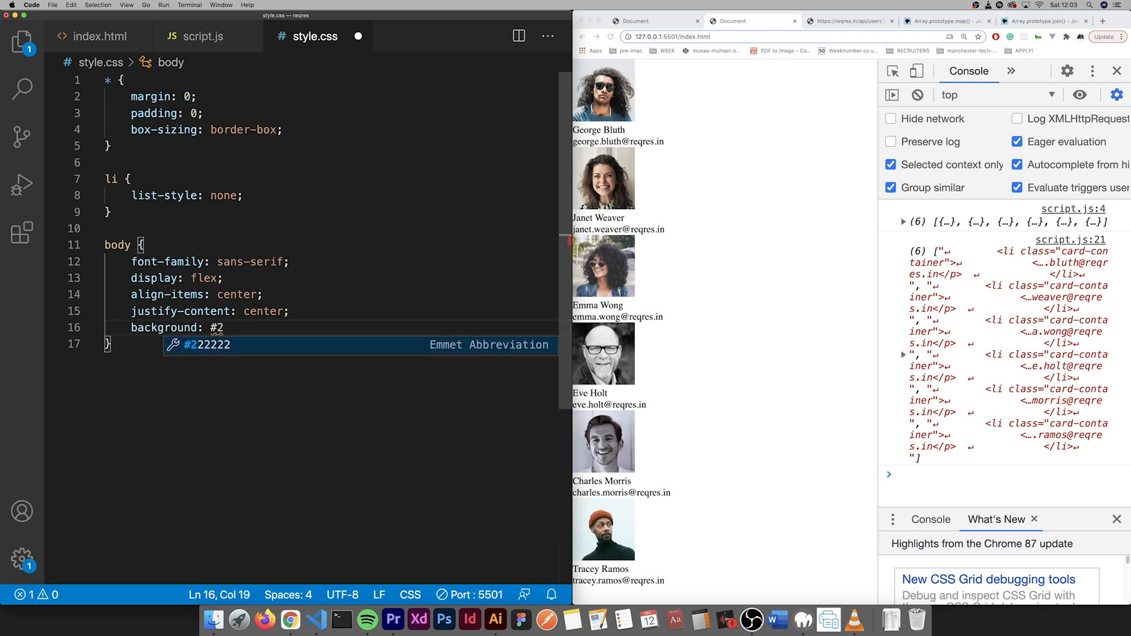
text(8223f;)
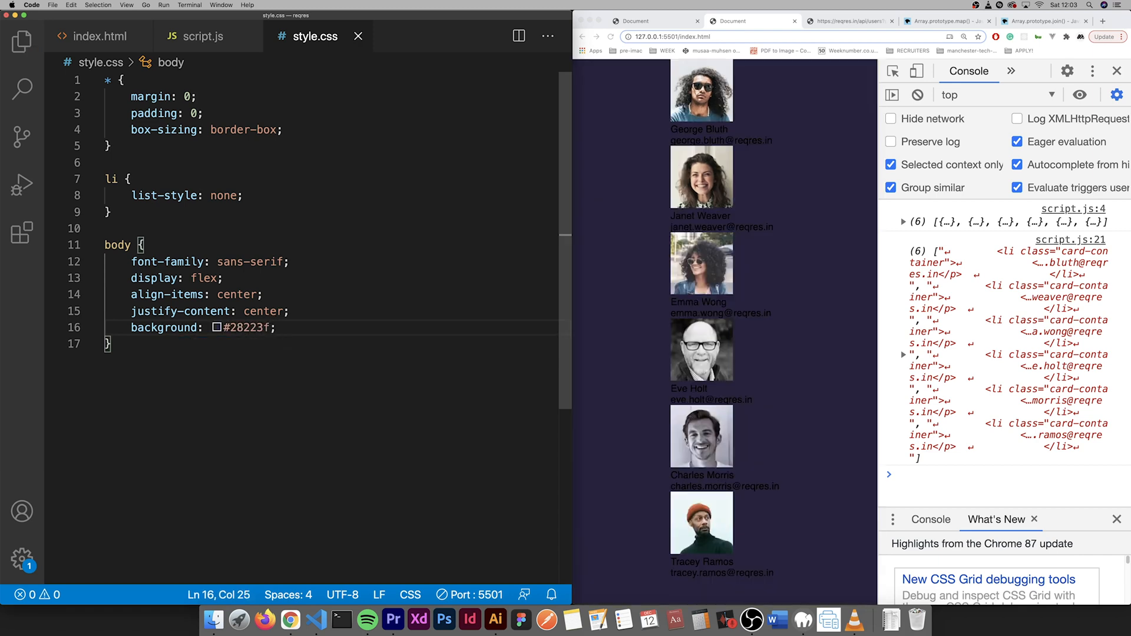
mouse_move(560, 228)
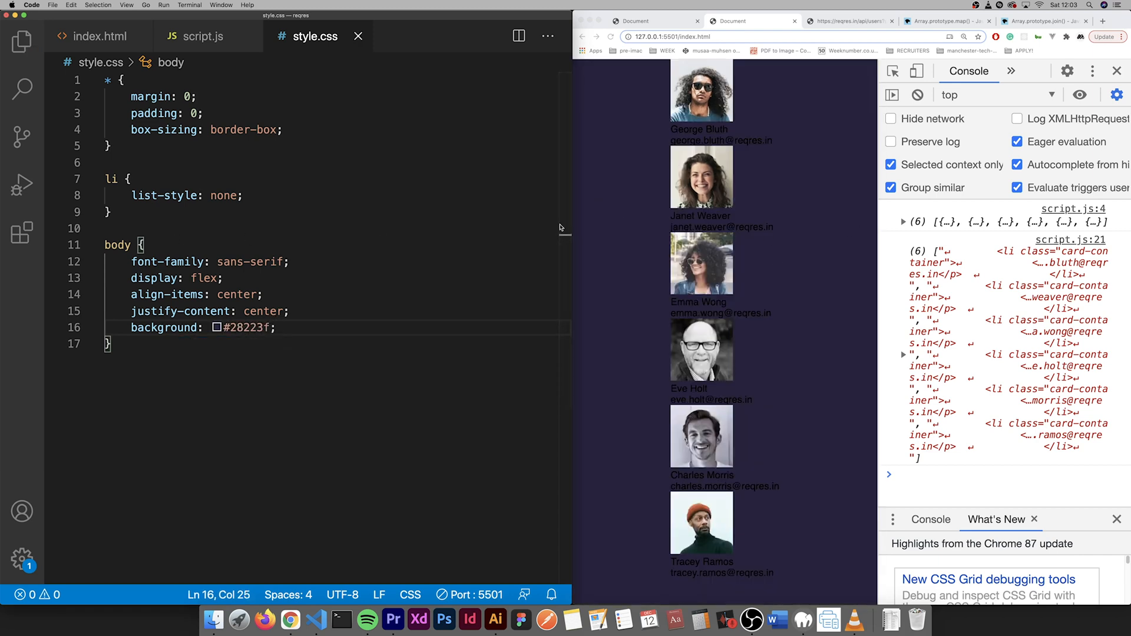
click(164, 345)
text(.c)
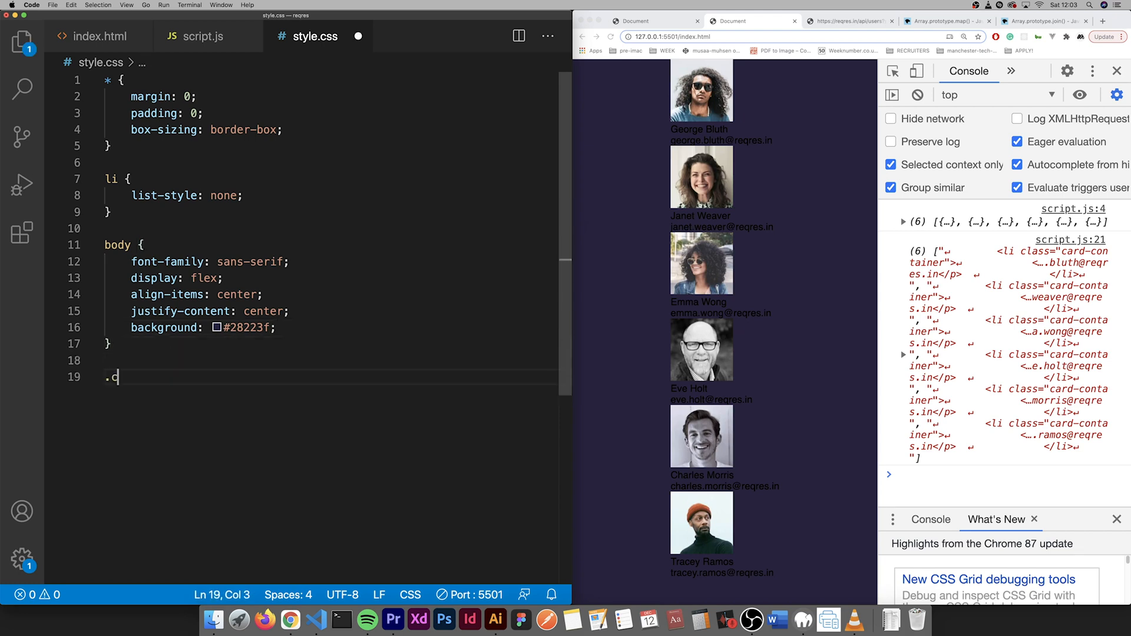
- Start a .card-container rule with margin, #231e39 background and 10px border radius
text(ard-cont)
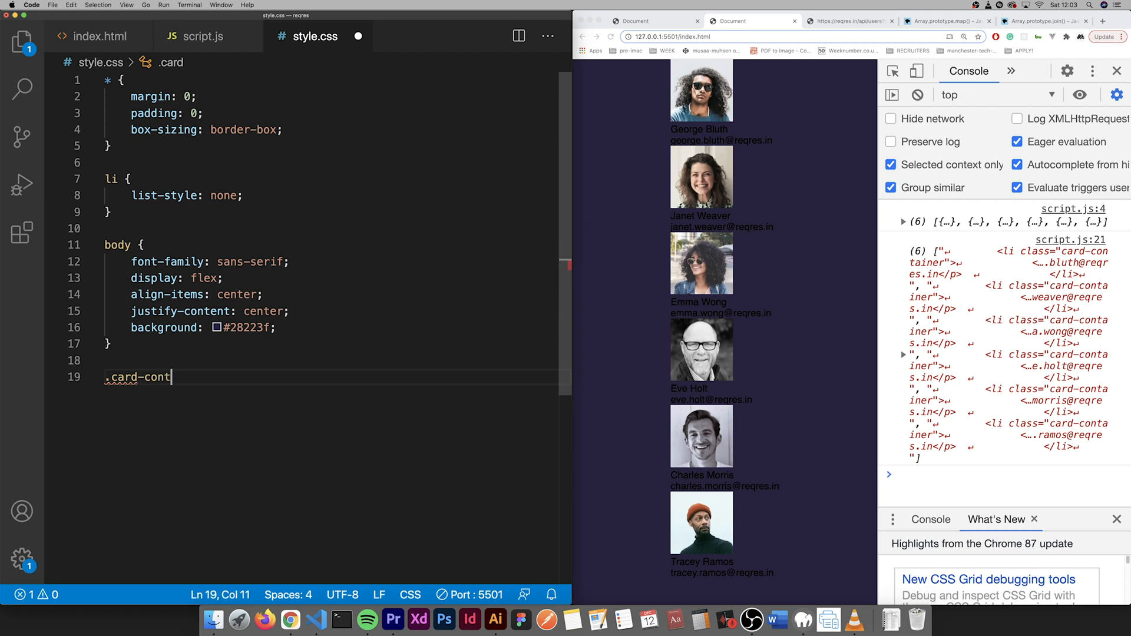
text(ainer {)
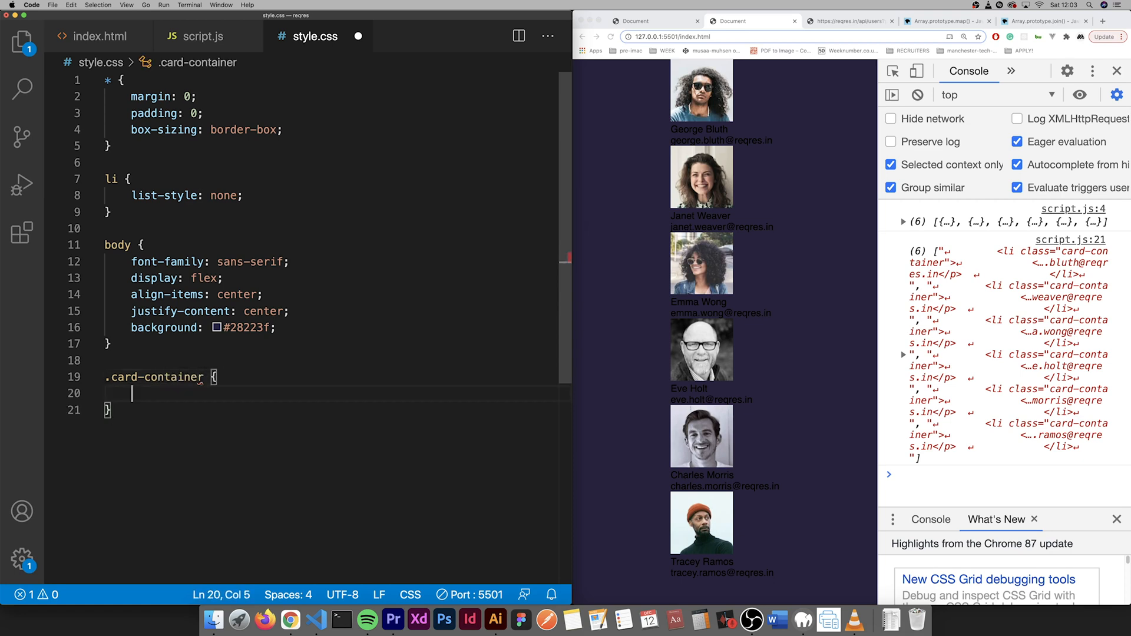
text(margin: 50px)
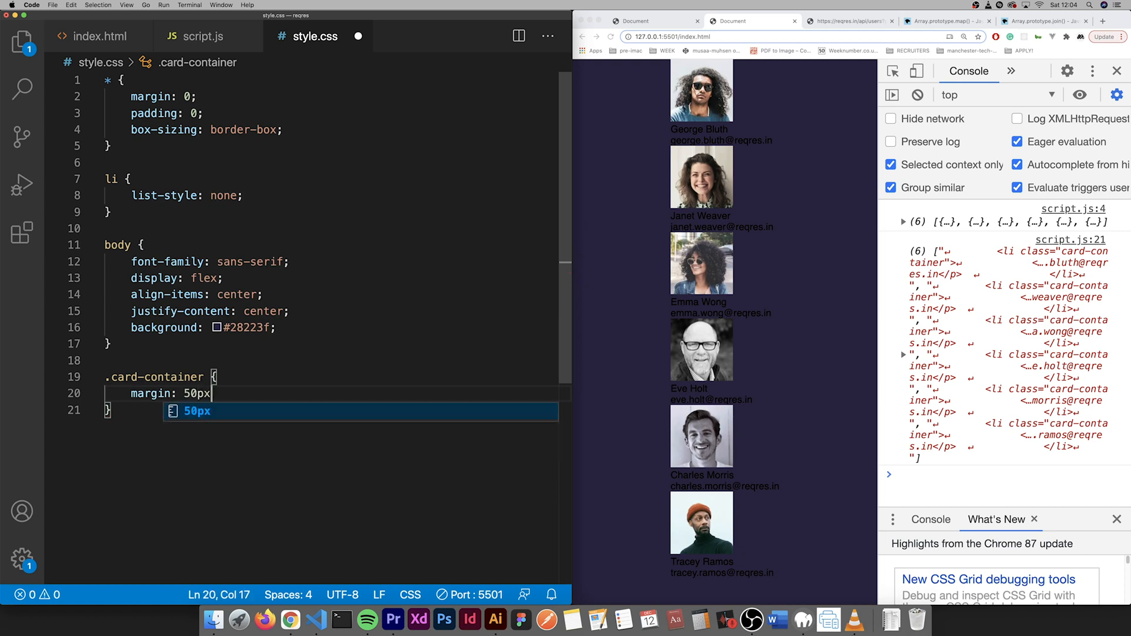
text(;)
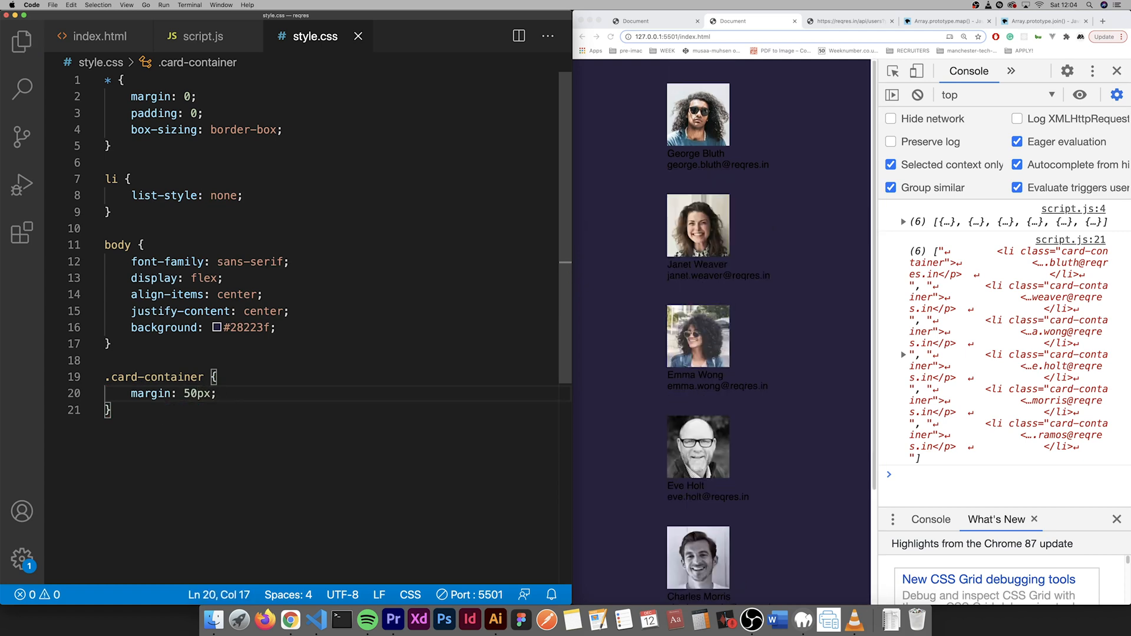
click(247, 390)
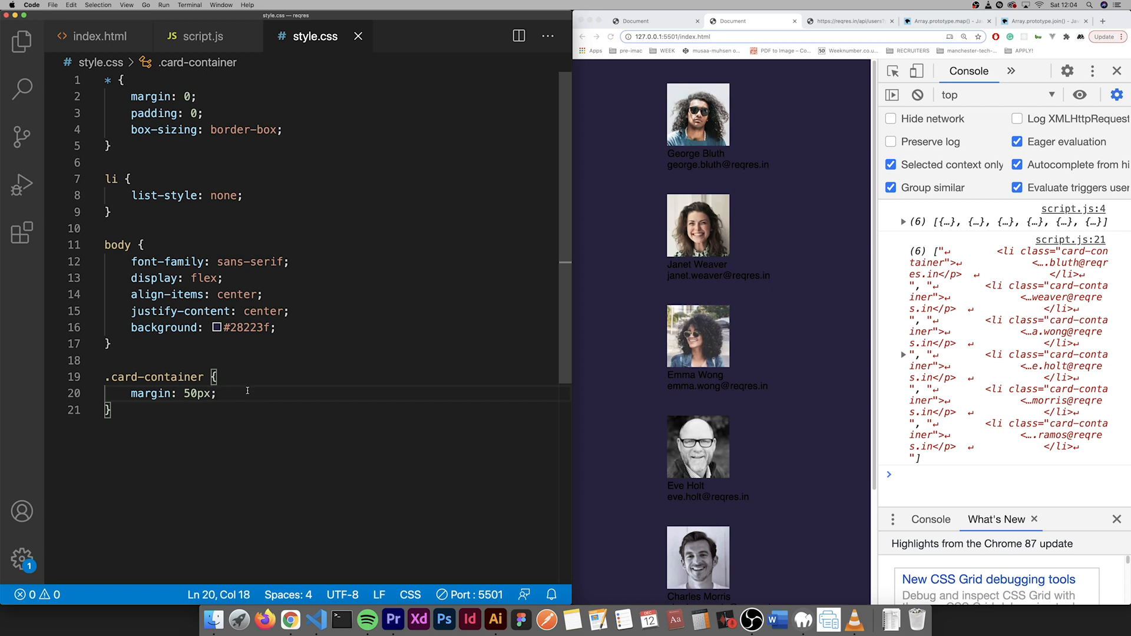
text(backgeround:)
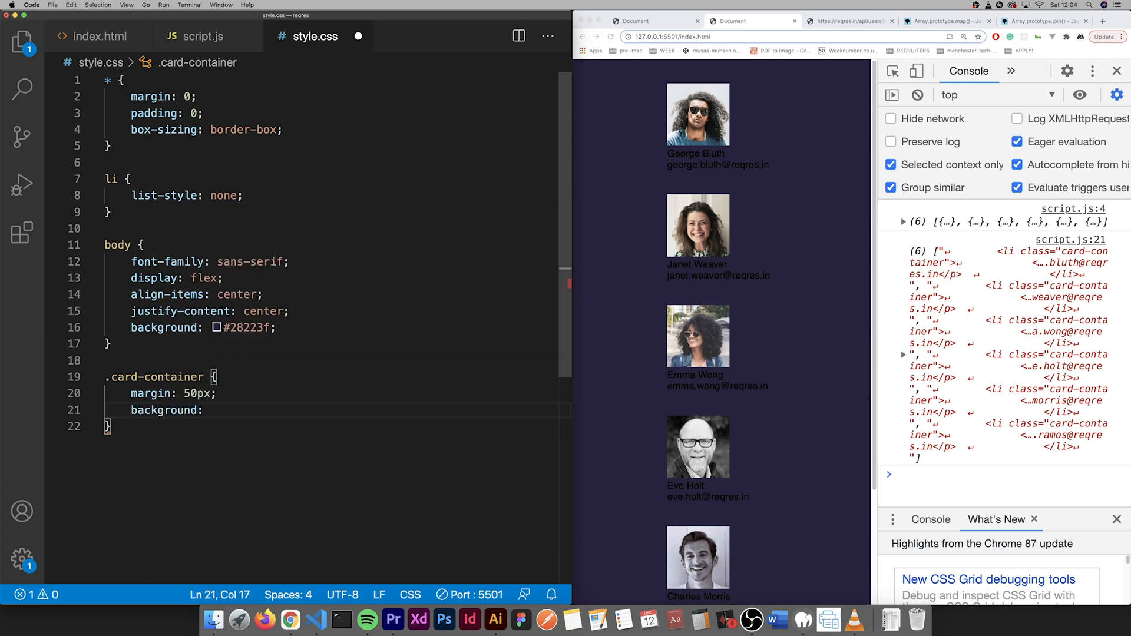
text(#)
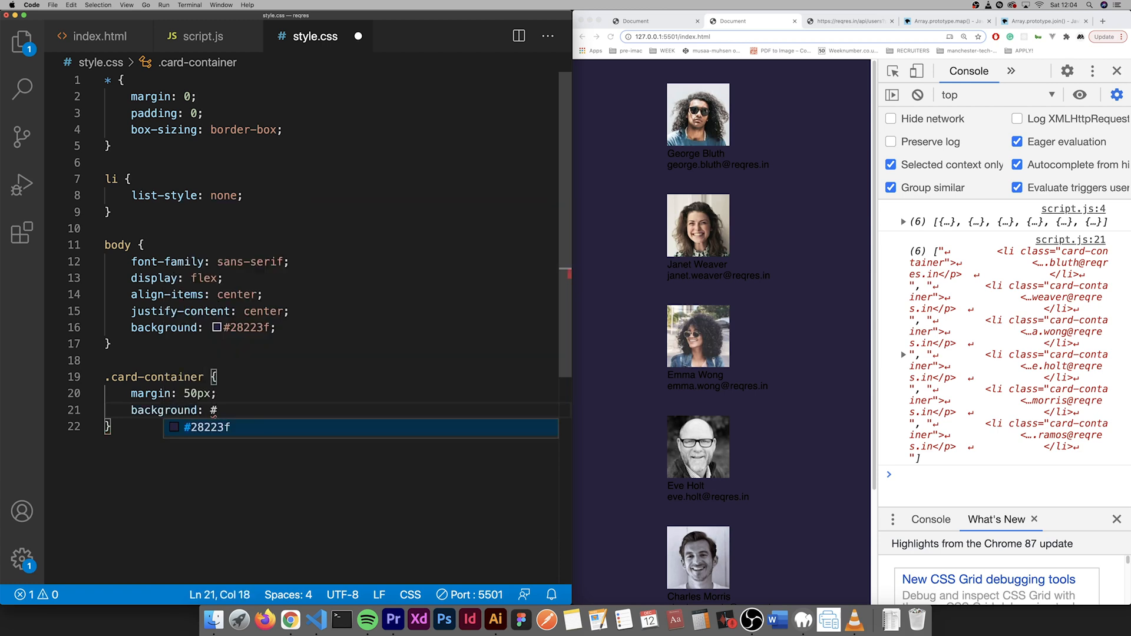
text(23)
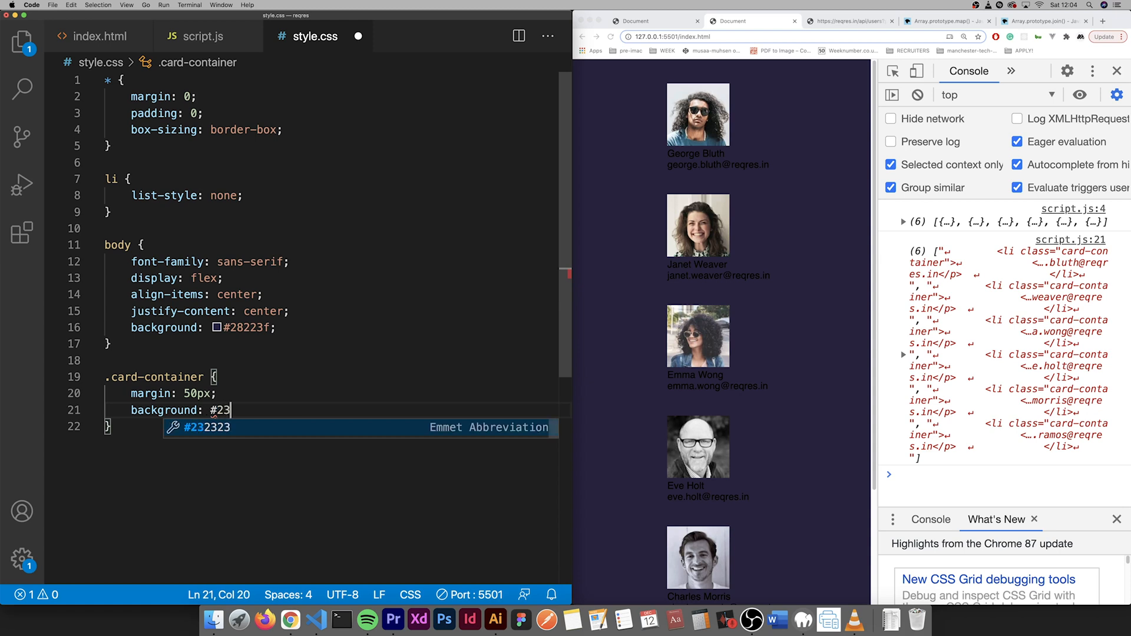
text(1)
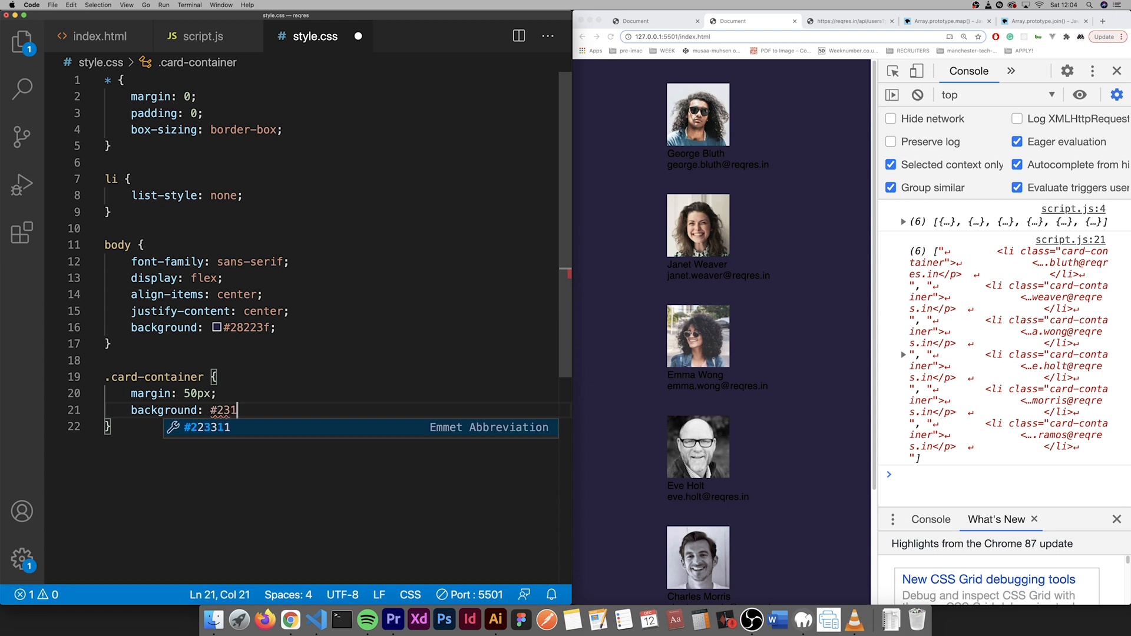
text(e39;)
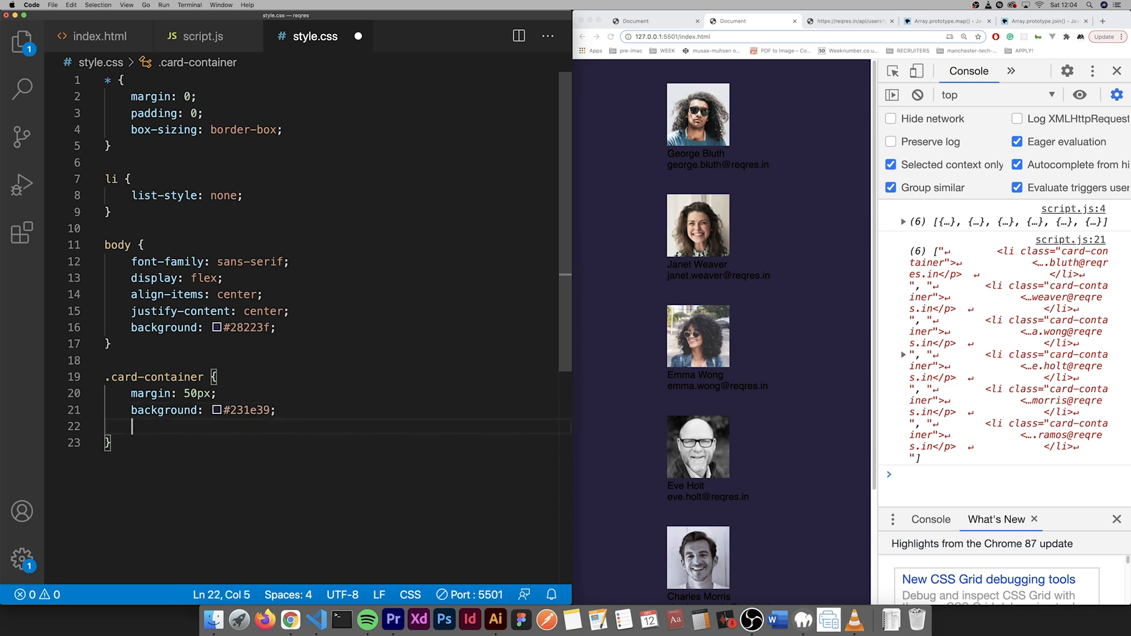
text(border-radius: 10px;)
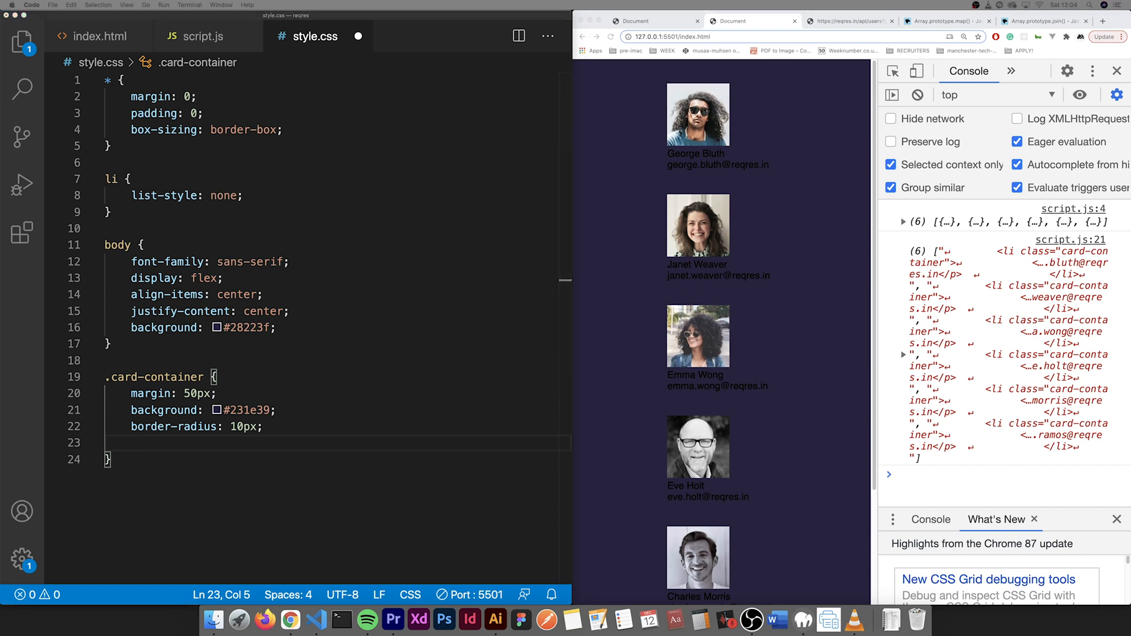
- Add a box-shadow, #b3b8cd colour, centred text, auto width and 20px padding to the card rule
click(331, 426)
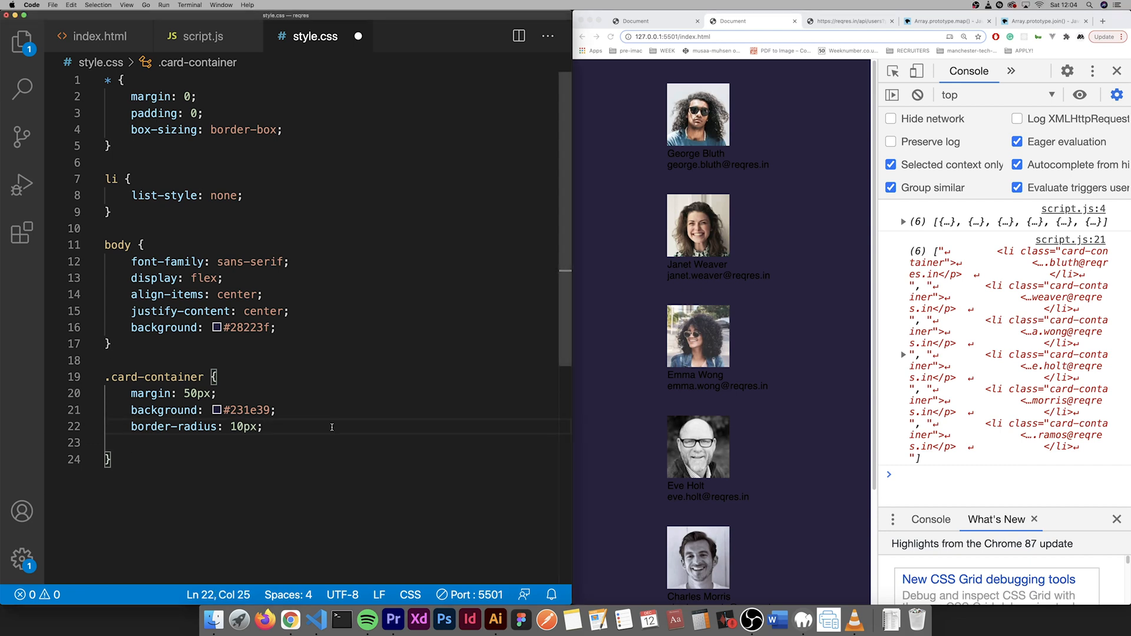
text(box-shadow: 0px 10px 20px -10px rgba(0,0,0,0.75);)
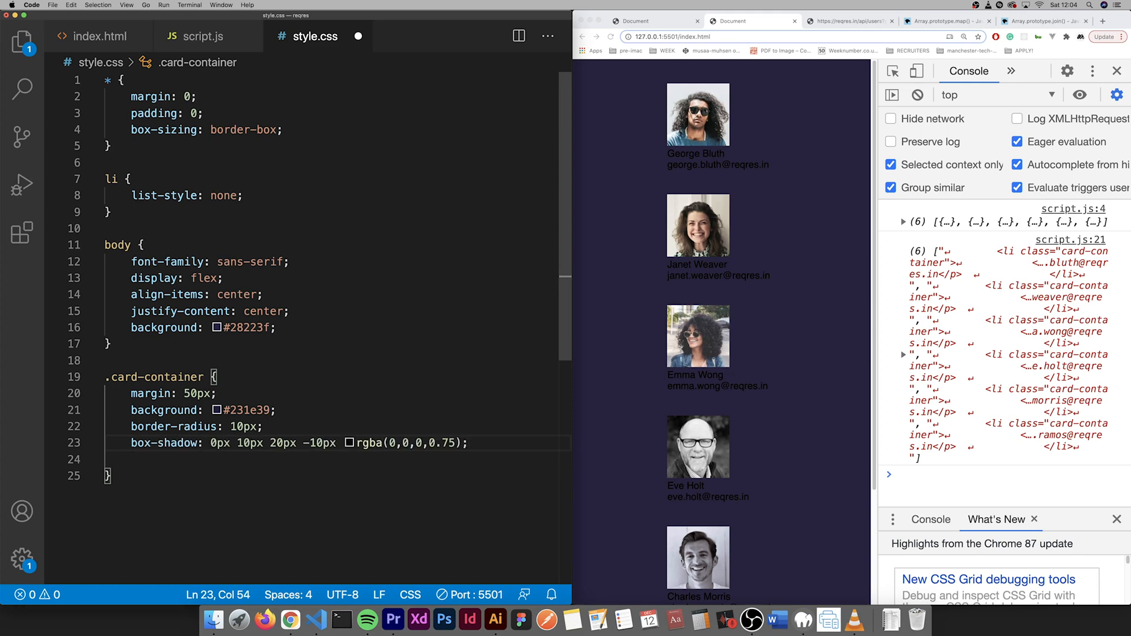
text(color:)
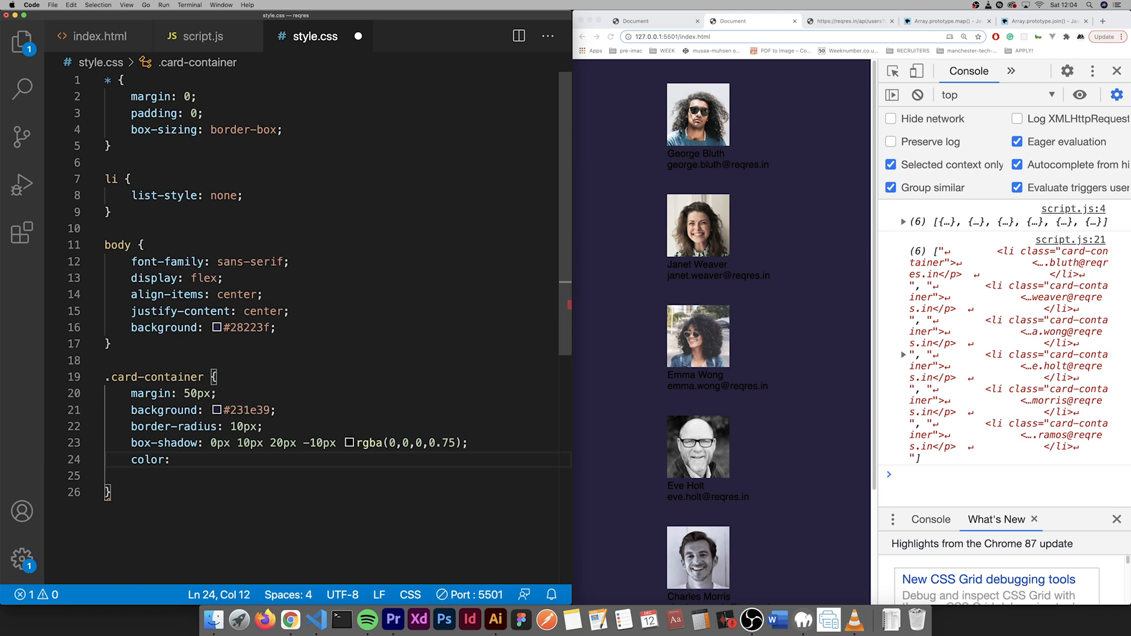
text(#b)
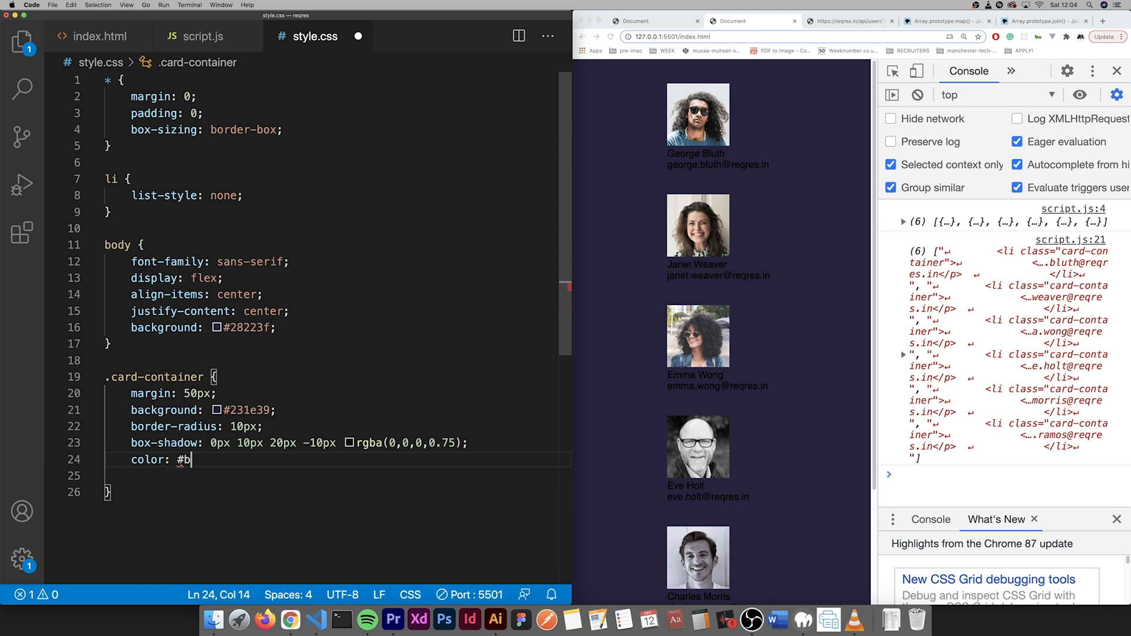
text(b)
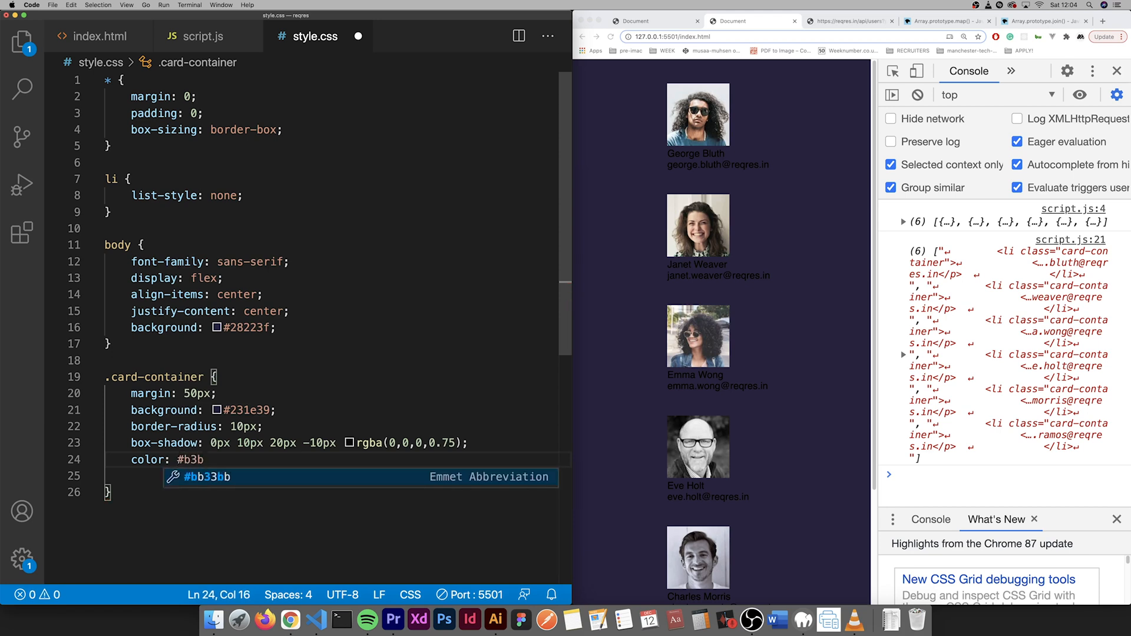
text(8cd)
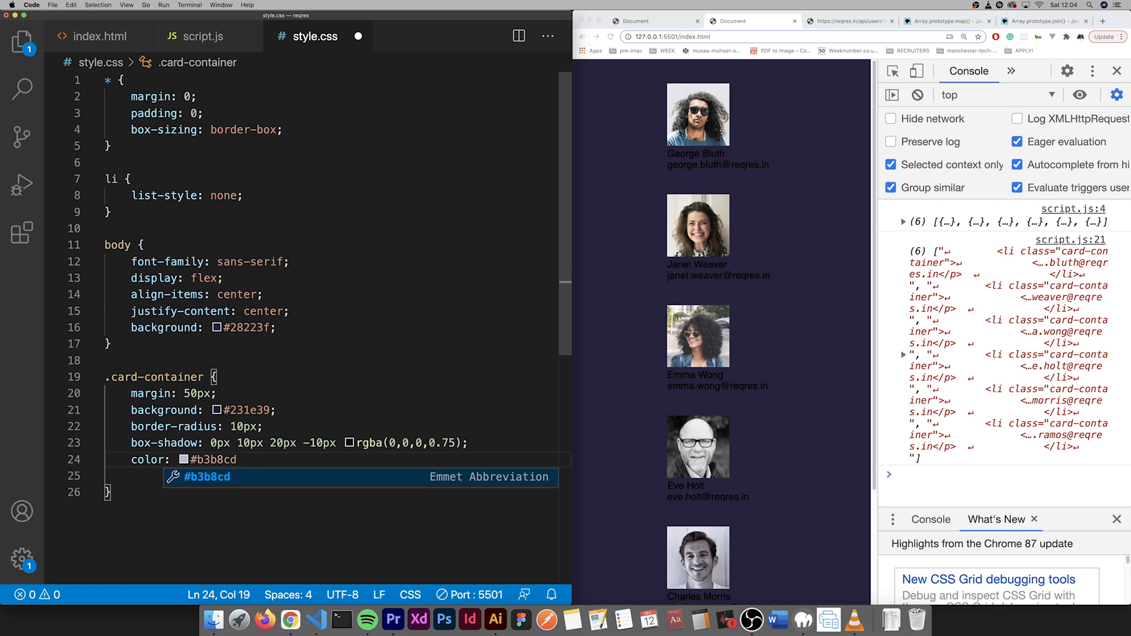
text(text-align: center;)
text(w)
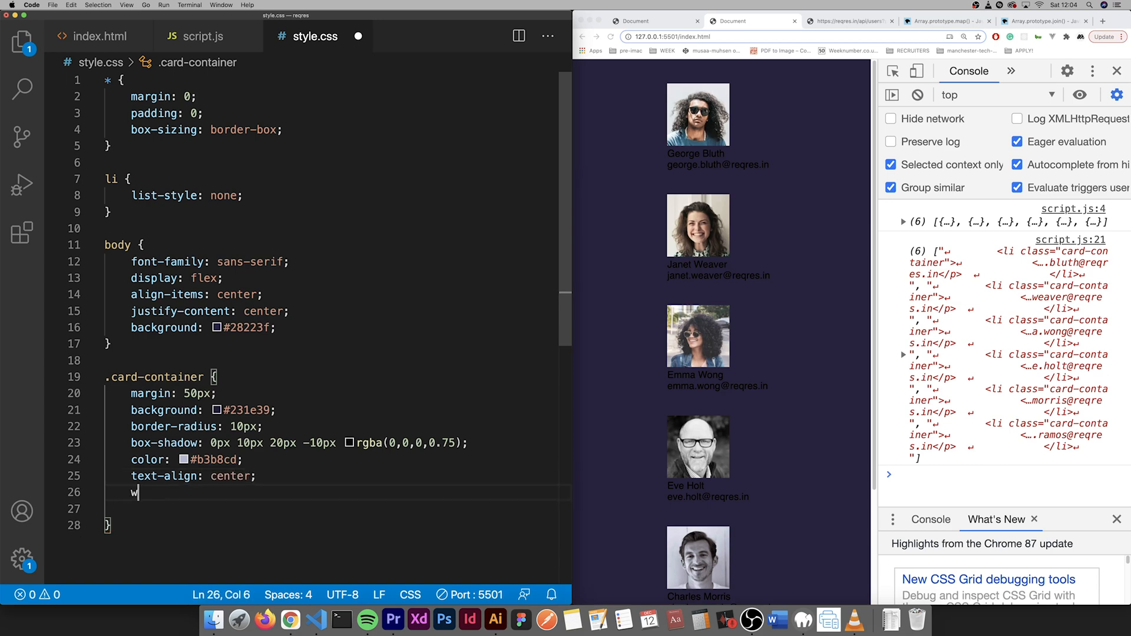
text(idth: aut)
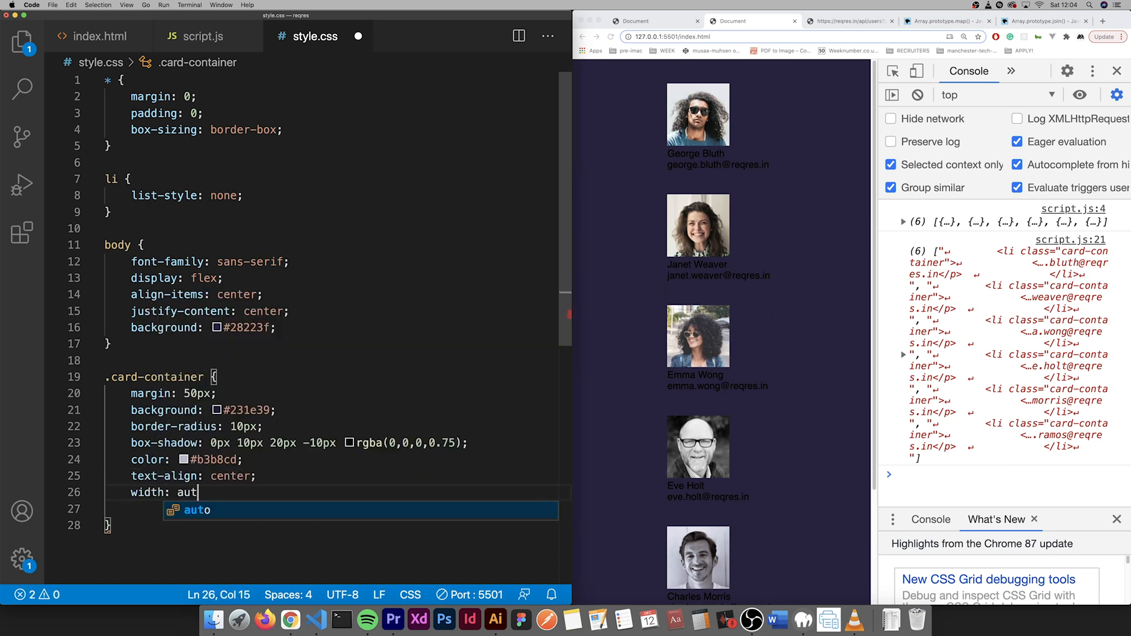
key(Enter)
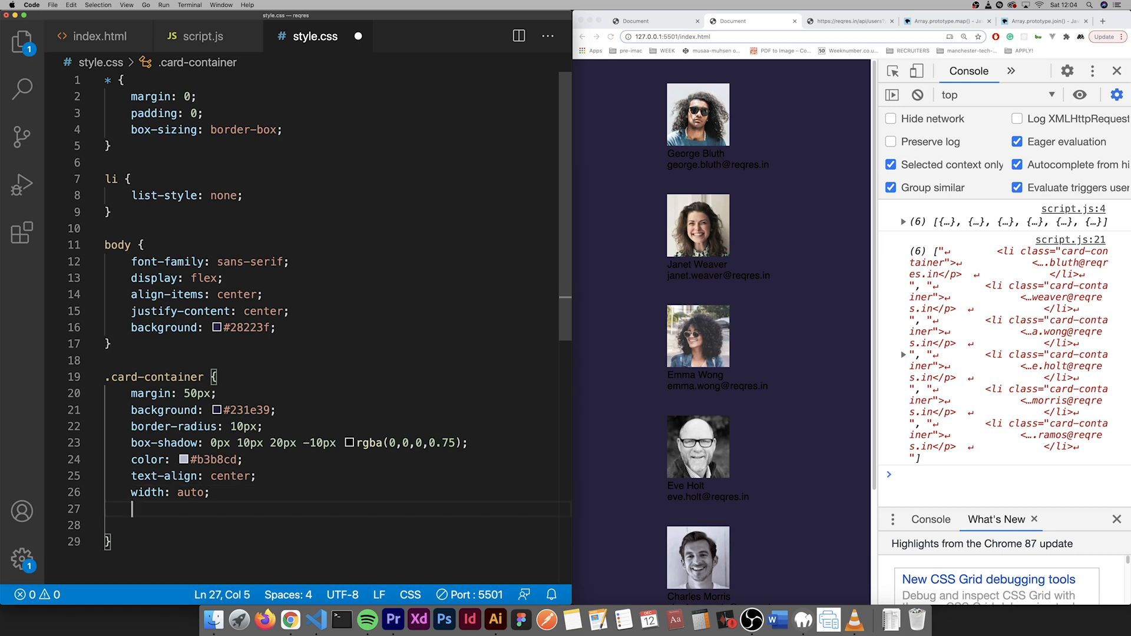
text(padding:)
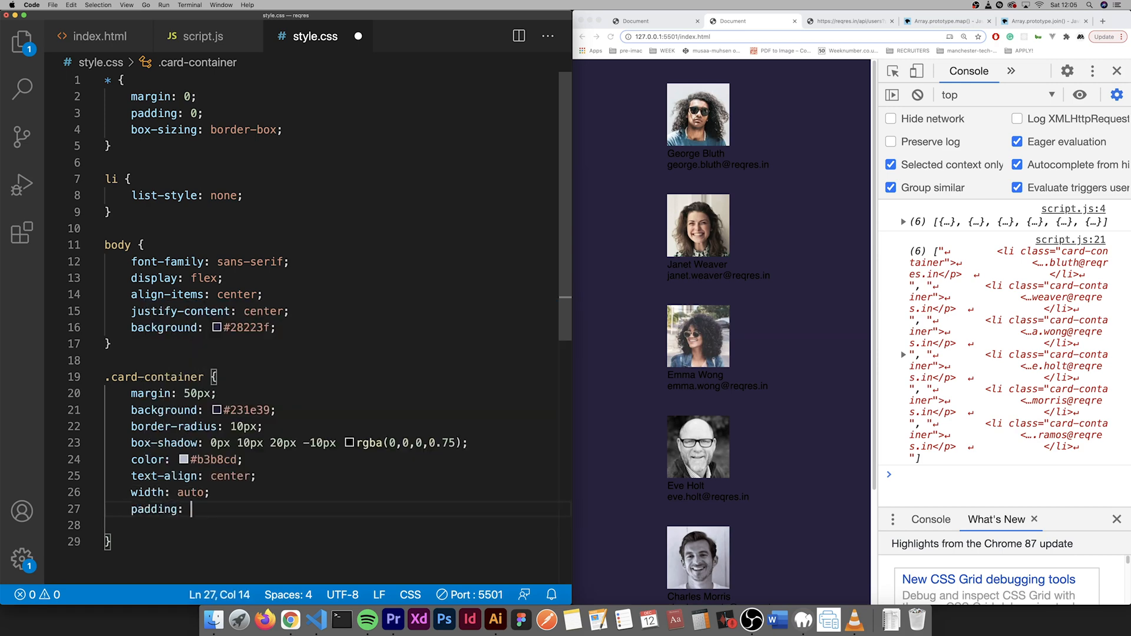
text(20px;)
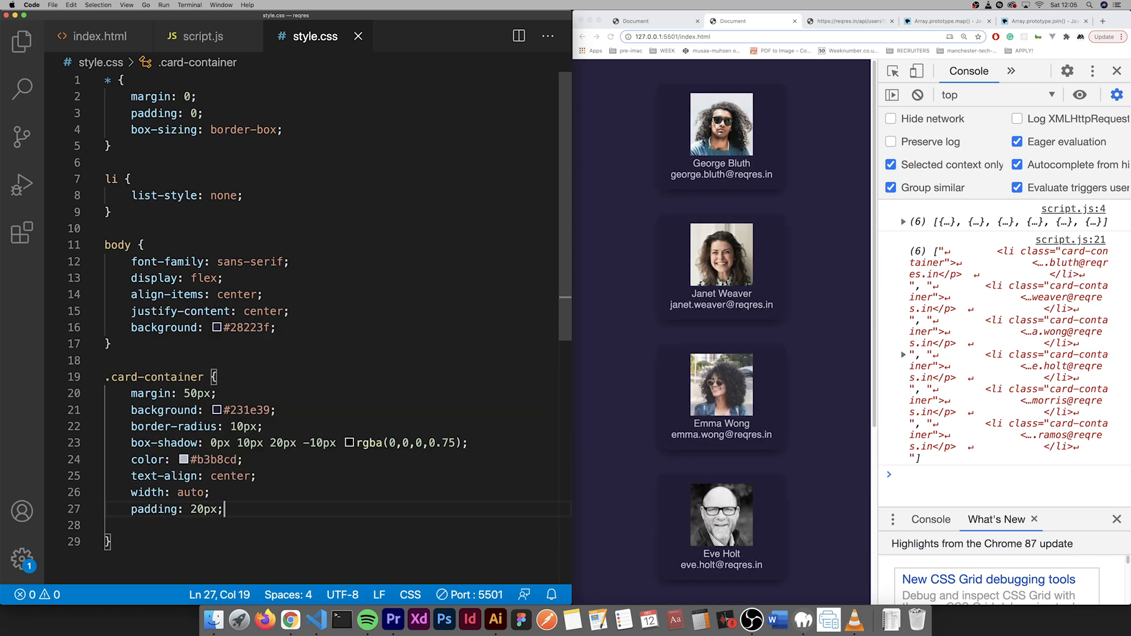
scroll(down, 3)
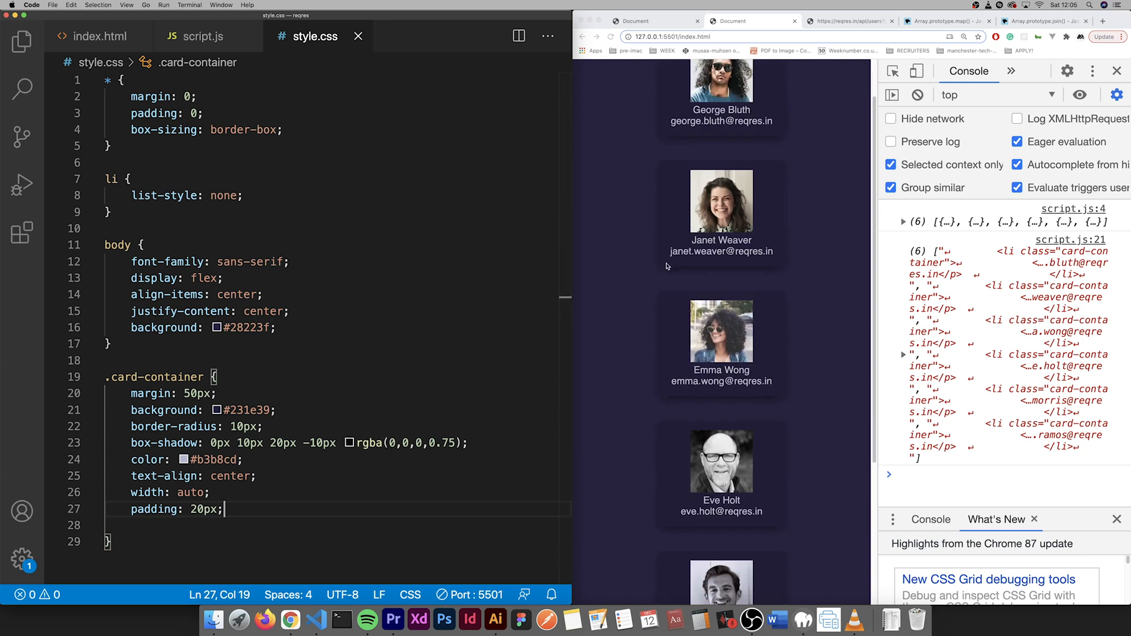
scroll(down, 3)
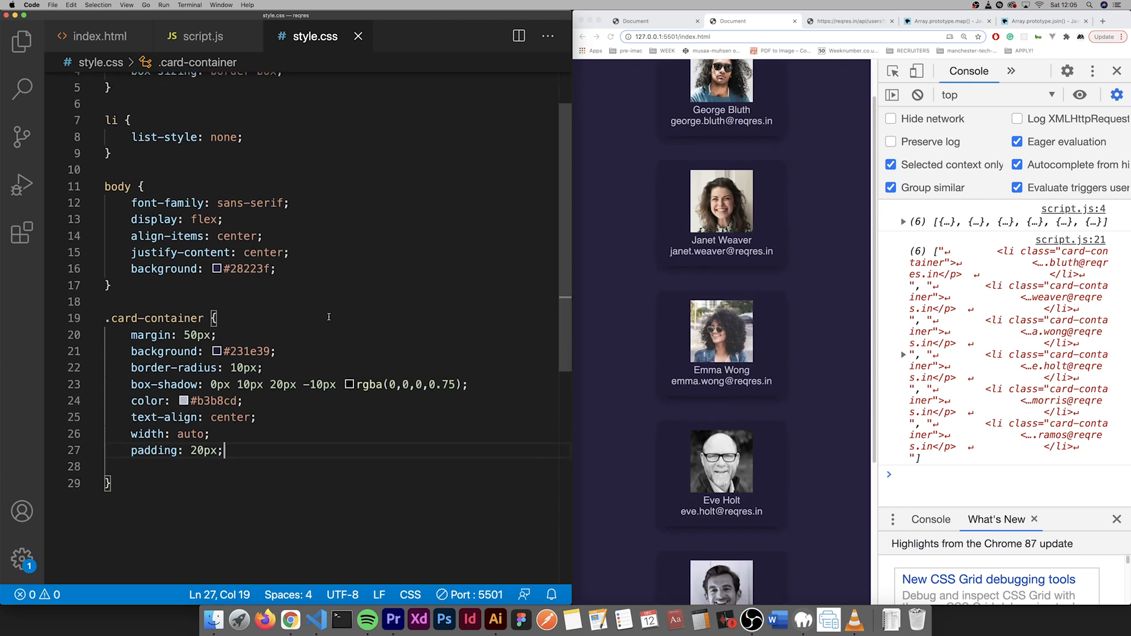
click(183, 476)
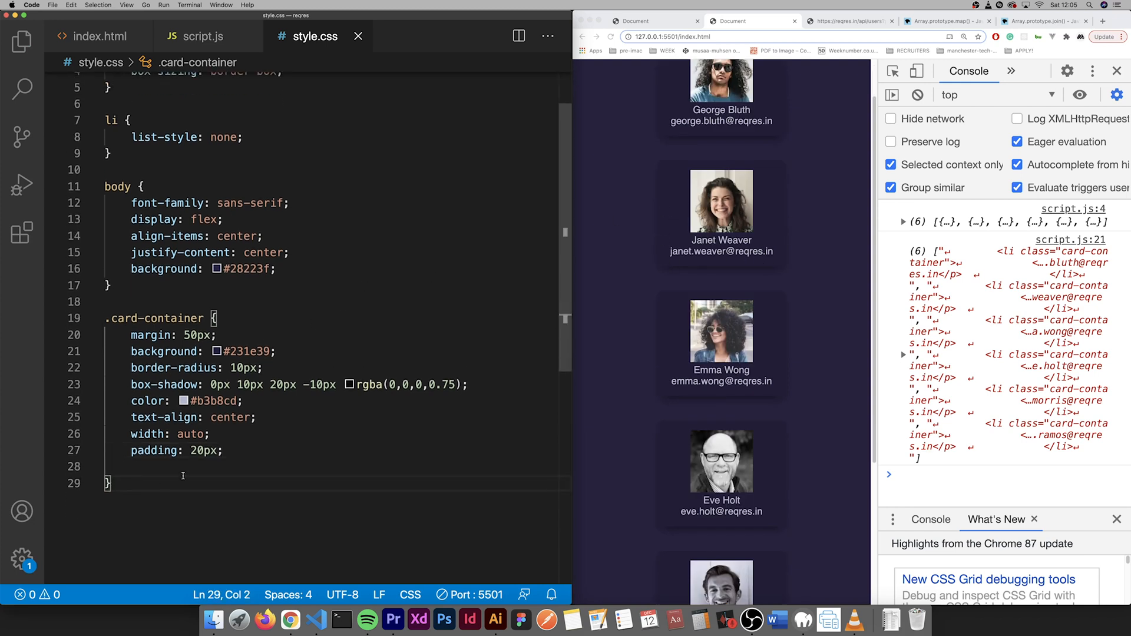
- Start a .round rule with a 1px solid #03bfcb border
key(Enter)
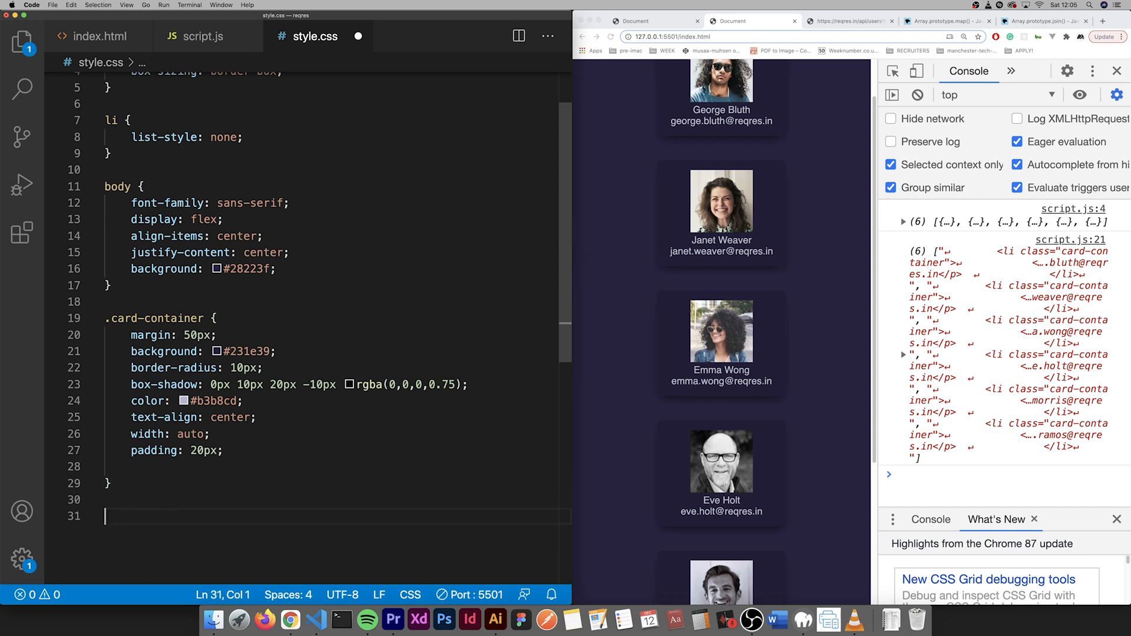
text(.round)
text(bor)
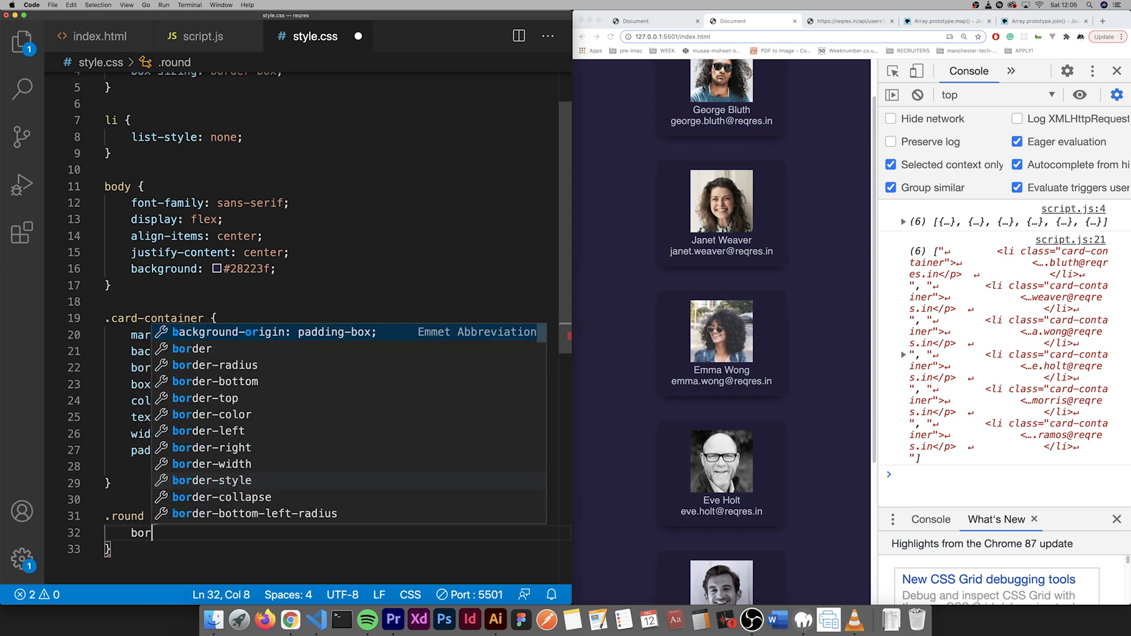
text(der)
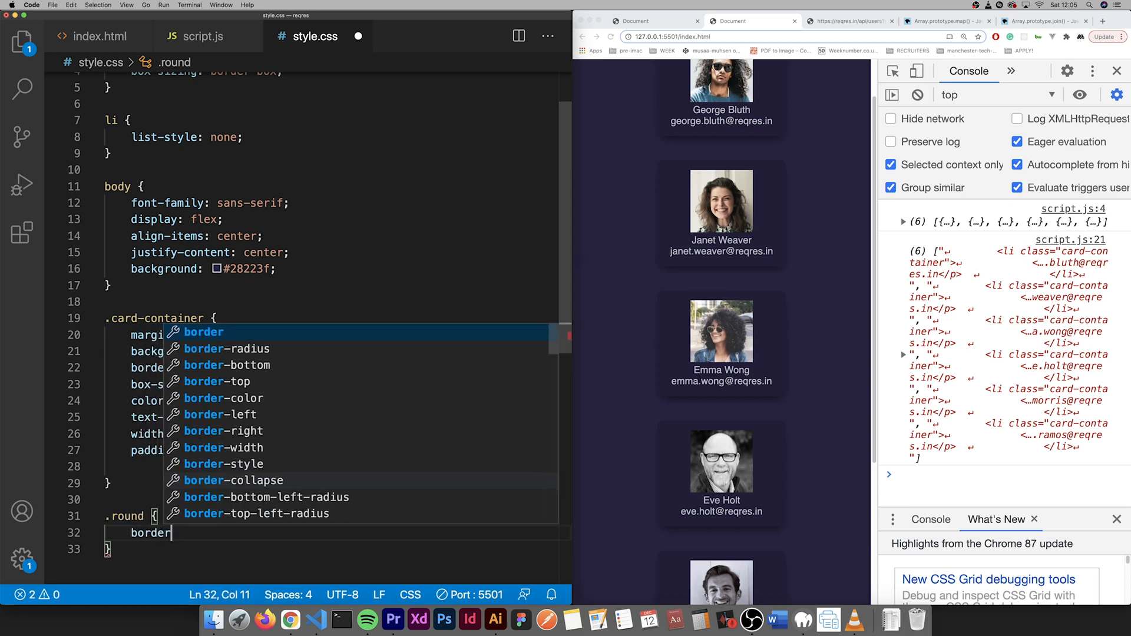
text(: 1px)
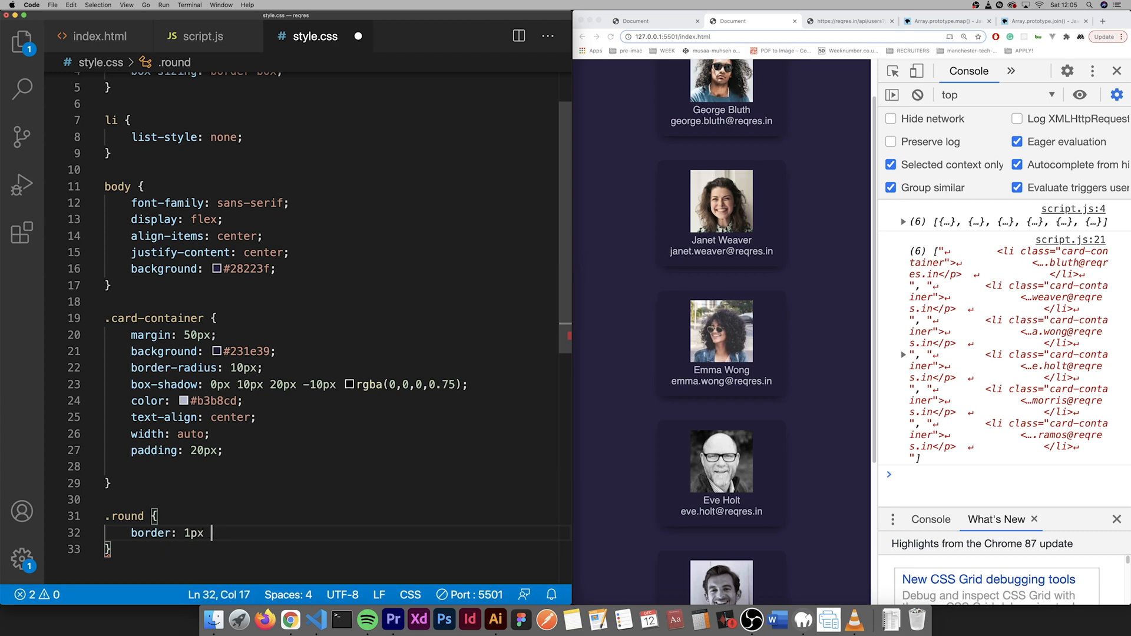
text(solid)
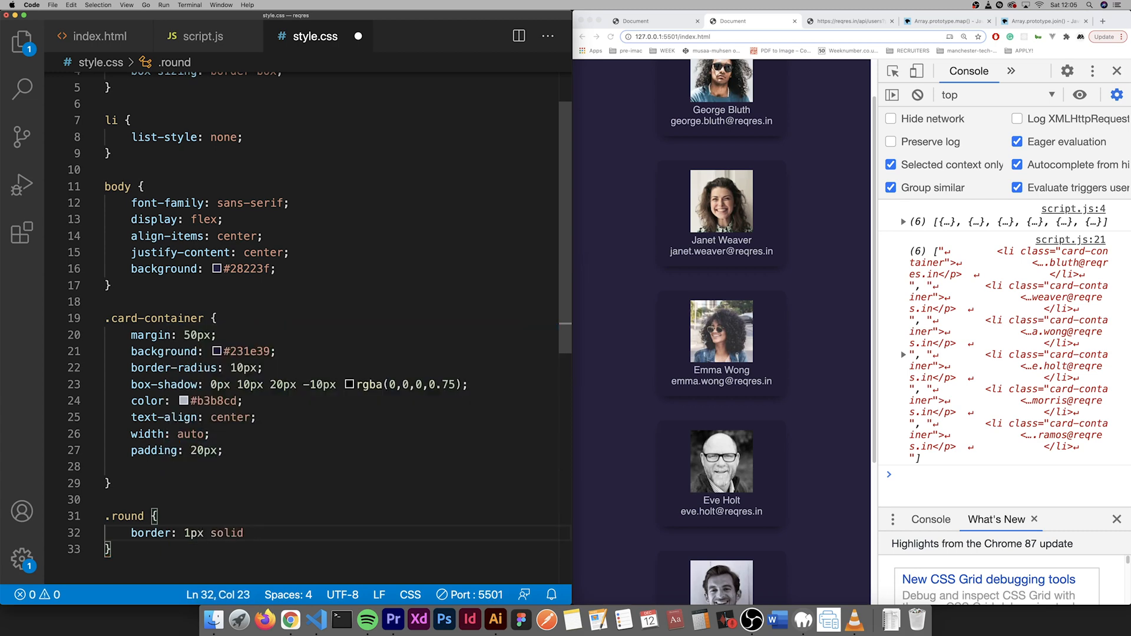
text(#)
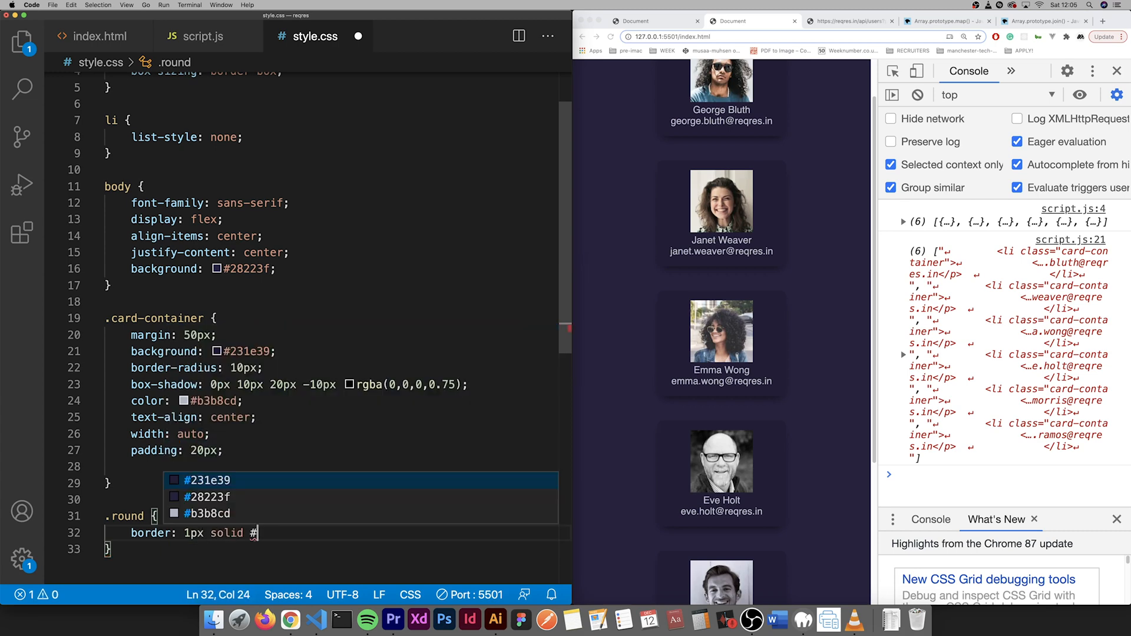
text(03)
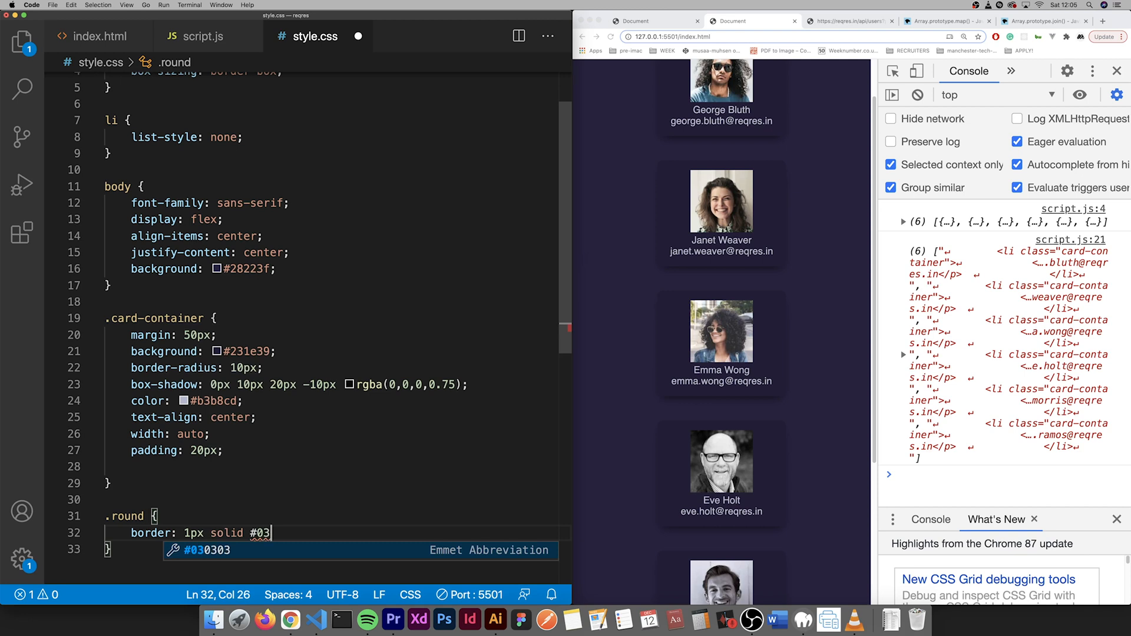
text(bf)
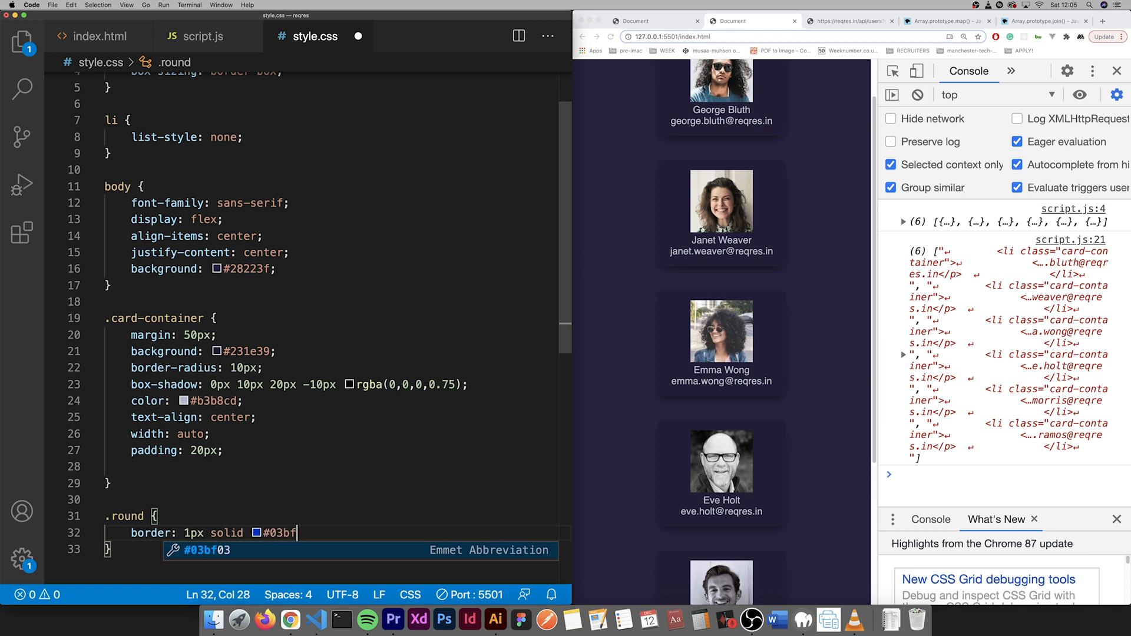
text(cb)
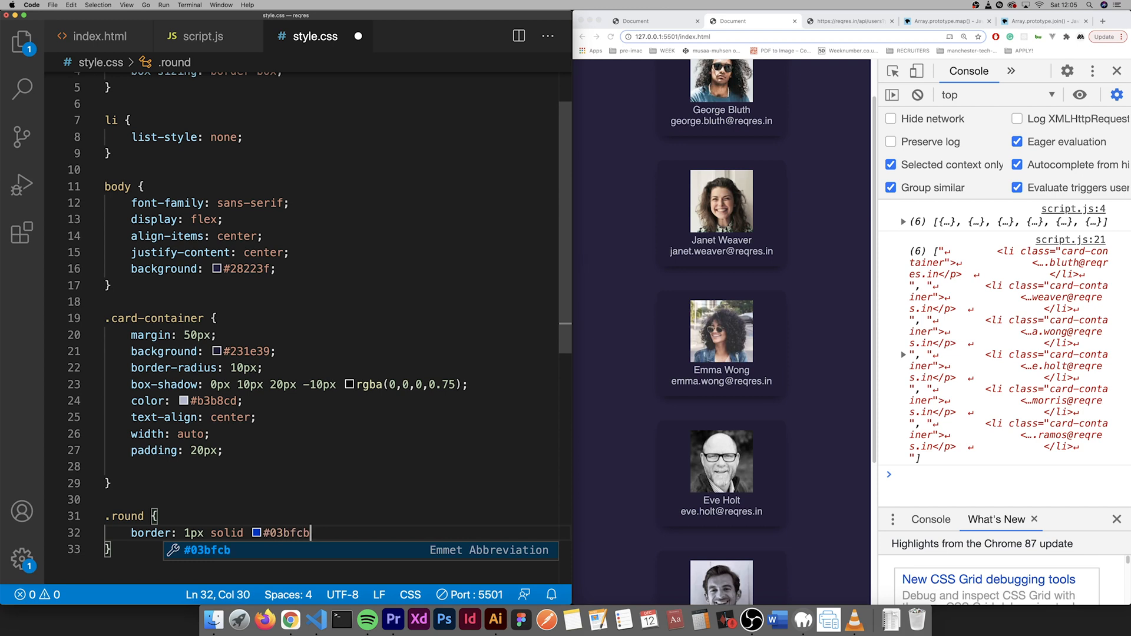
key(enter)
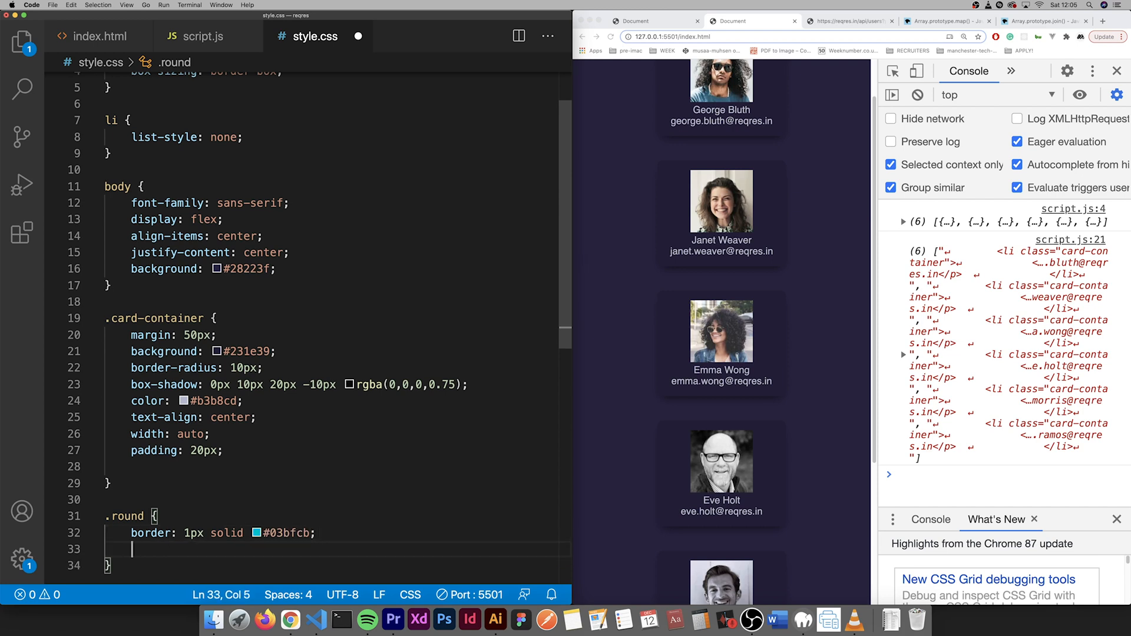
- Give .round a 50% border radius and 7px padding
text(border-radius: 50%;)
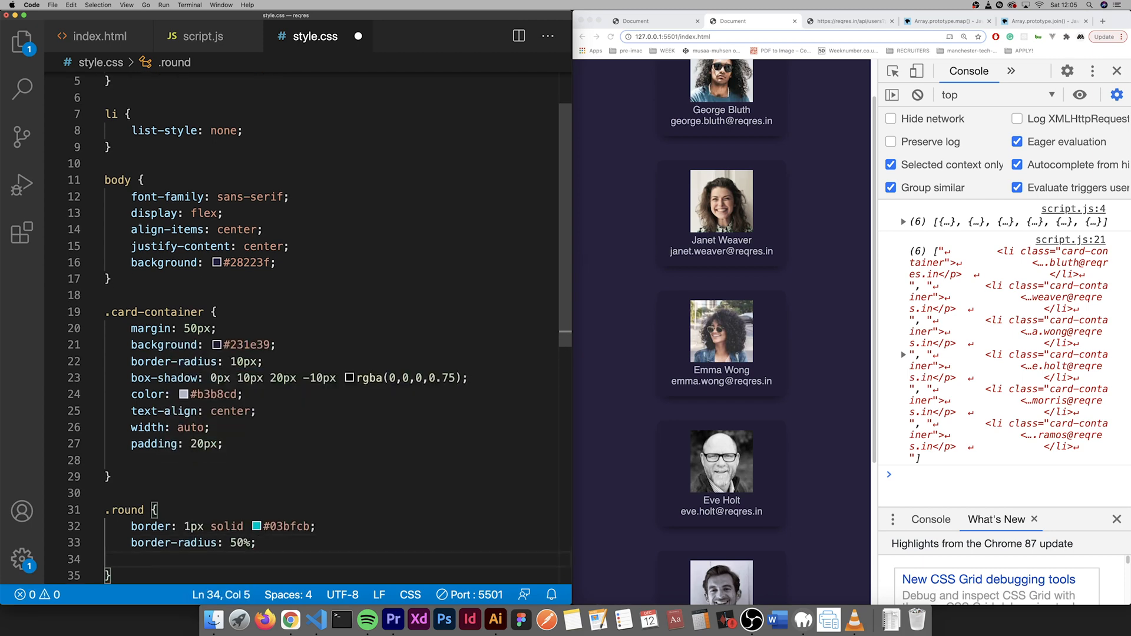
text(padding:)
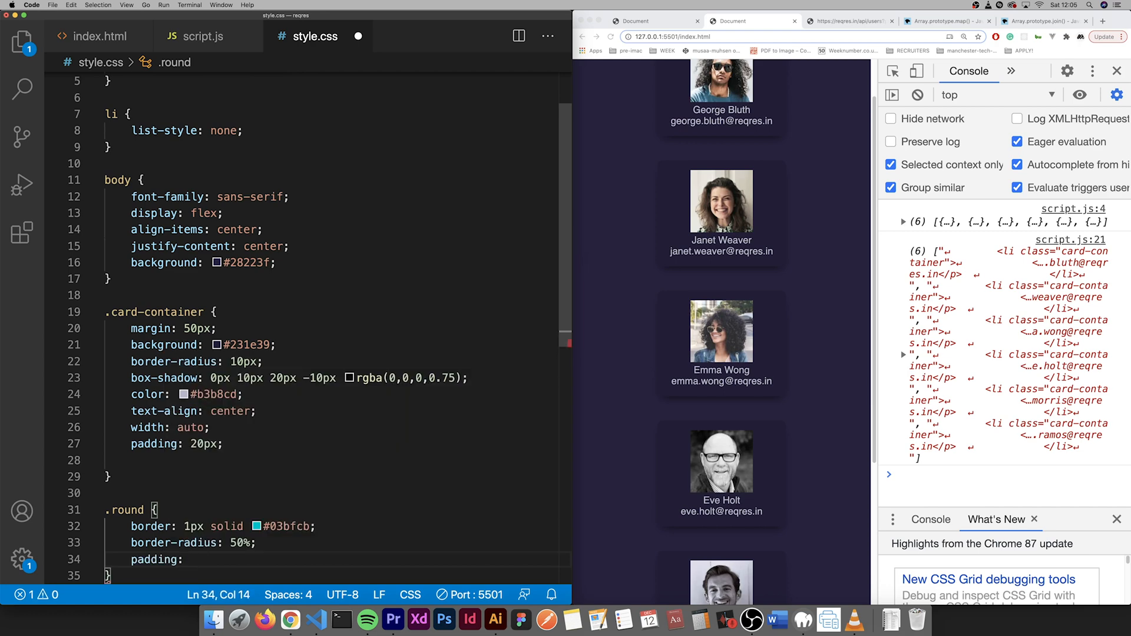
text(7px;)
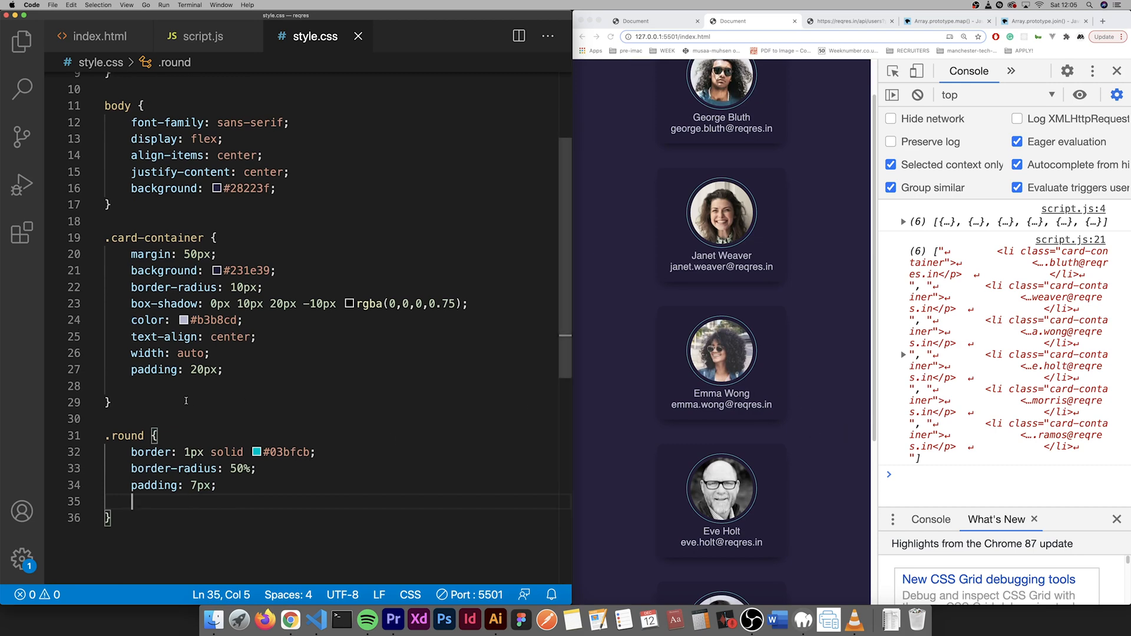
key(enter)
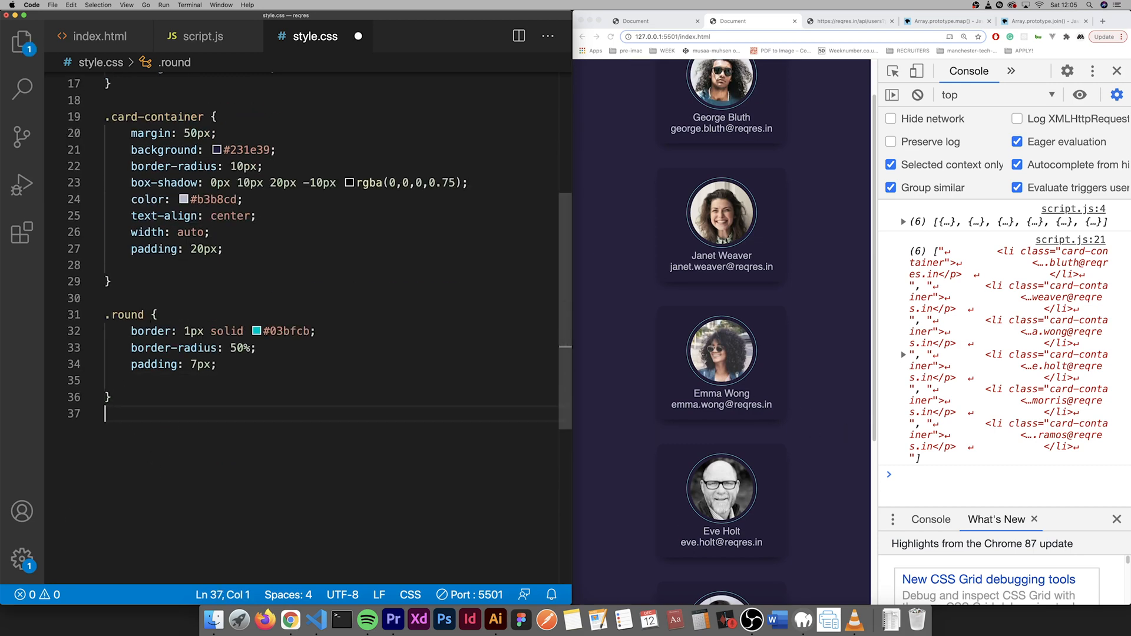
- Add a .name-container rule with margin: 10px 0, check the cards, and return to script.js
text(.)
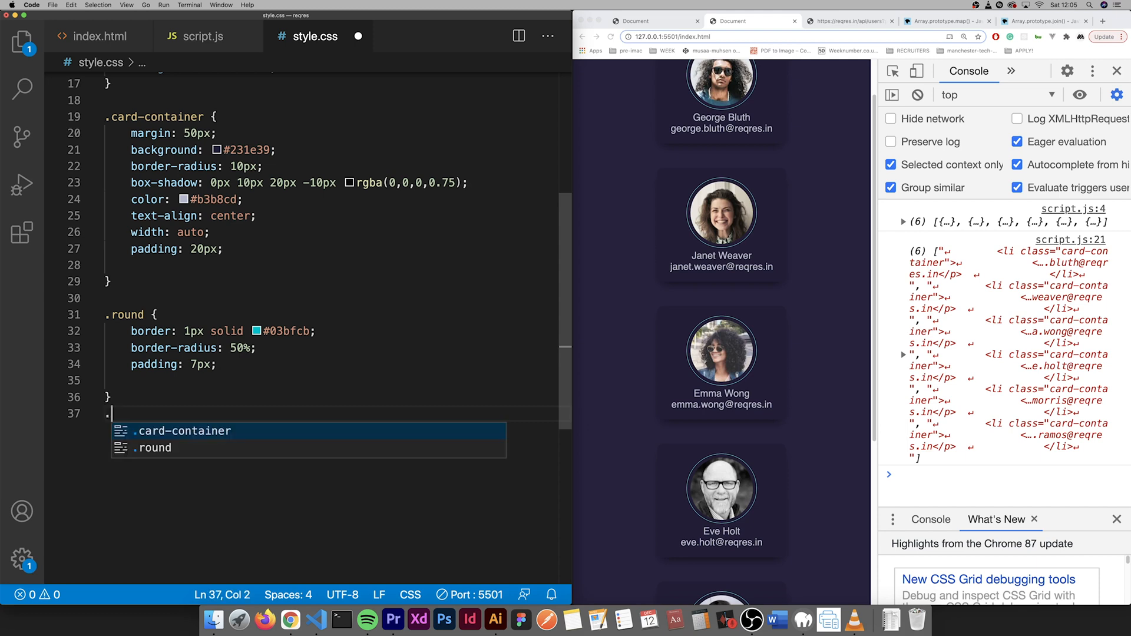
text(name)
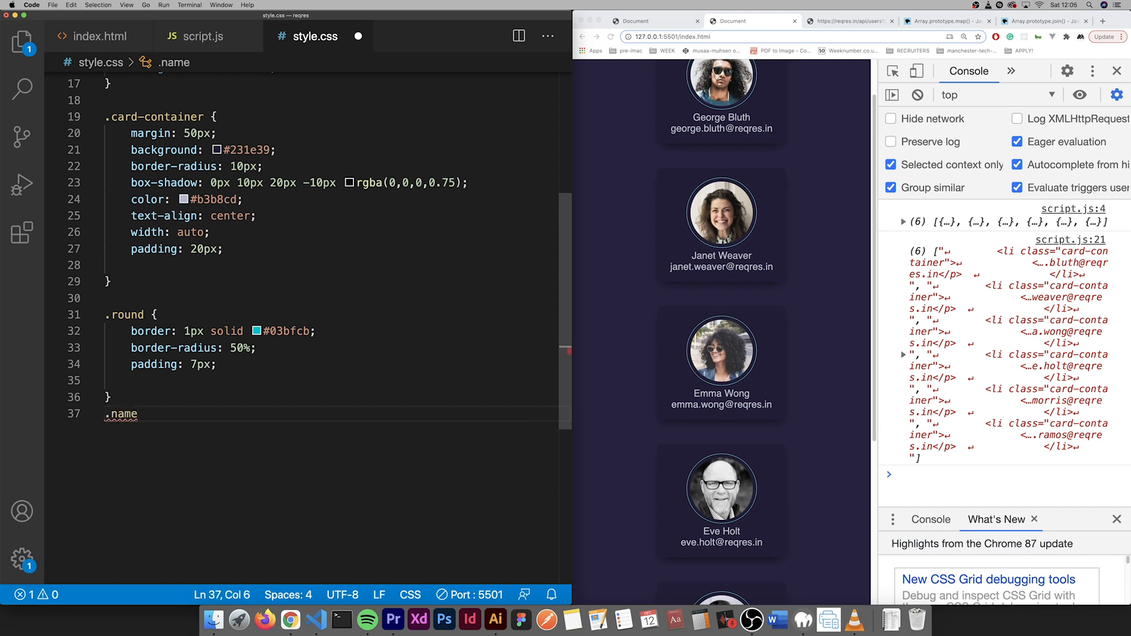
text(-container {)
text(margin)
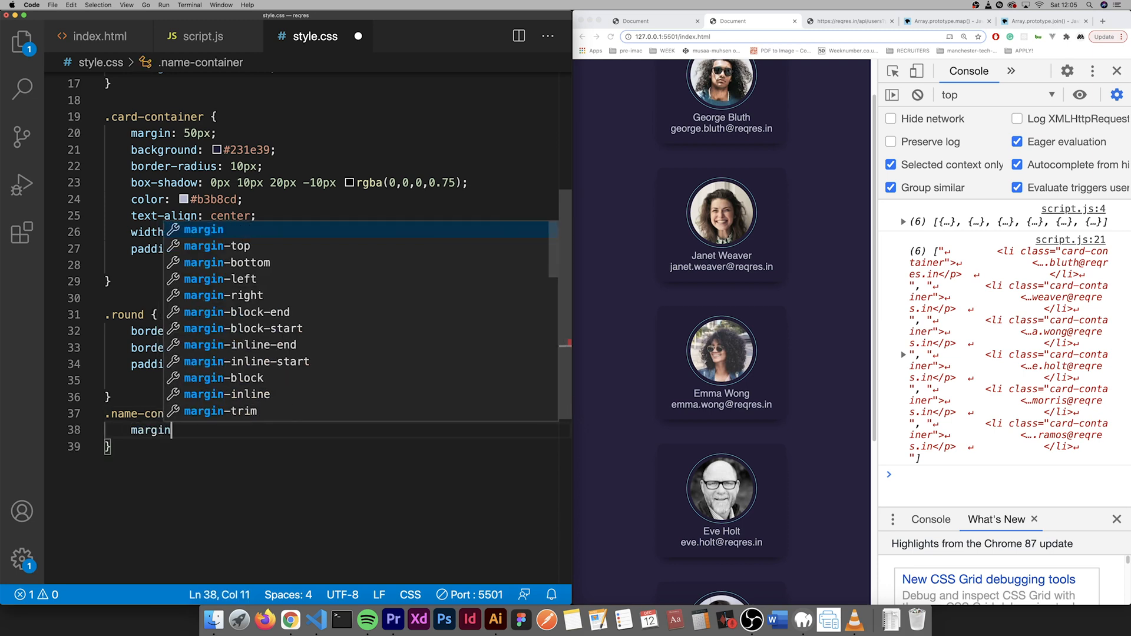
text(: 10px)
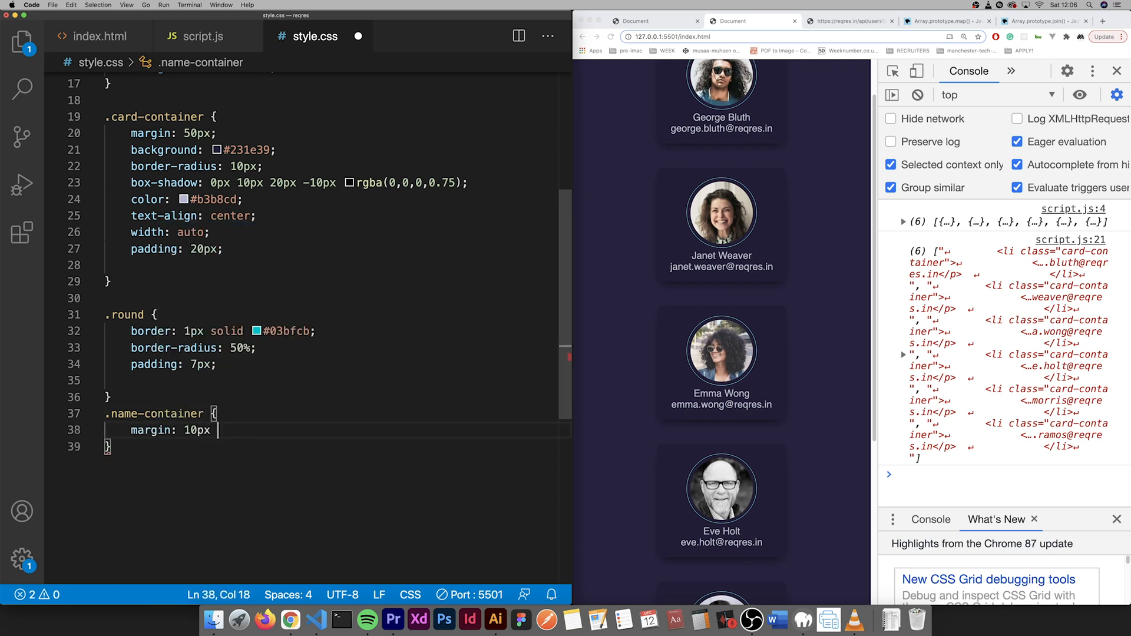
text(0;)
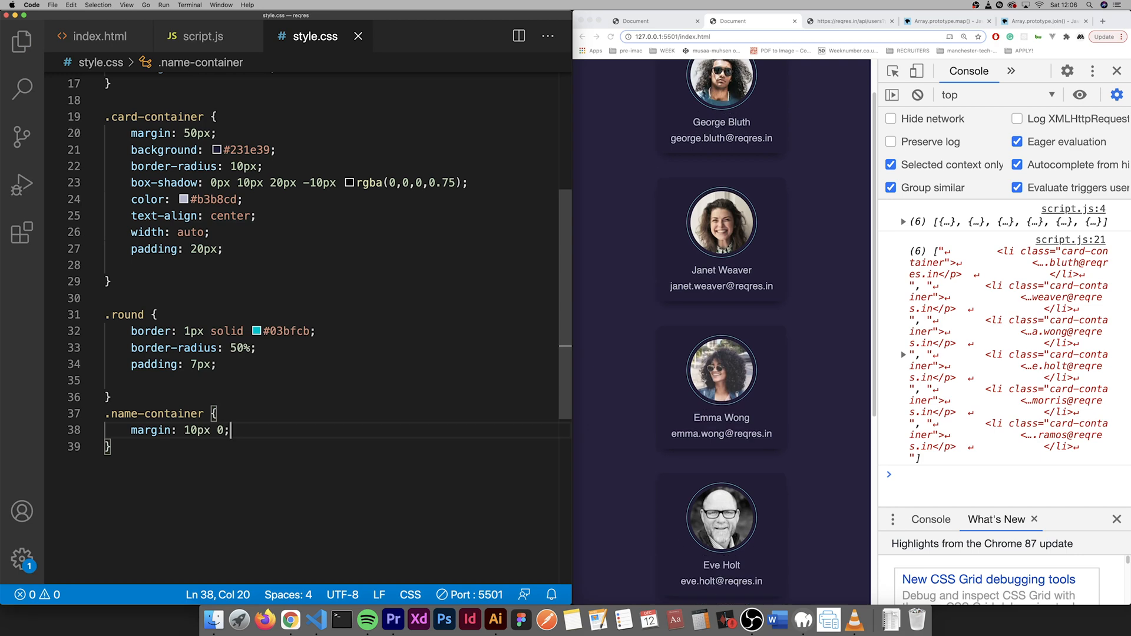
scroll(down, 3)
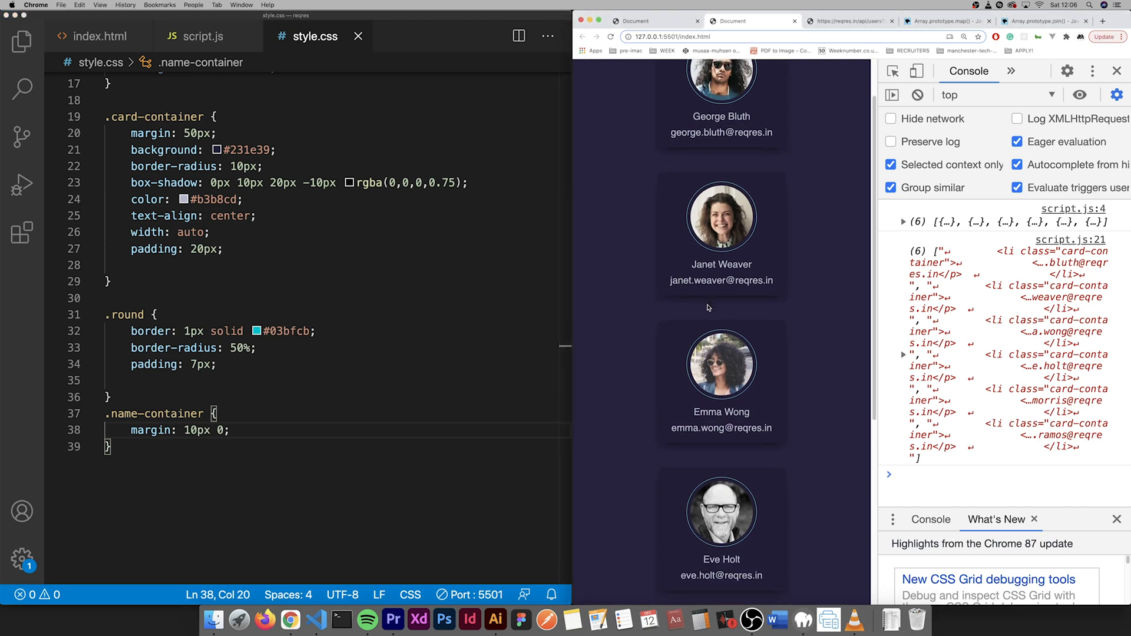
scroll(down, 3)
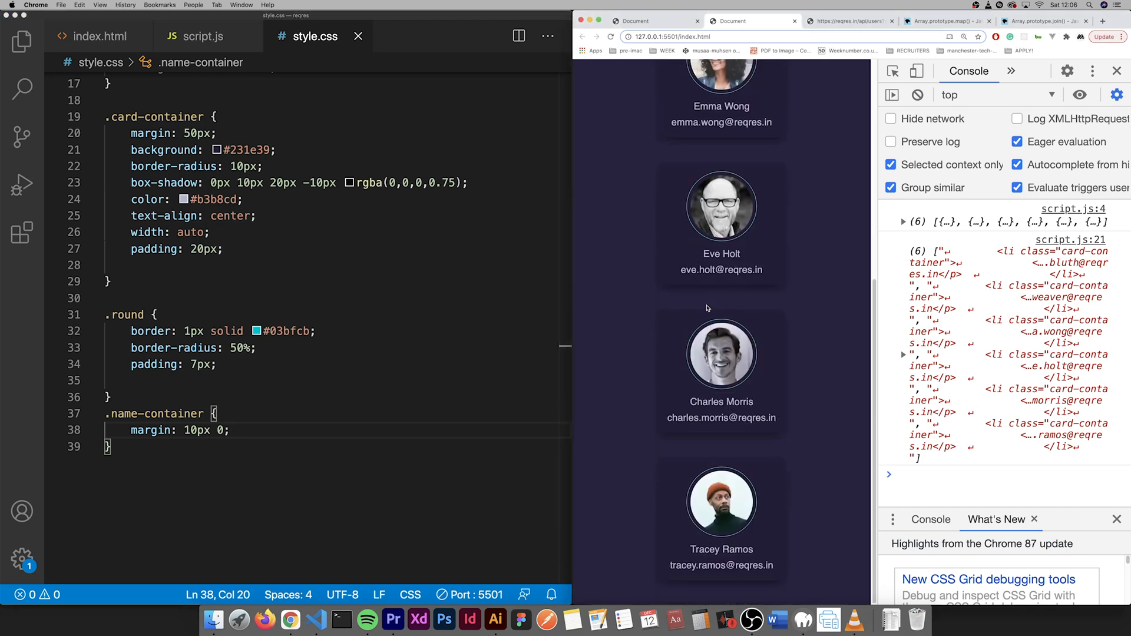
click(202, 36)
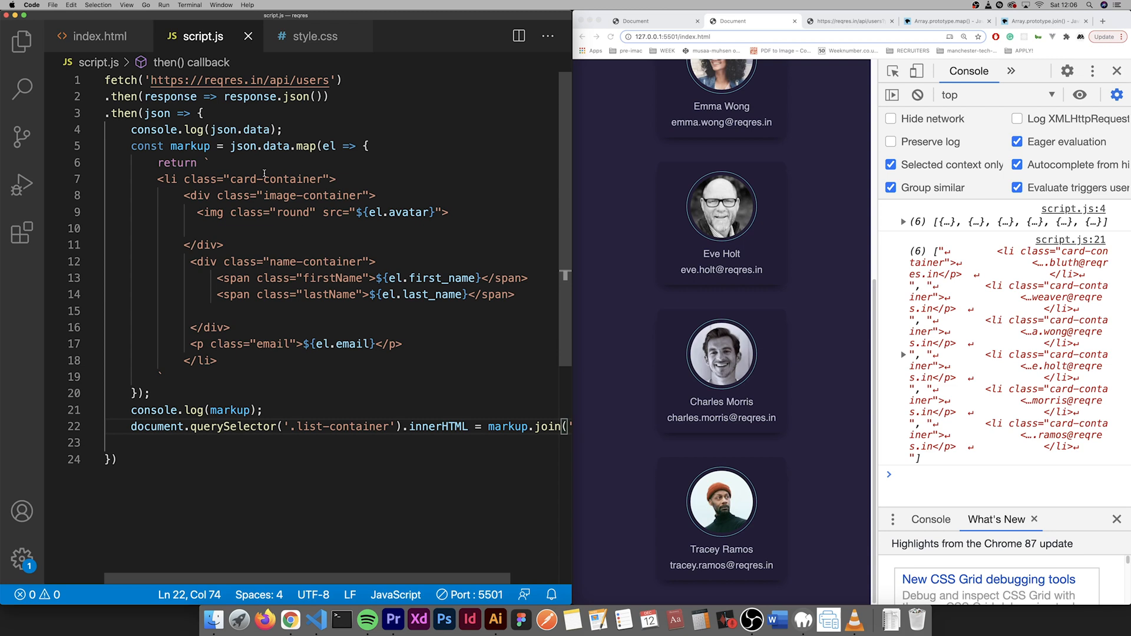
- Review script.js's card template and join('') call after a brief look at index.html
click(211, 163)
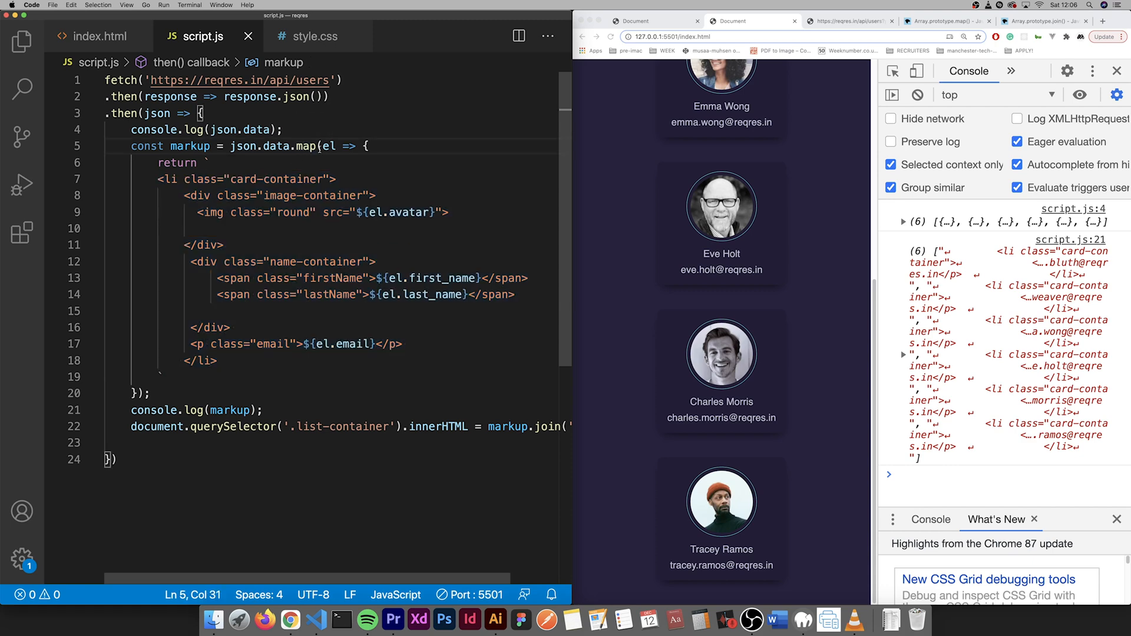
mouse_move(260, 145)
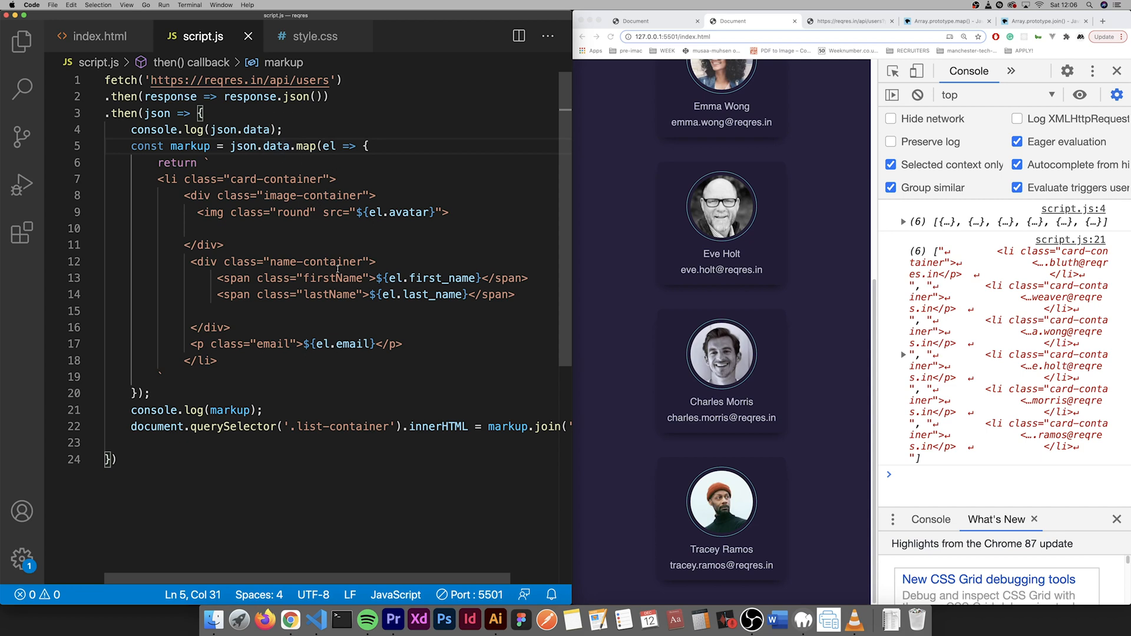
scroll(down, 3)
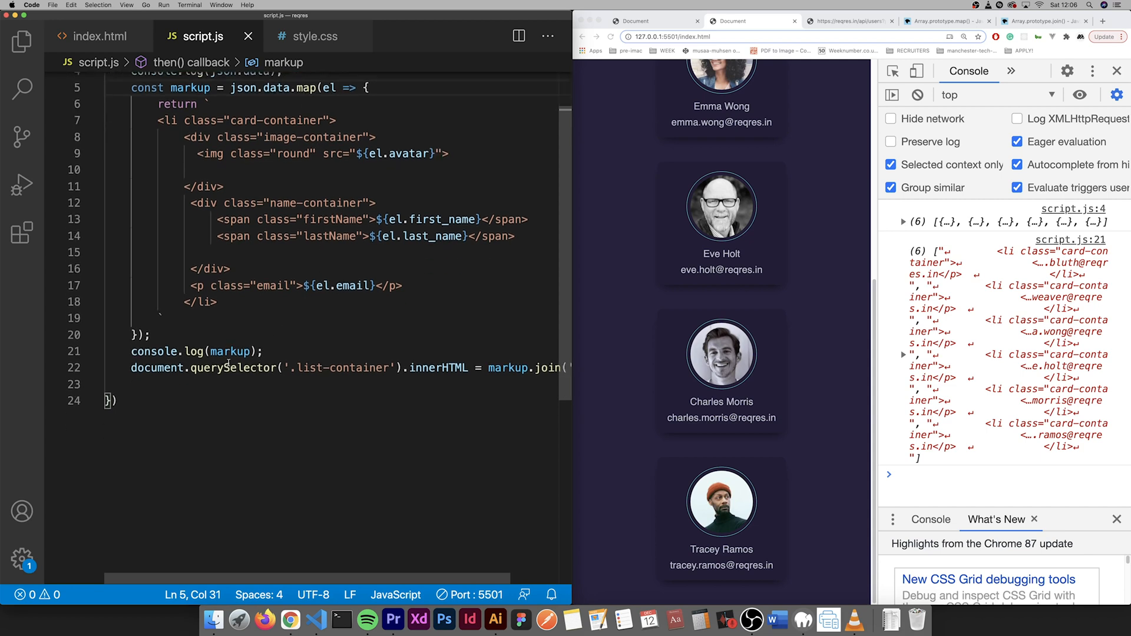
mouse_move(97, 36)
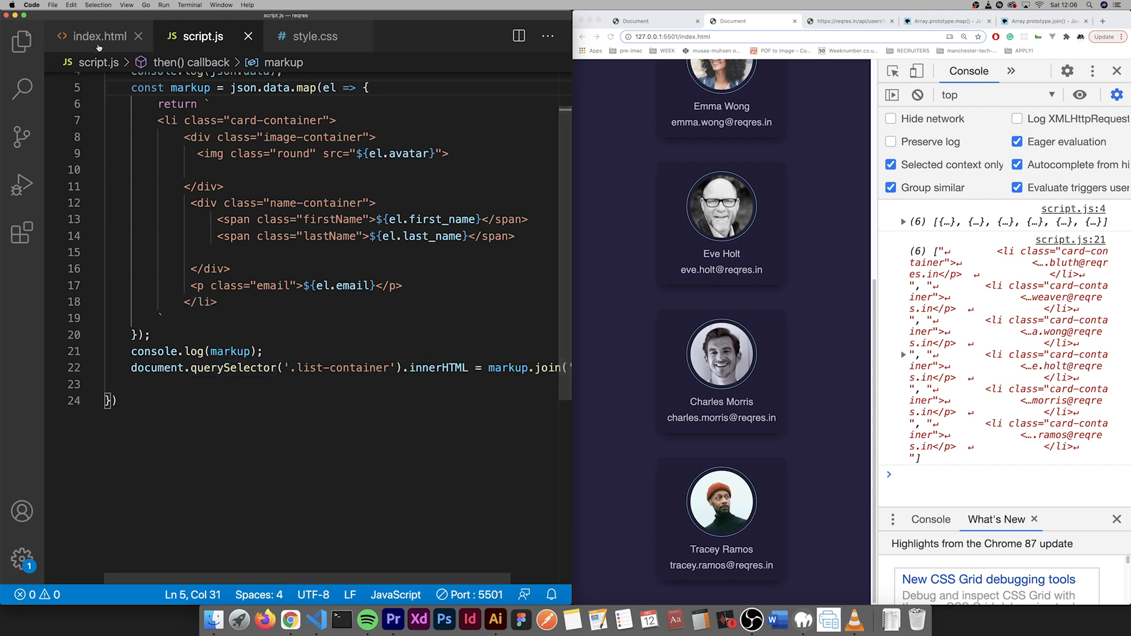
click(99, 36)
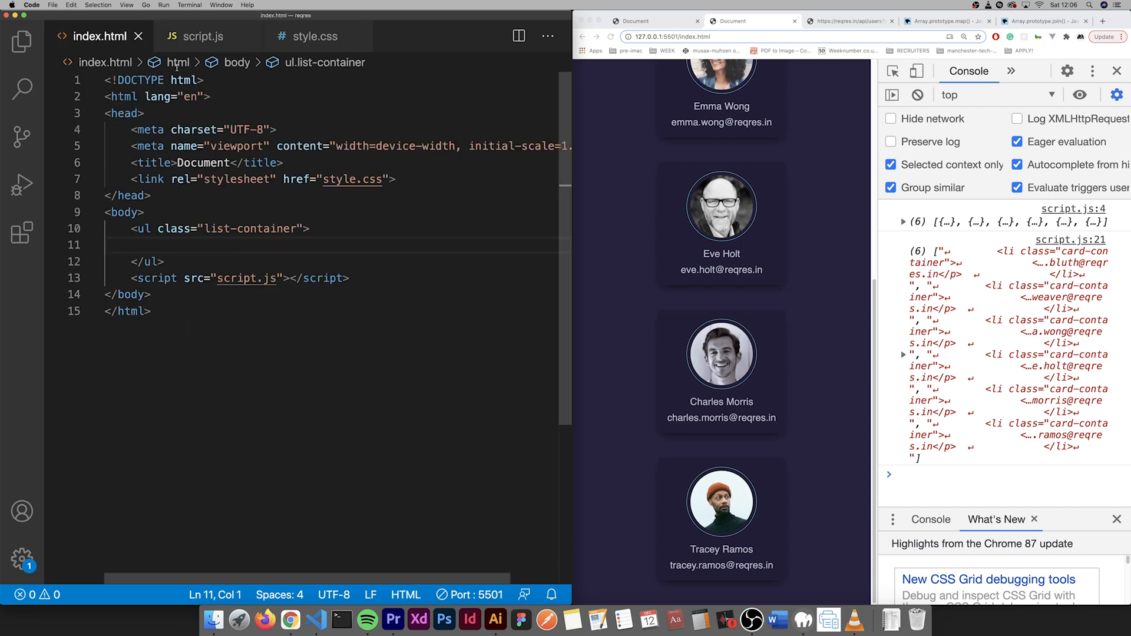
click(202, 36)
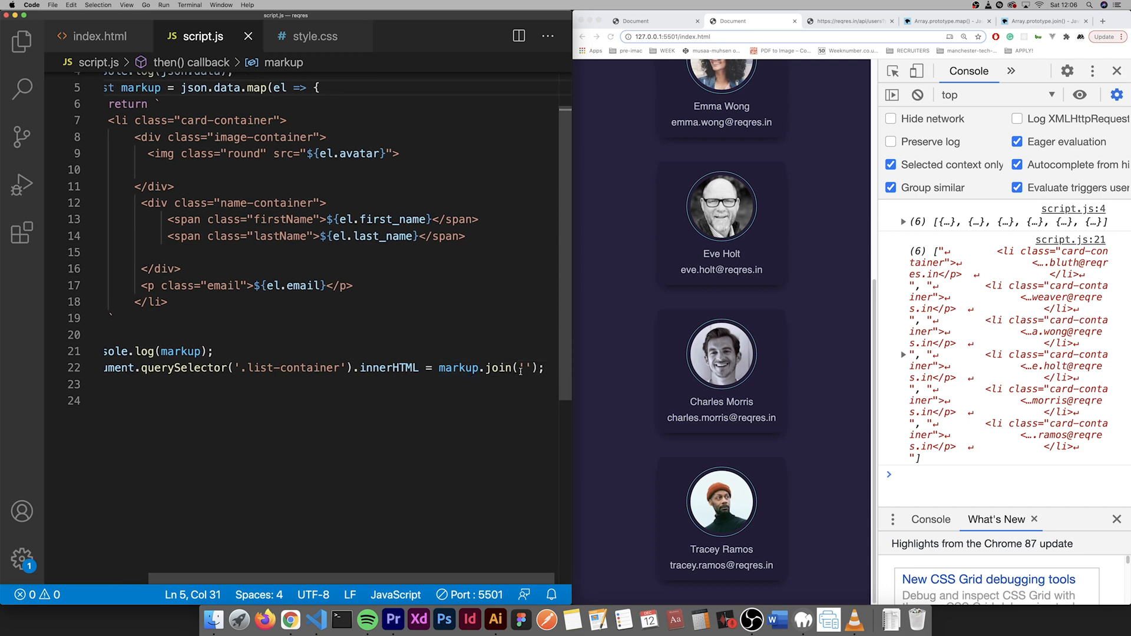
key(Backspace)
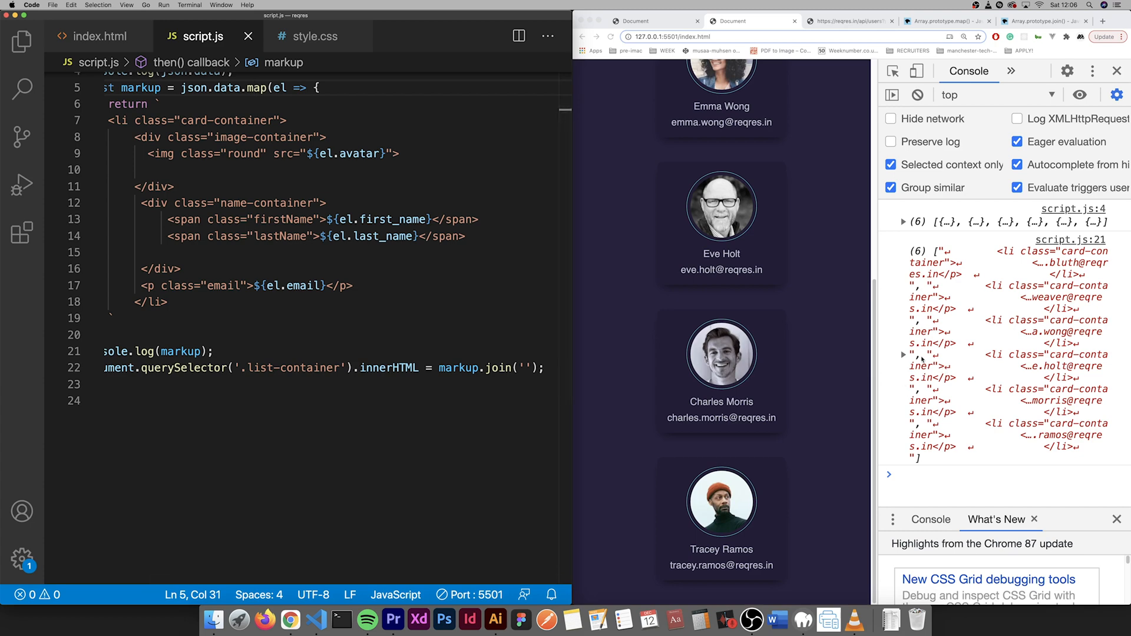
mouse_move(357, 73)
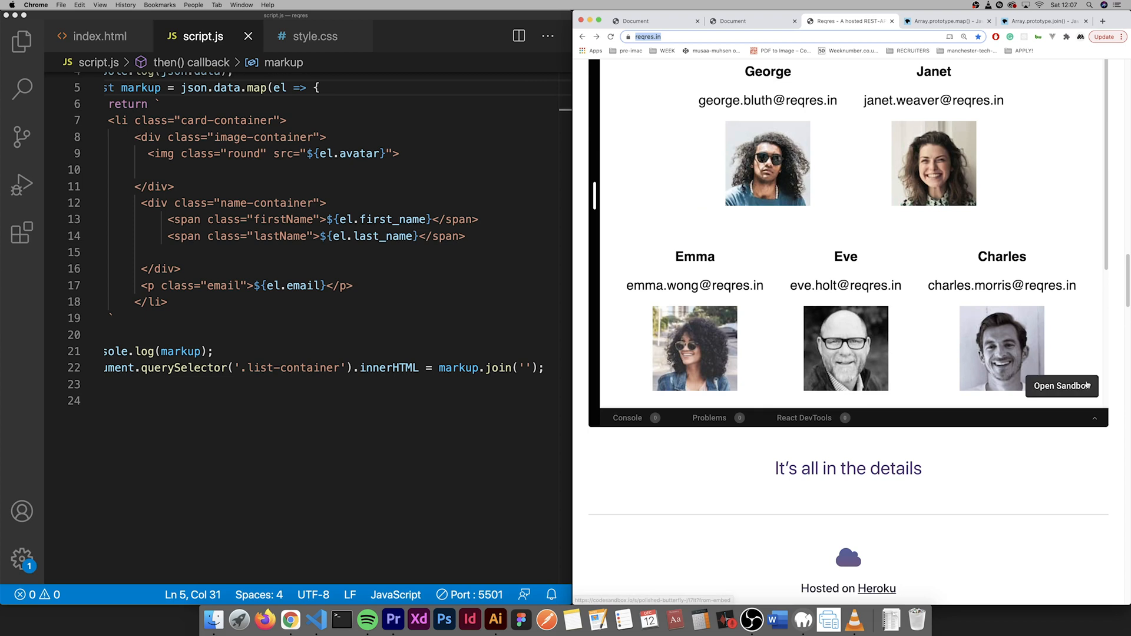
- Open the reqres.in React example in CodeSandbox and scroll through its App.tsx user list code
click(1062, 386)
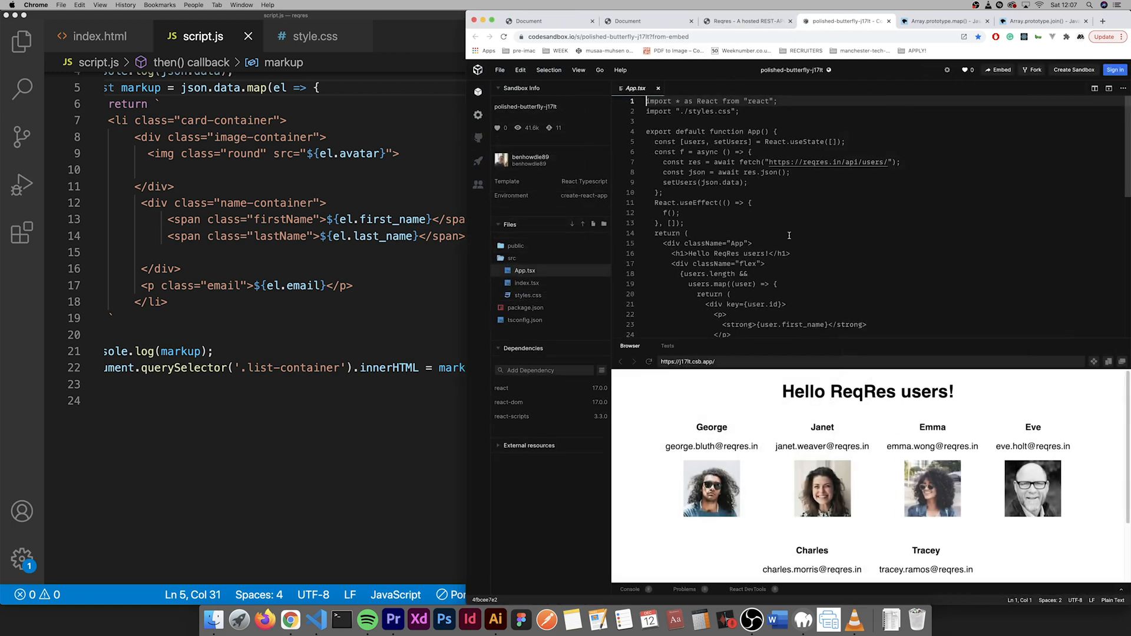
scroll(down, 3)
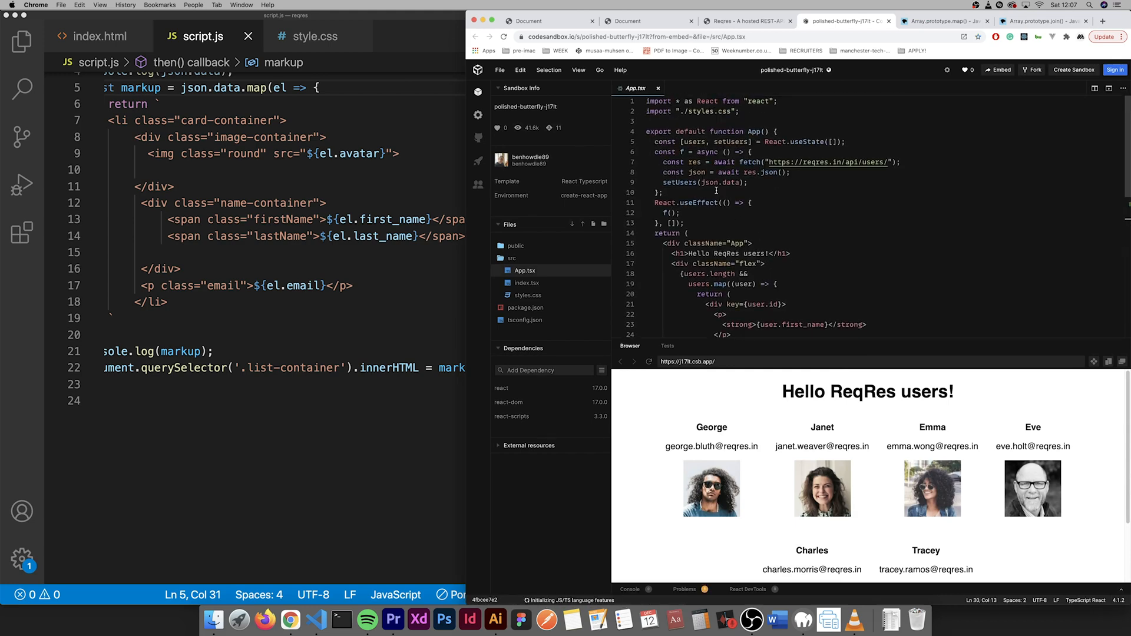
scroll(down, 3)
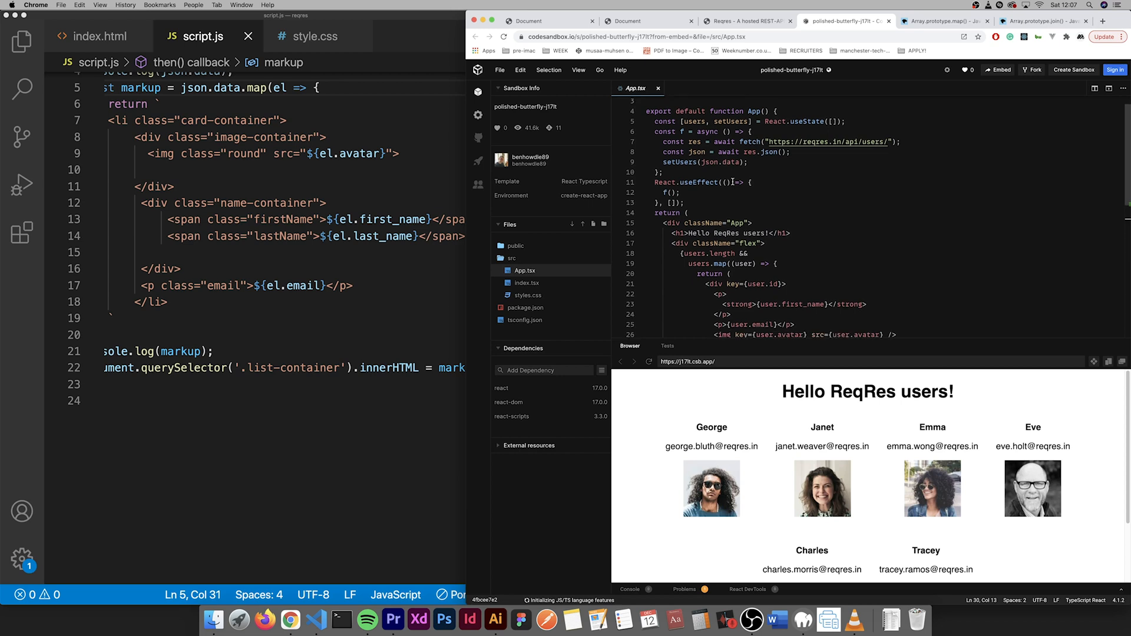
scroll(down, 3)
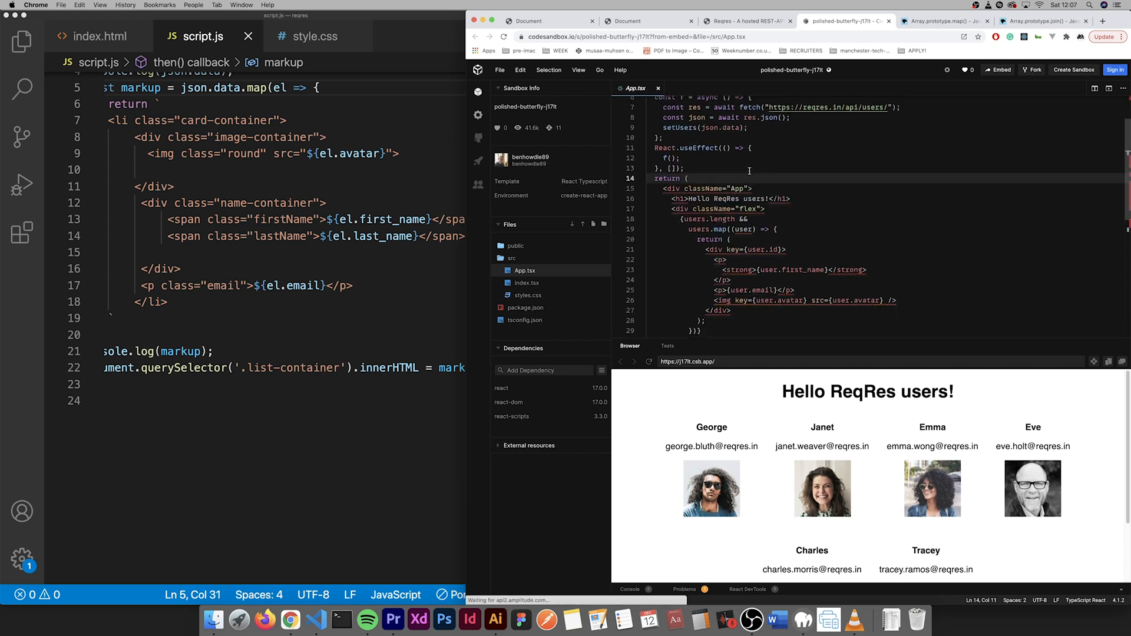
scroll(up, 3)
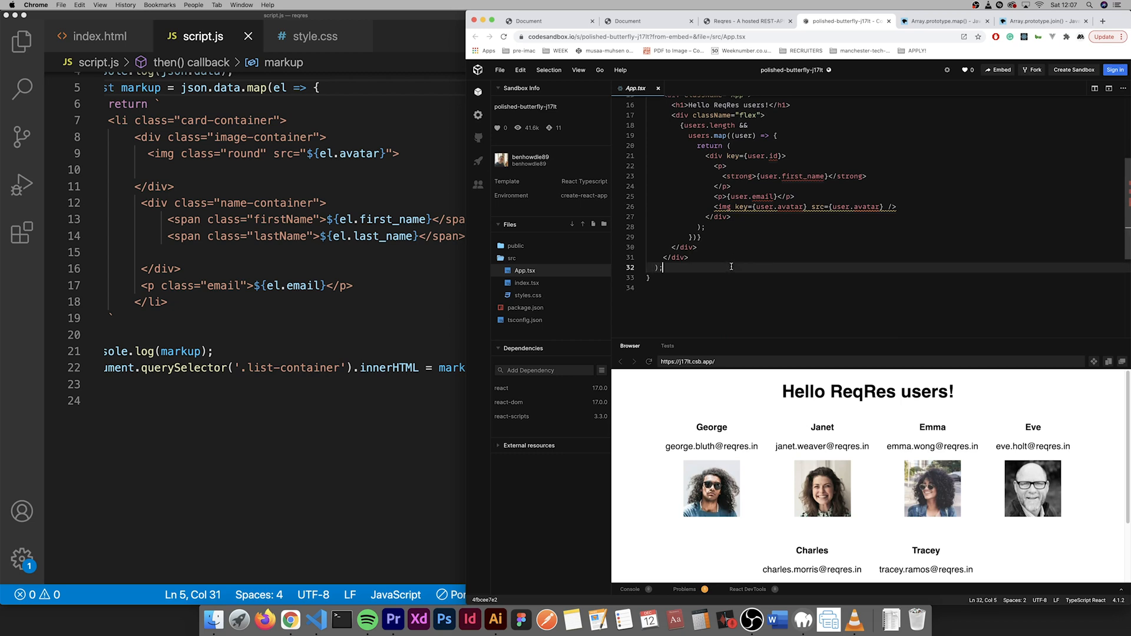
mouse_move(722, 268)
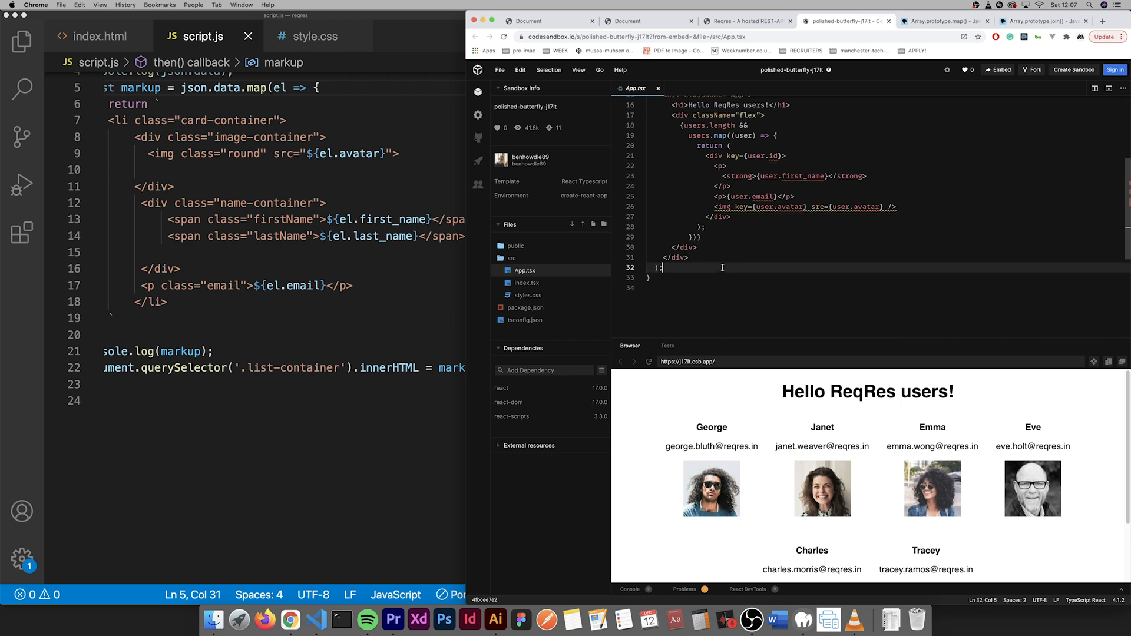